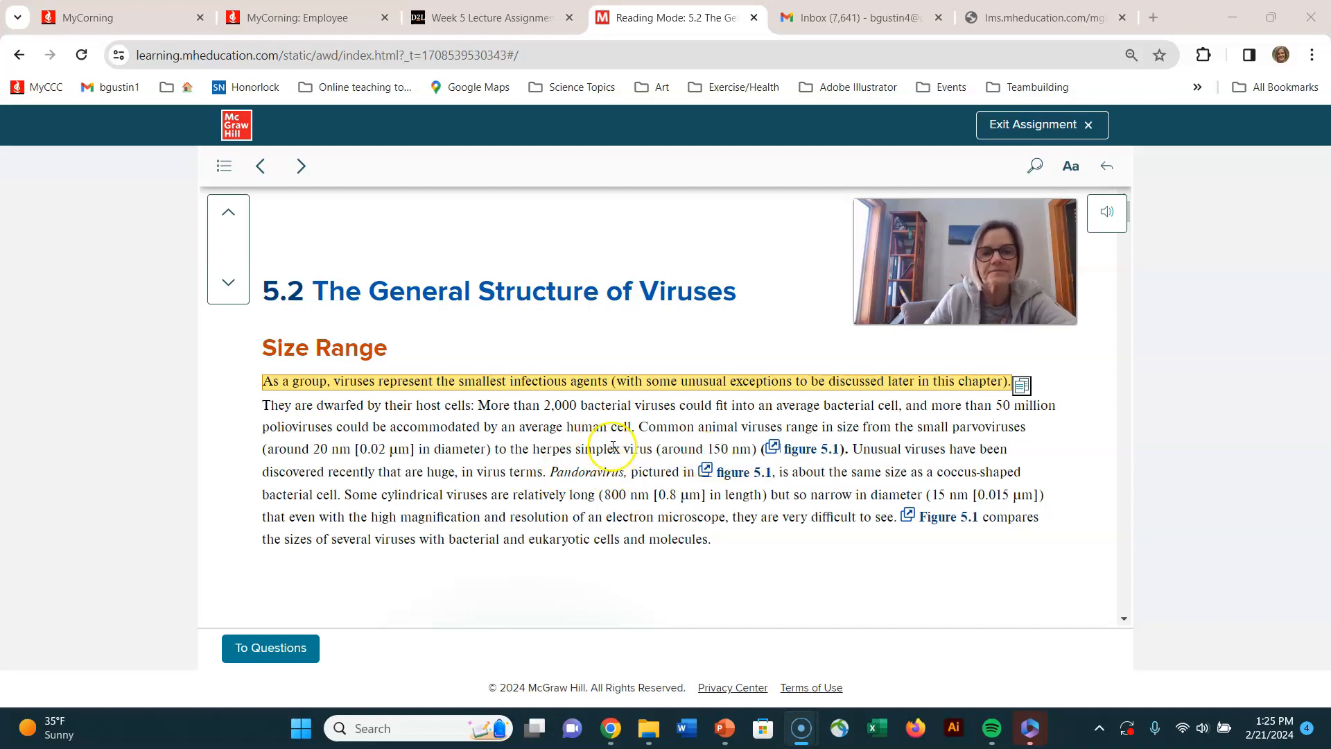
mouse_move(721, 552)
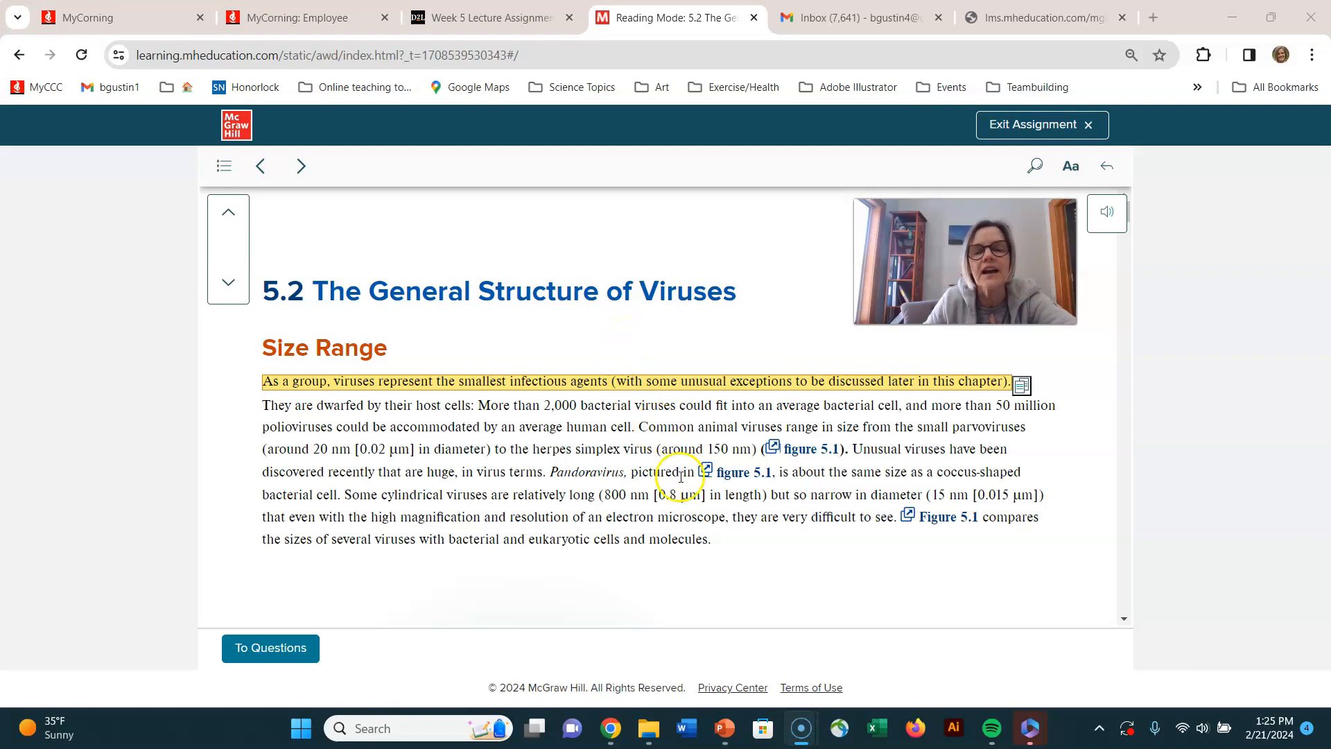
Step: Scroll the reading pane down to the Figure 5.1 size comparison of E. coli, viruses and a yeast cell
scroll(down, 3)
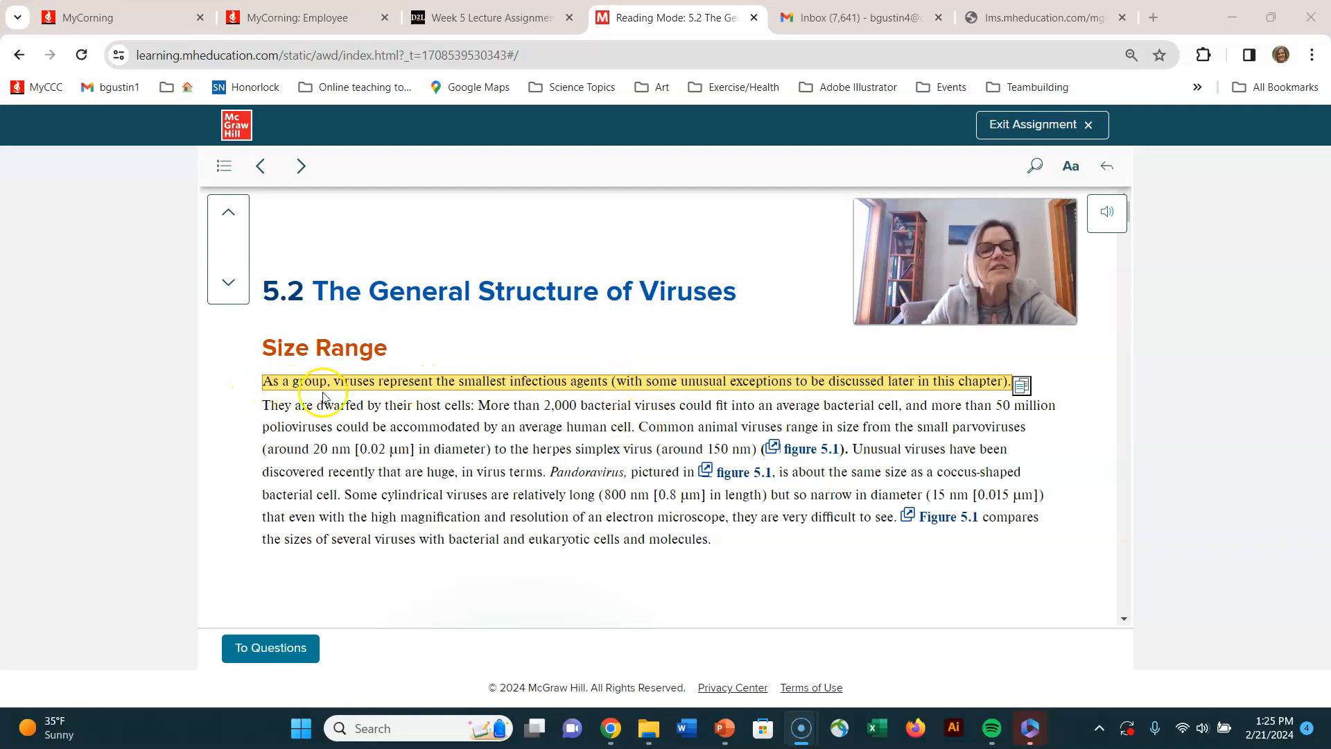
mouse_move(523, 399)
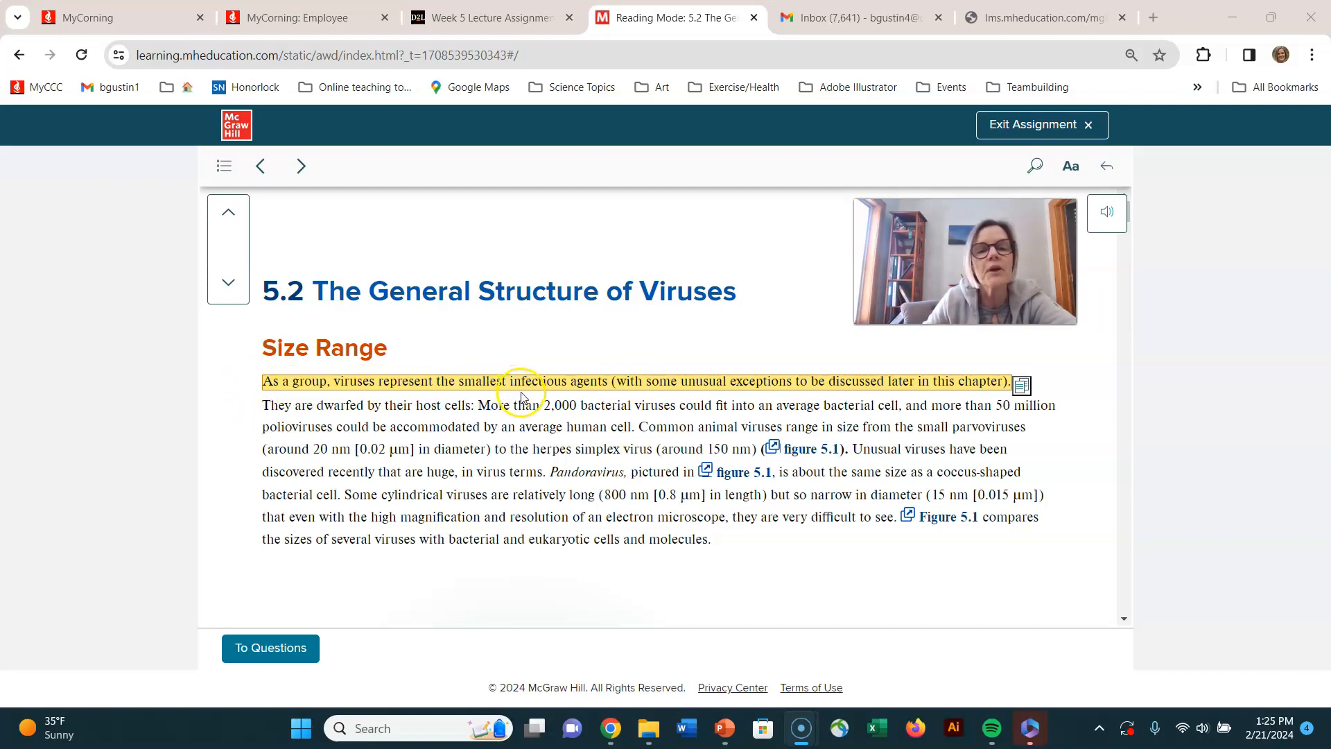
mouse_move(635, 396)
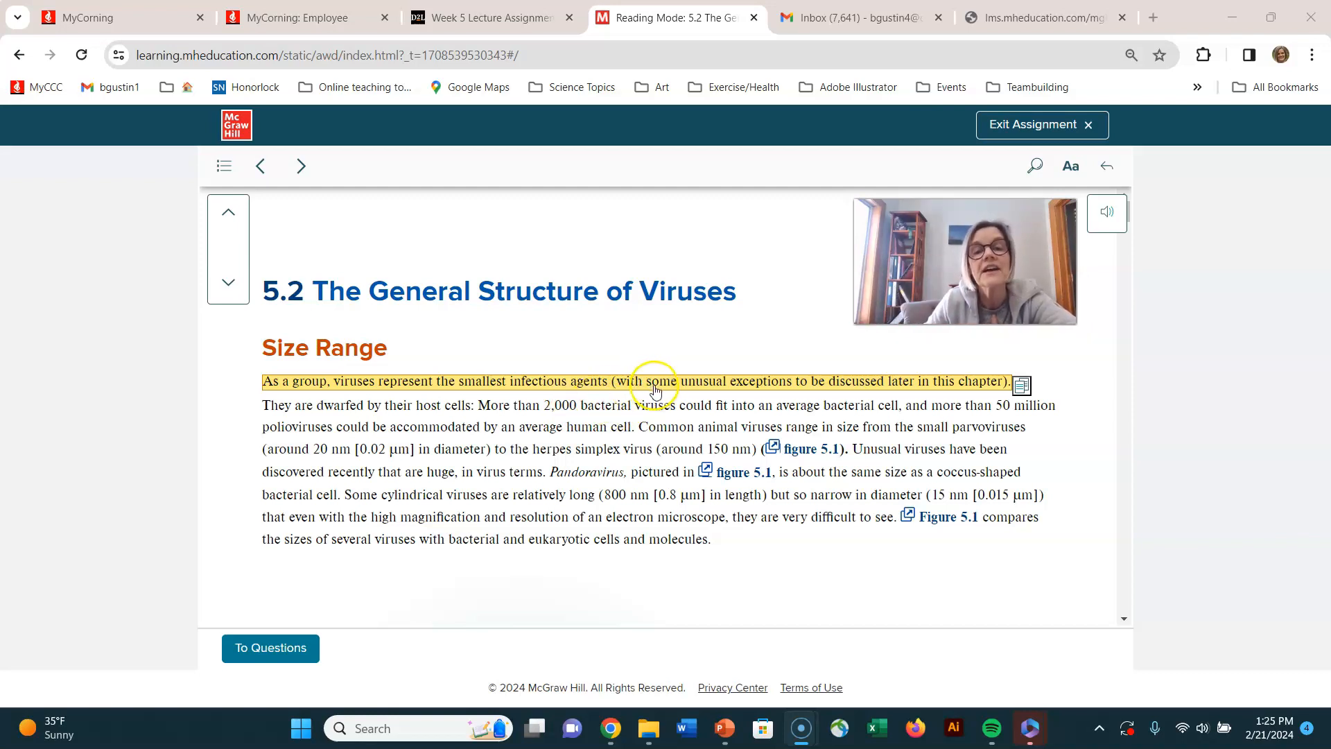
mouse_move(758, 391)
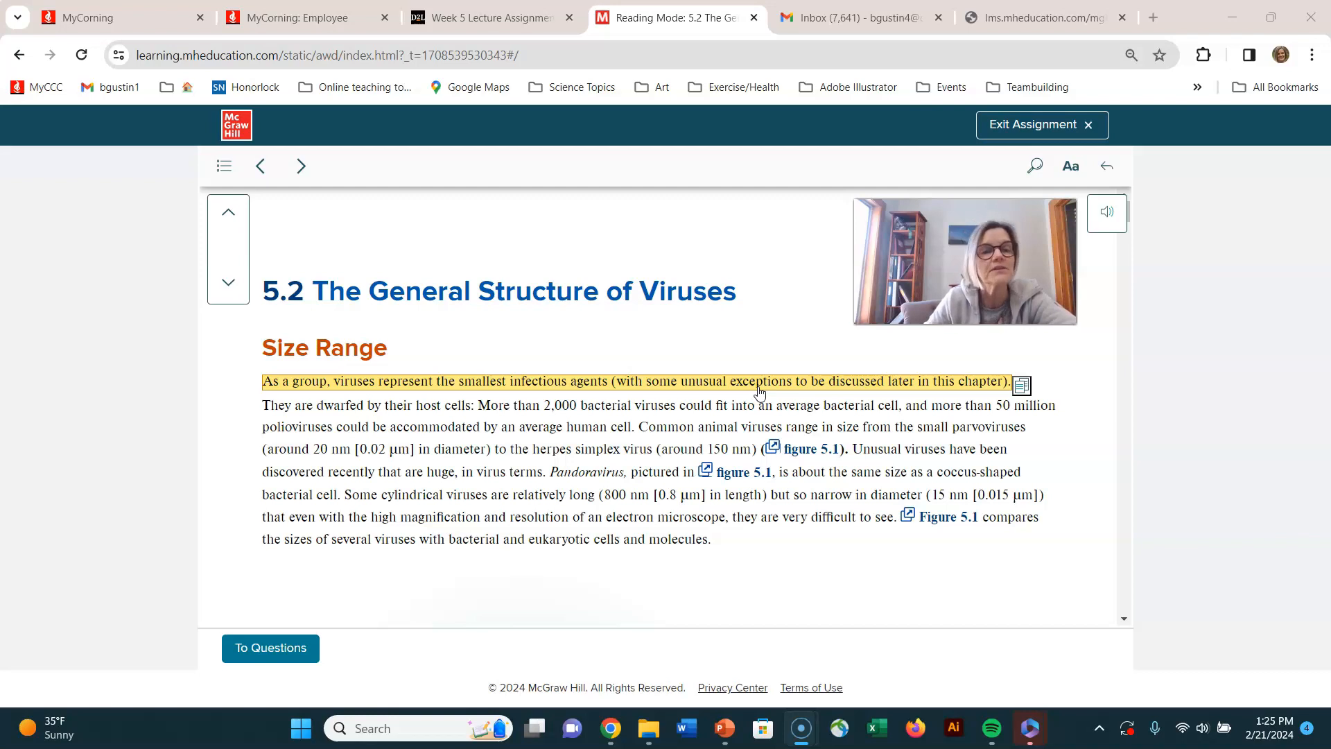
mouse_move(585, 421)
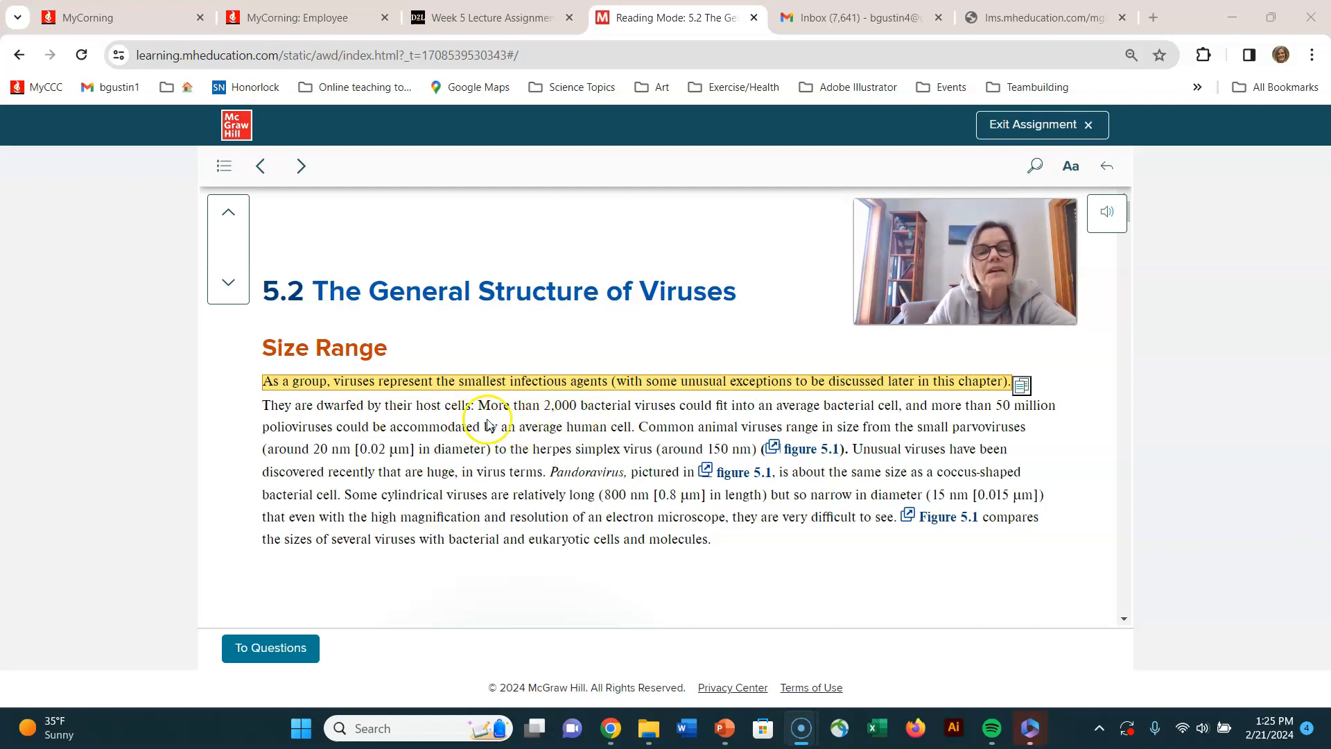
mouse_move(779, 421)
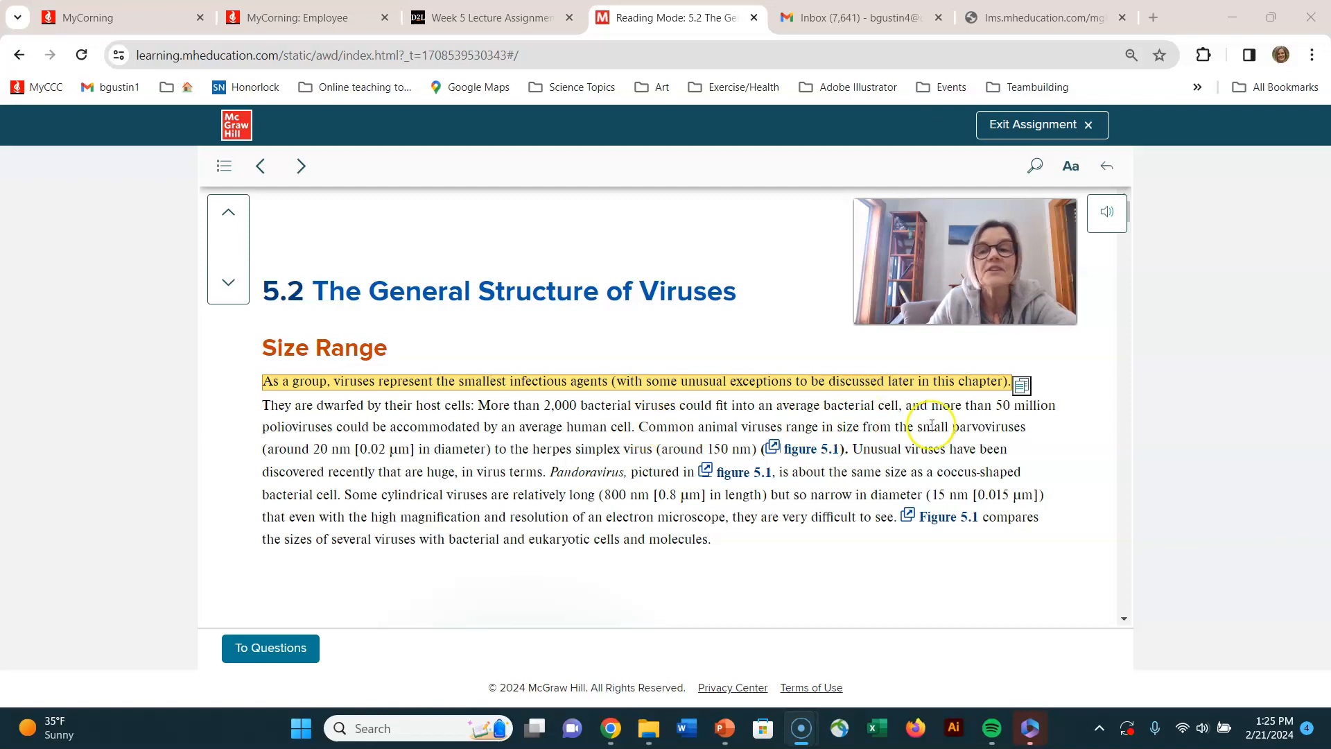
mouse_move(618, 439)
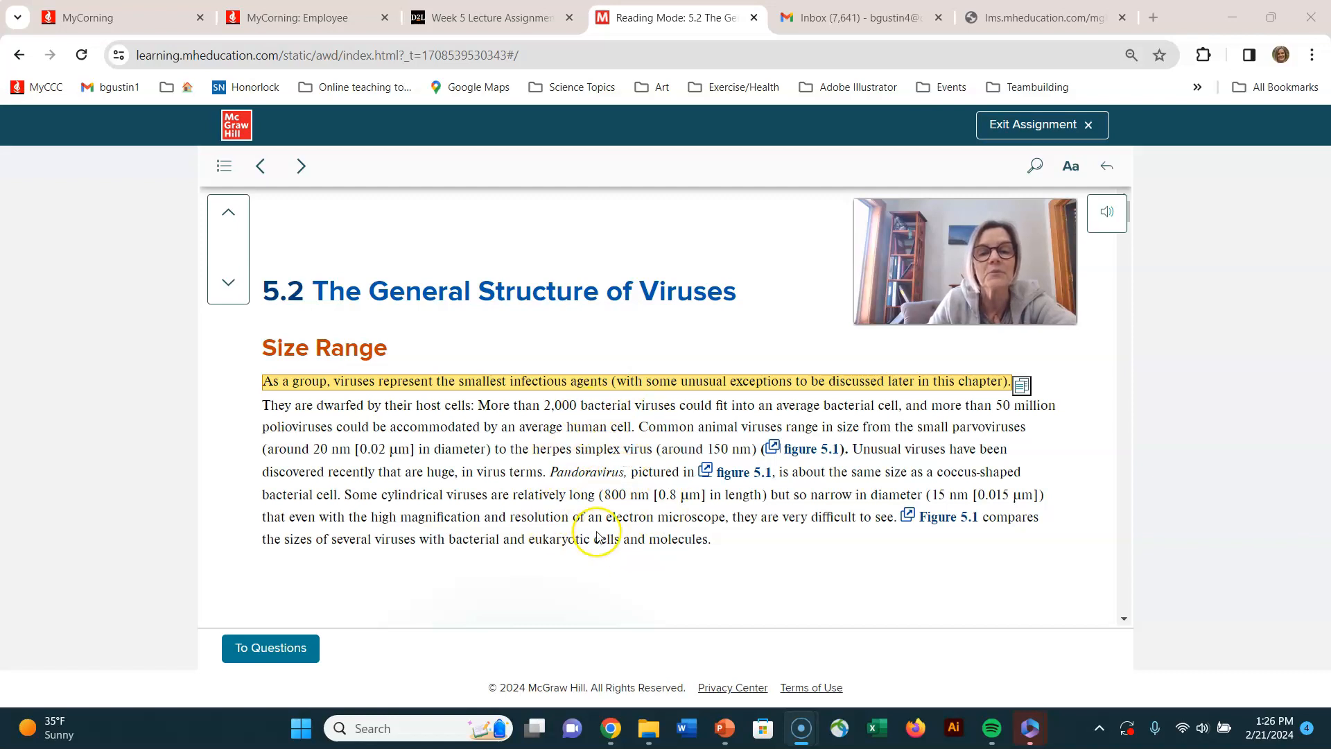
scroll(down, 3)
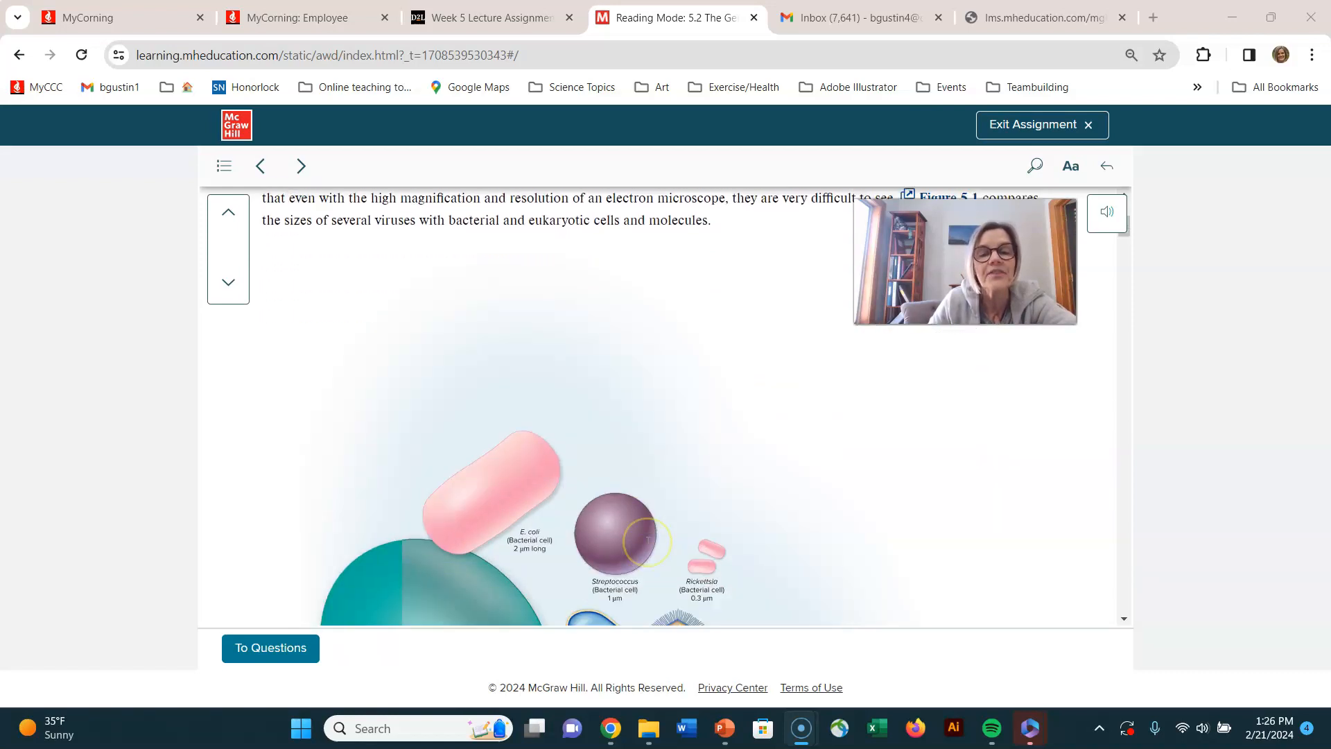
scroll(down, 3)
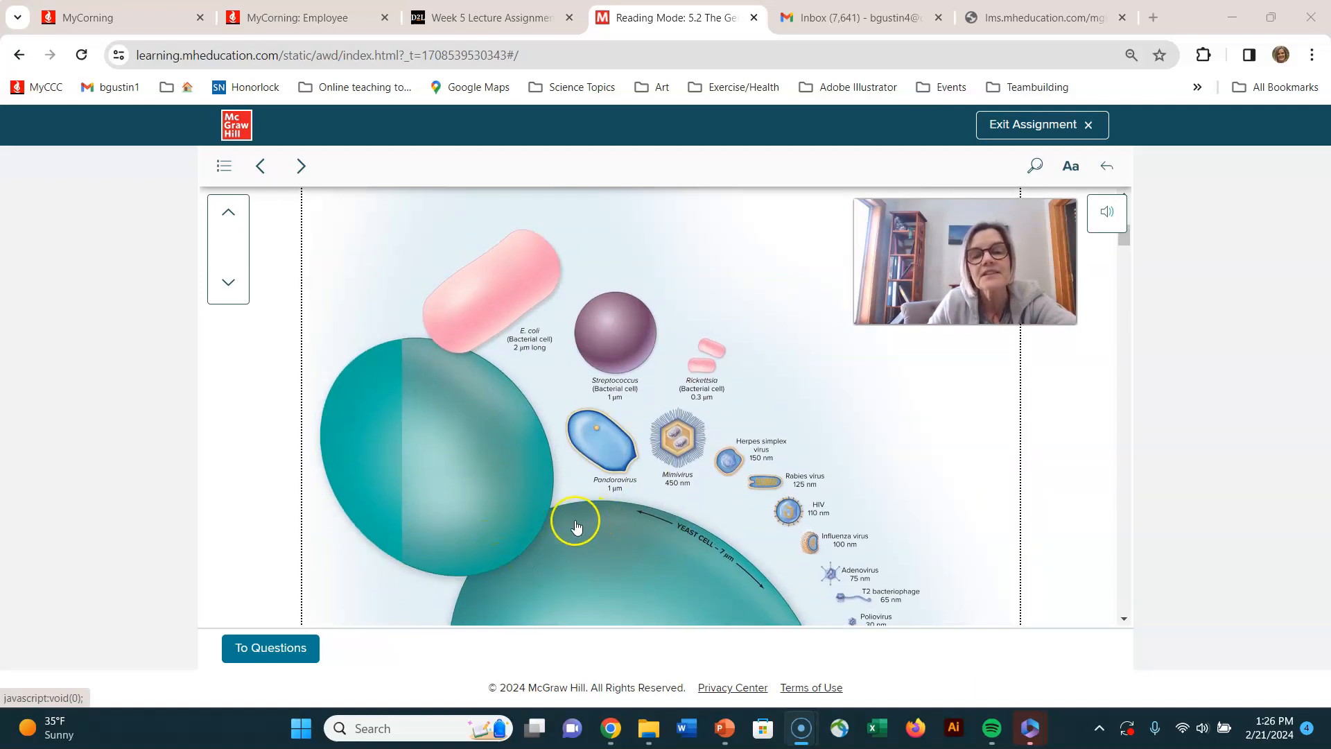
mouse_move(732, 573)
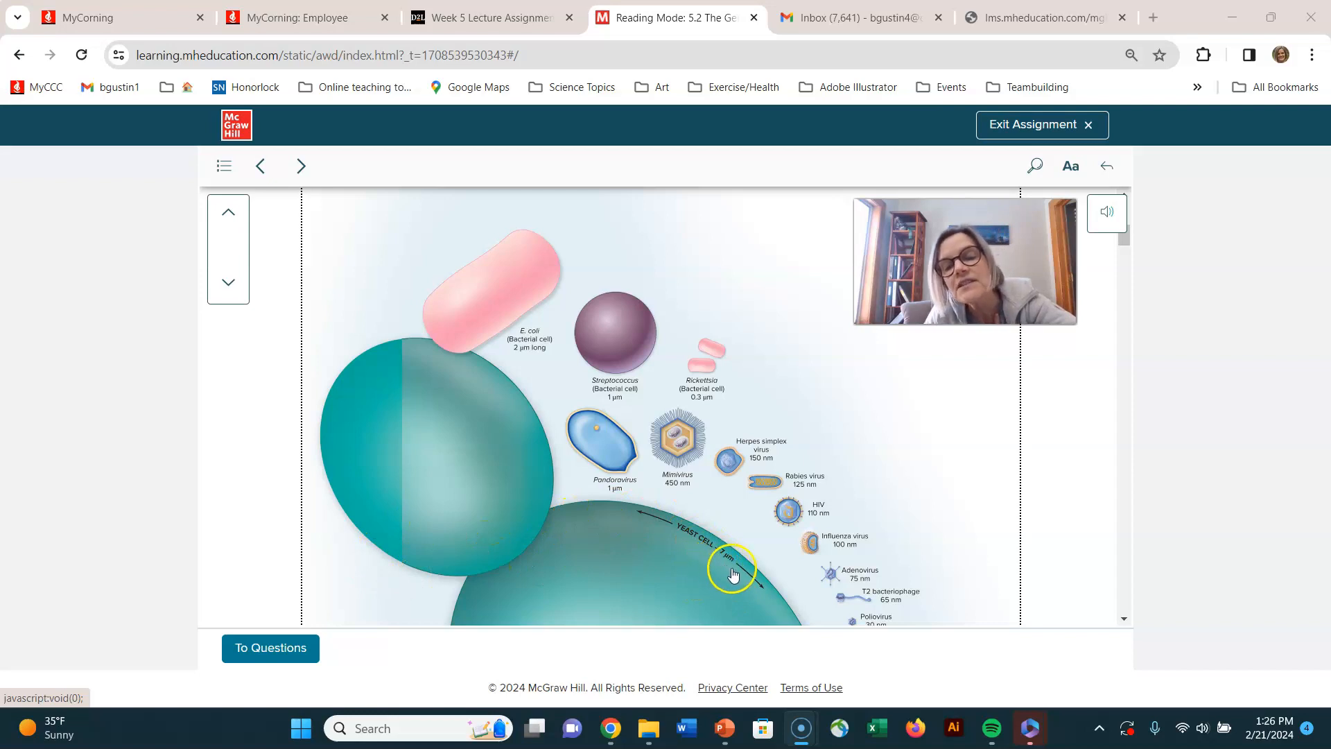
mouse_move(657, 518)
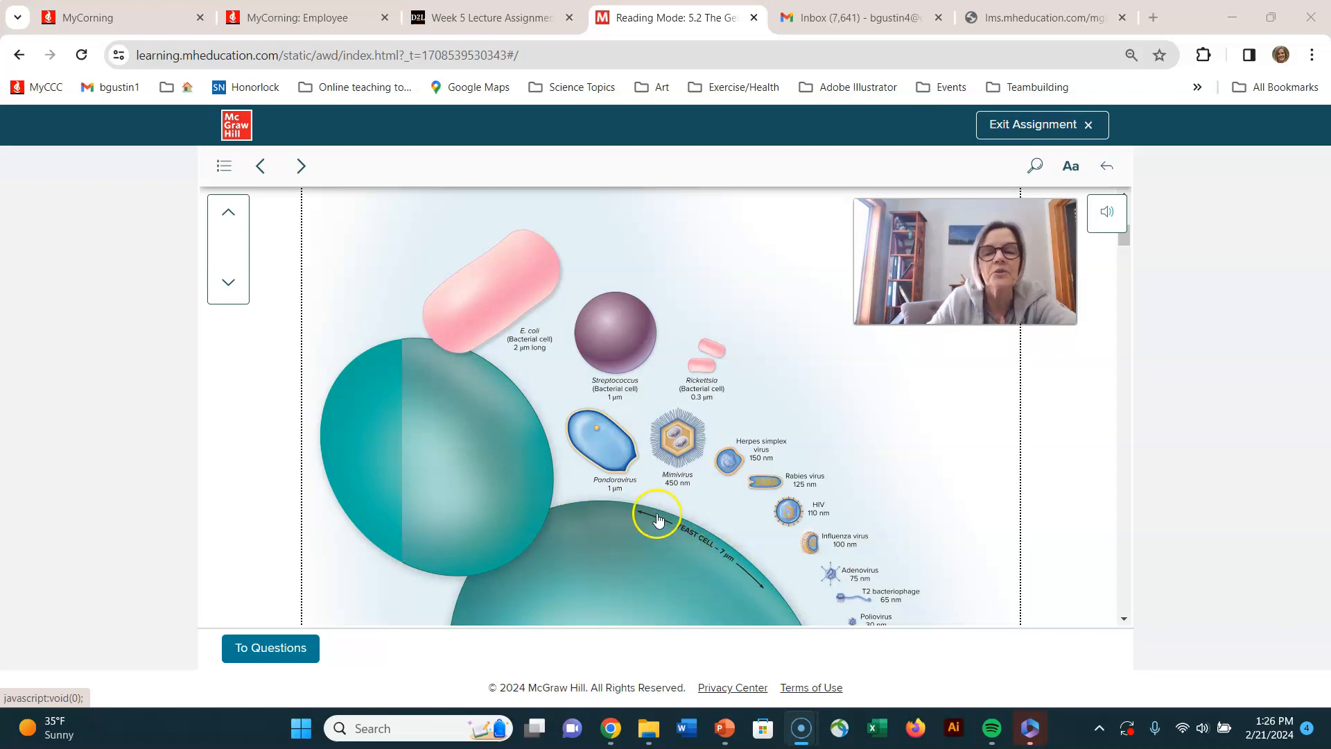
mouse_move(611, 567)
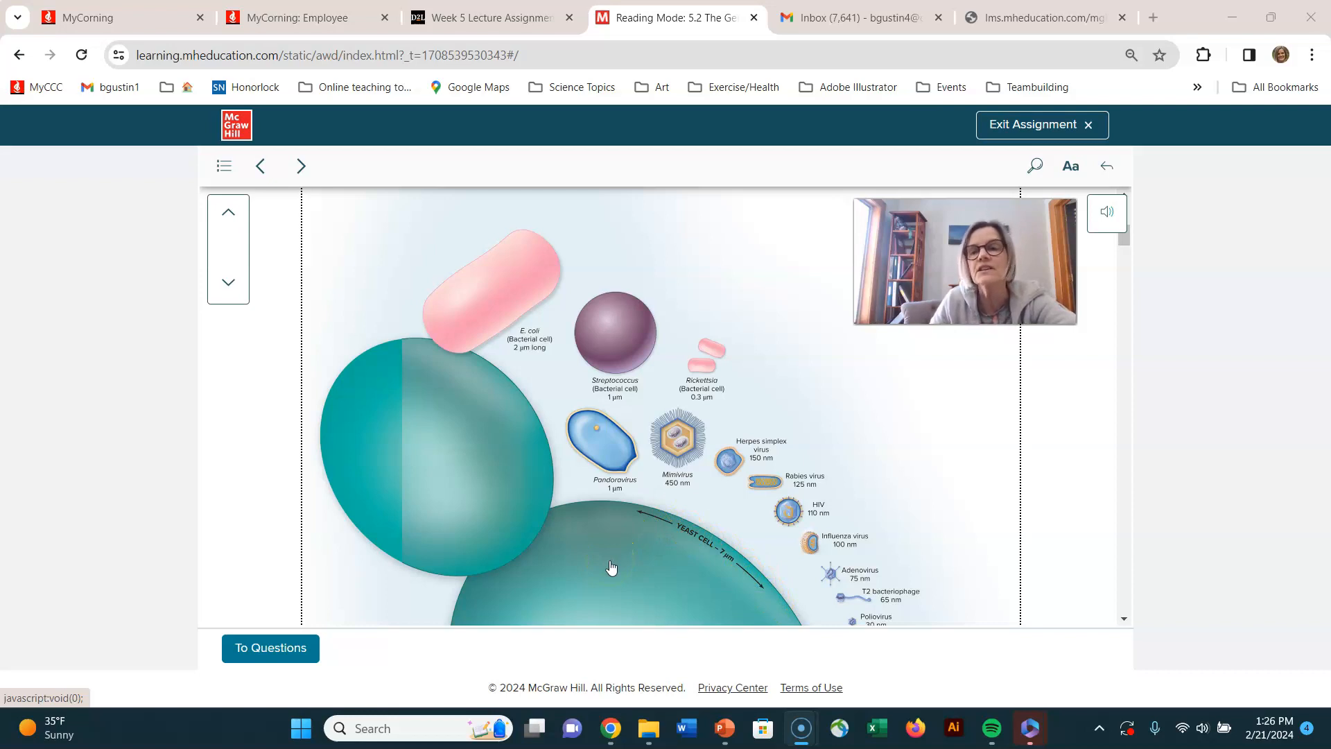
mouse_move(507, 385)
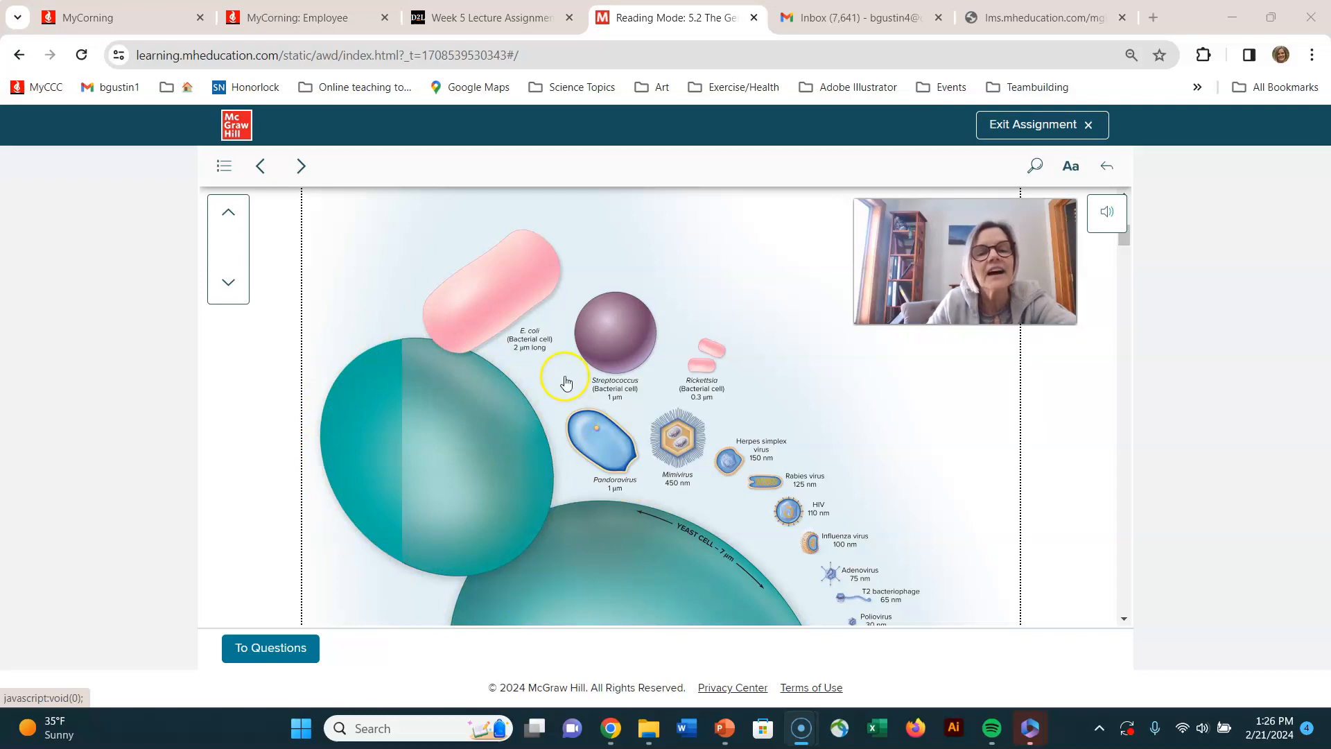
mouse_move(623, 399)
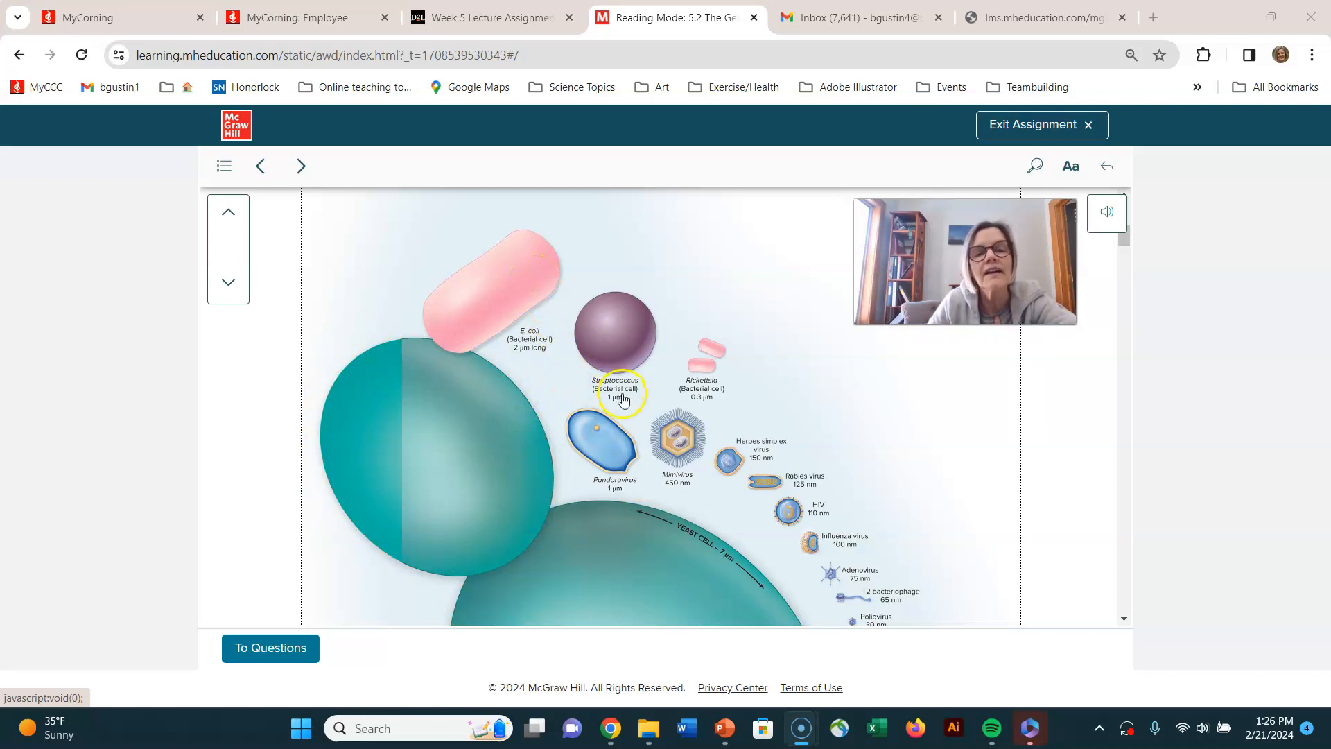
scroll(down, 3)
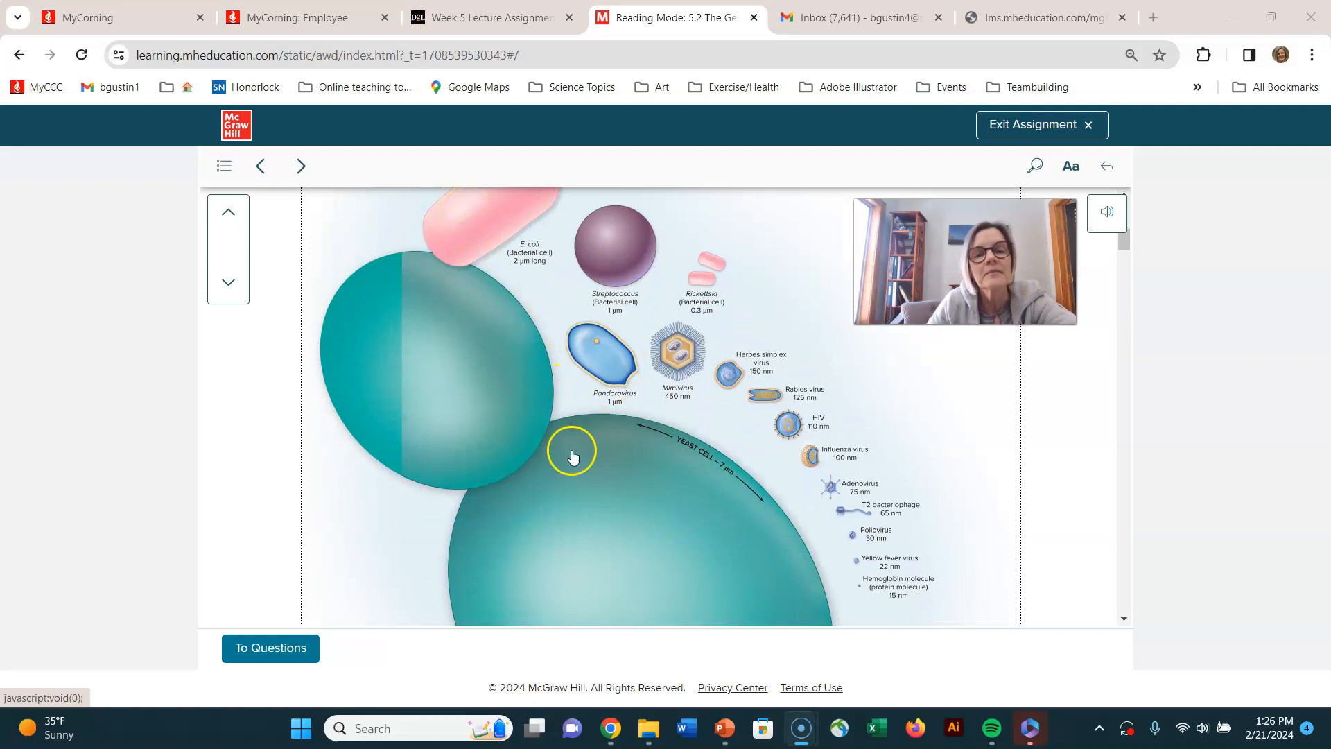
scroll(down, 3)
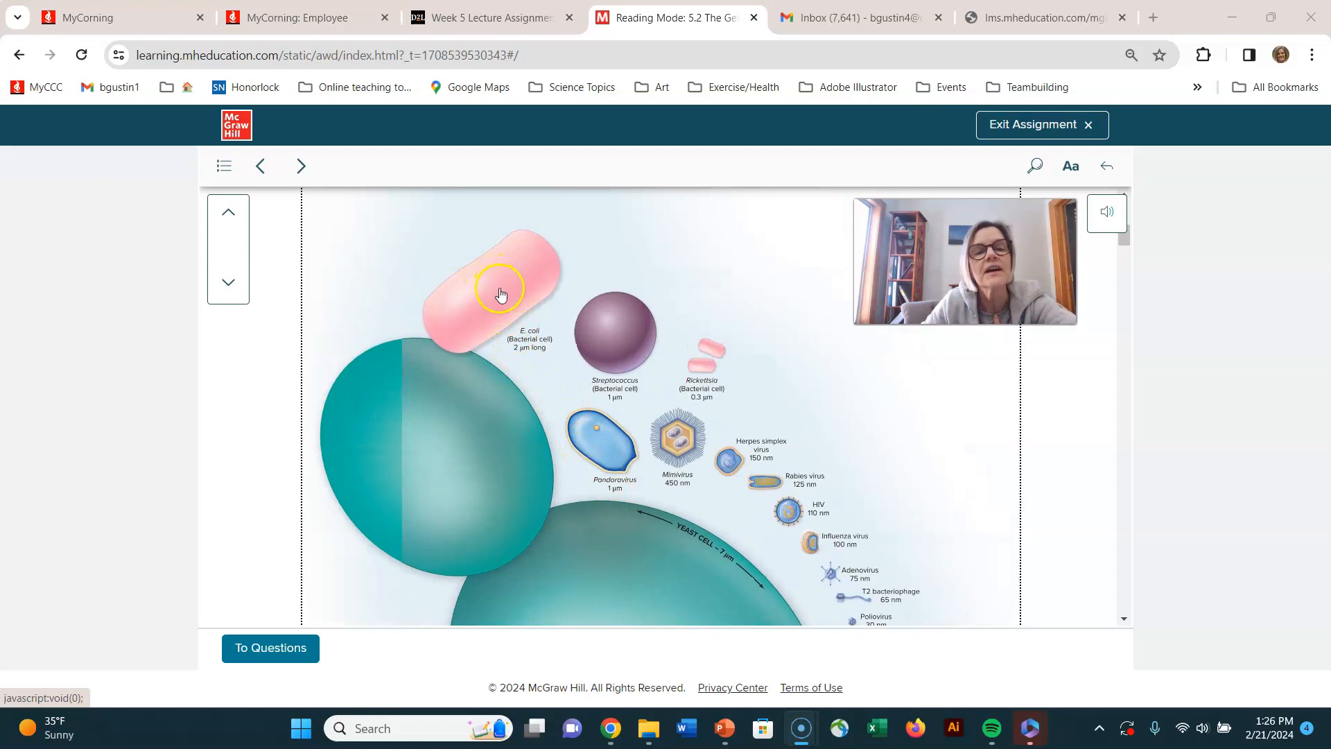
mouse_move(523, 318)
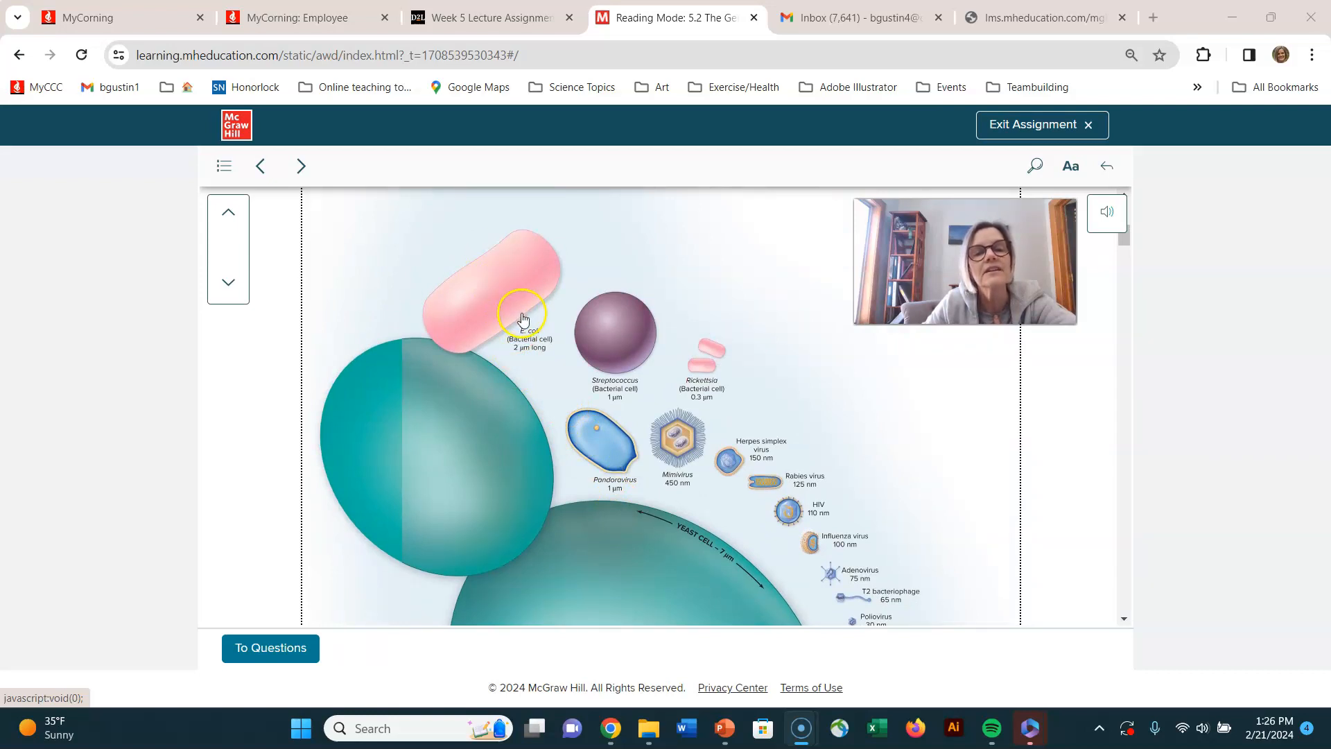
mouse_move(605, 351)
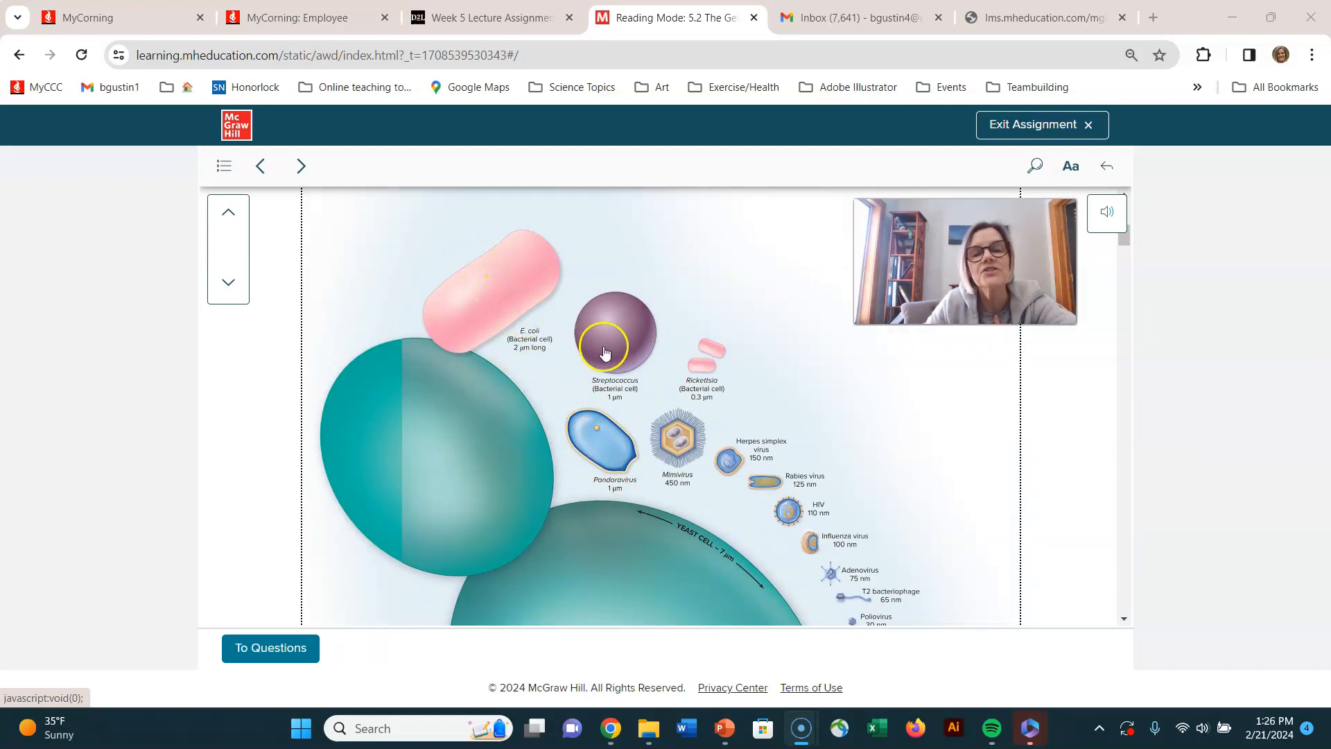
mouse_move(651, 340)
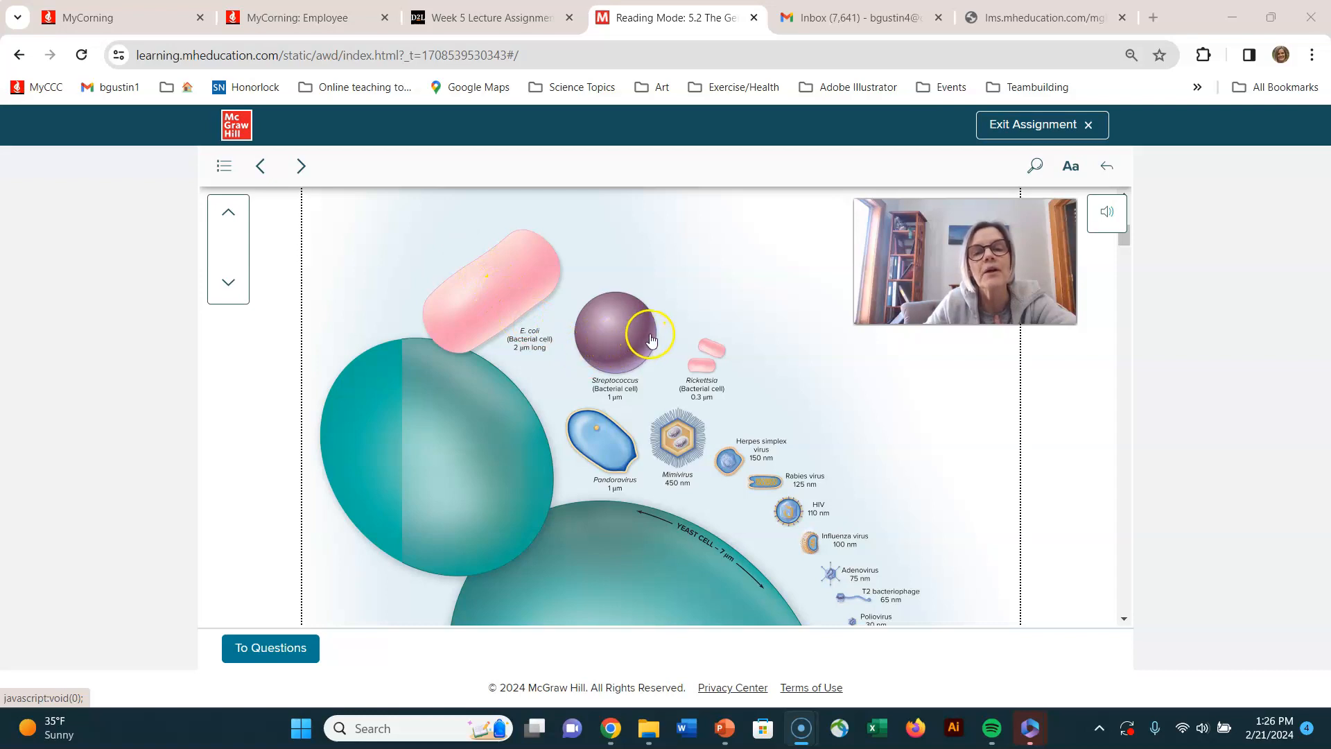
mouse_move(796, 366)
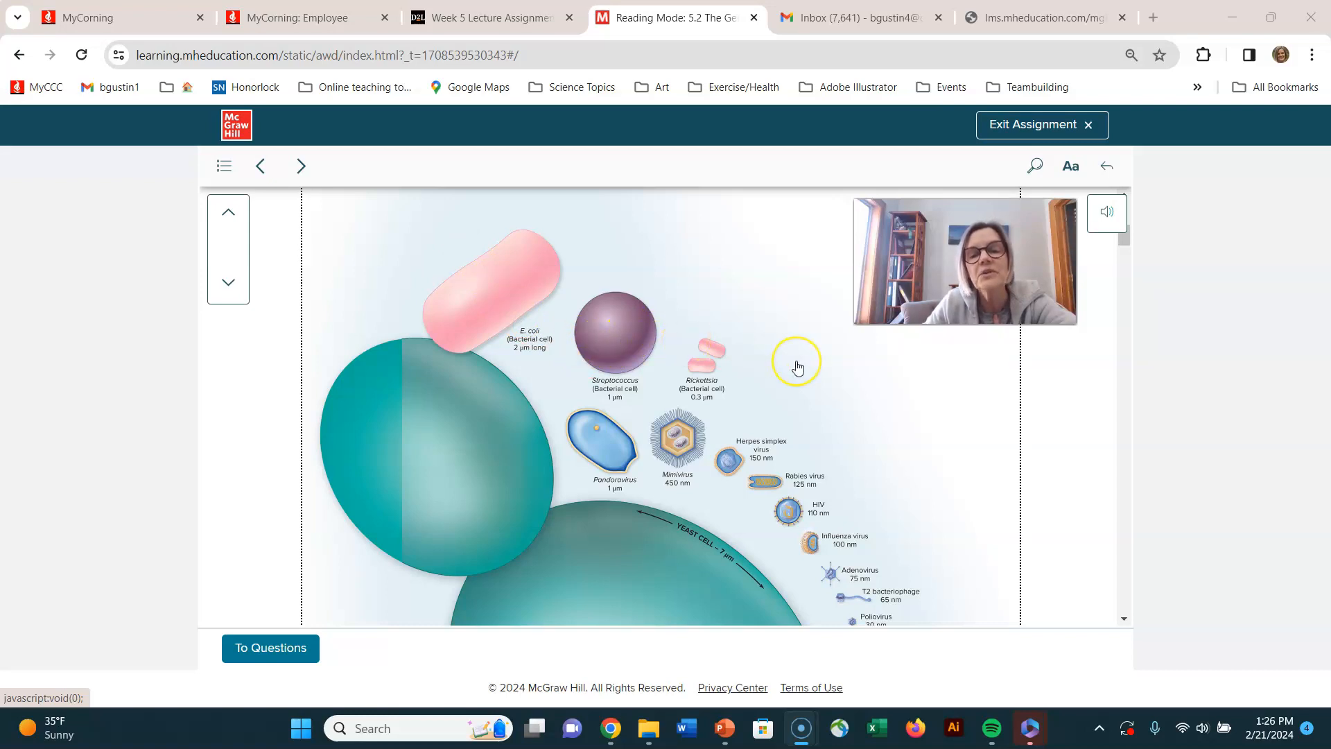
scroll(down, 3)
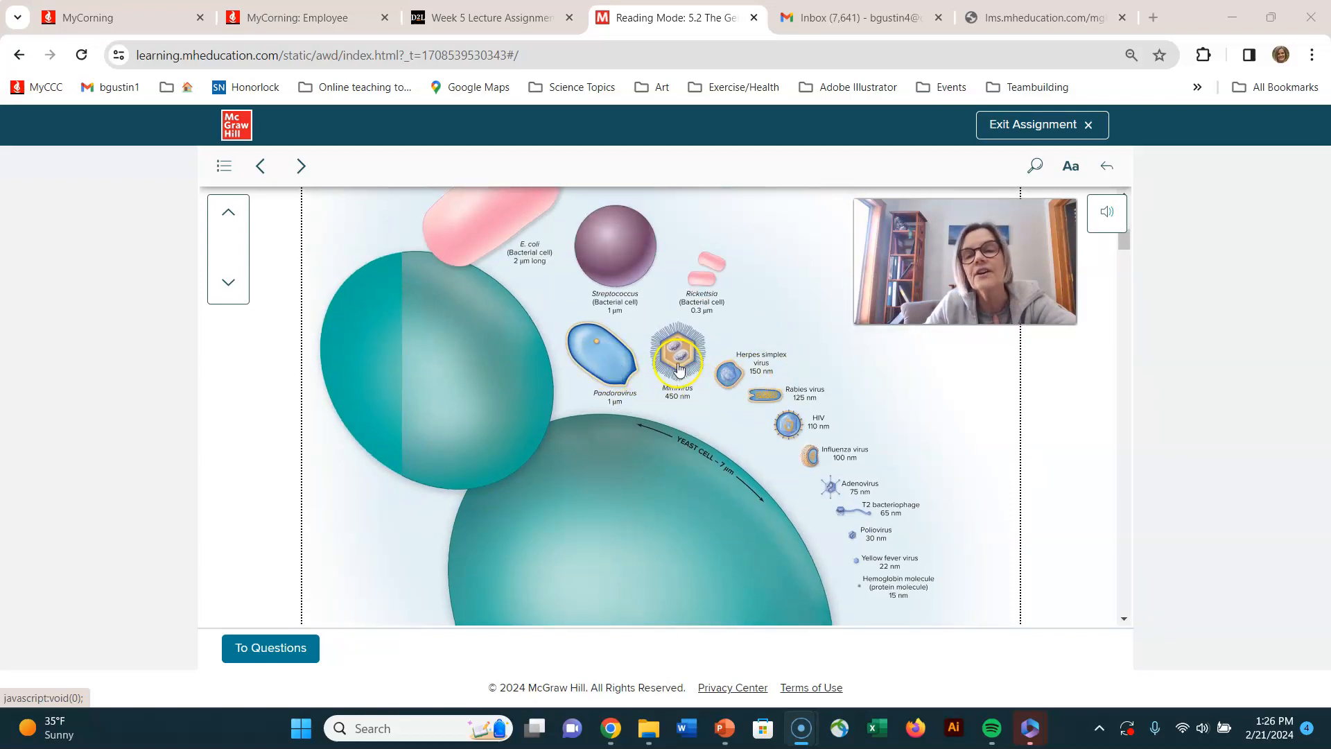
mouse_move(883, 596)
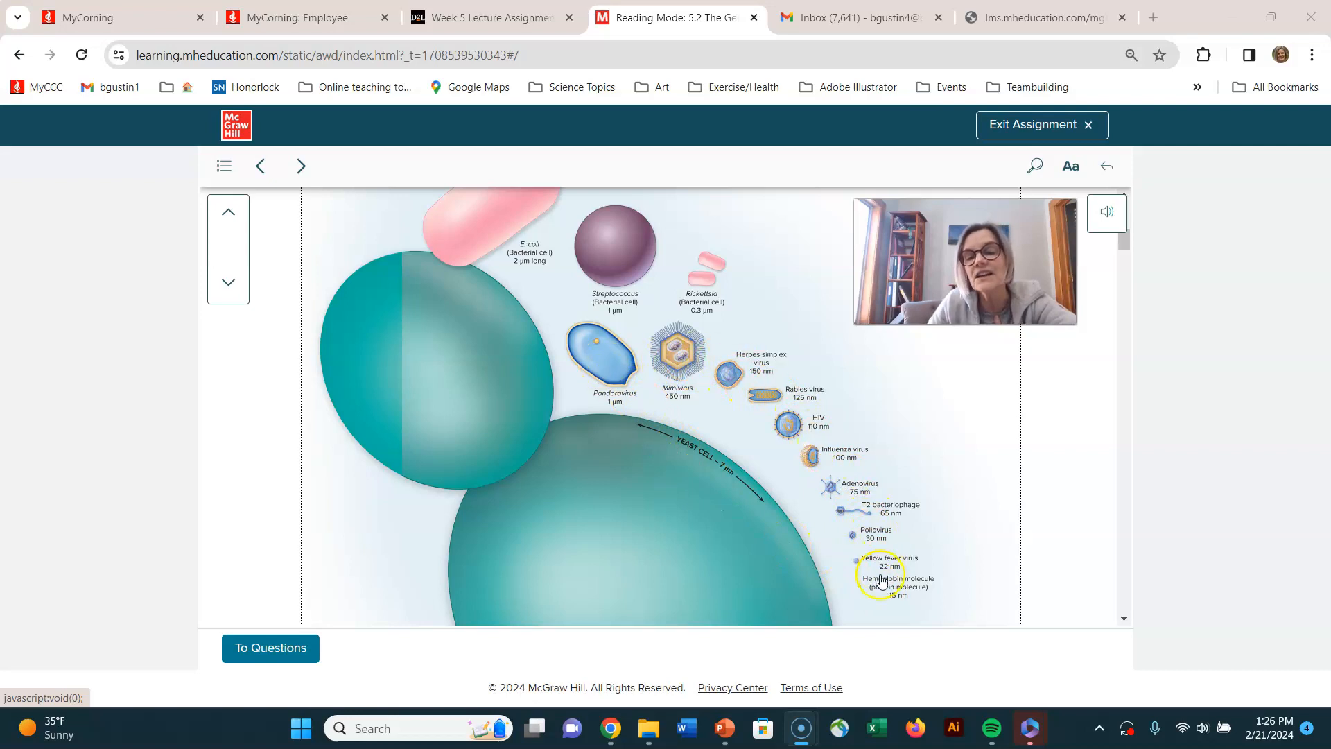
mouse_move(863, 605)
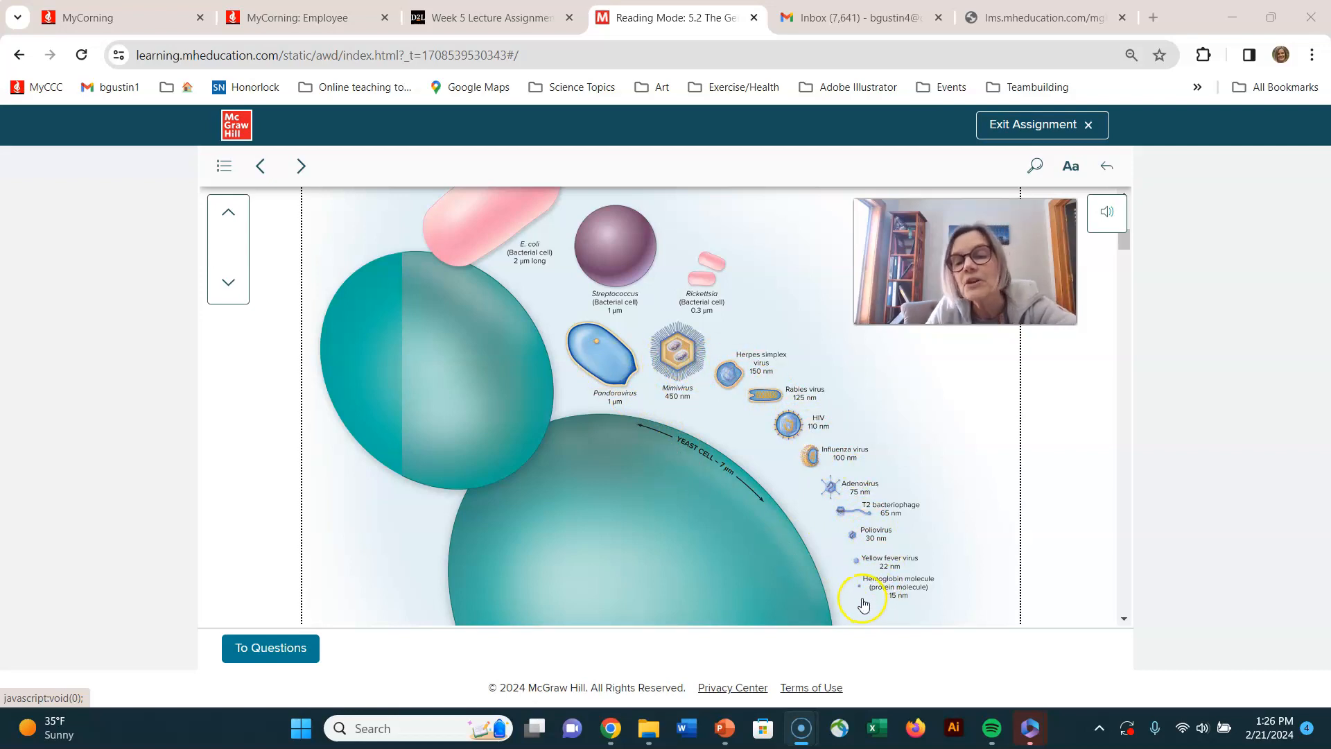
mouse_move(858, 567)
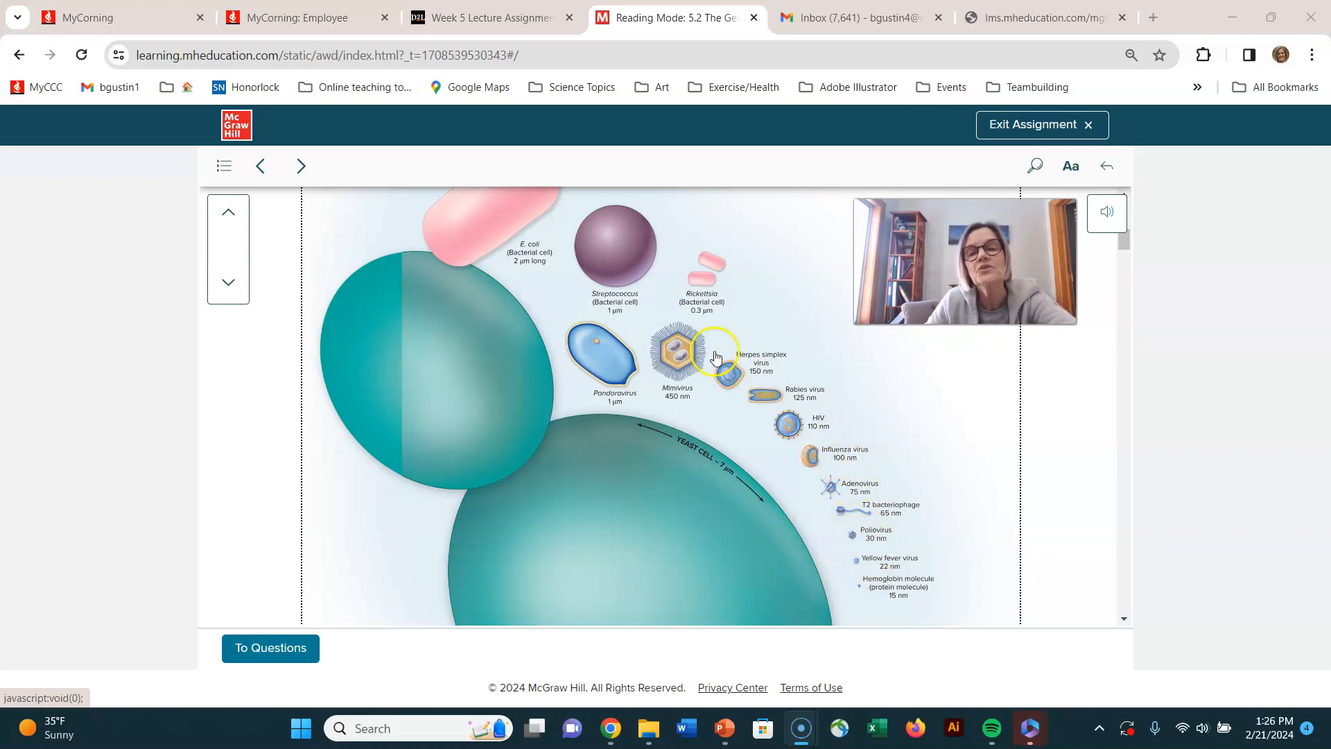
scroll(down, 3)
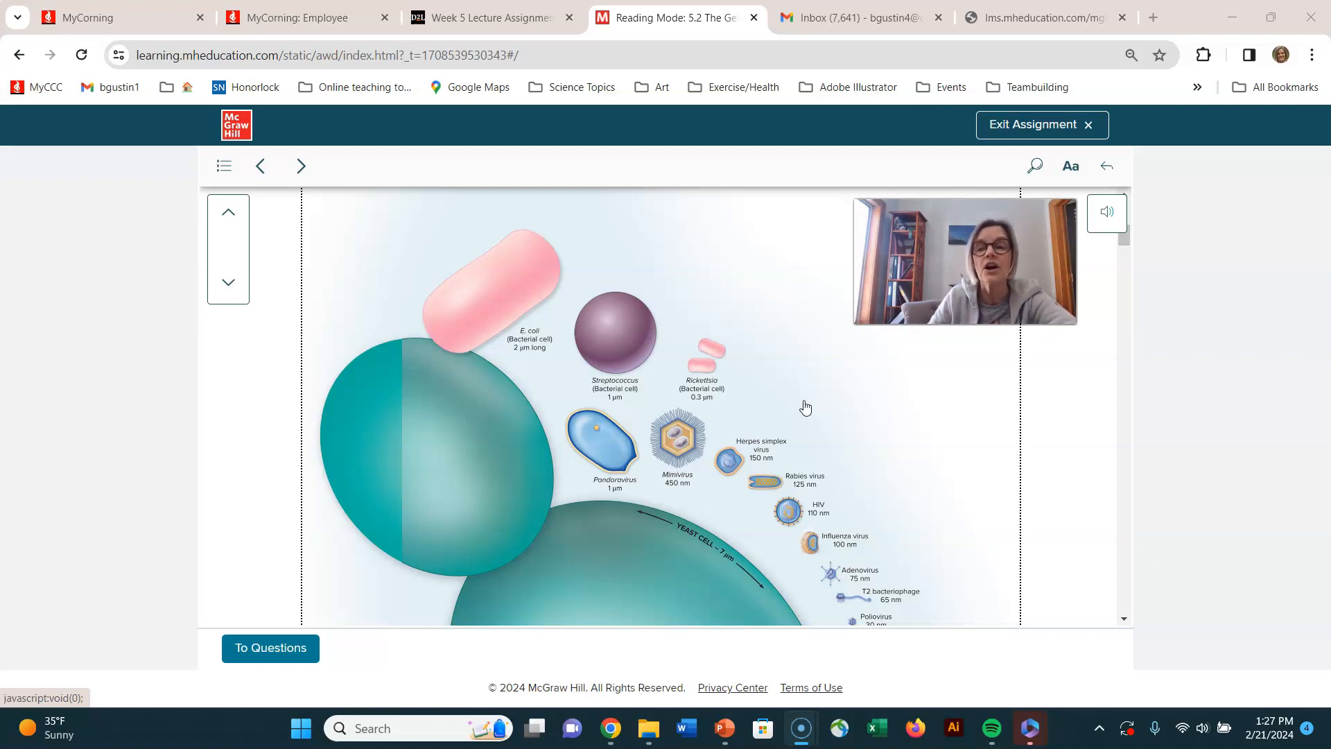
Step: Scroll past Figure 5.1 to Figure 5.2 on viewing viruses and the NCLEX Prep question below it
scroll(down, 3)
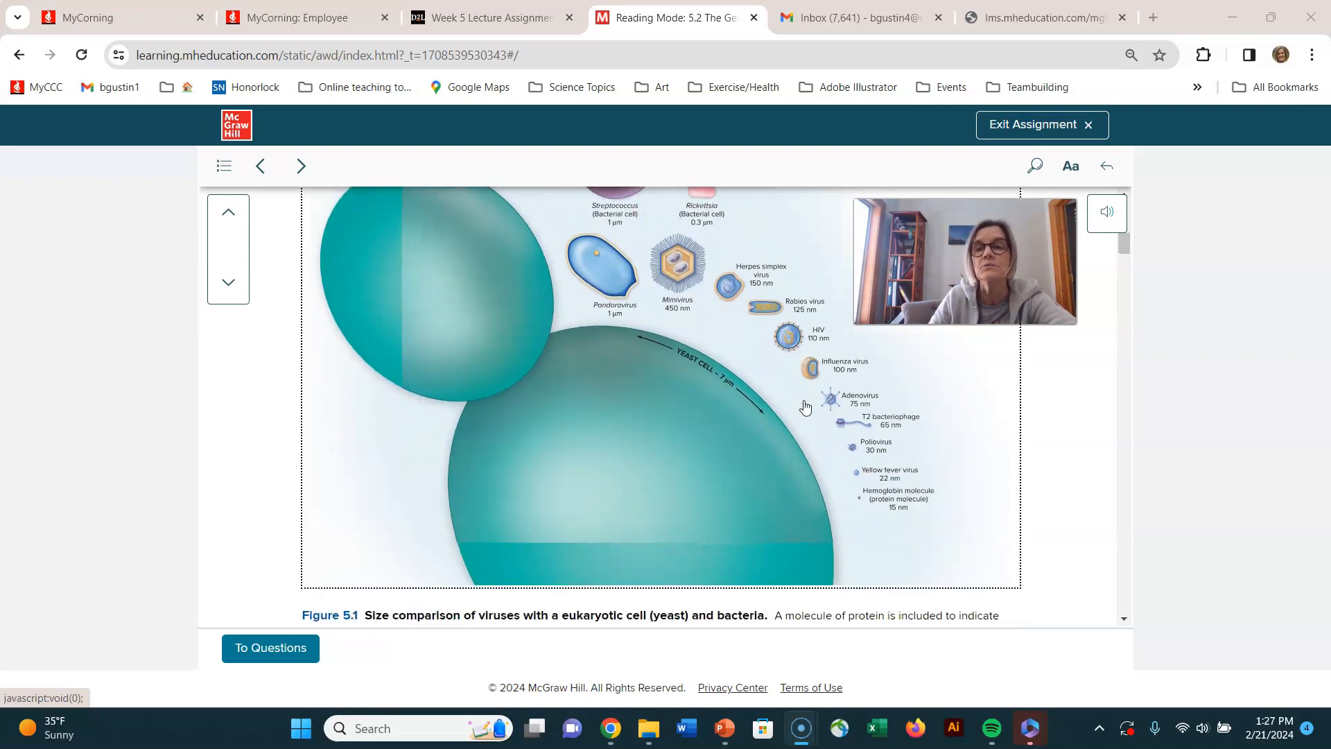
scroll(down, 3)
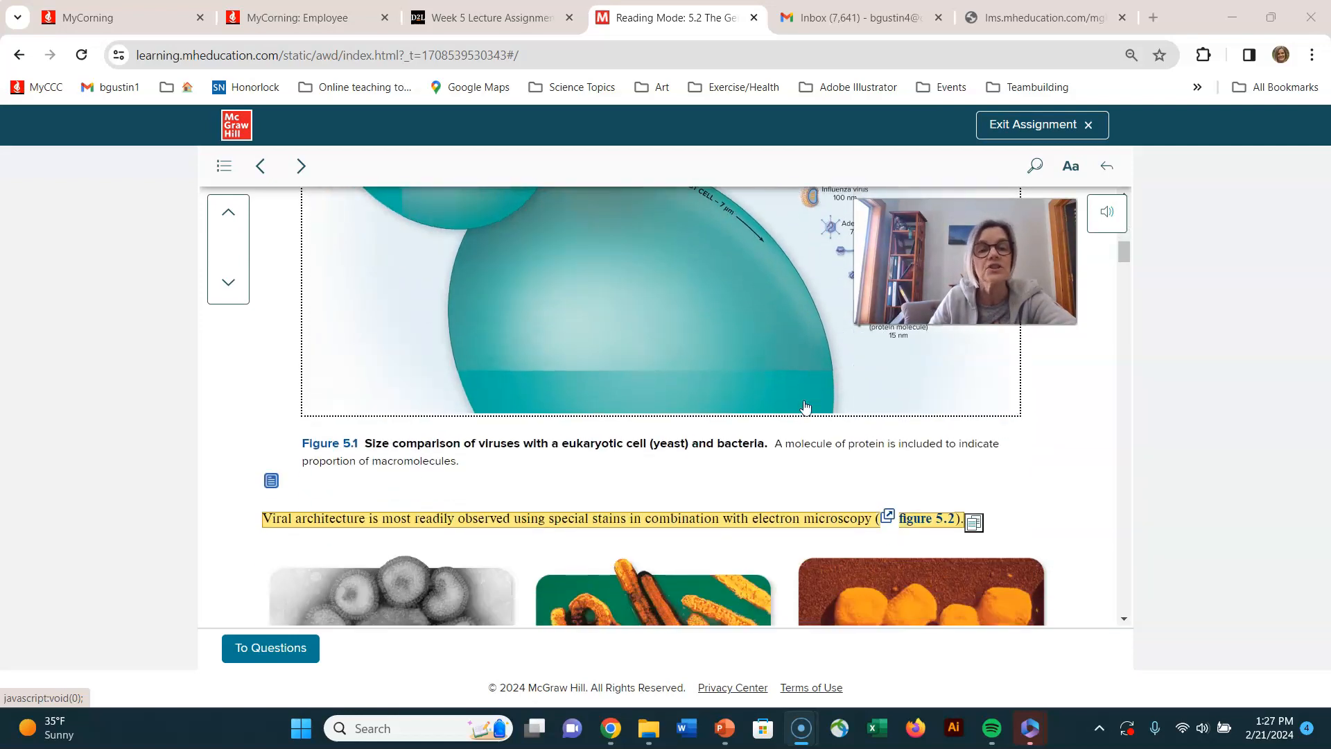
scroll(down, 3)
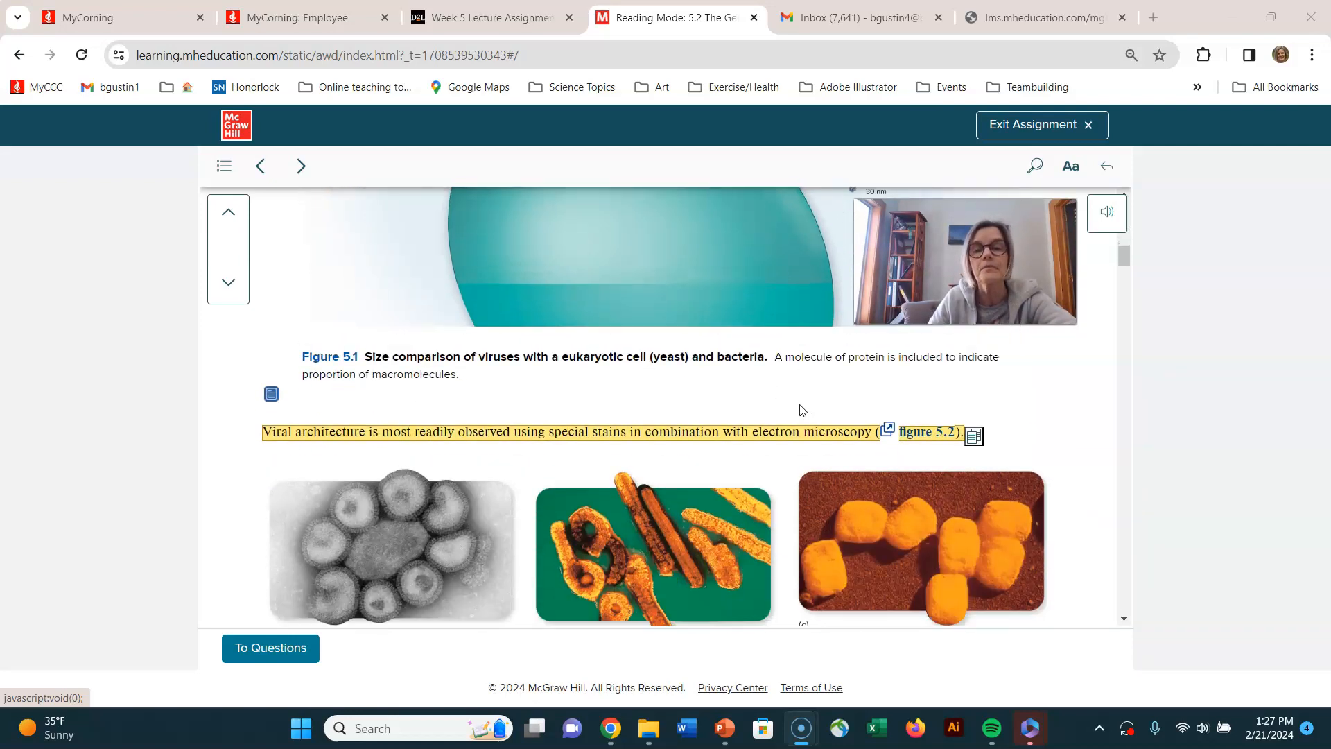
scroll(down, 3)
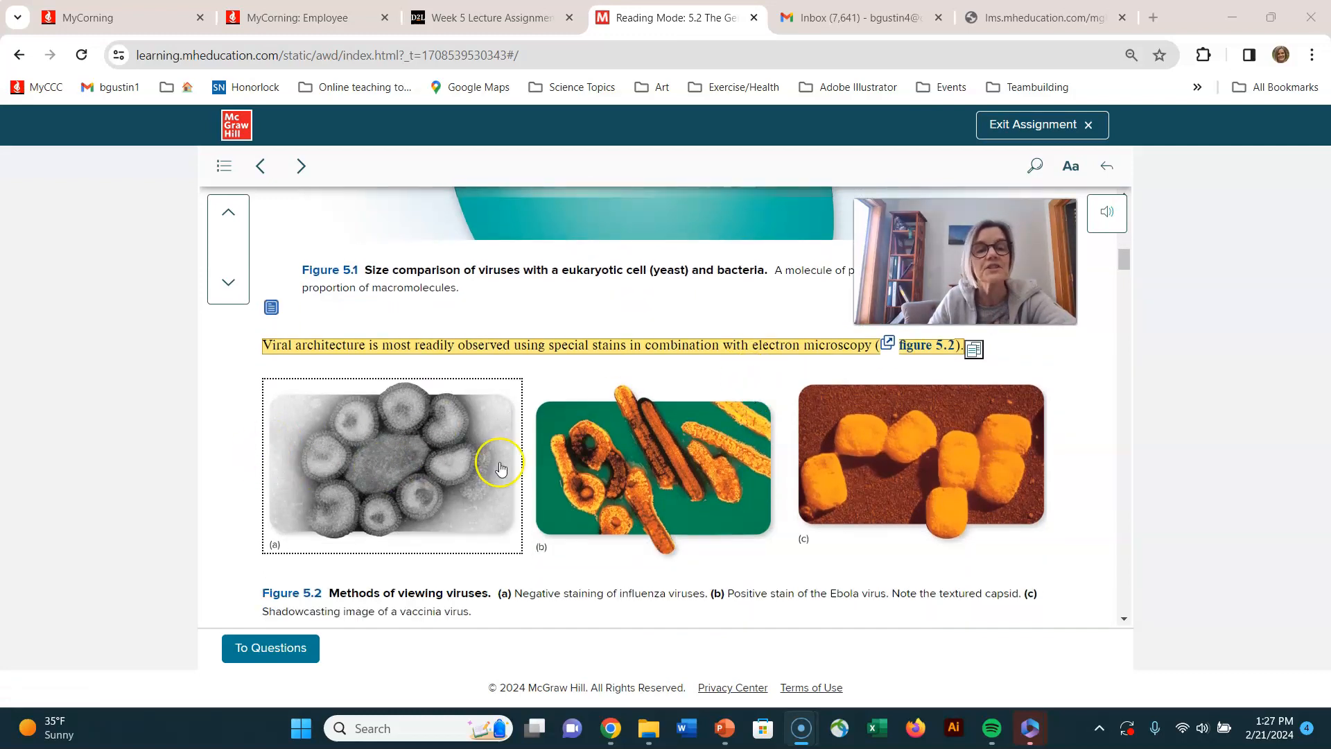
click(919, 463)
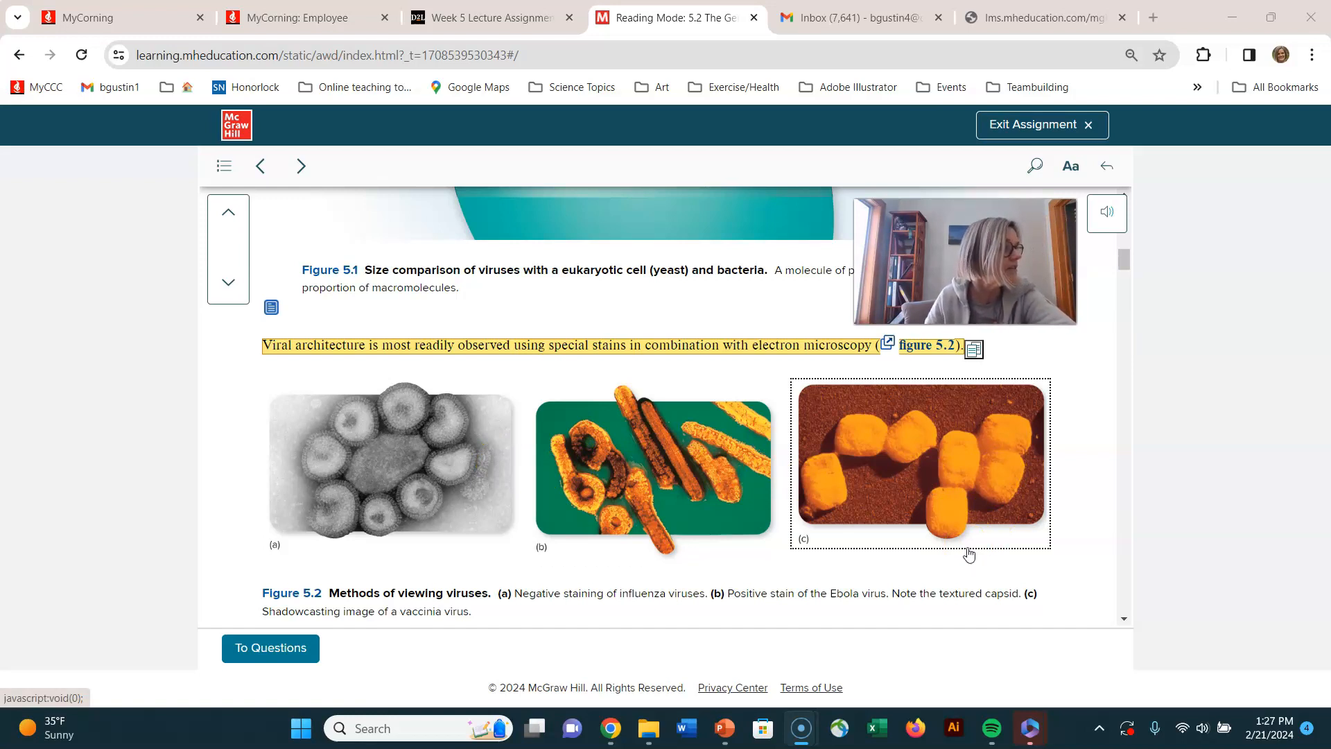
scroll(down, 3)
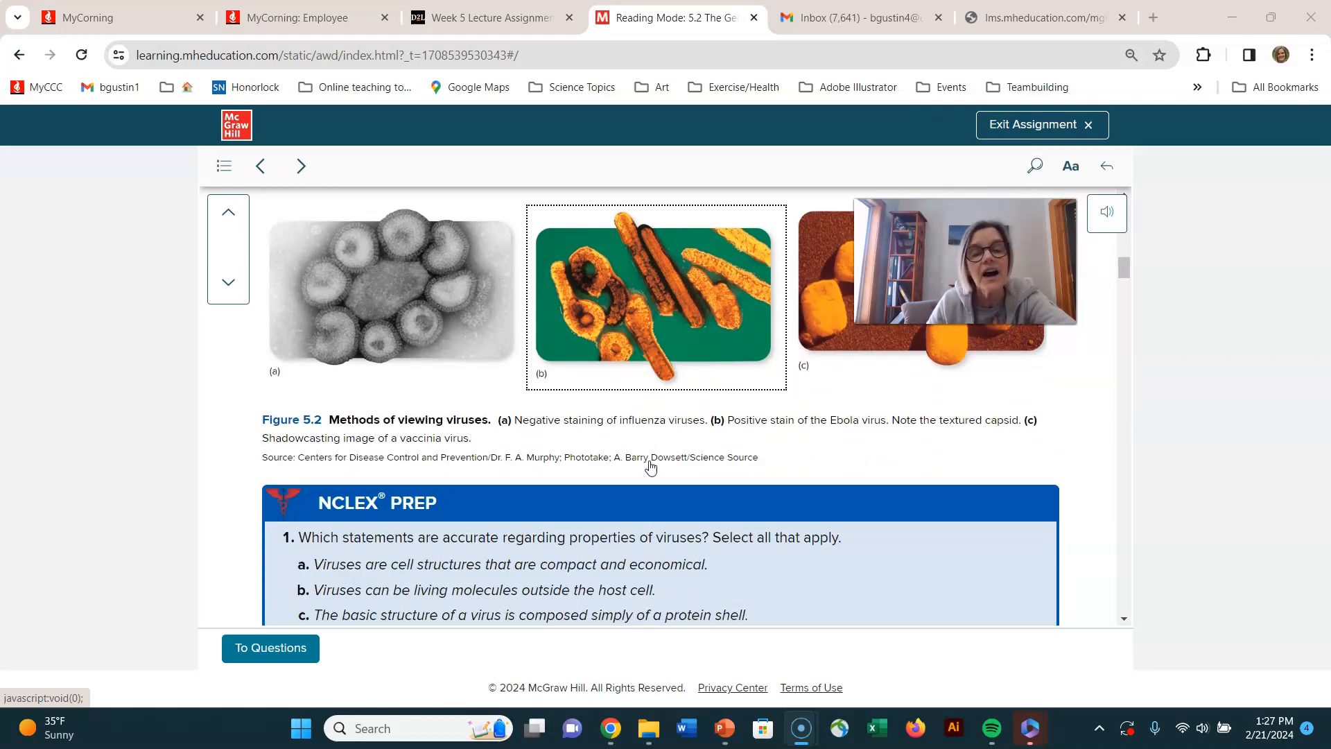
scroll(down, 3)
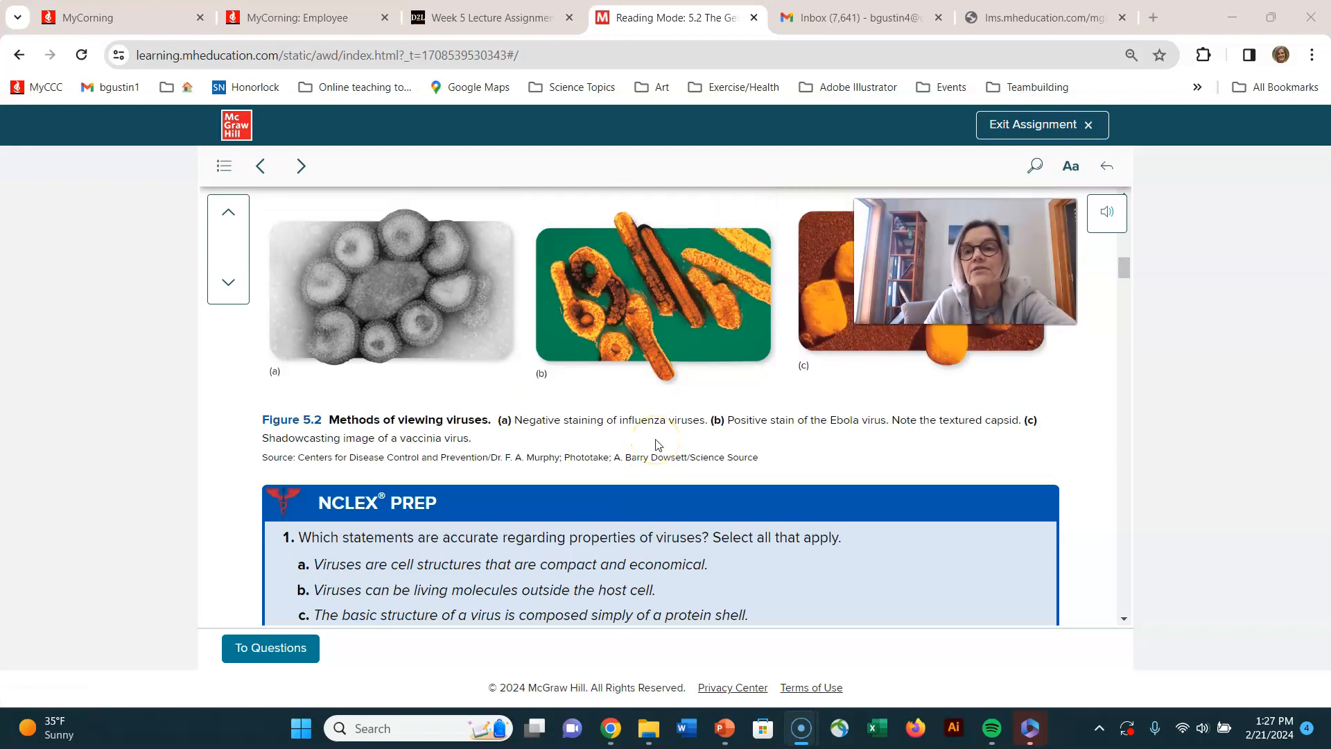
Step: Scroll past the NCLEX Prep box to the Viral Components heading and Virus Particle diagram
scroll(down, 3)
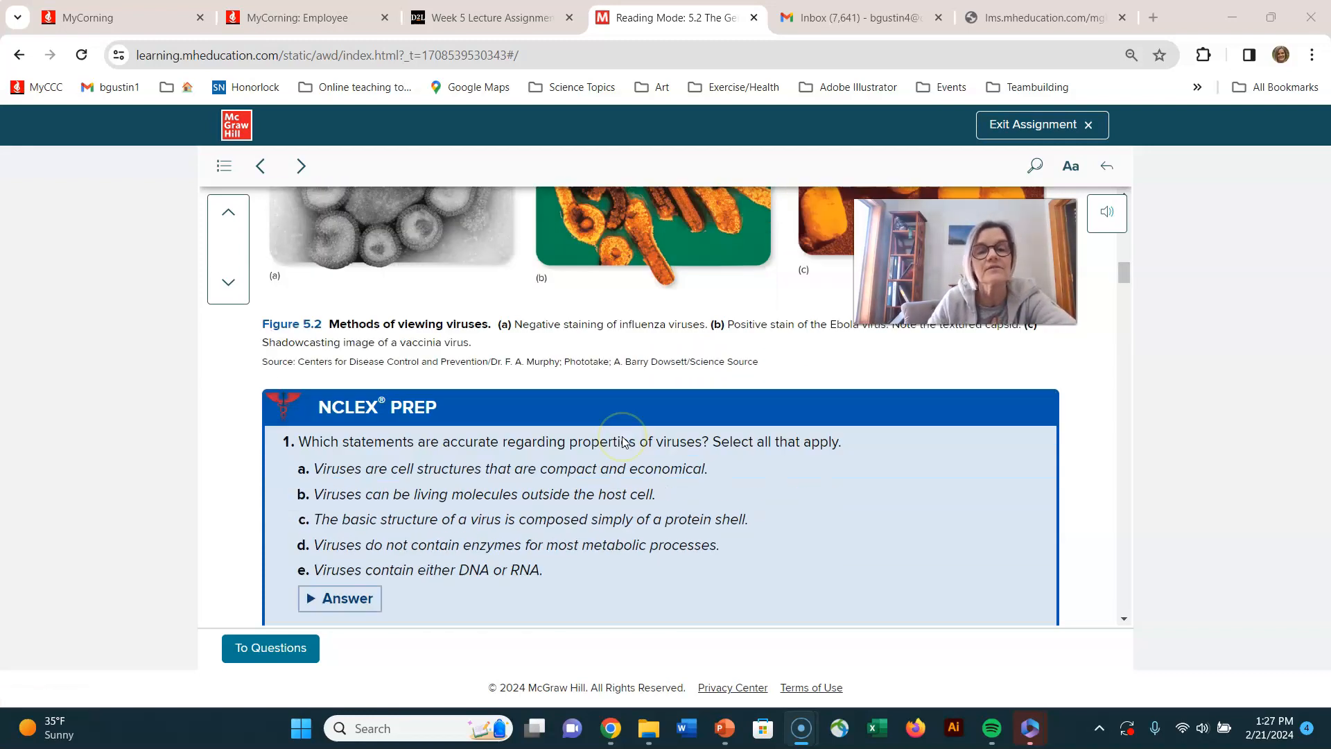
scroll(down, 3)
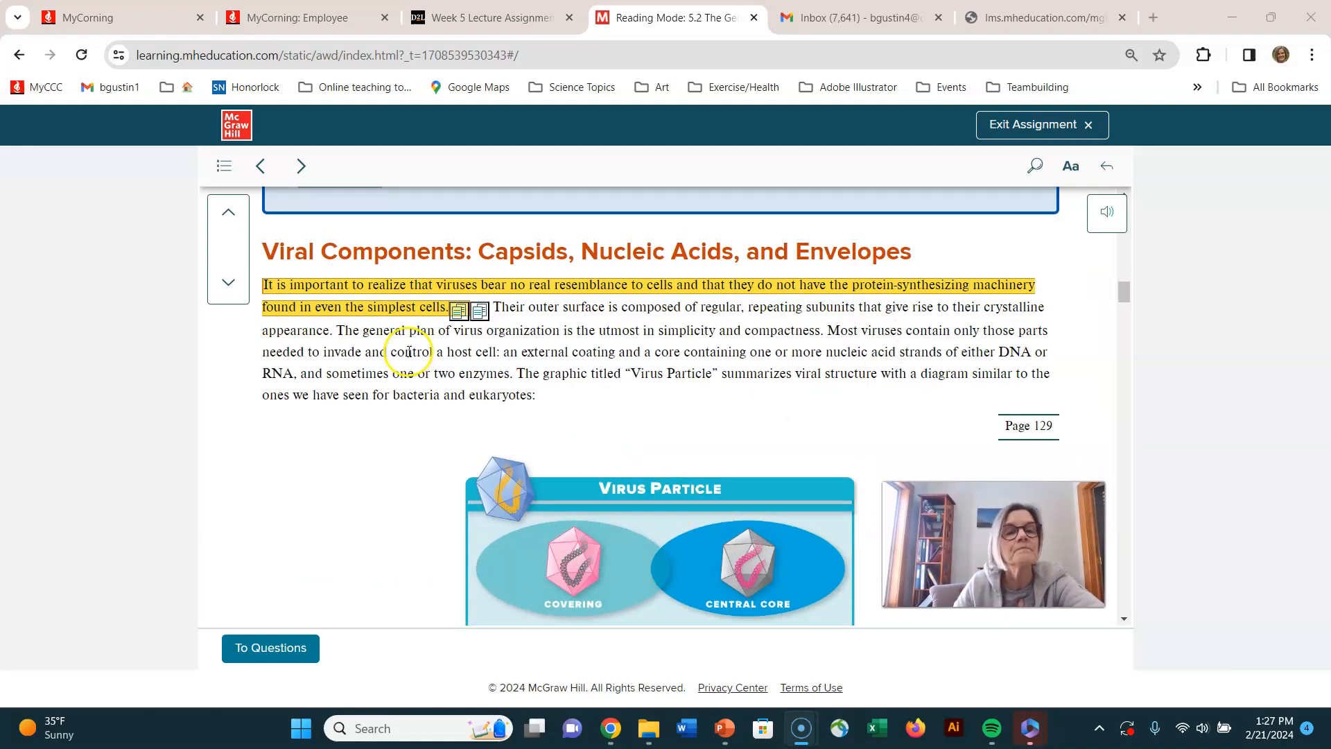
mouse_move(505, 293)
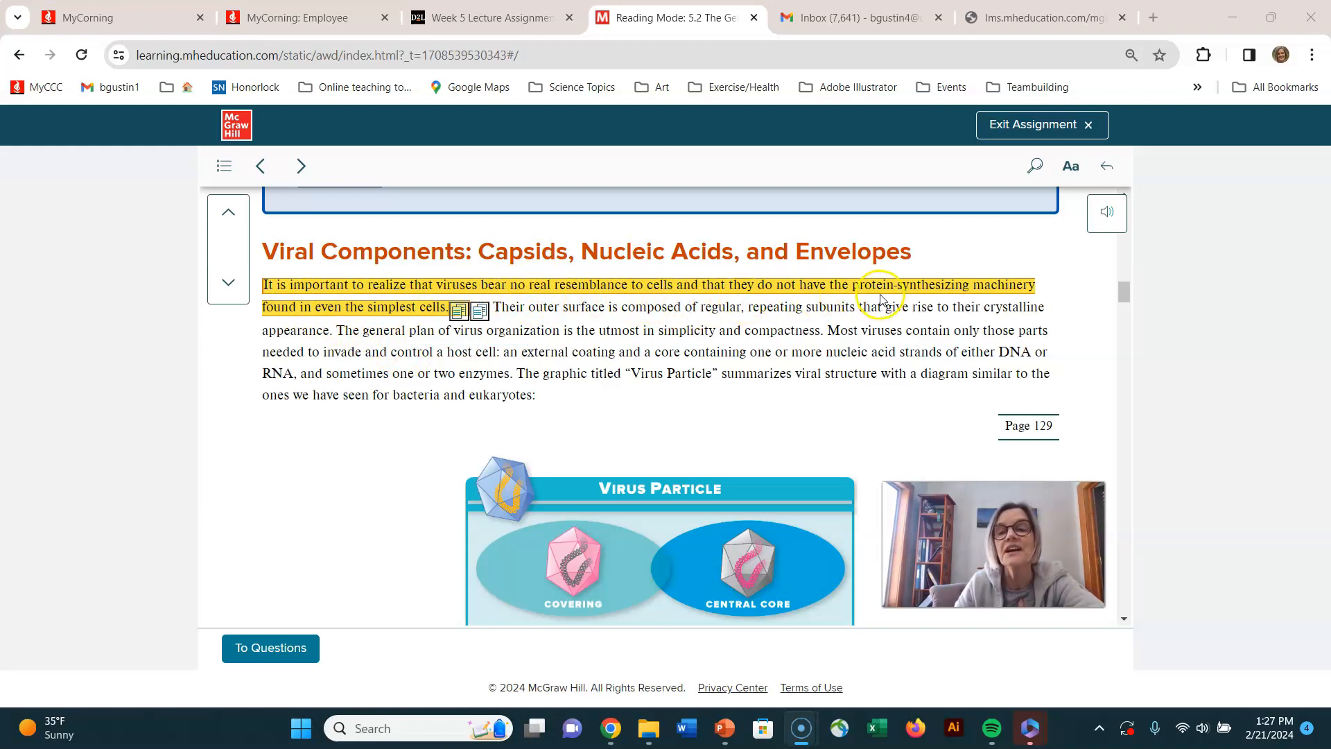
mouse_move(272, 327)
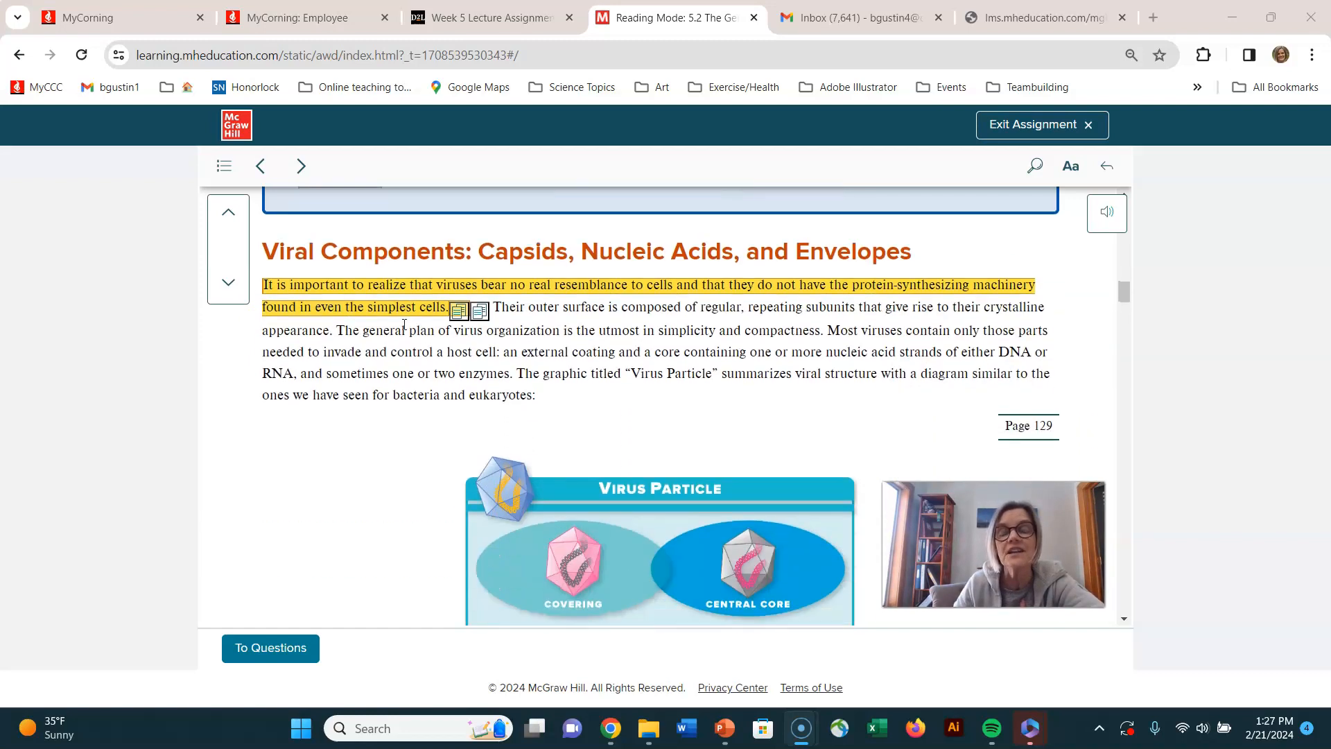
scroll(down, 3)
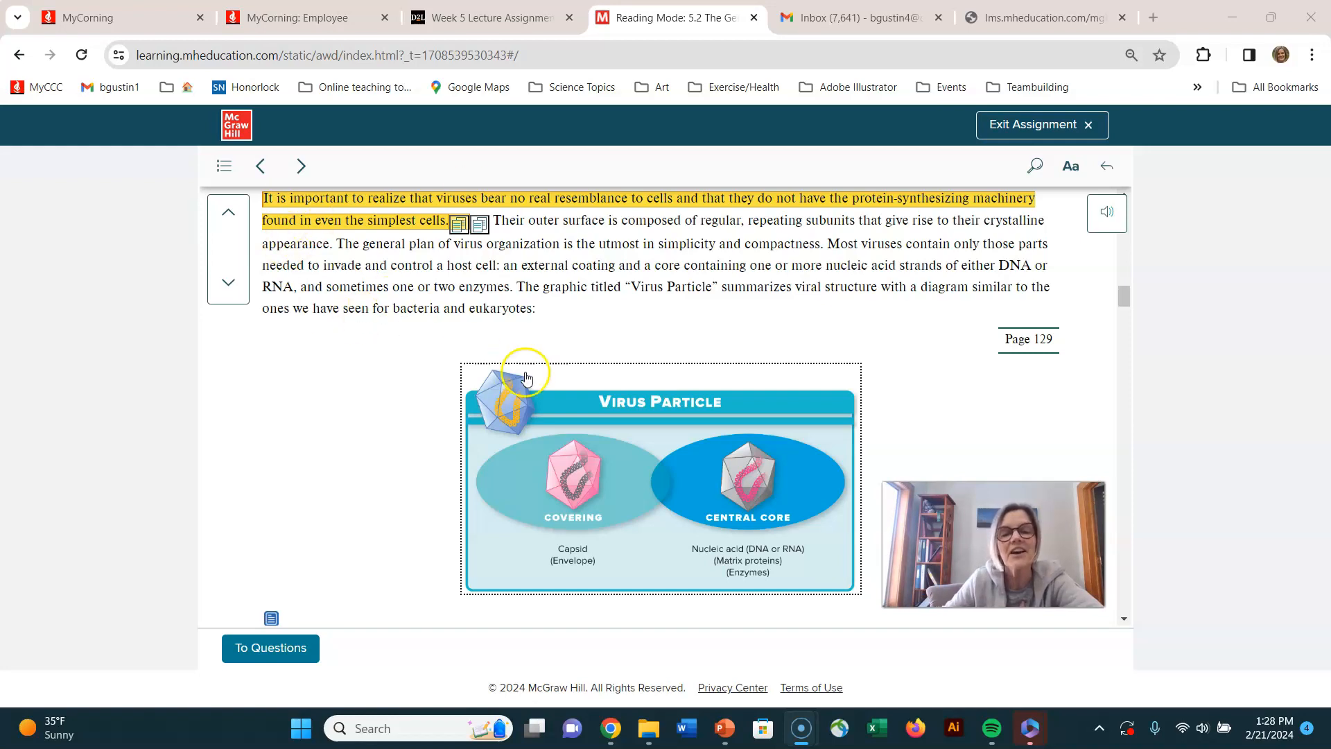
Step: Scroll to the highlighted capsid and nucleocapsid paragraph with the Naked versus Enveloped Virus figure
scroll(down, 3)
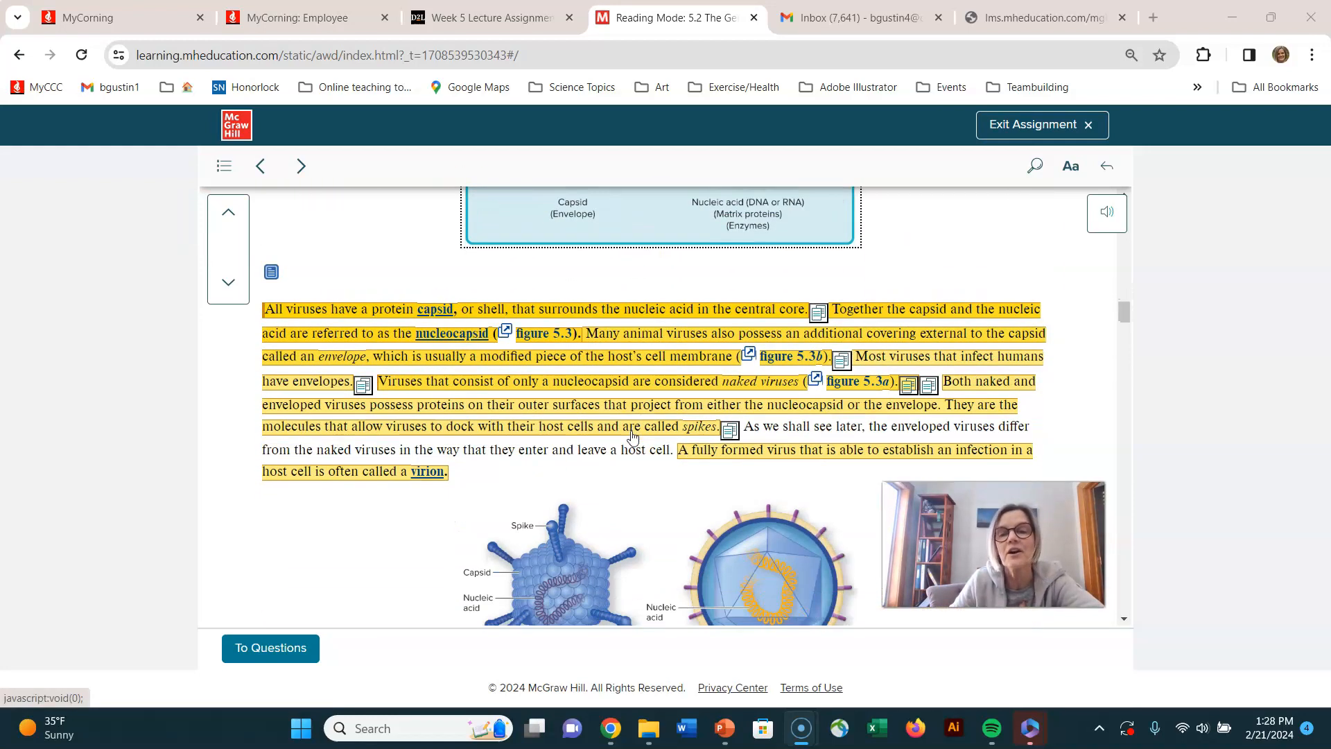
scroll(down, 3)
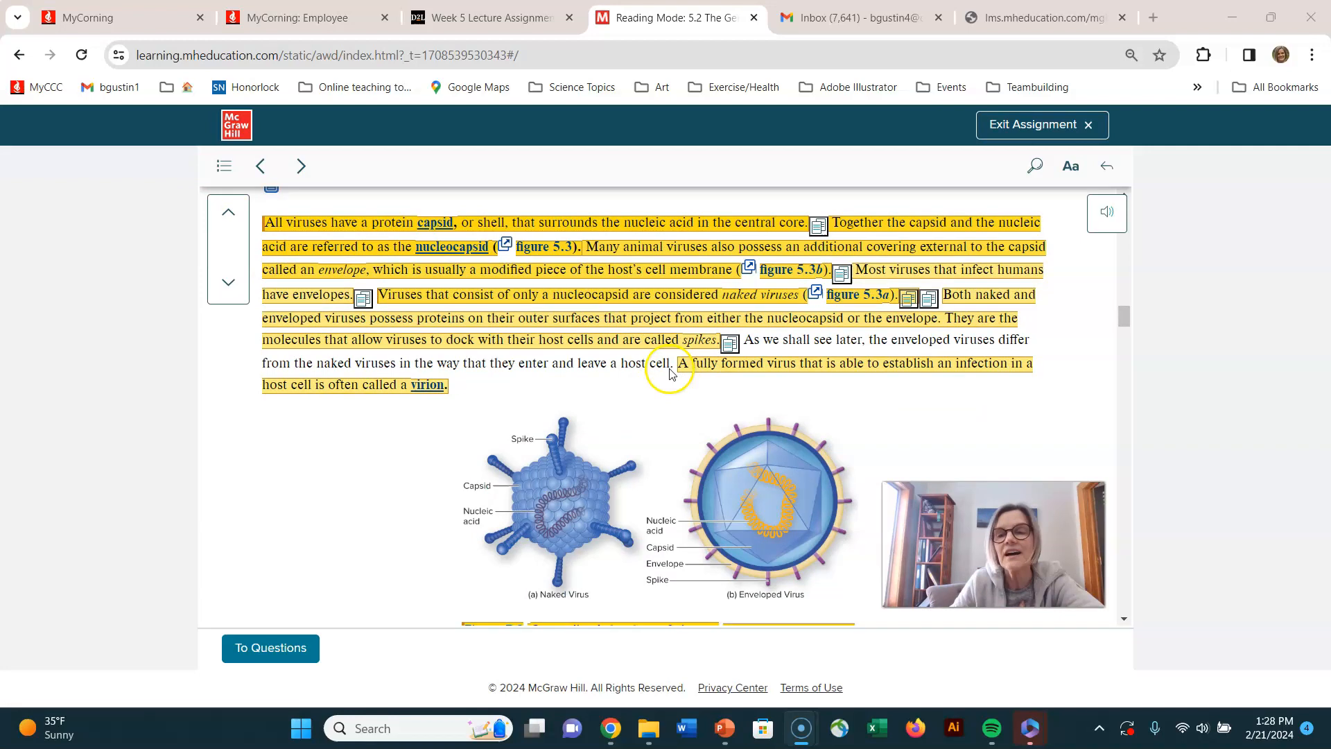
mouse_move(288, 247)
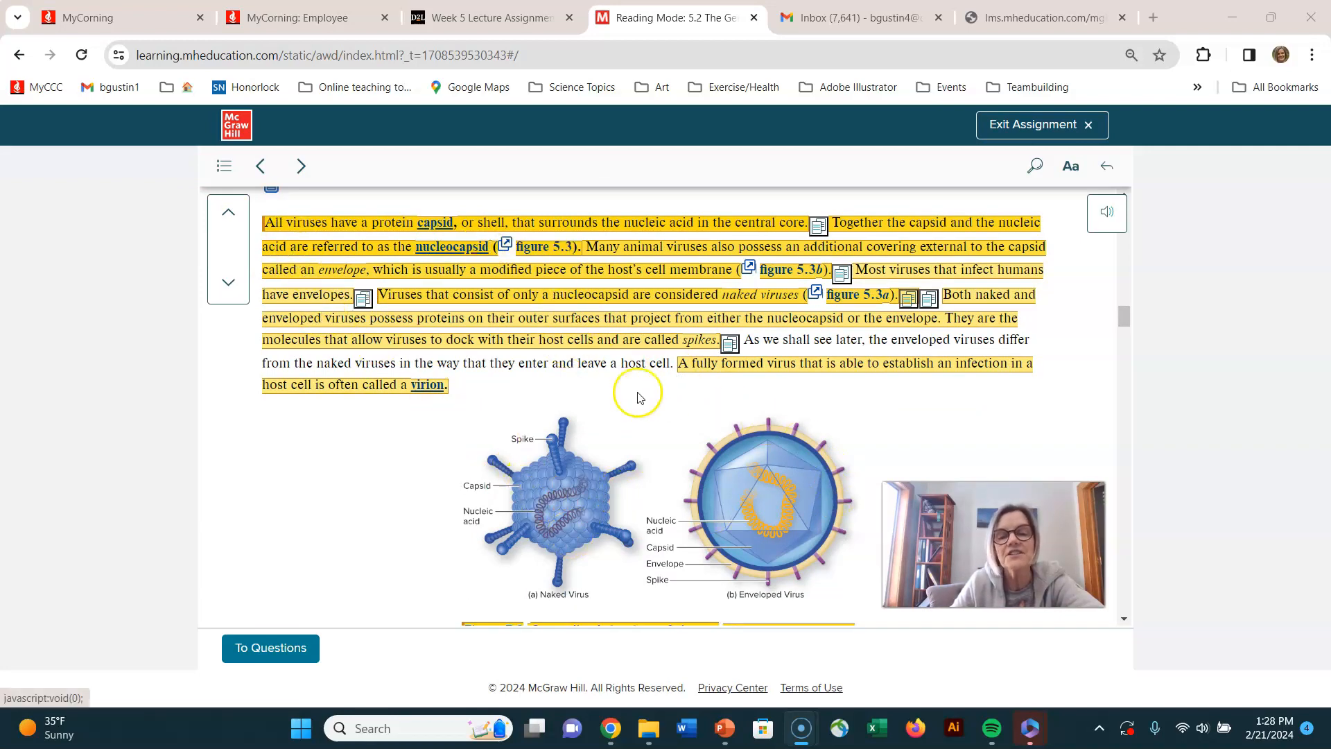
mouse_move(425, 498)
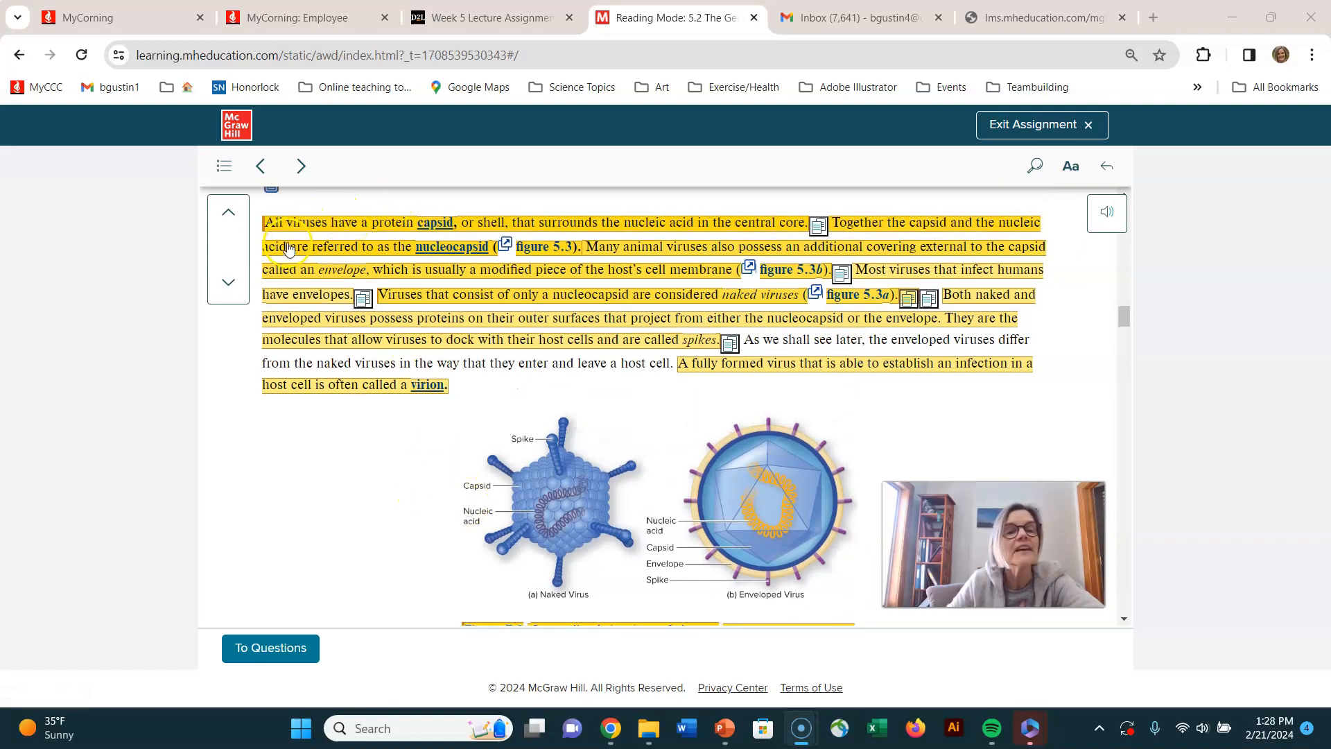
click(435, 222)
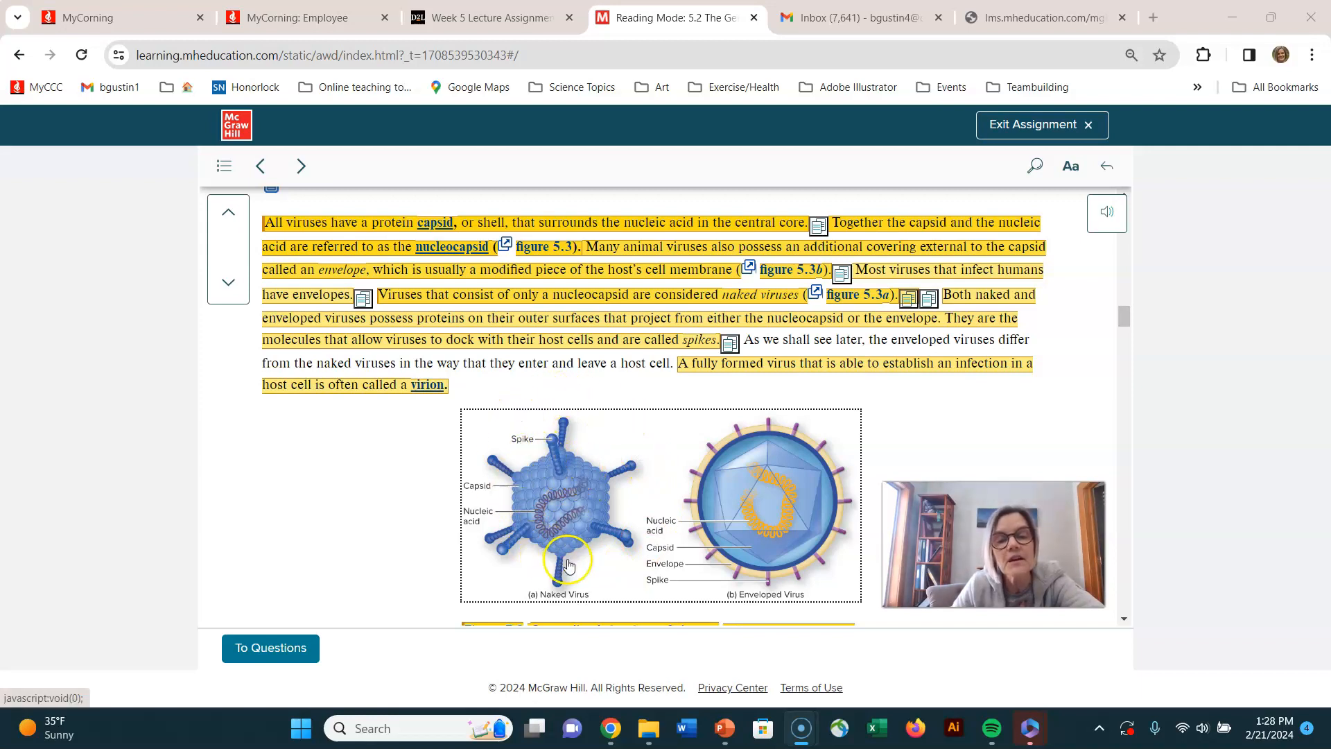
mouse_move(524, 538)
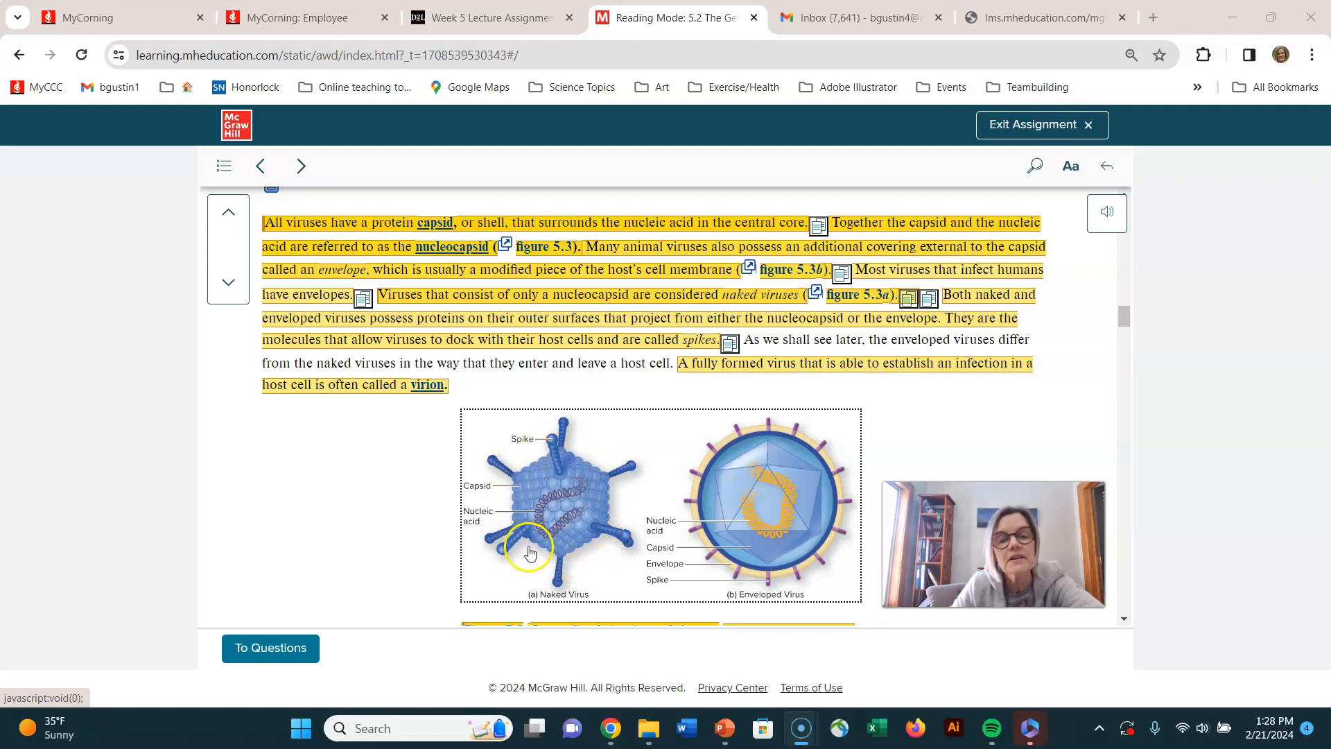
mouse_move(596, 549)
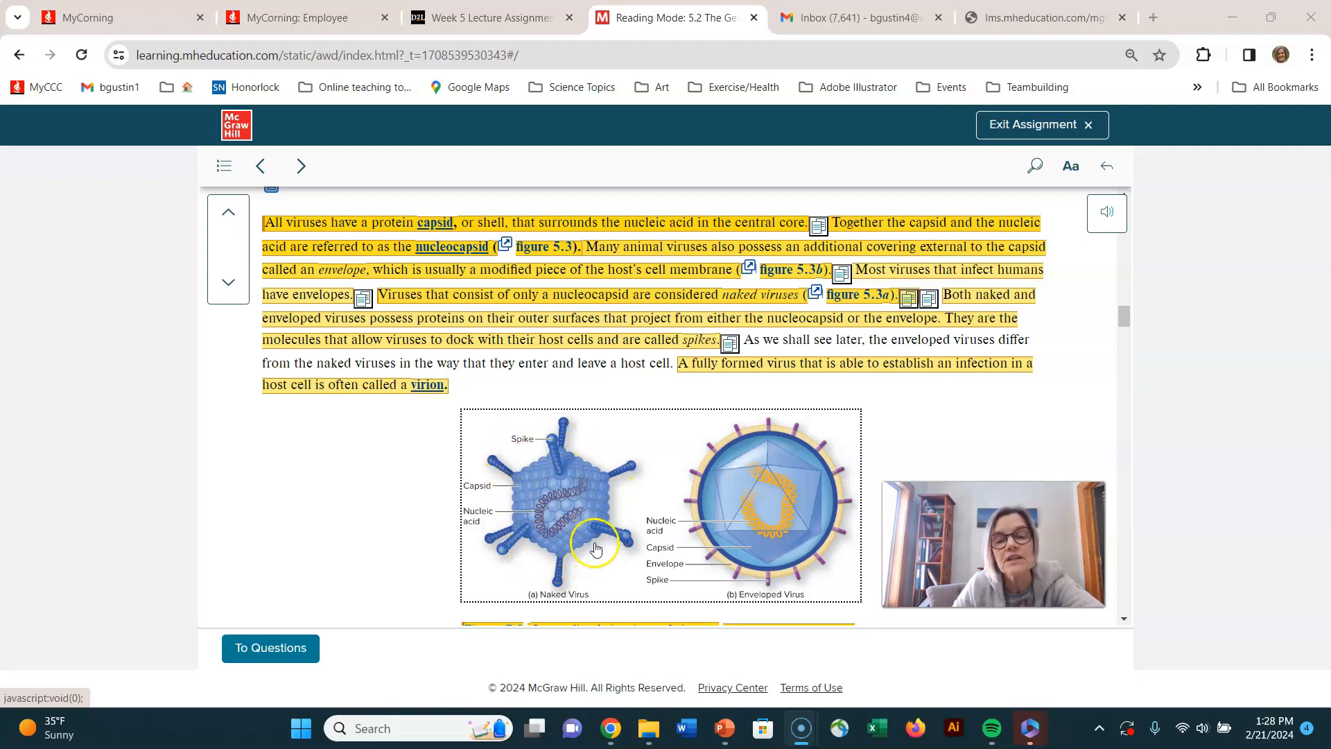
mouse_move(613, 524)
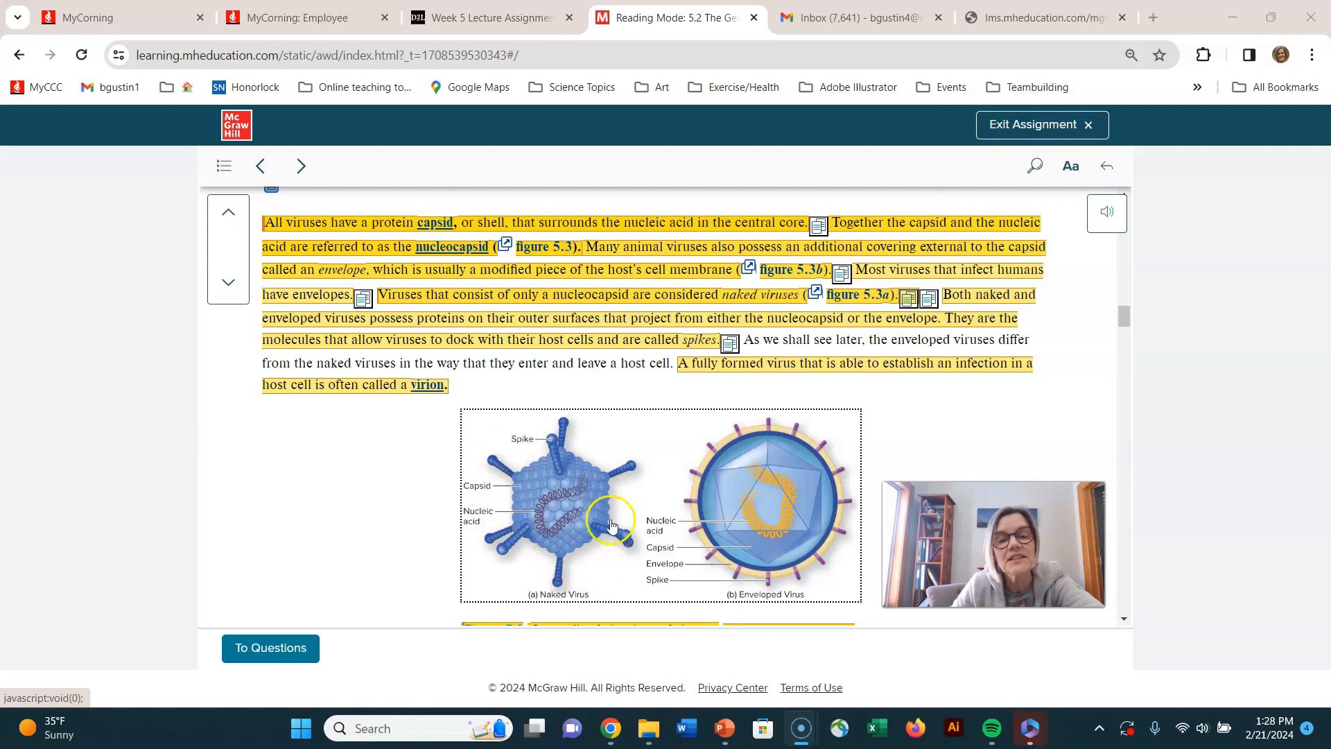
mouse_move(539, 480)
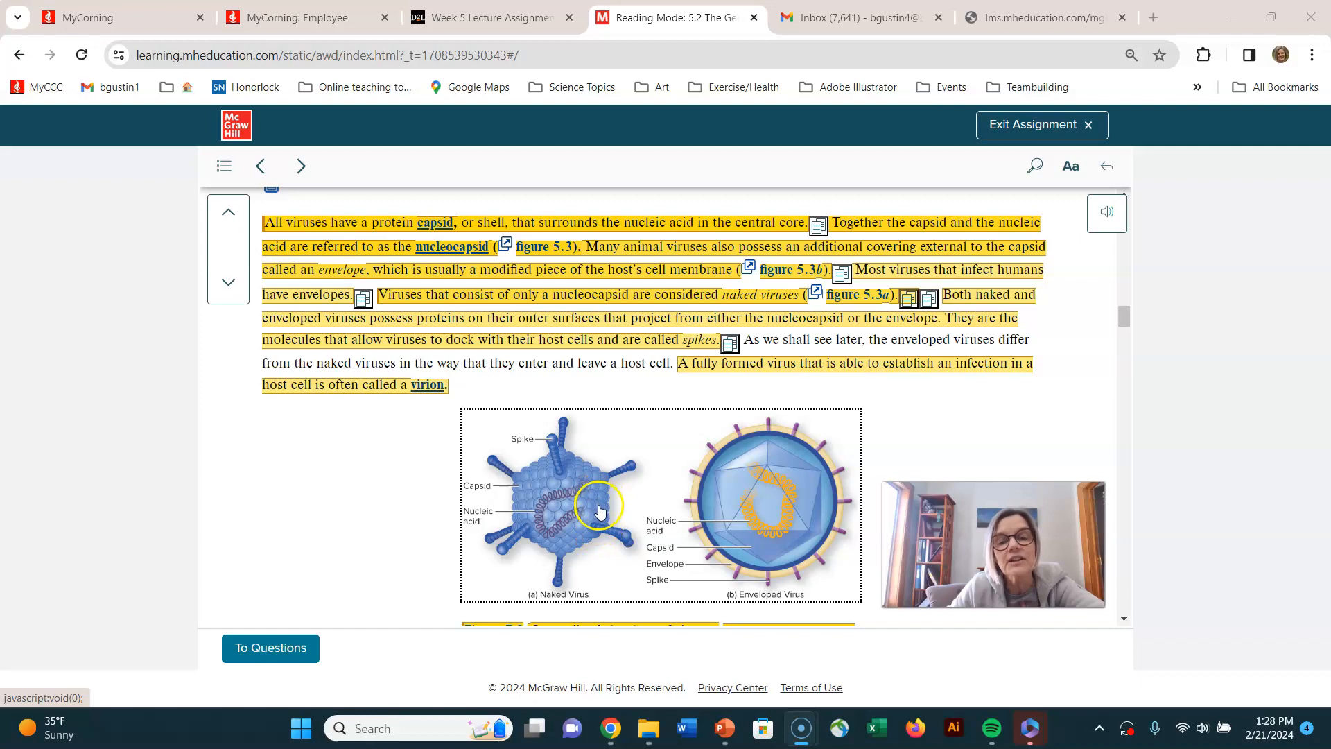
mouse_move(580, 556)
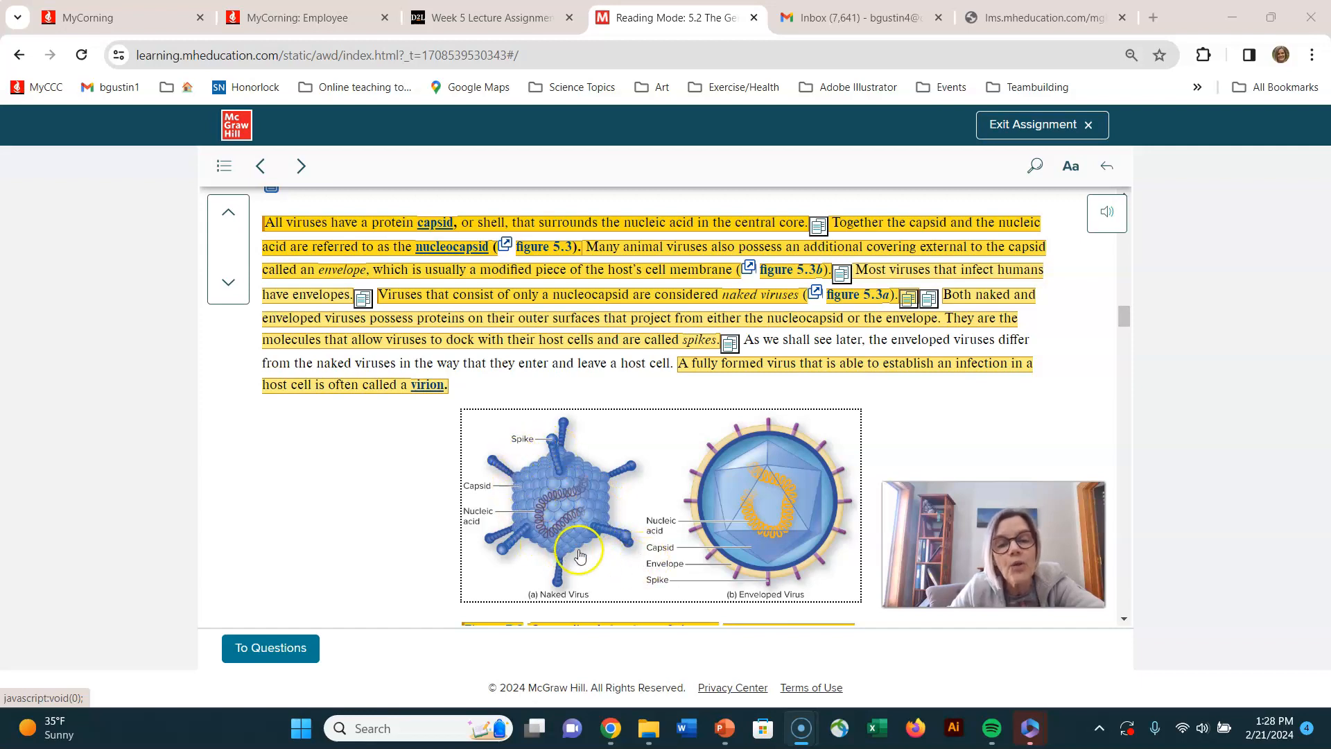
mouse_move(538, 535)
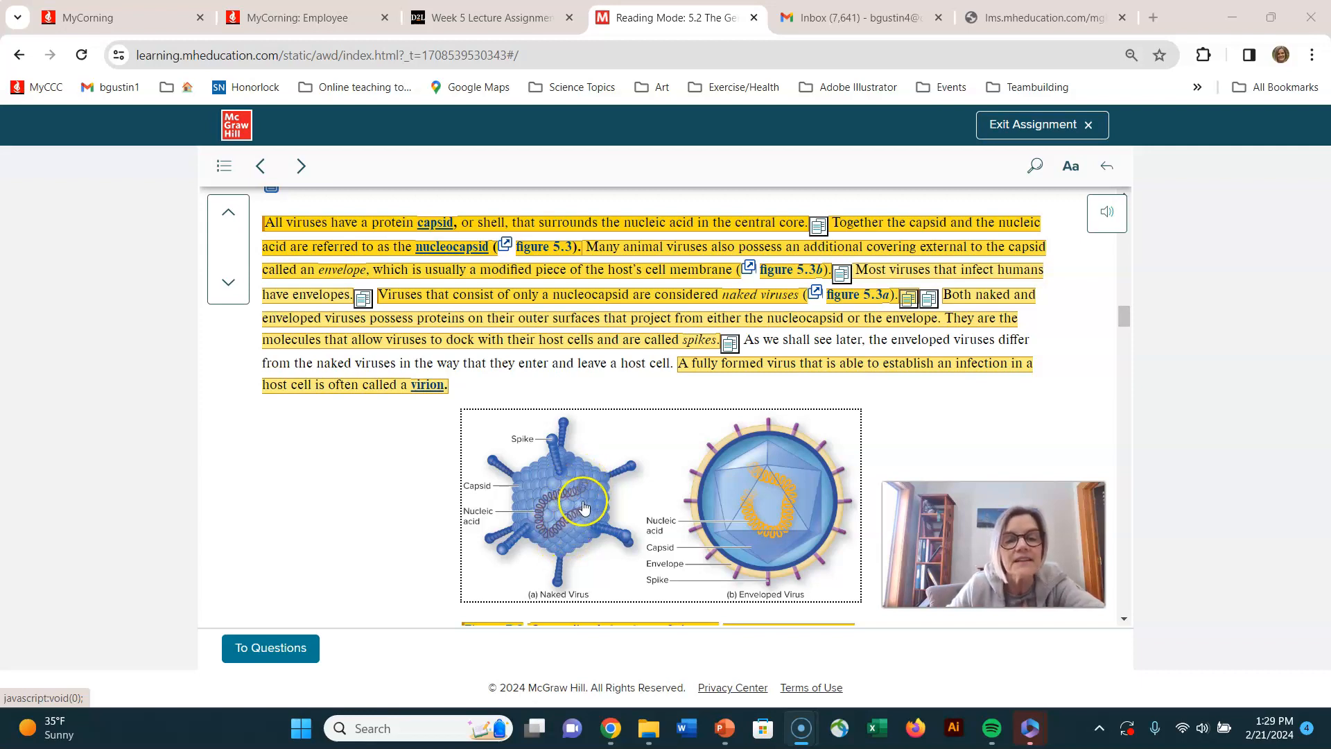
mouse_move(603, 489)
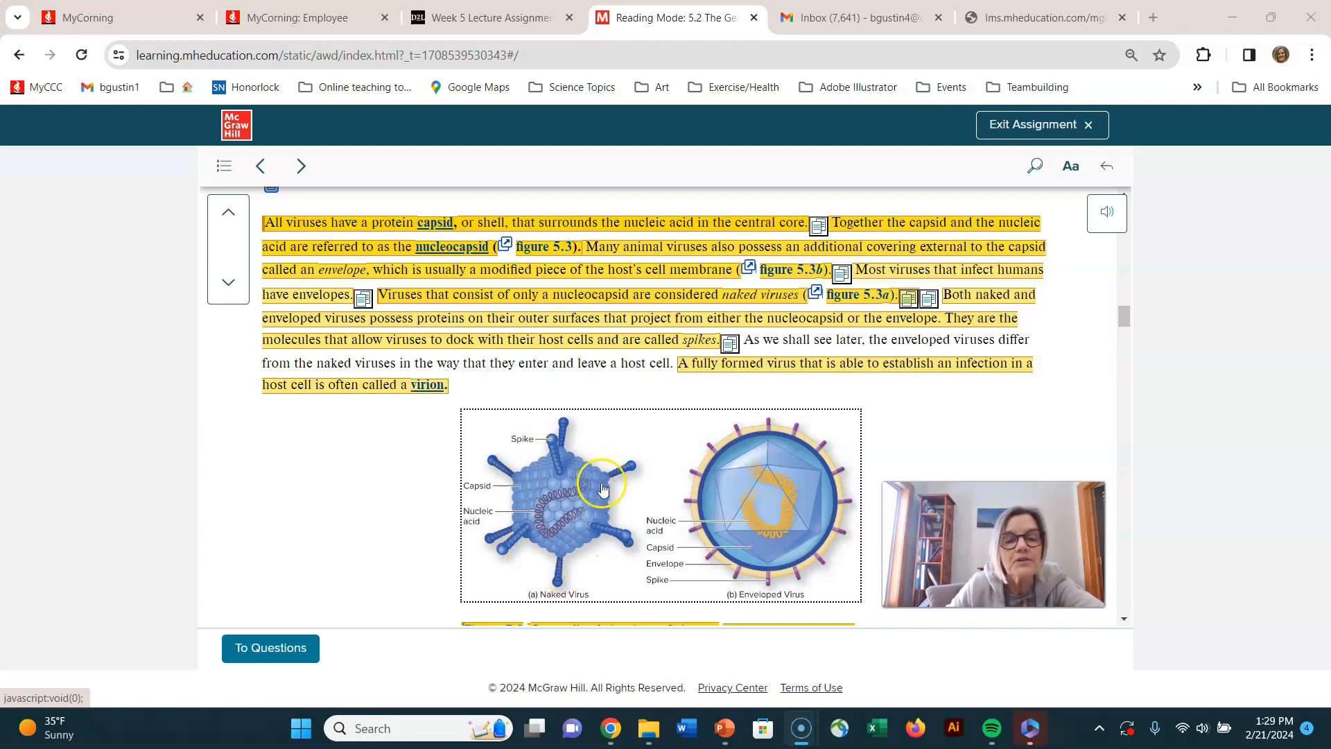
mouse_move(536, 498)
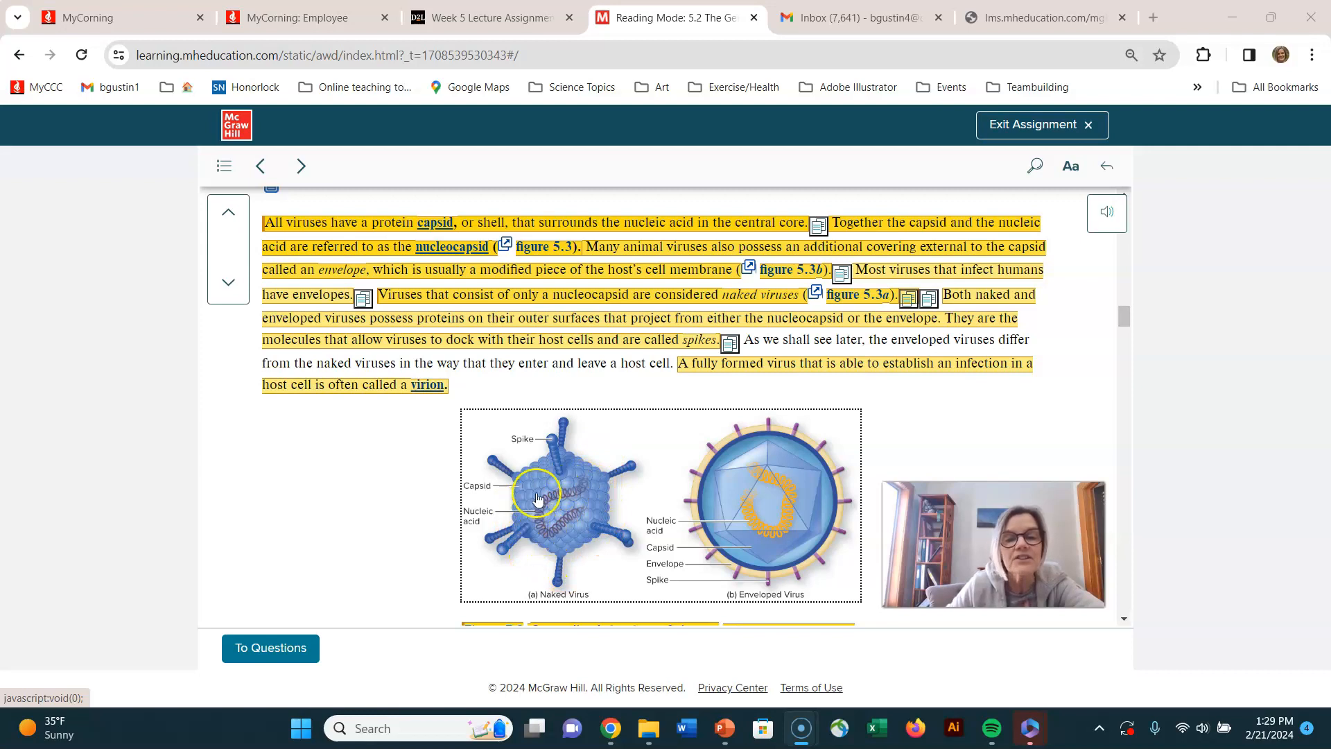
mouse_move(570, 495)
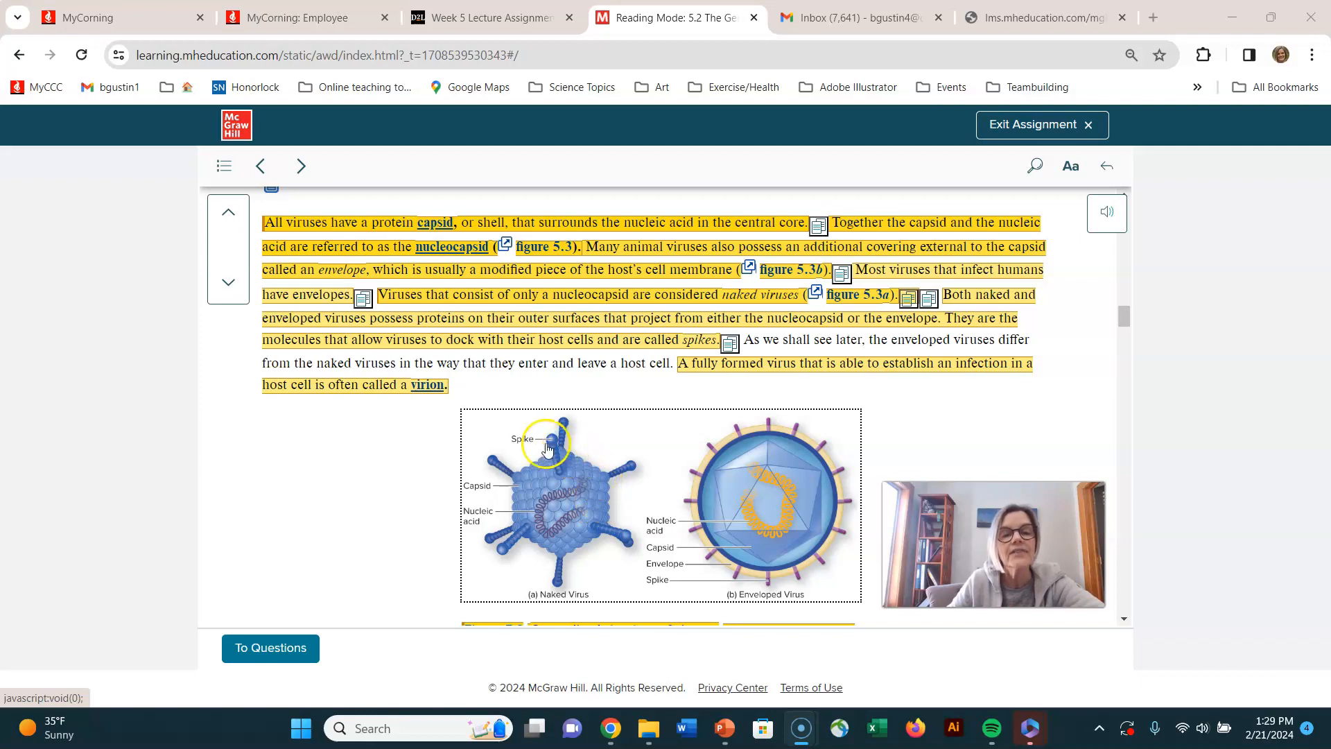
mouse_move(532, 481)
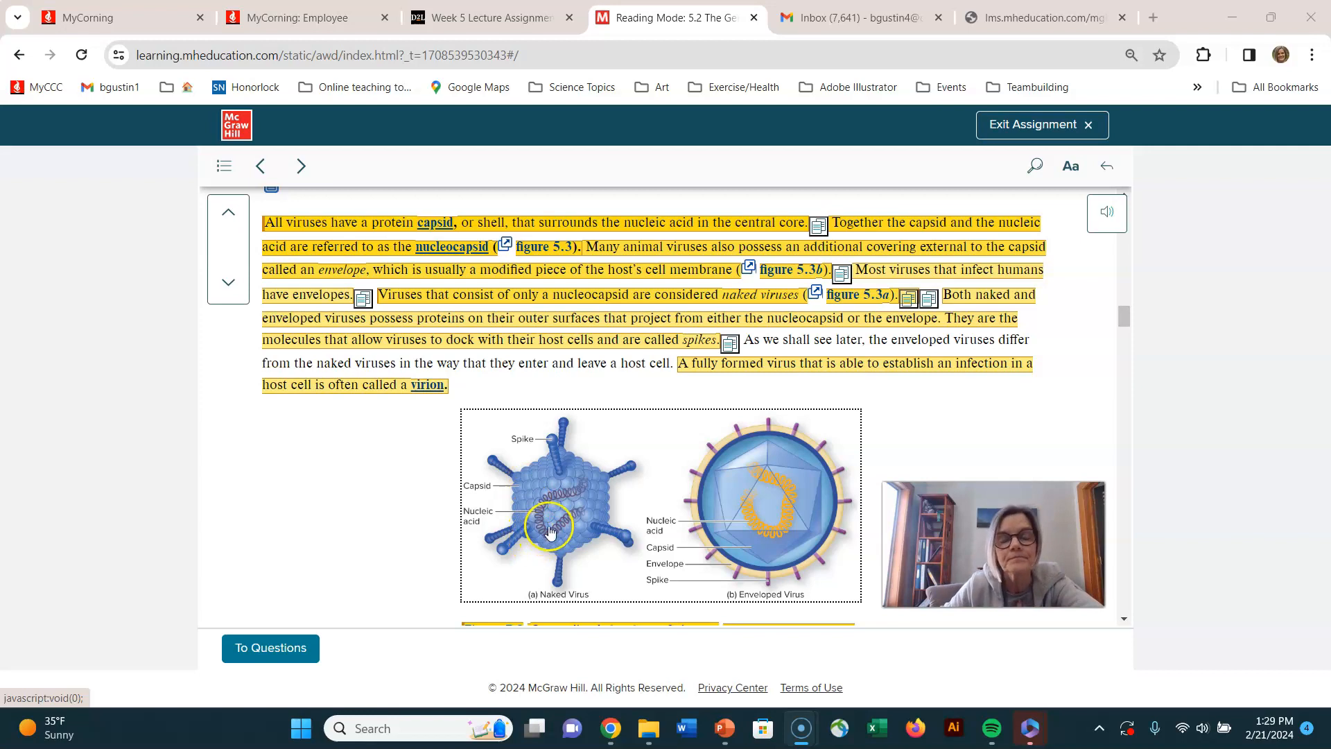
mouse_move(567, 497)
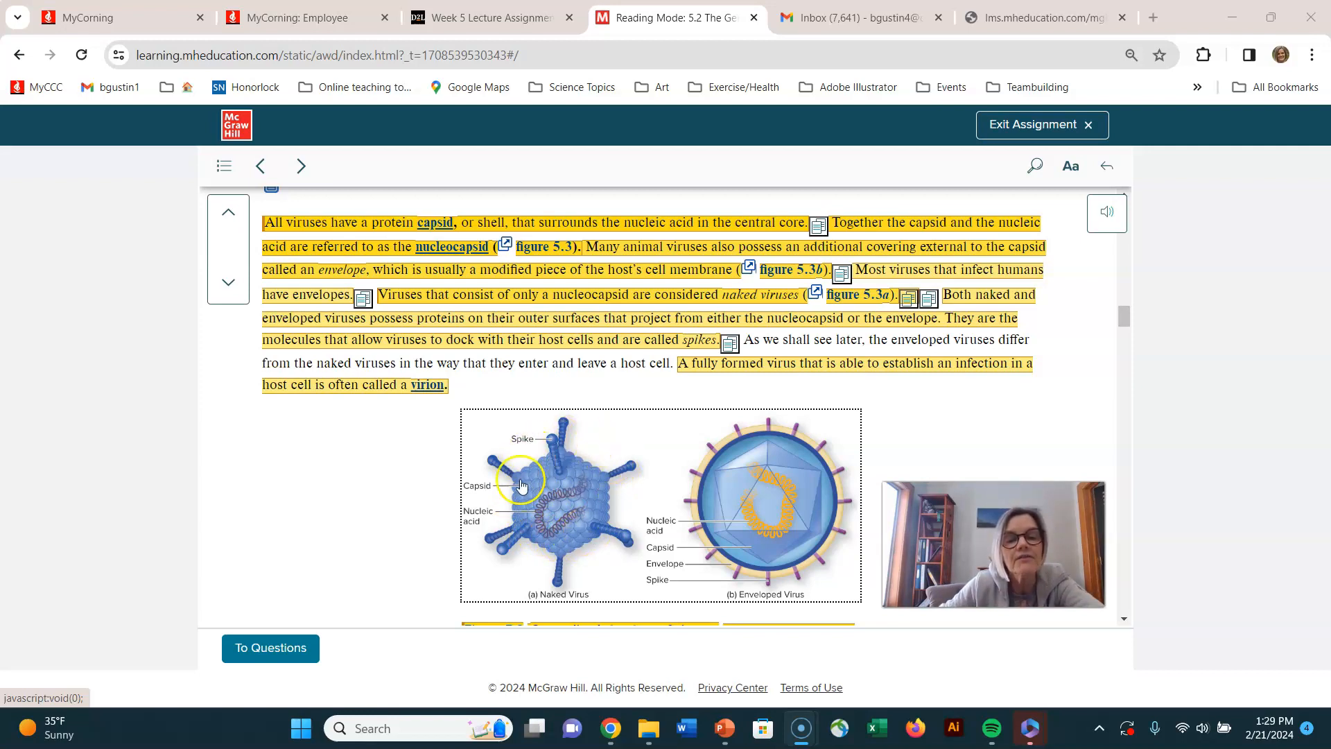
mouse_move(574, 434)
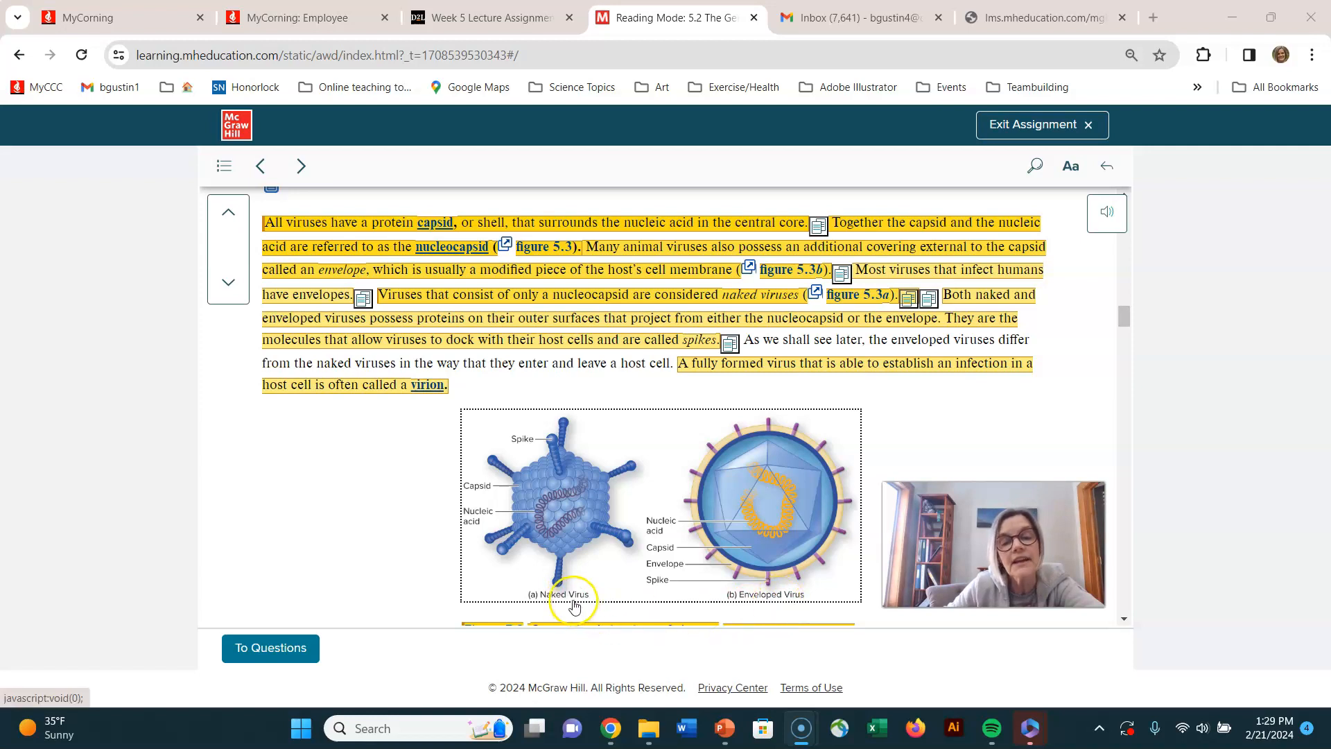
mouse_move(804, 610)
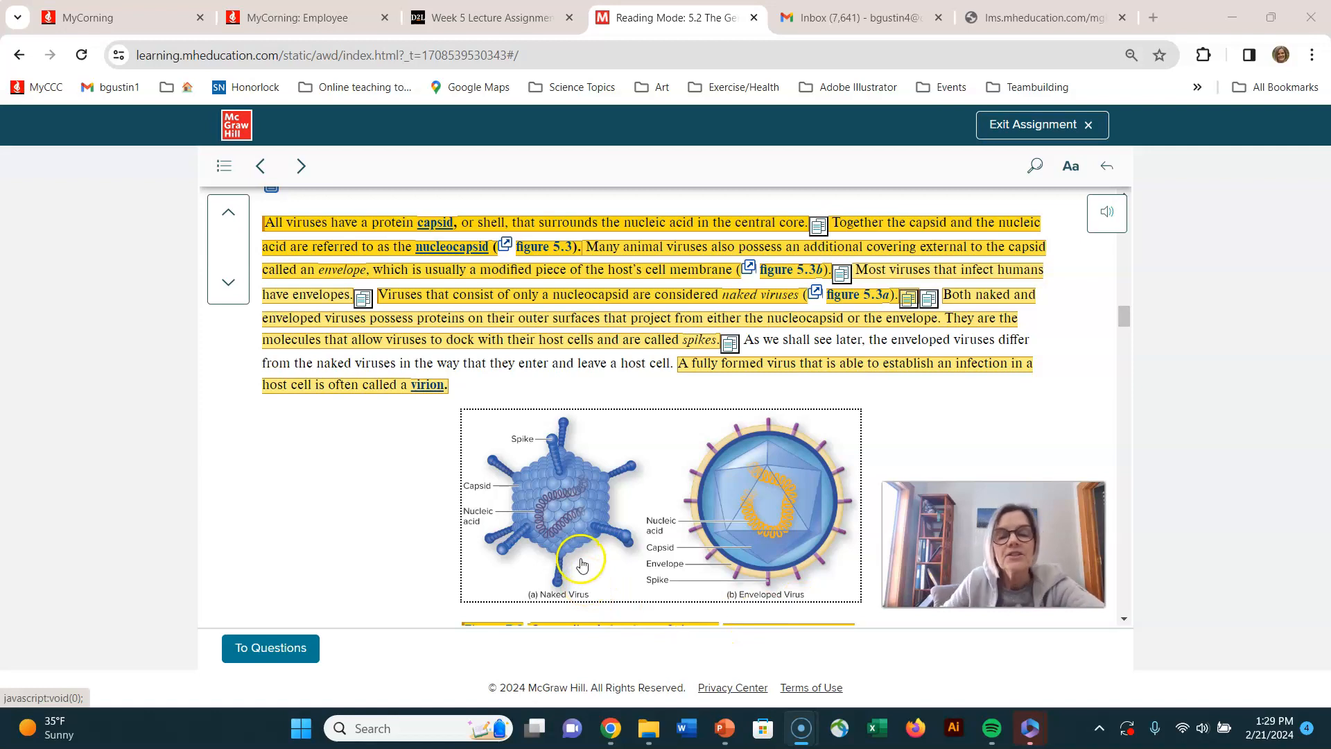
mouse_move(834, 452)
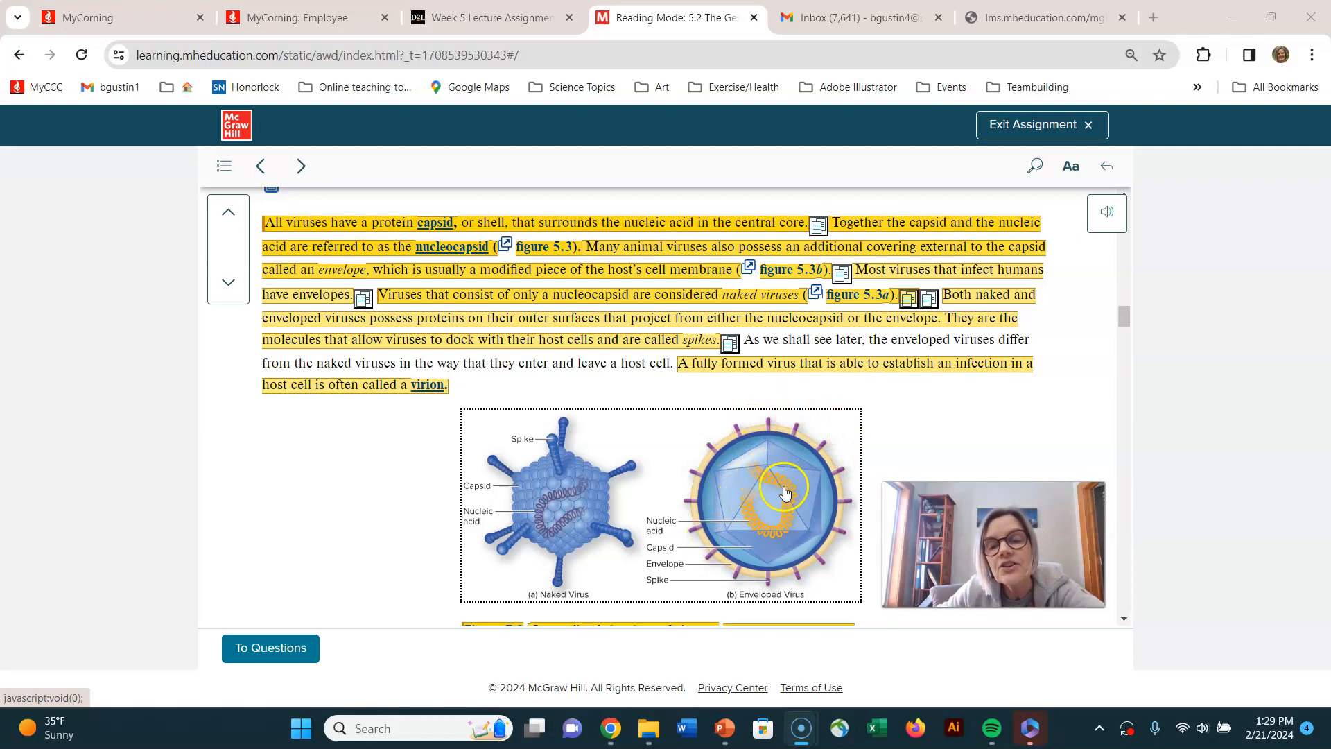
mouse_move(717, 491)
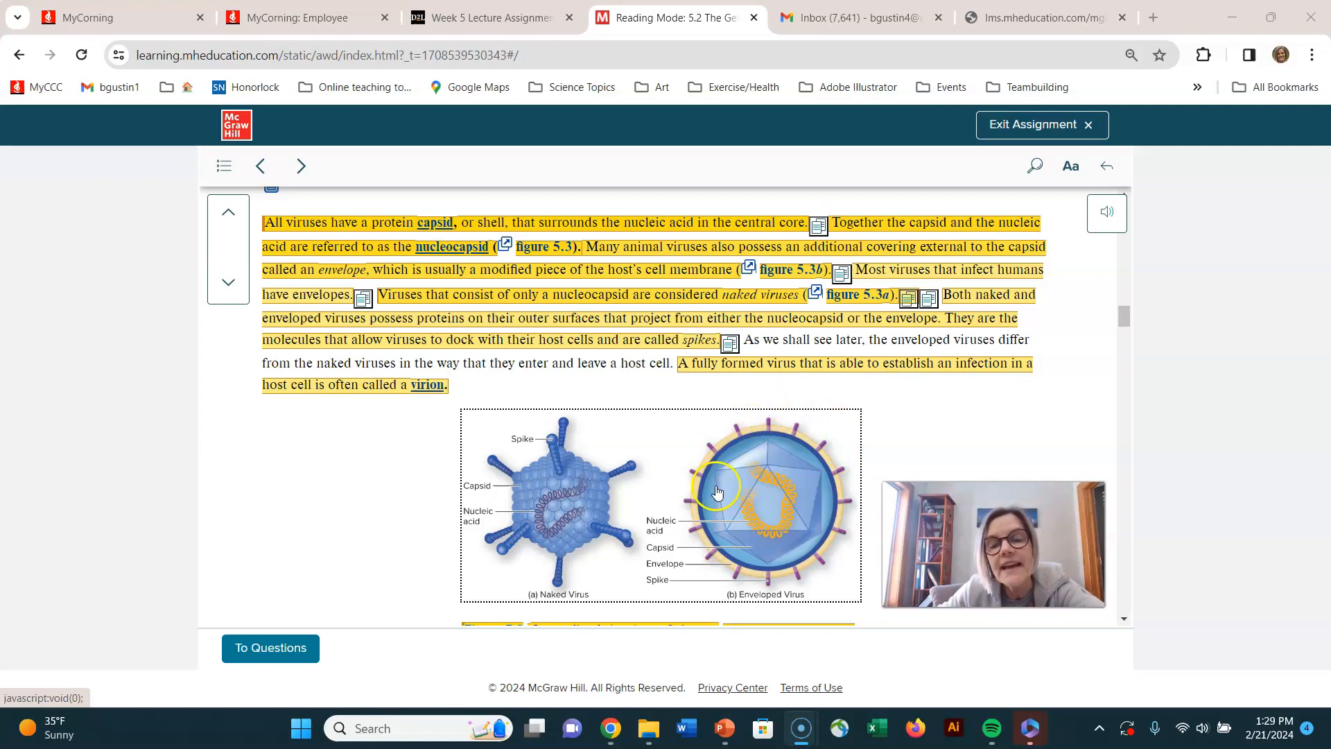
mouse_move(767, 450)
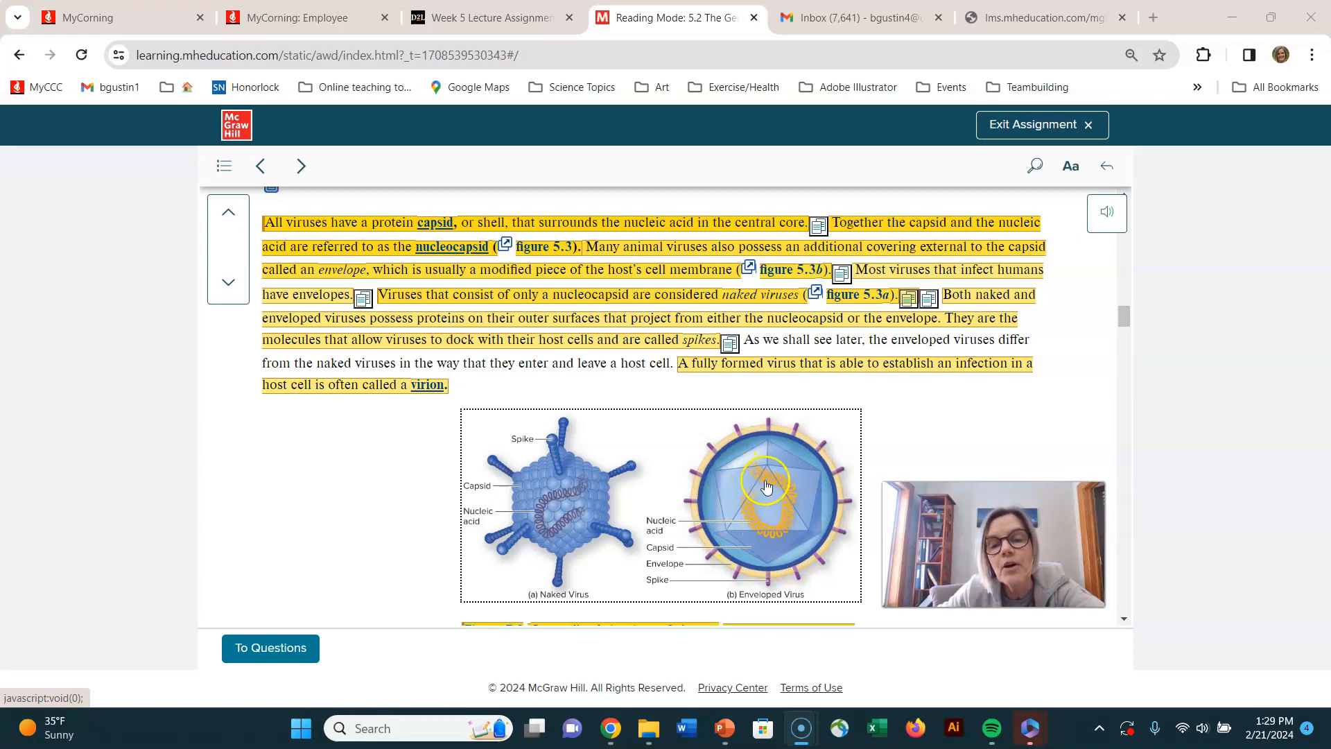
mouse_move(756, 513)
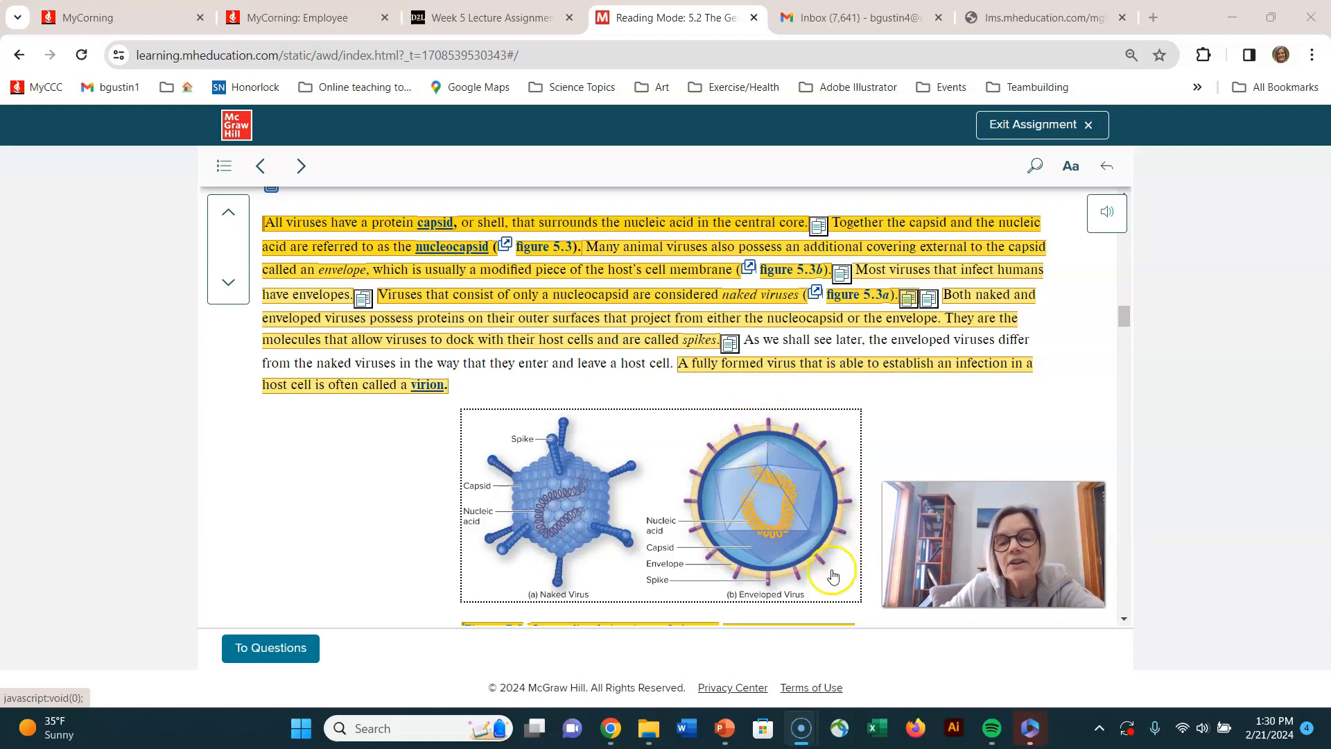
mouse_move(850, 513)
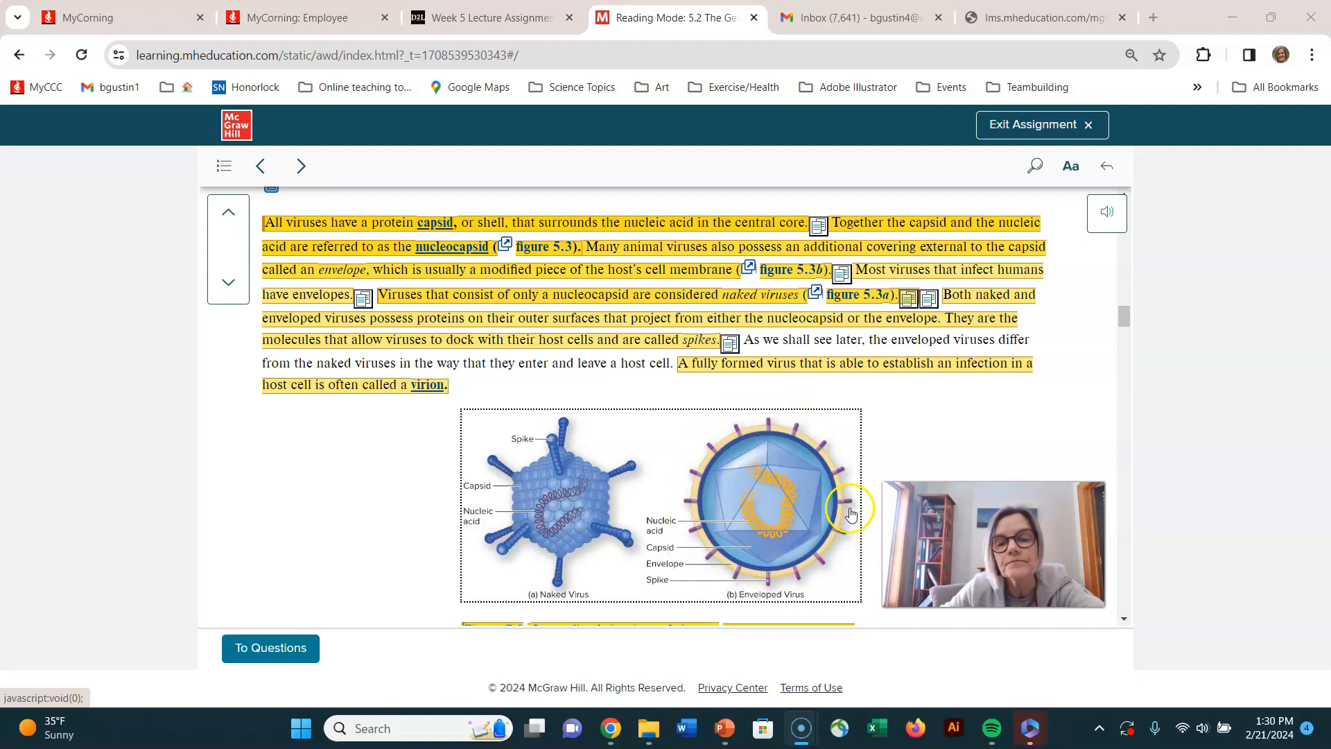
mouse_move(708, 454)
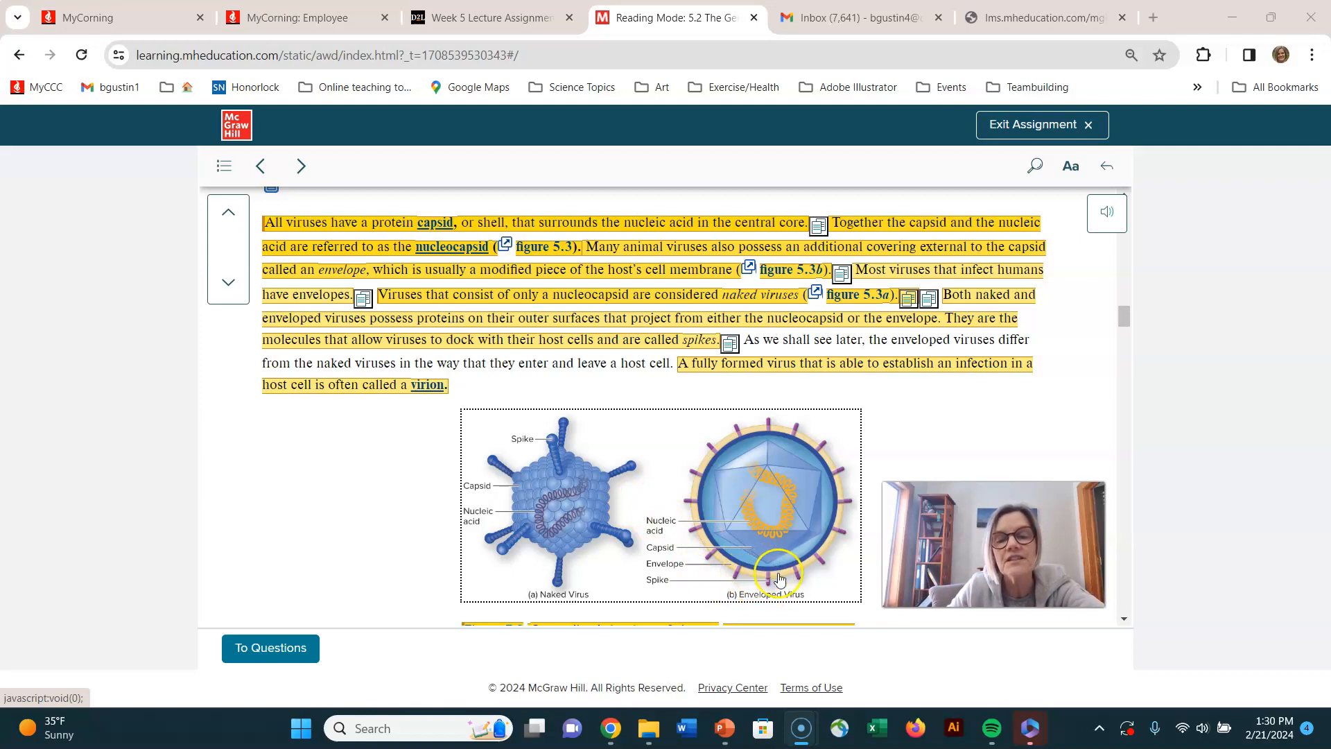
mouse_move(811, 435)
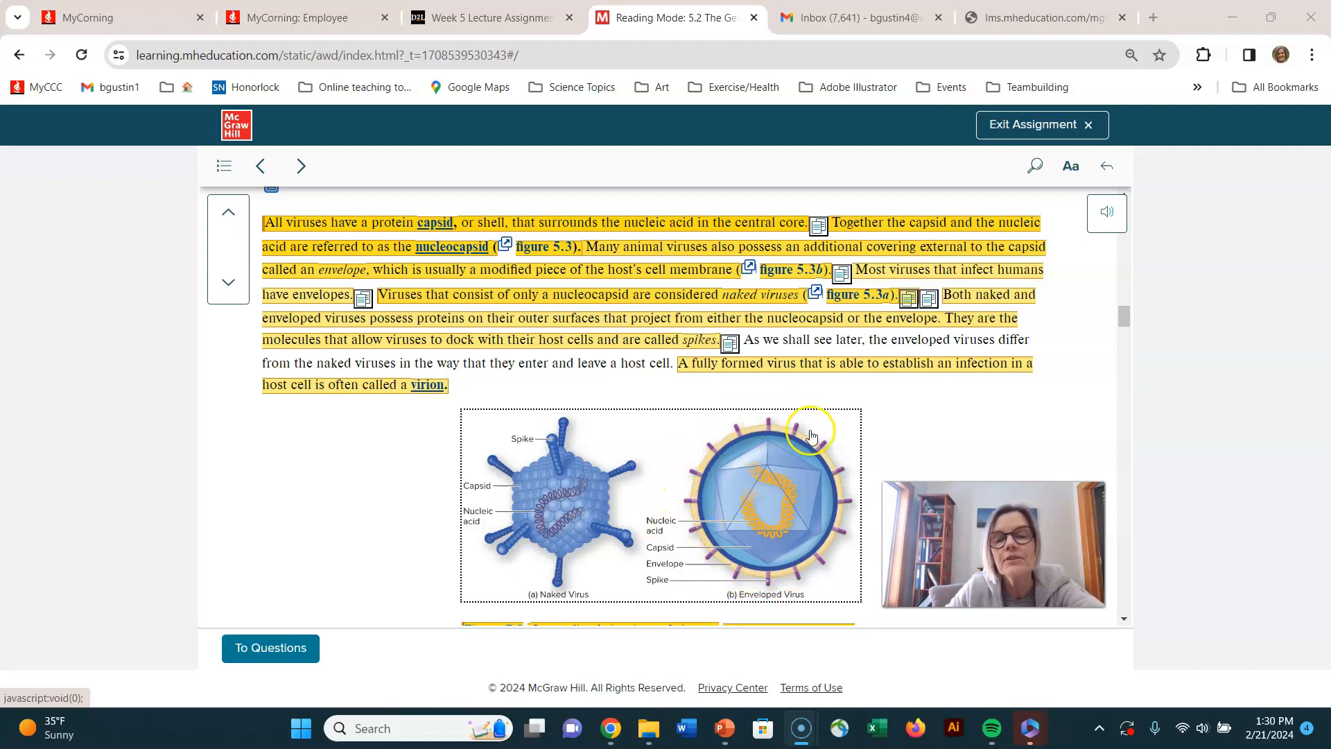
mouse_move(793, 429)
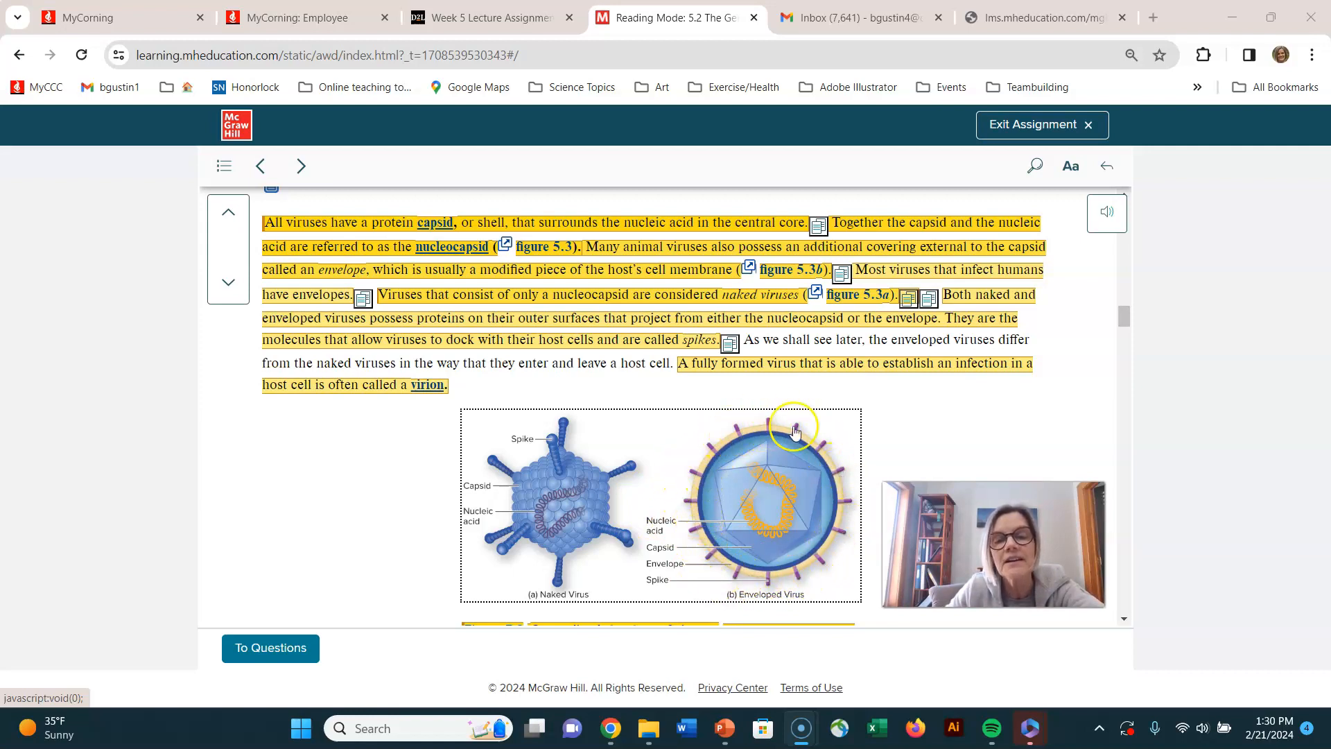
mouse_move(846, 525)
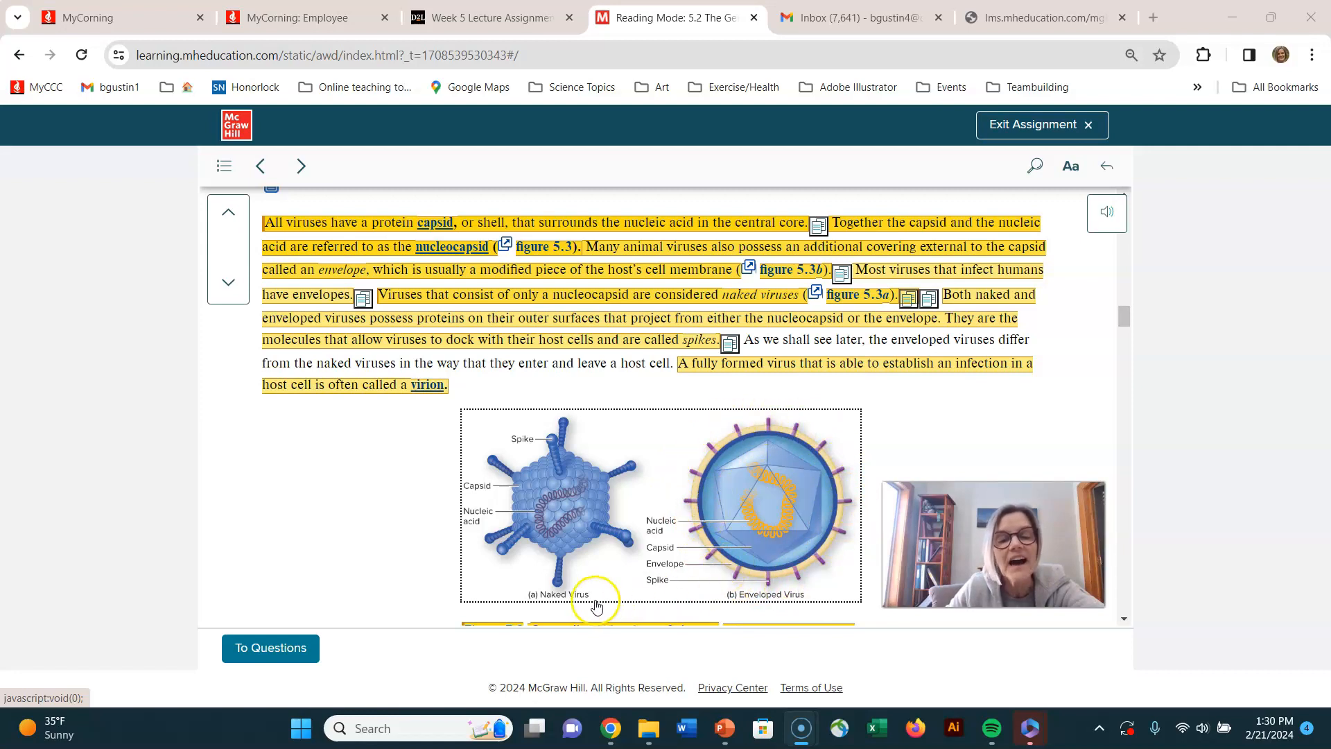
mouse_move(513, 459)
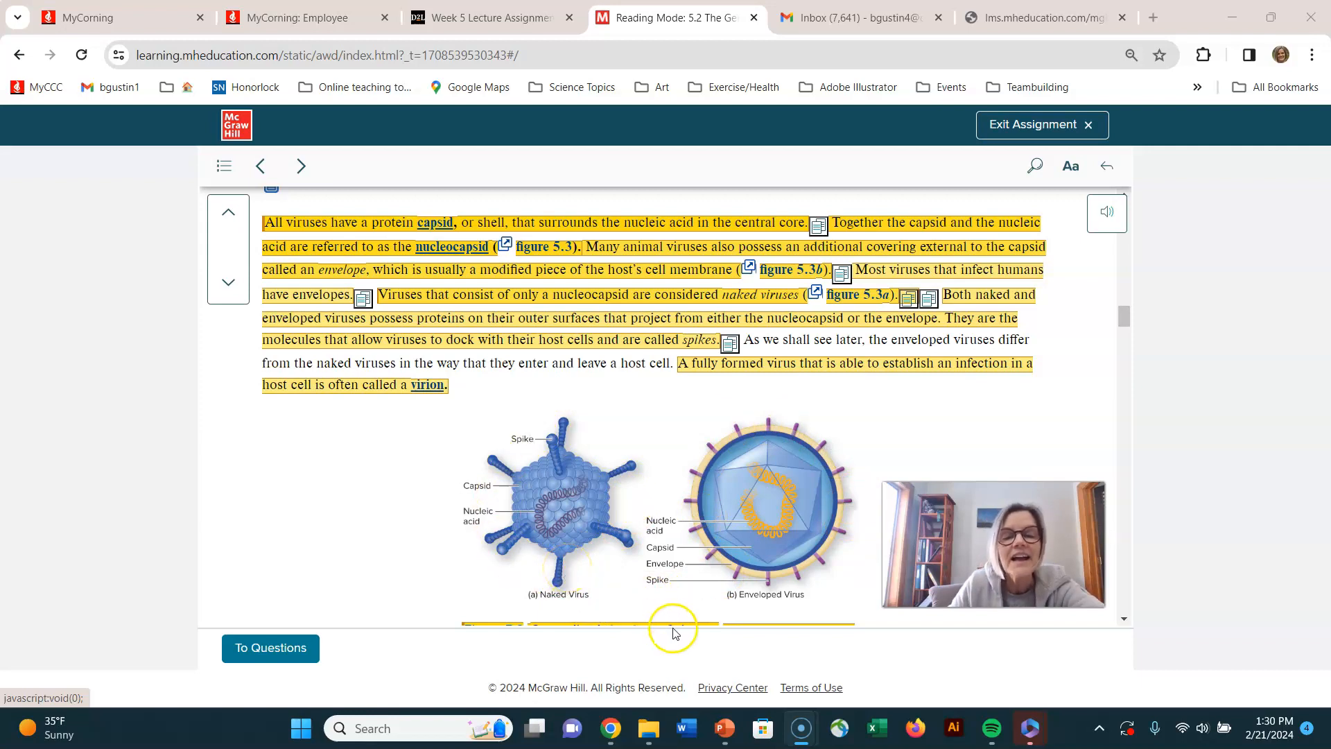
mouse_move(764, 607)
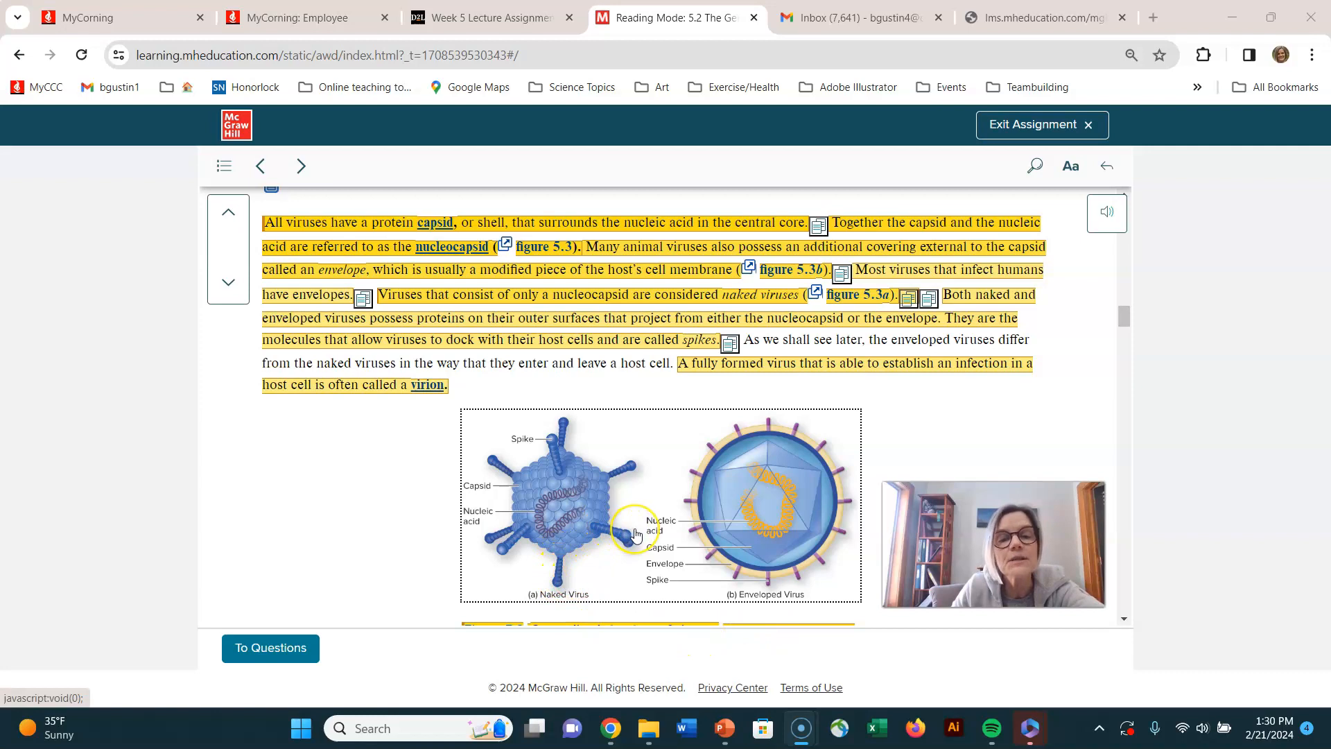
mouse_move(819, 607)
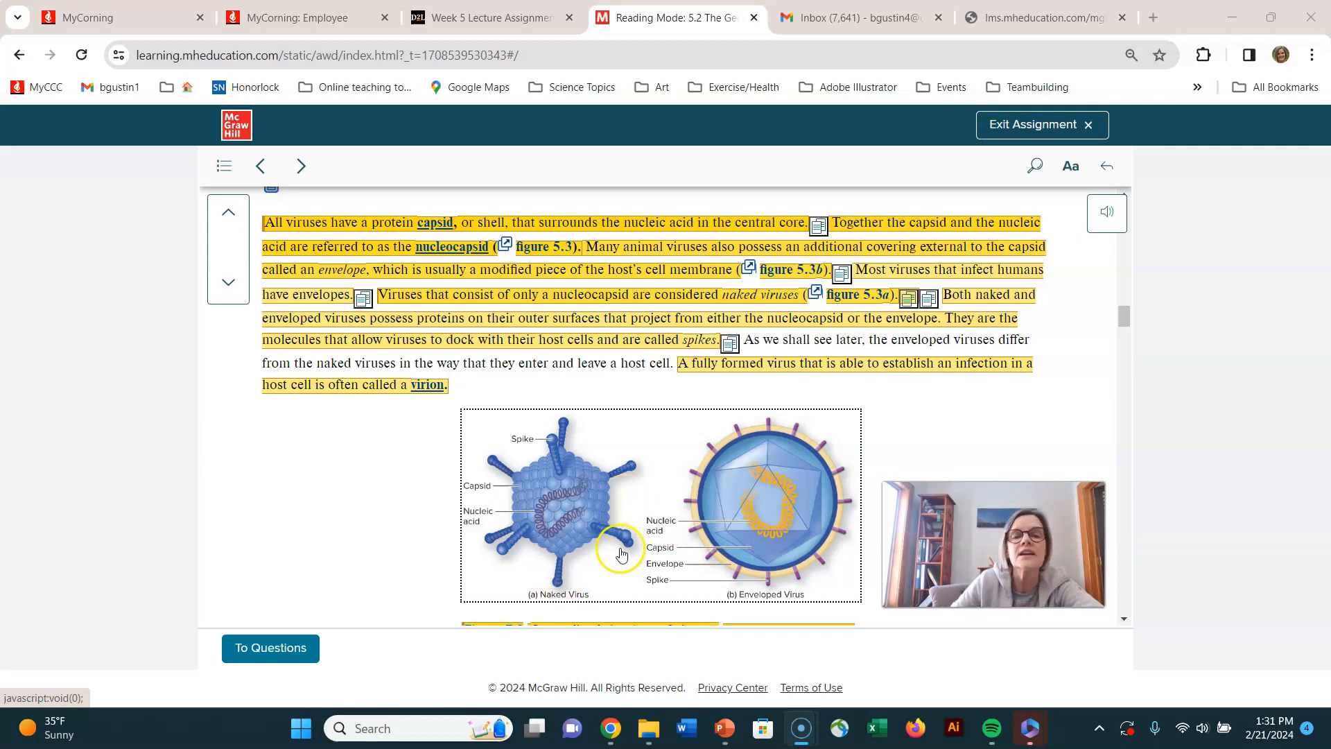
mouse_move(585, 577)
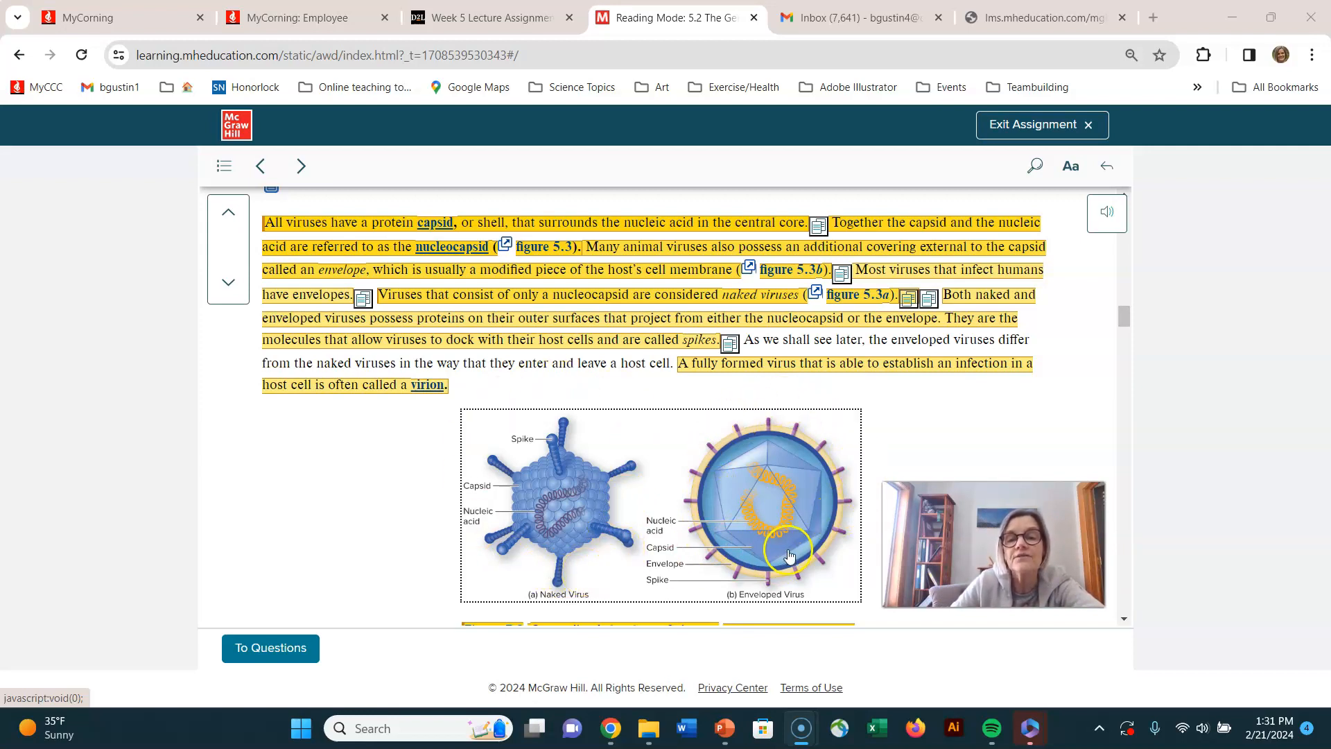
mouse_move(836, 464)
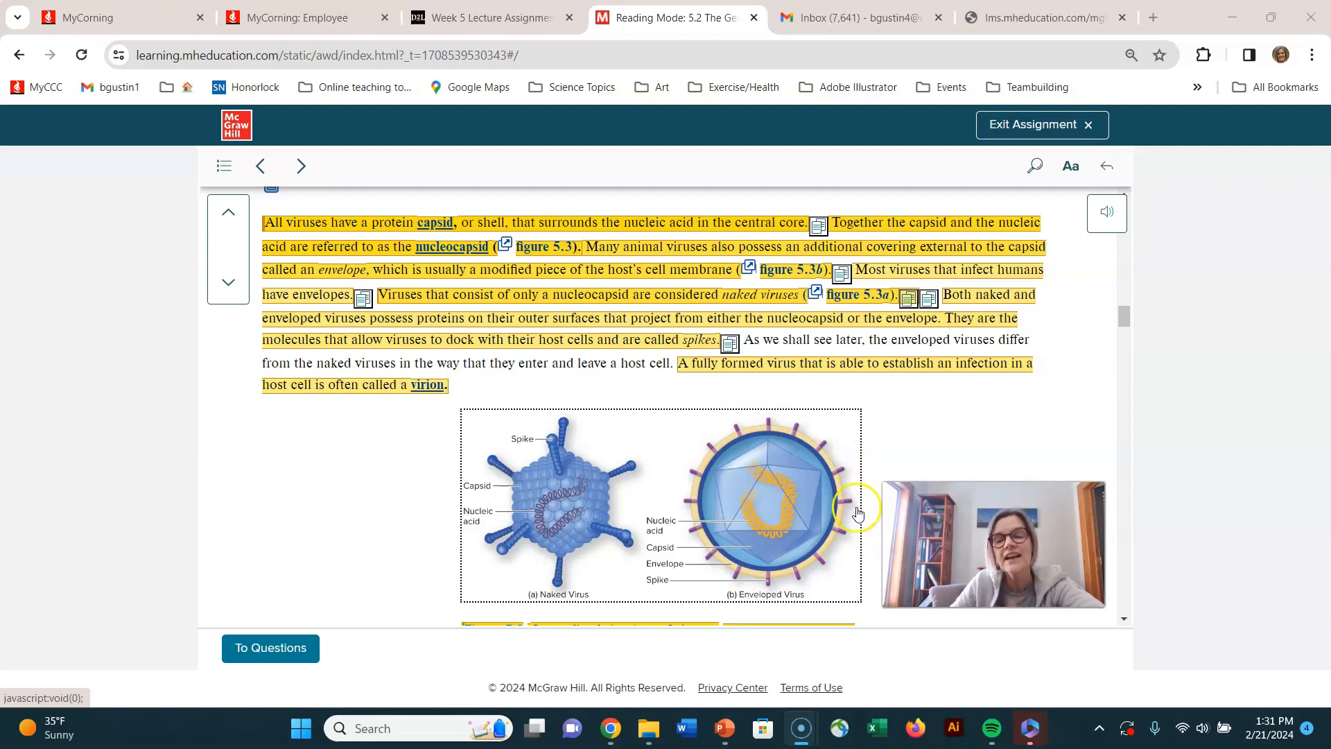
mouse_move(842, 495)
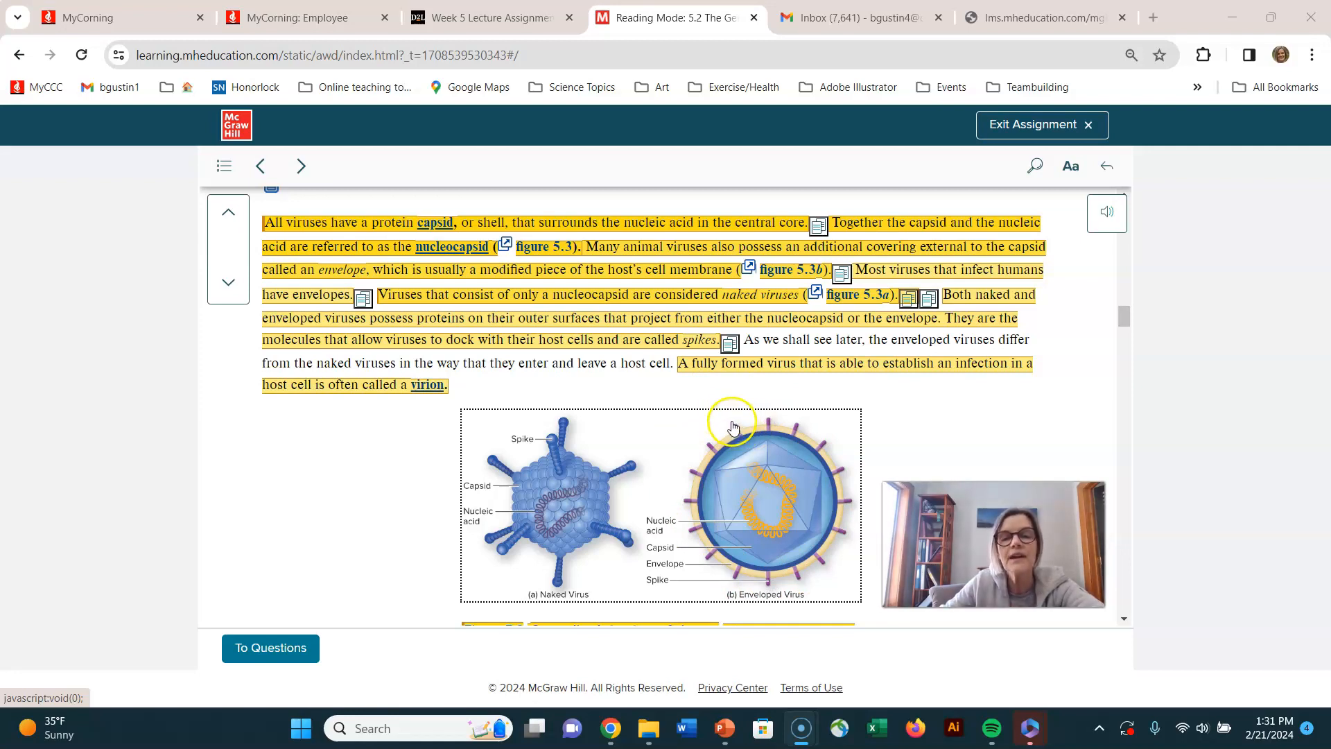
mouse_move(756, 442)
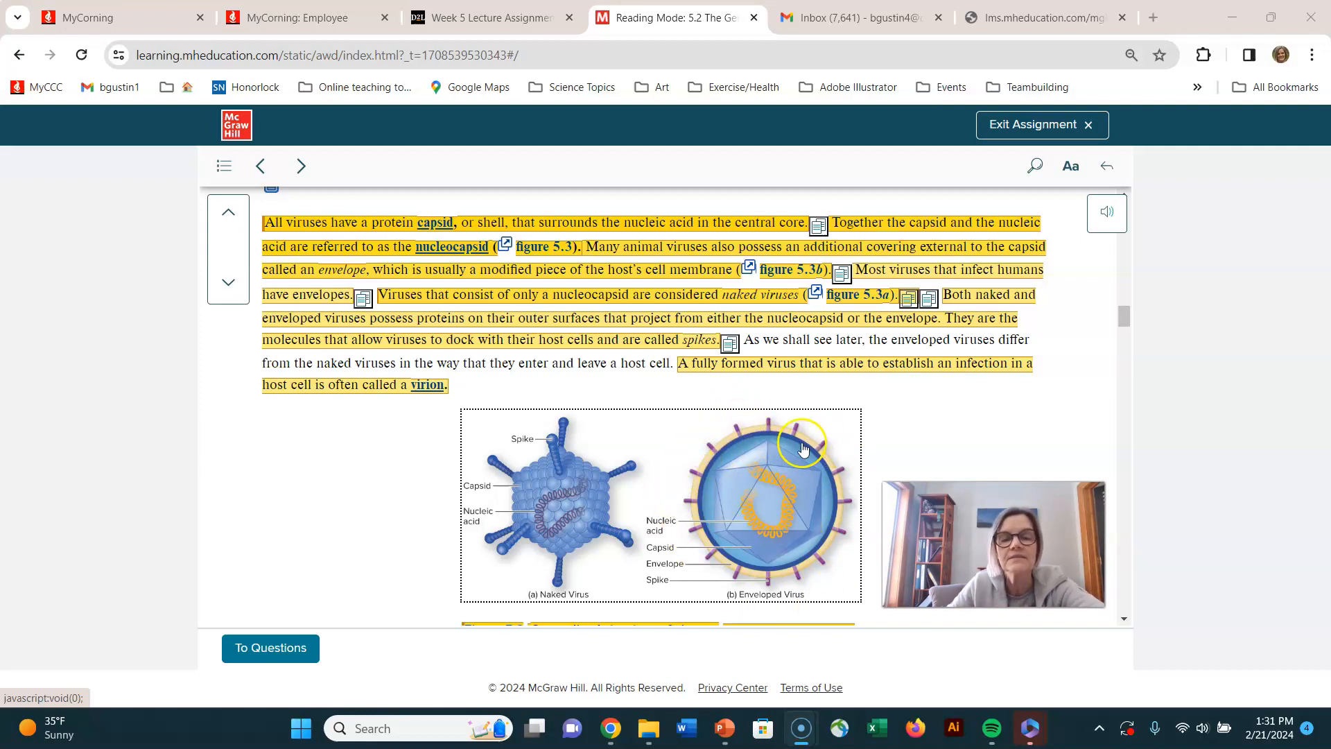
Step: Scroll past Figure 5.3 to The Viral Capsid and Envelope heading and the top of Table 5.2
scroll(down, 3)
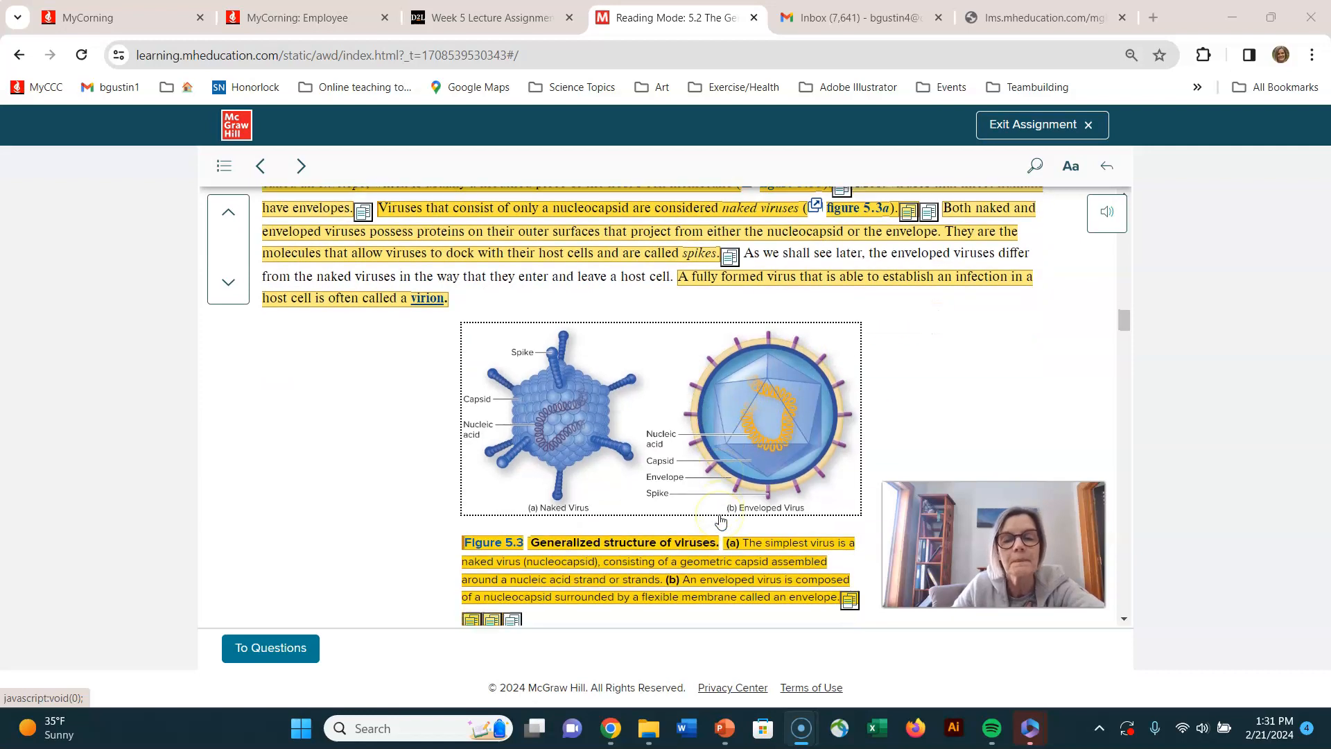
scroll(down, 3)
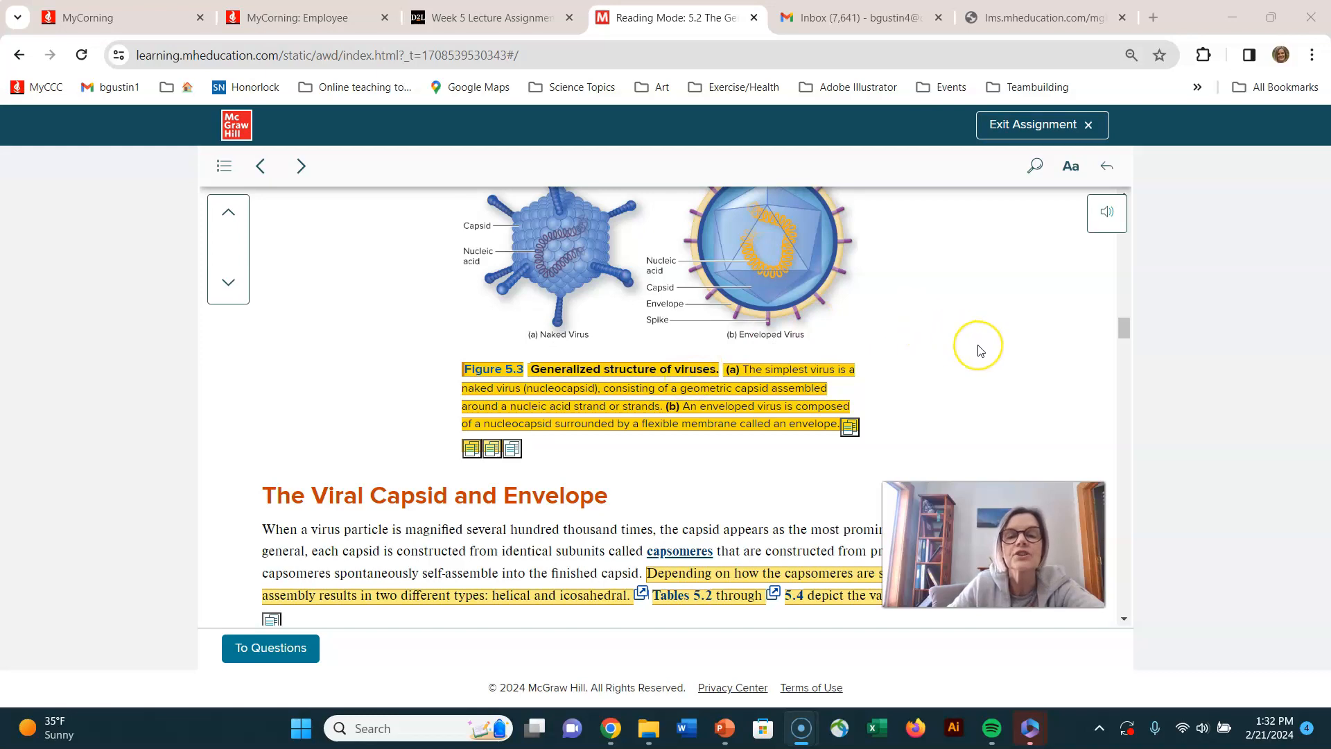
scroll(down, 3)
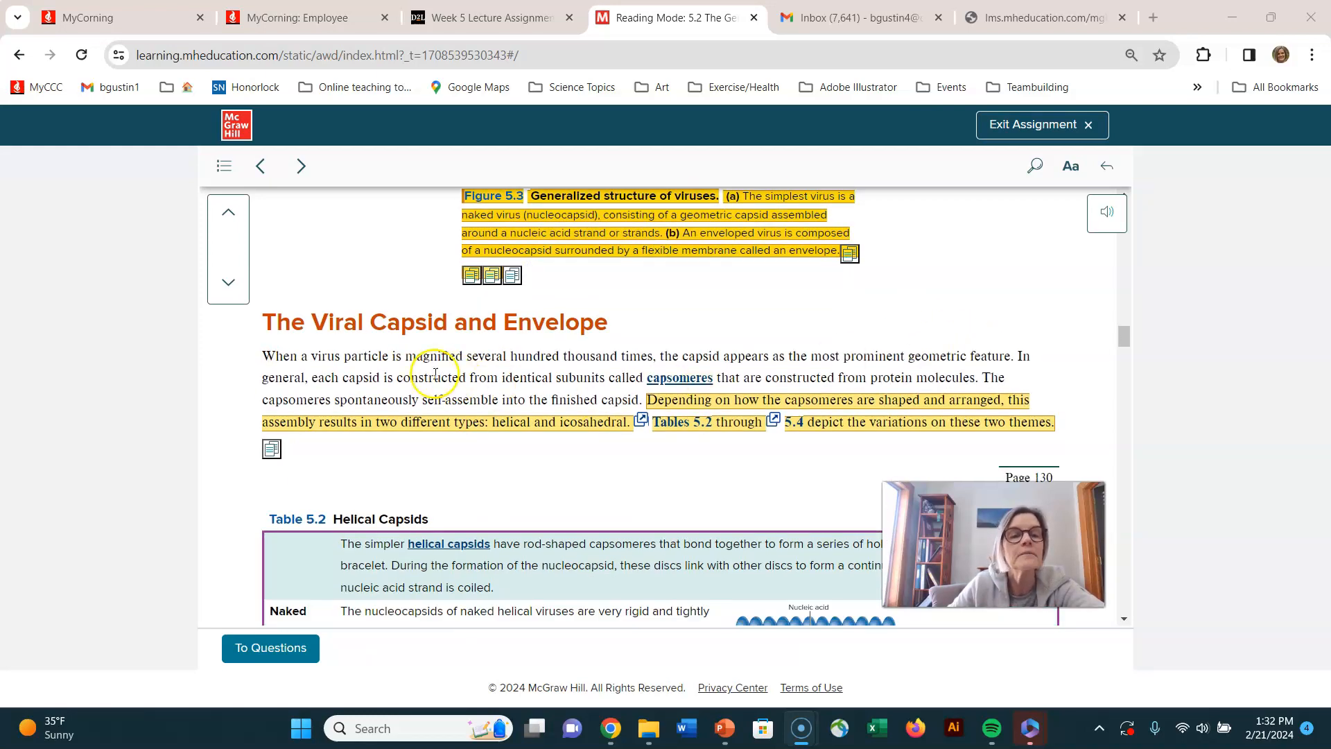
scroll(down, 3)
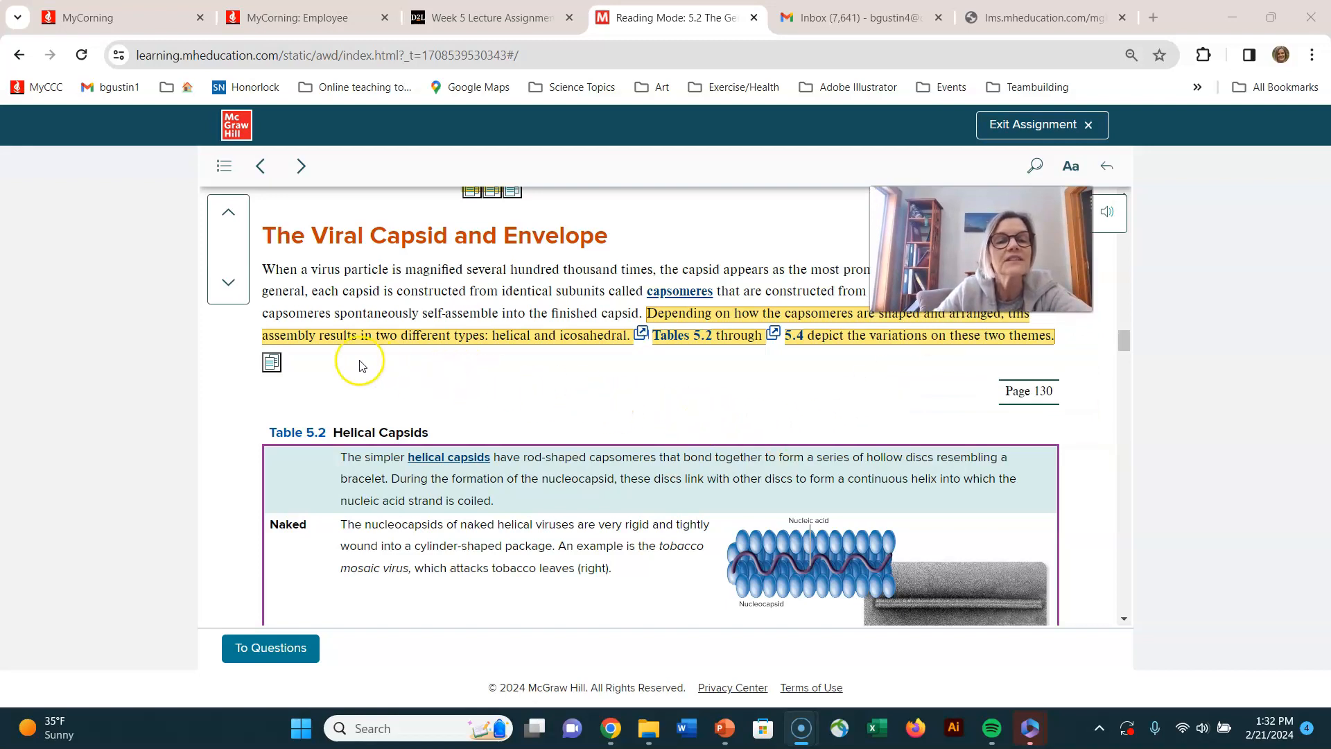
mouse_move(524, 348)
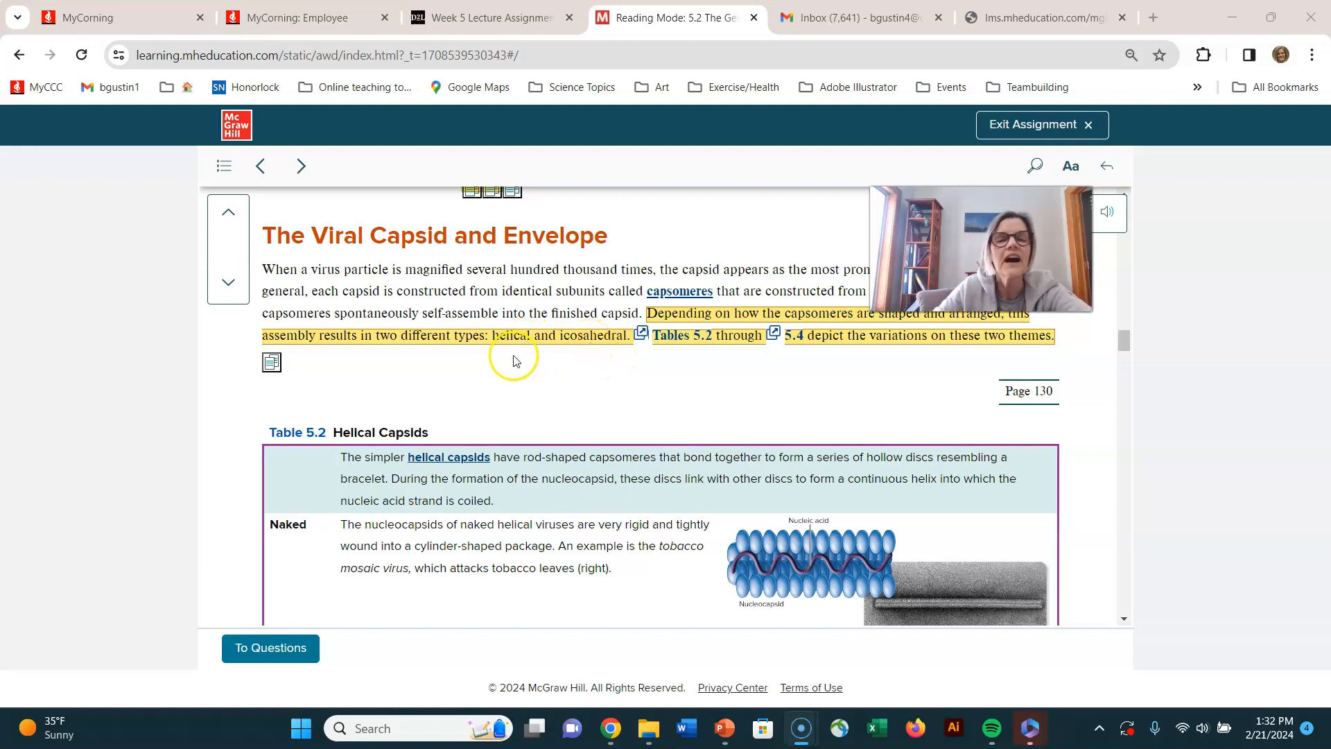
mouse_move(583, 343)
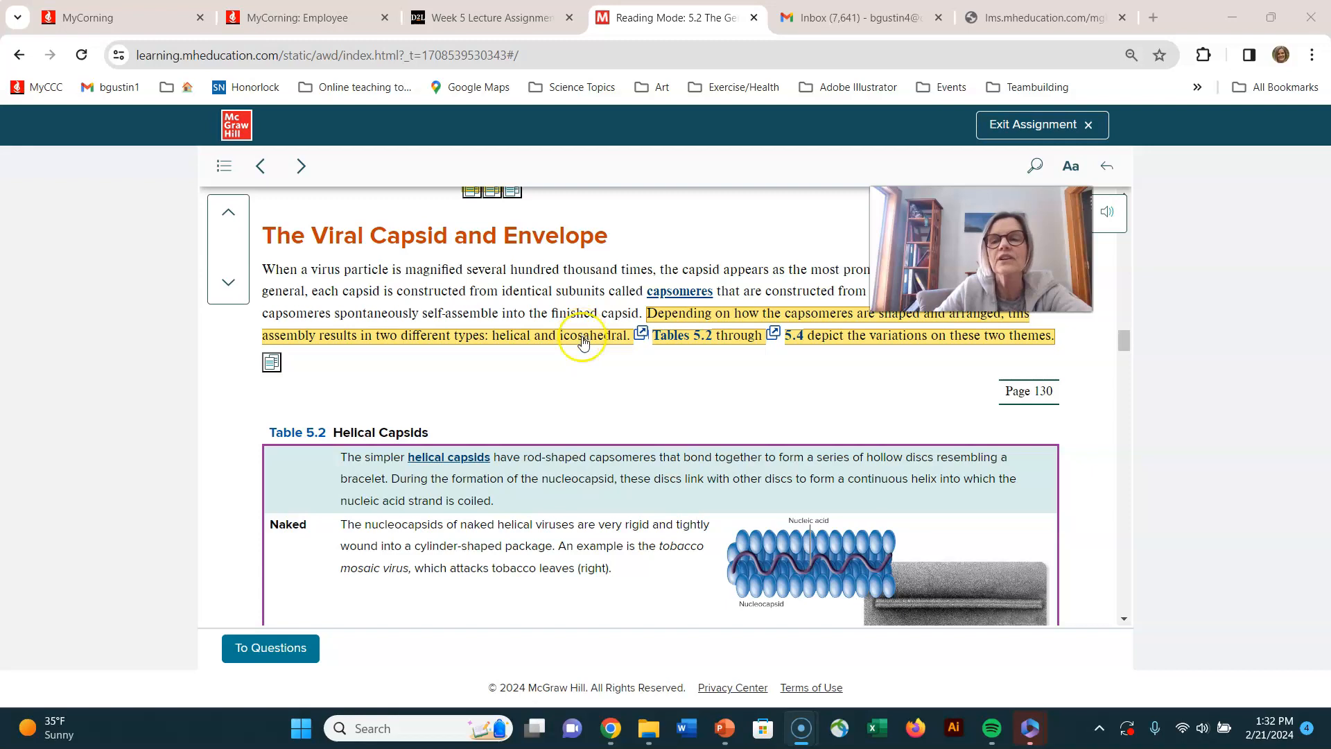
mouse_move(627, 380)
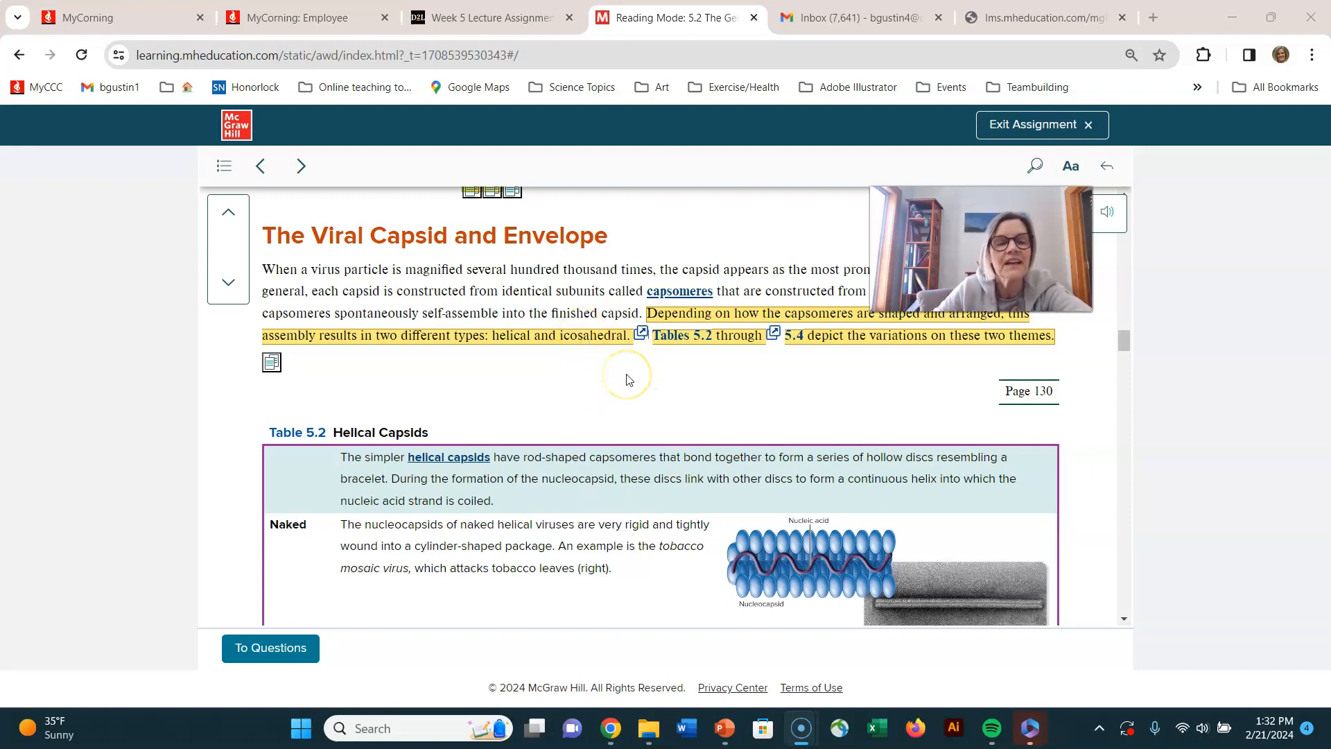
scroll(down, 3)
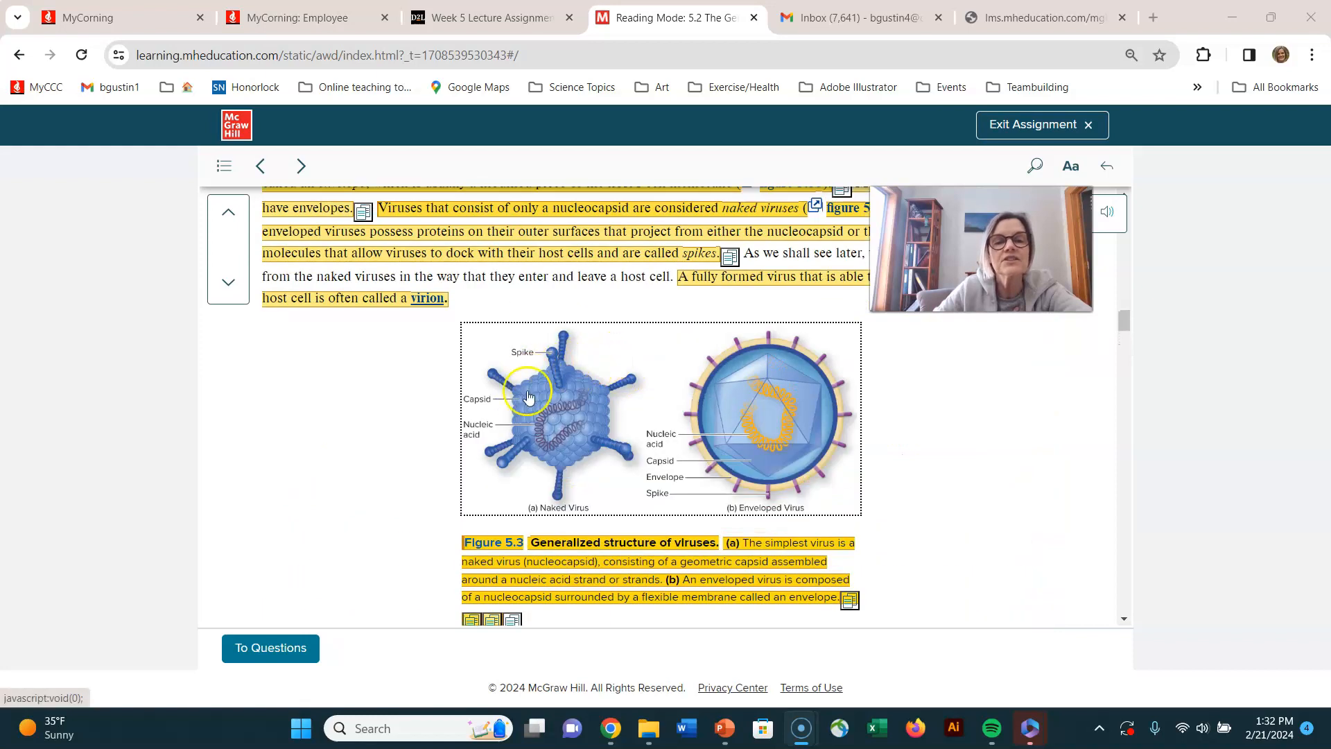
mouse_move(770, 466)
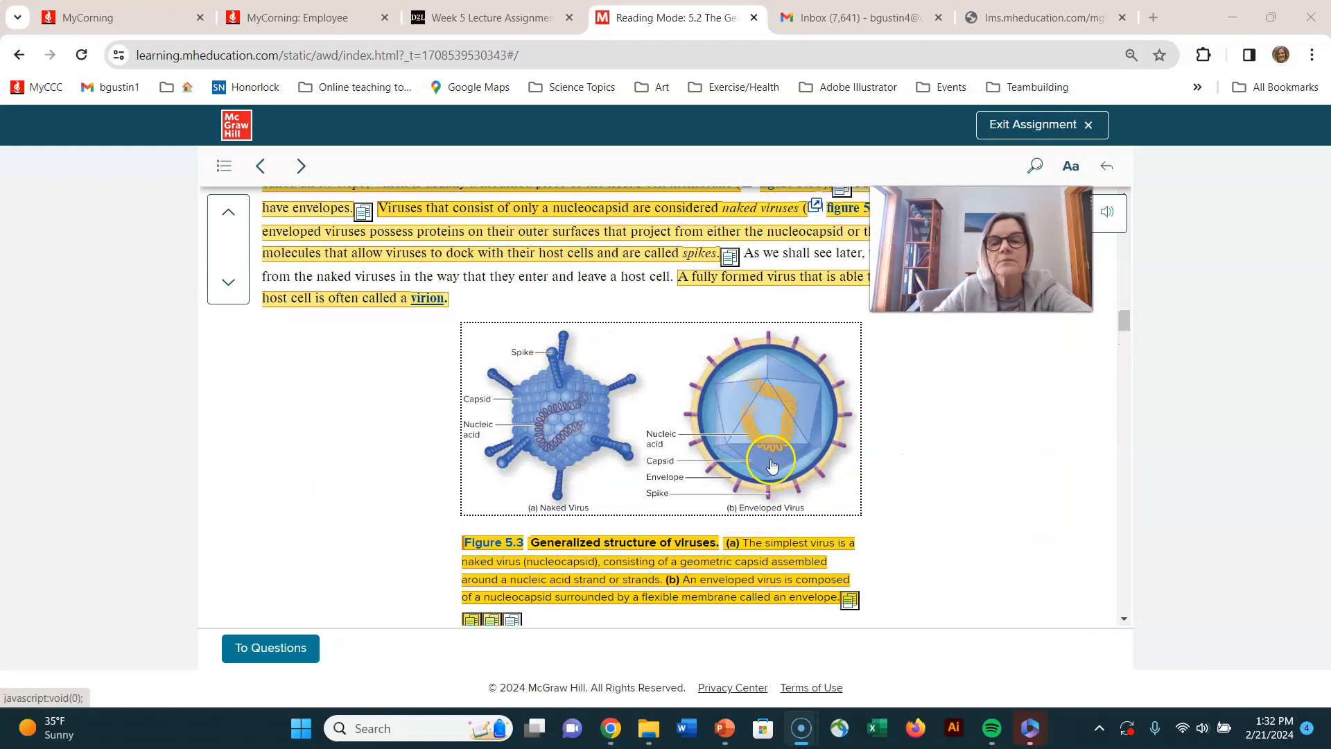
mouse_move(724, 371)
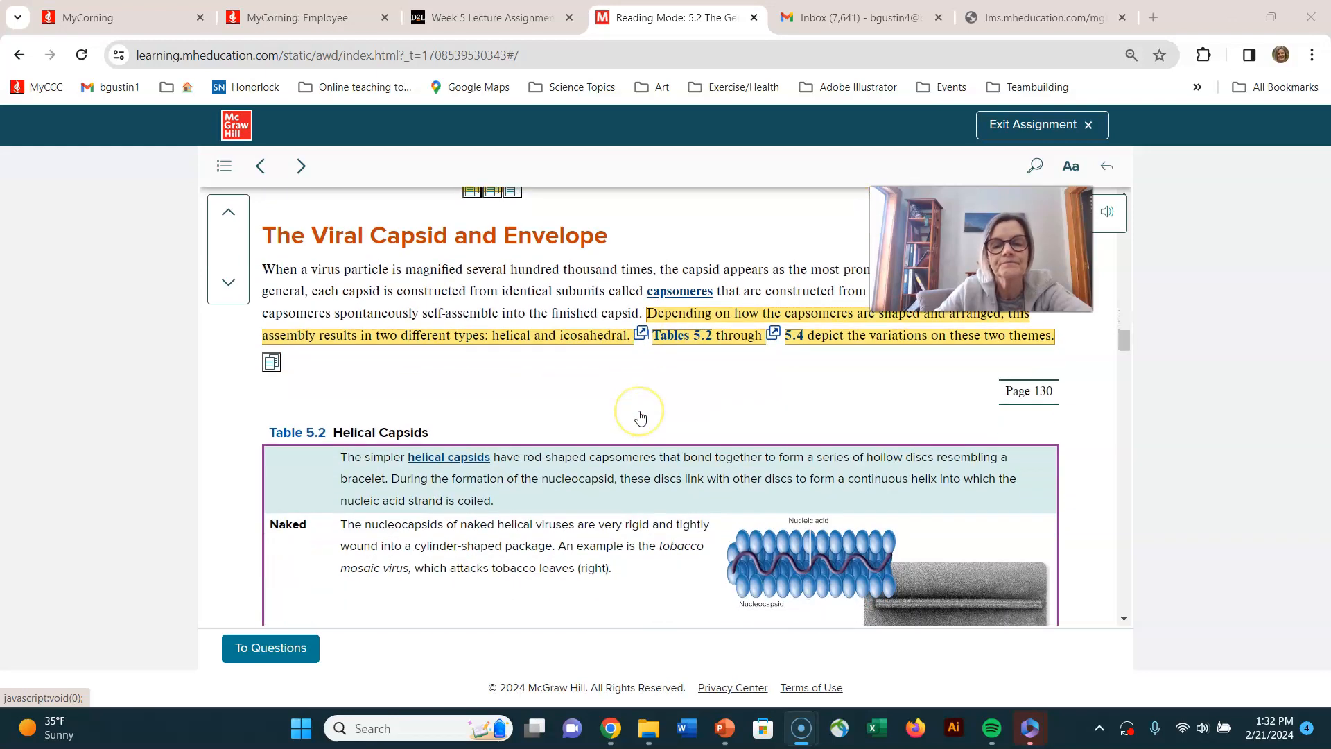
Step: Scroll through Table 5.2 Helical Capsids toward Table 5.3, then back up to the Table 5.2 heading
scroll(down, 3)
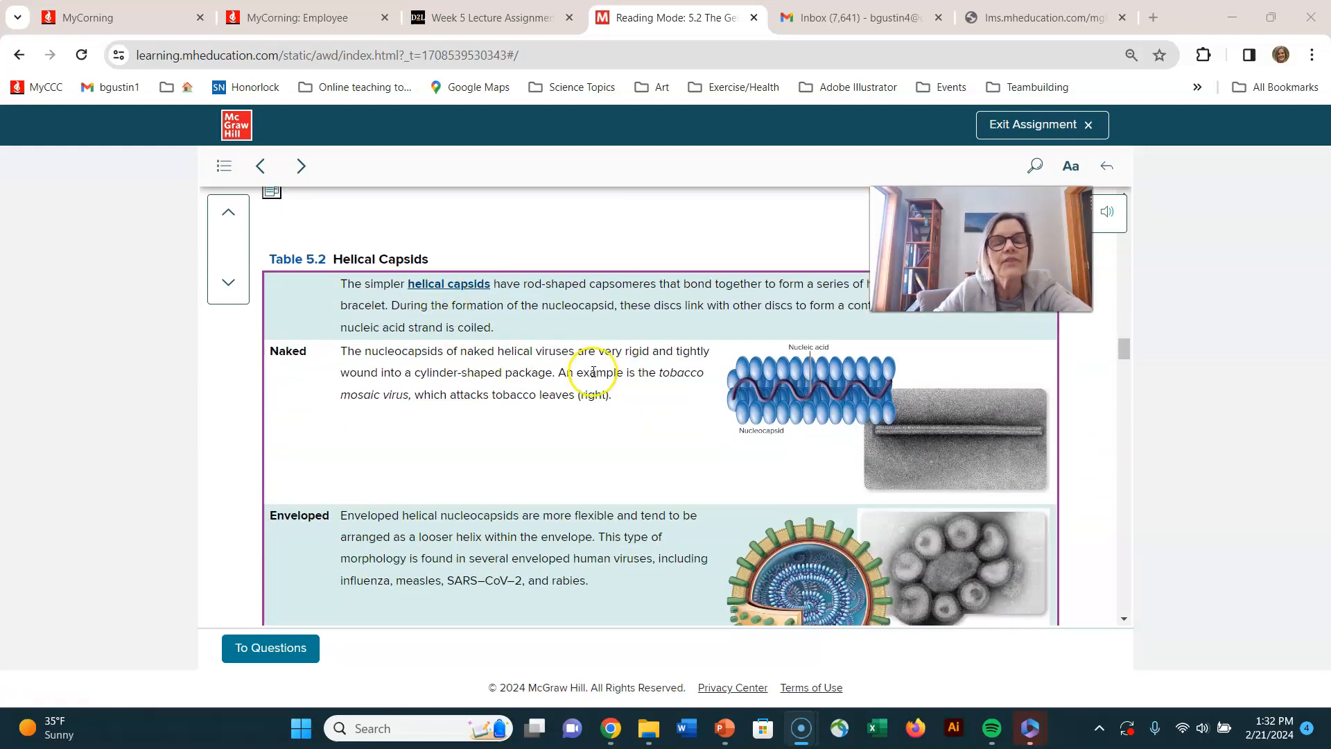
click(756, 395)
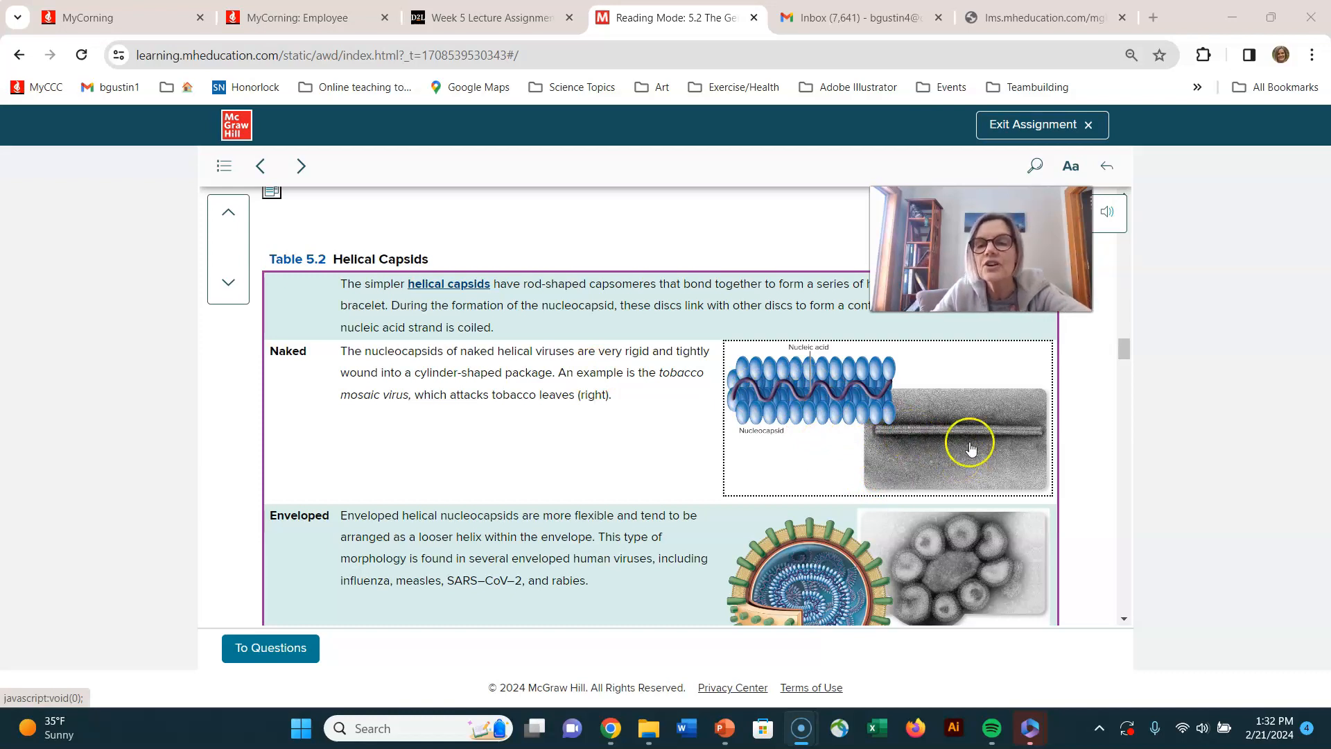
mouse_move(1057, 436)
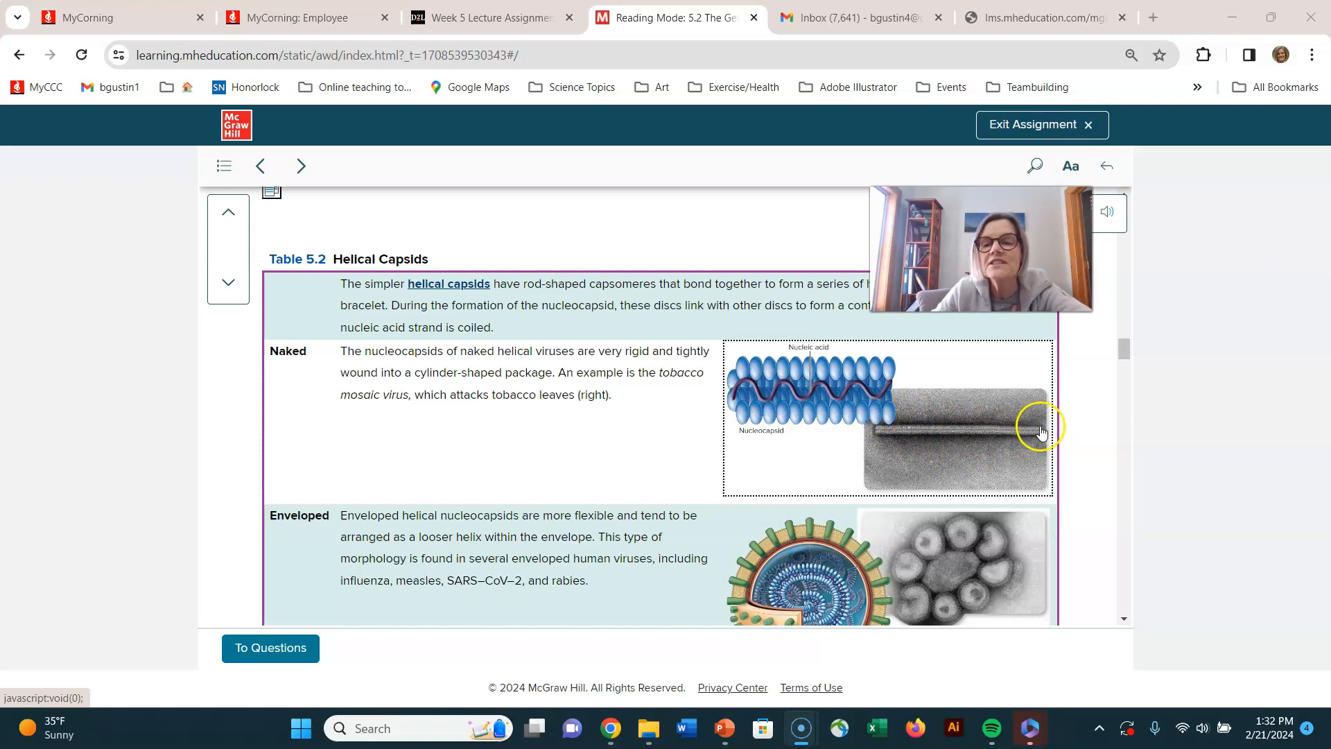
mouse_move(883, 427)
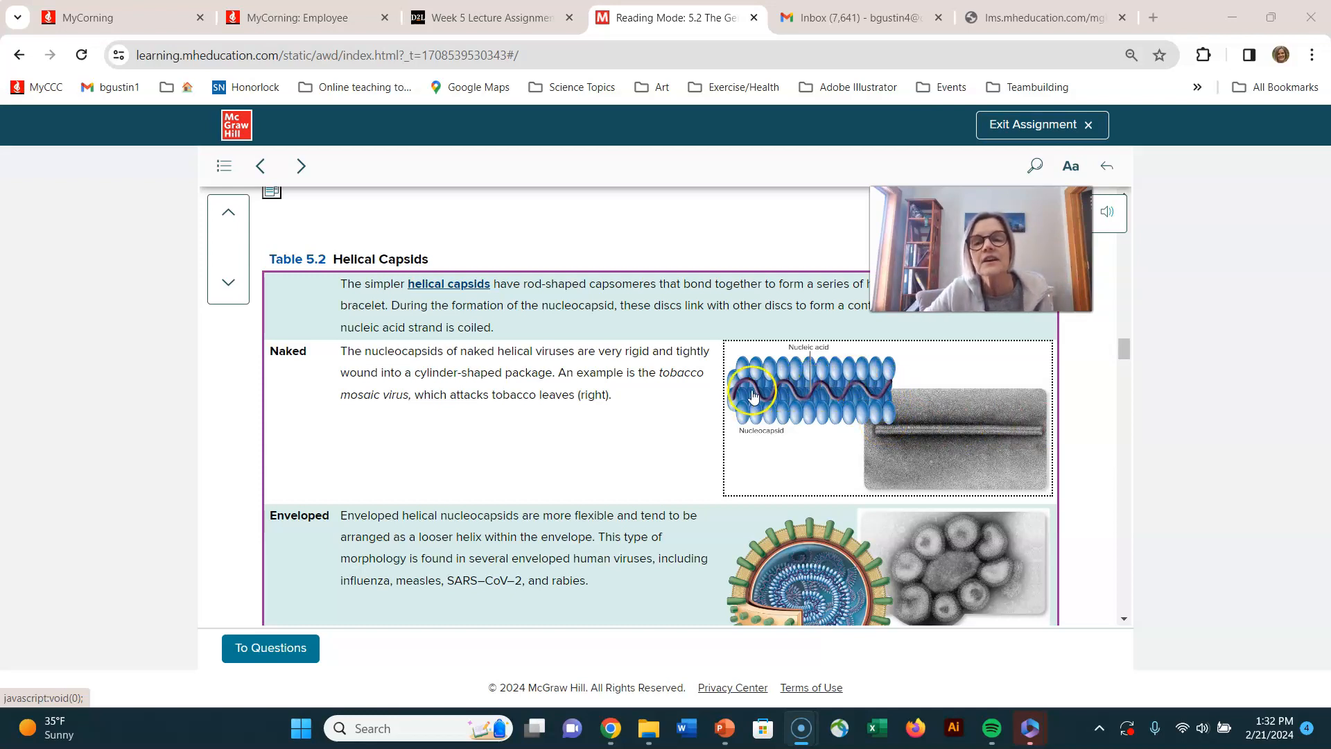
mouse_move(996, 436)
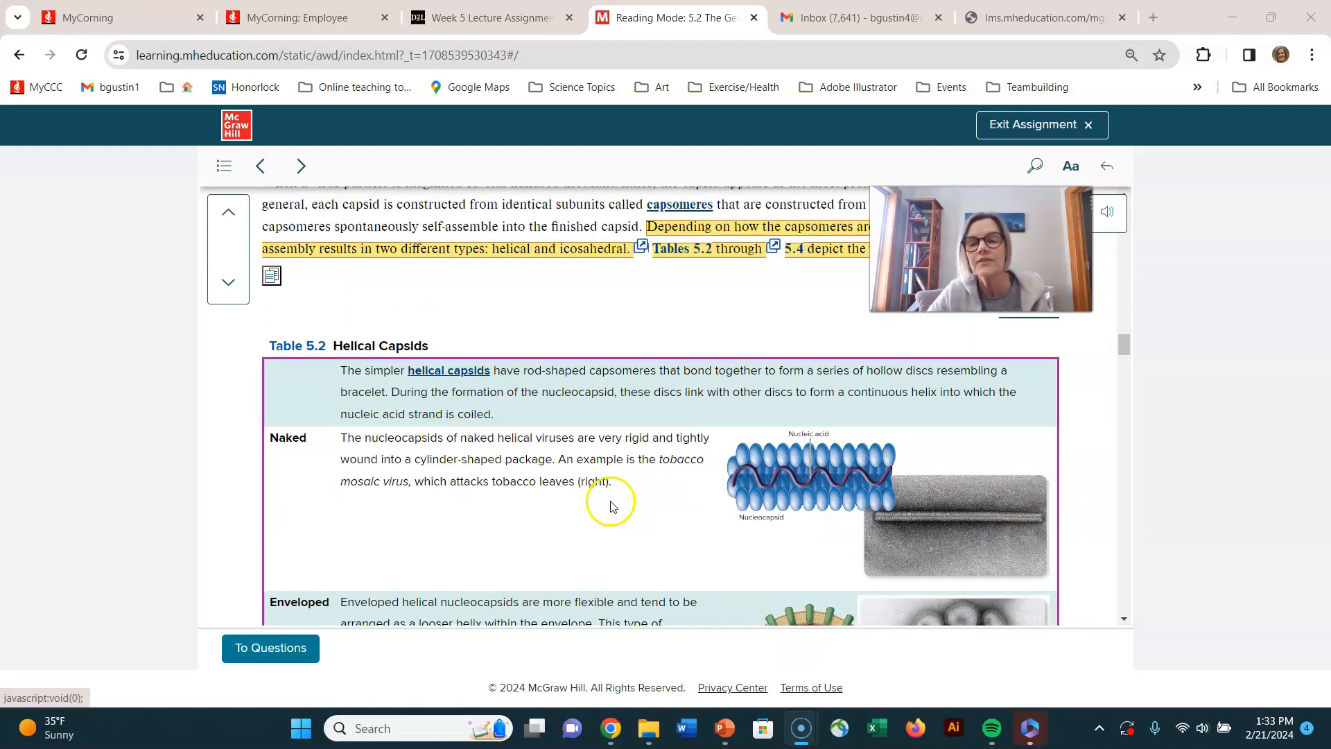
scroll(down, 3)
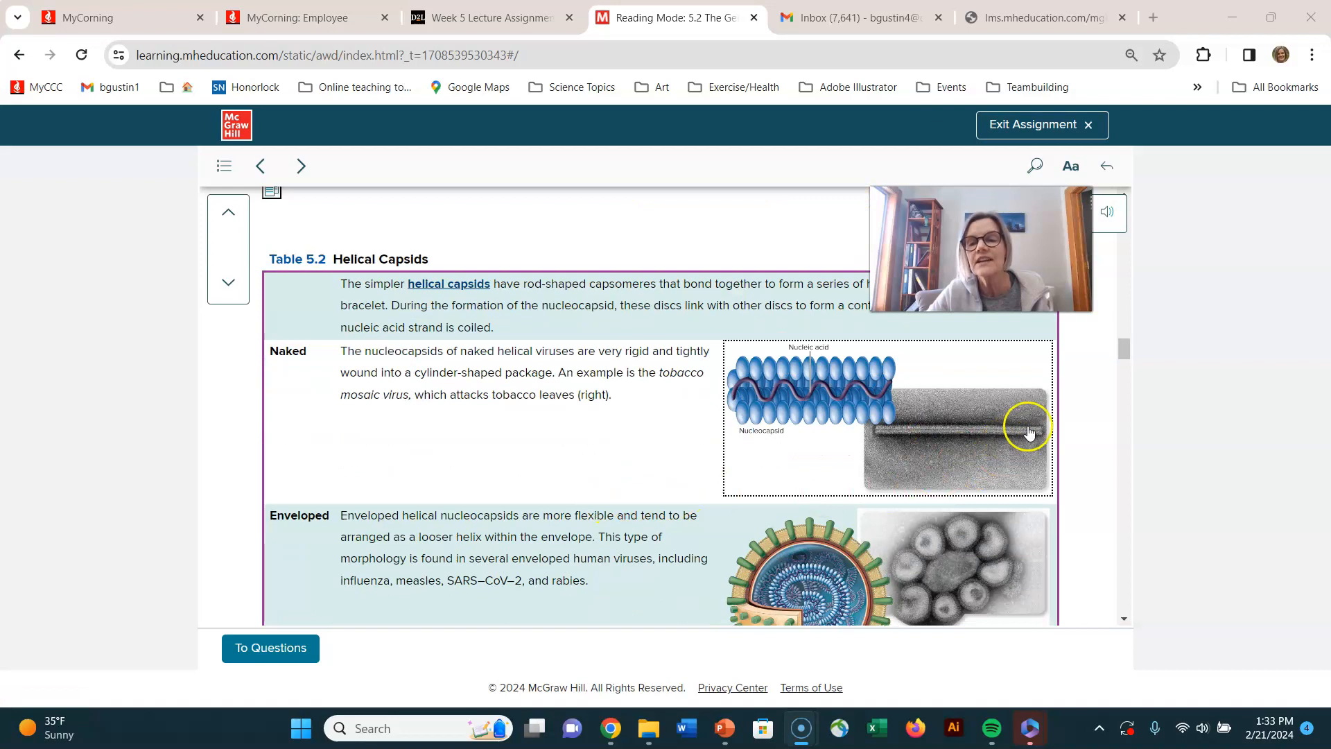
scroll(down, 3)
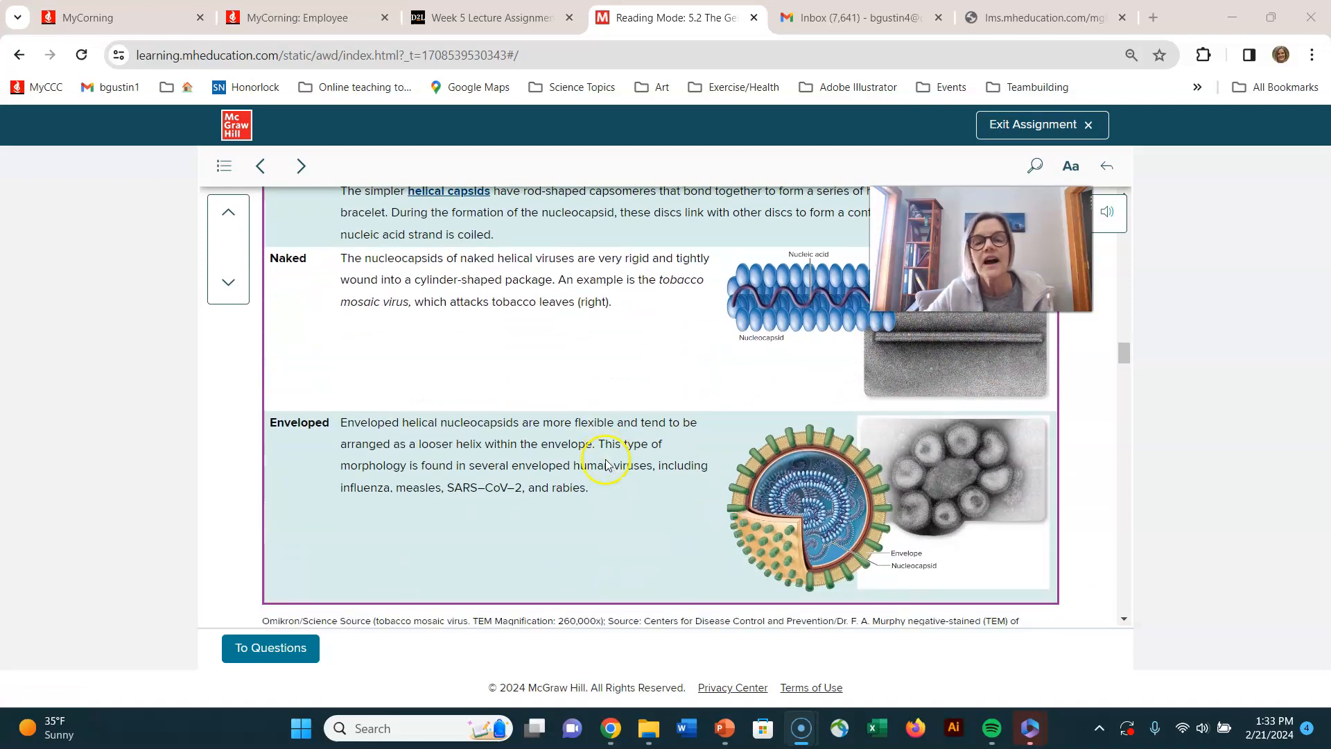
scroll(down, 3)
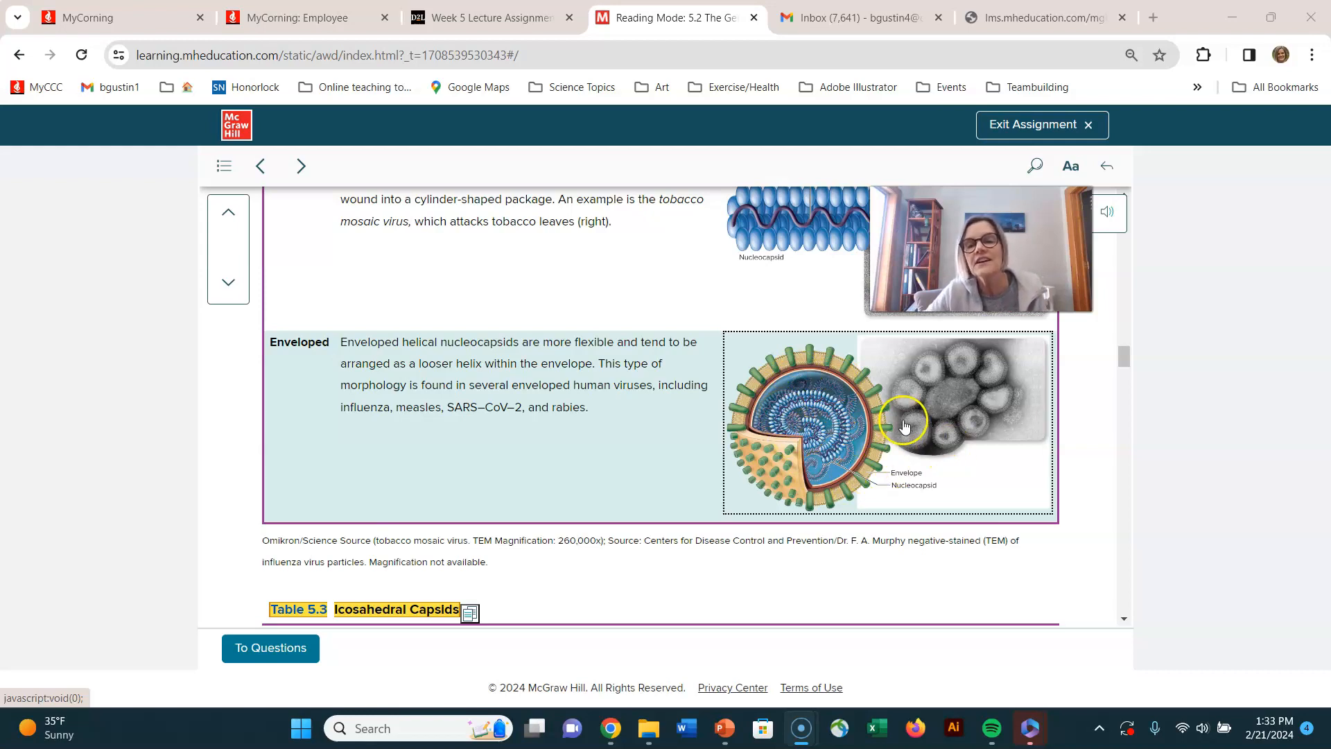
mouse_move(872, 341)
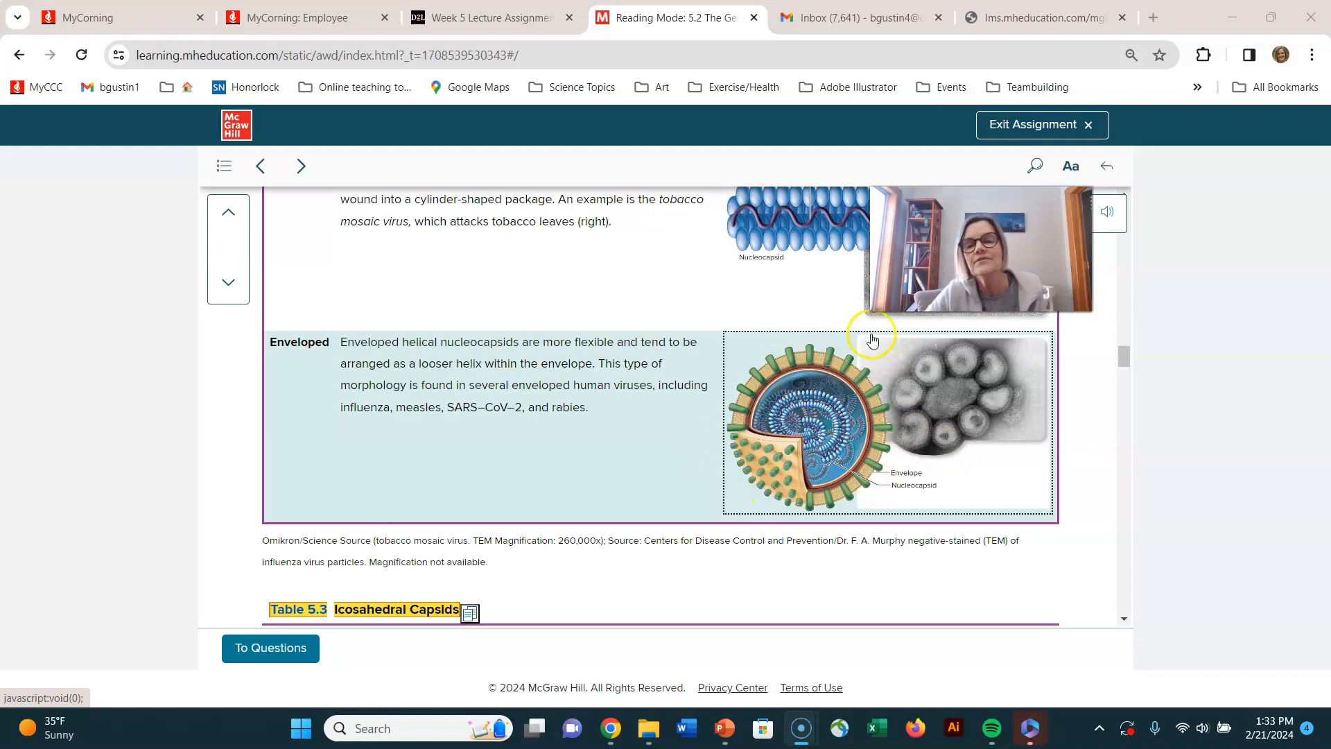
mouse_move(807, 355)
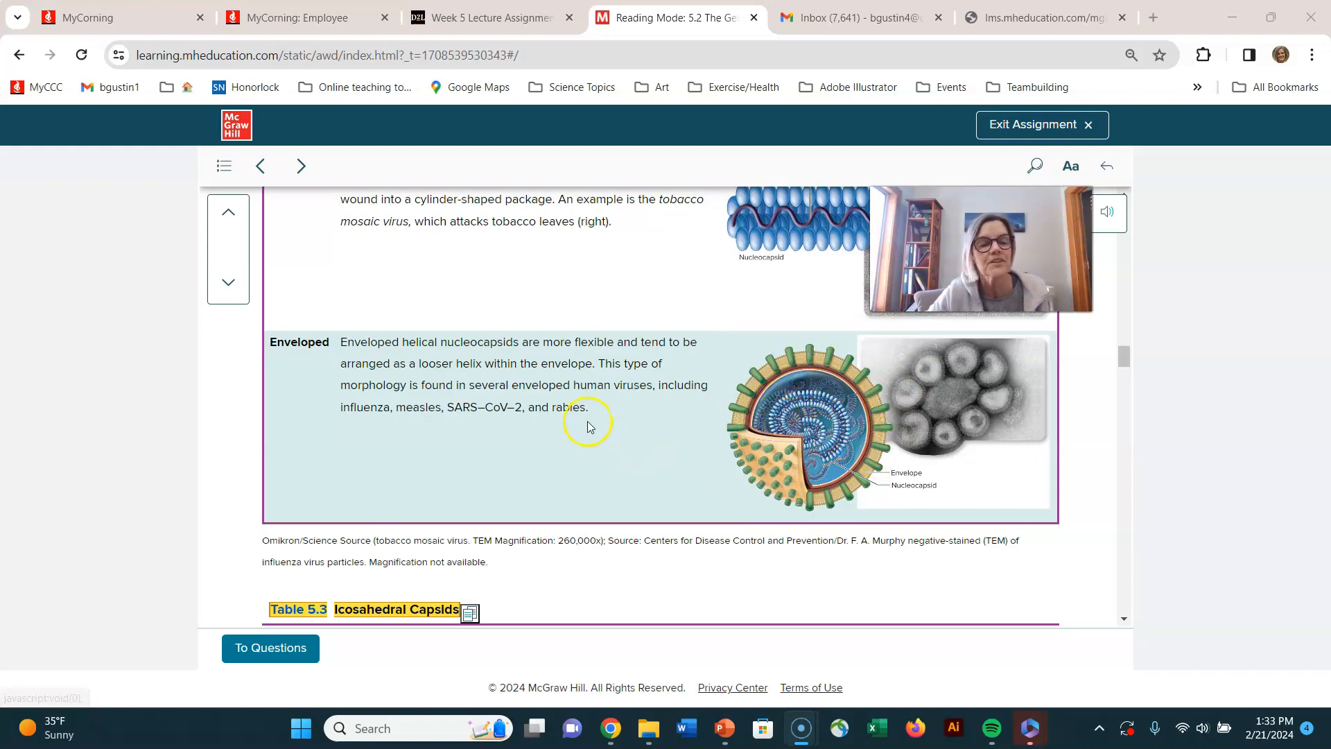
scroll(up, 3)
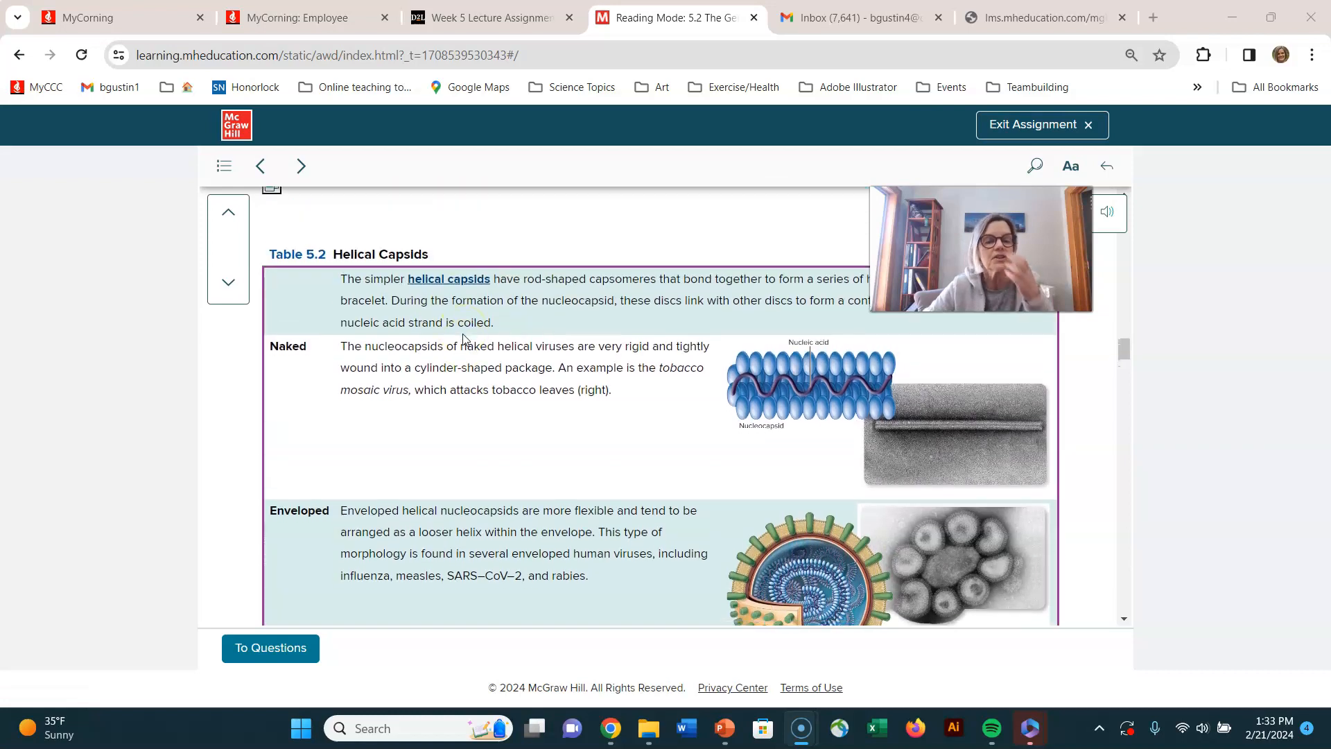
Step: Scroll through Table 5.3 Icosahedral Capsids down to Table 5.4 Complex Capsids with the T4 bacteriophage
scroll(down, 3)
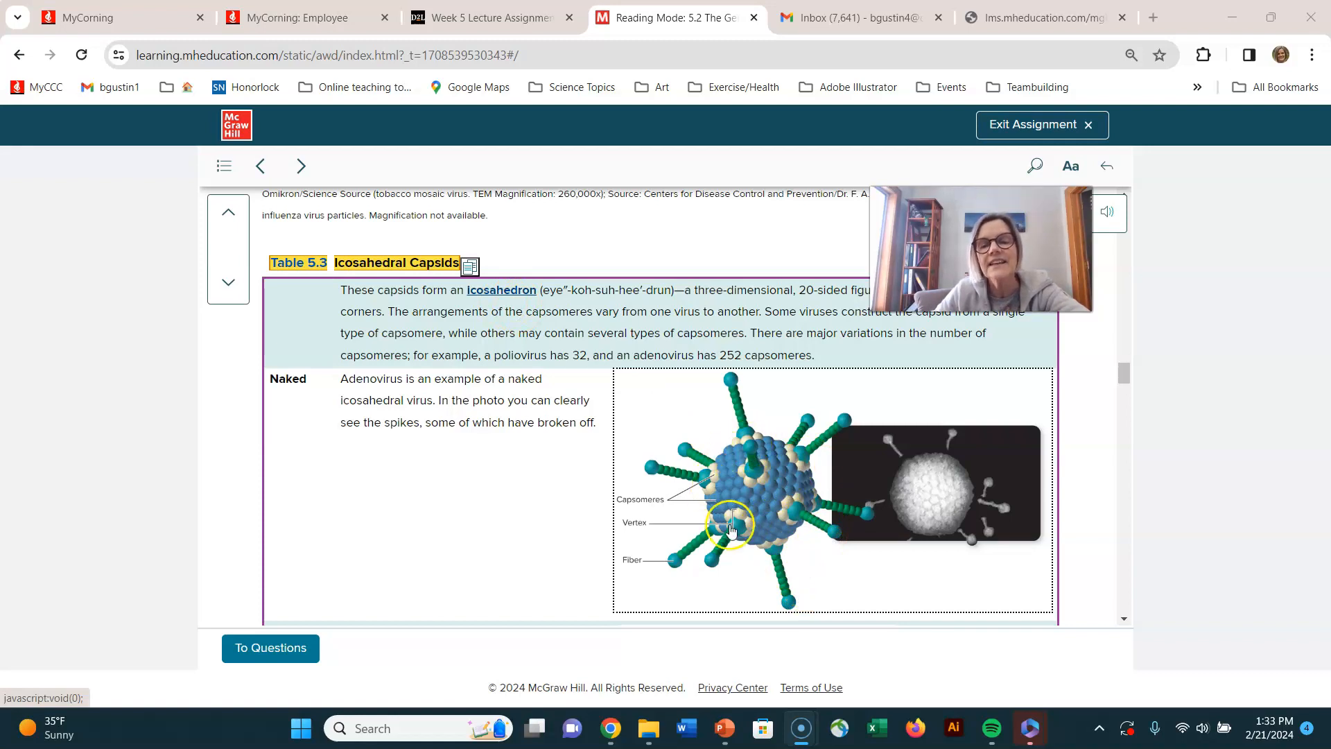
mouse_move(799, 502)
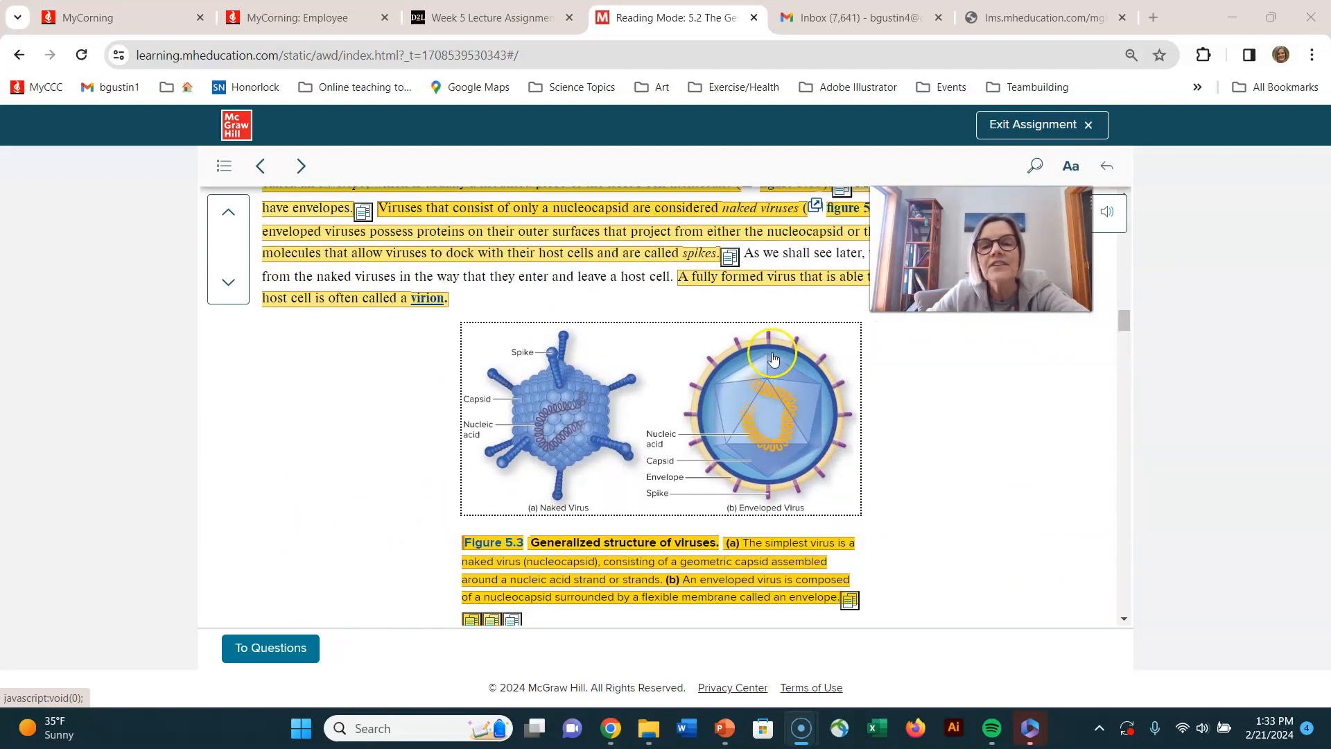
mouse_move(732, 380)
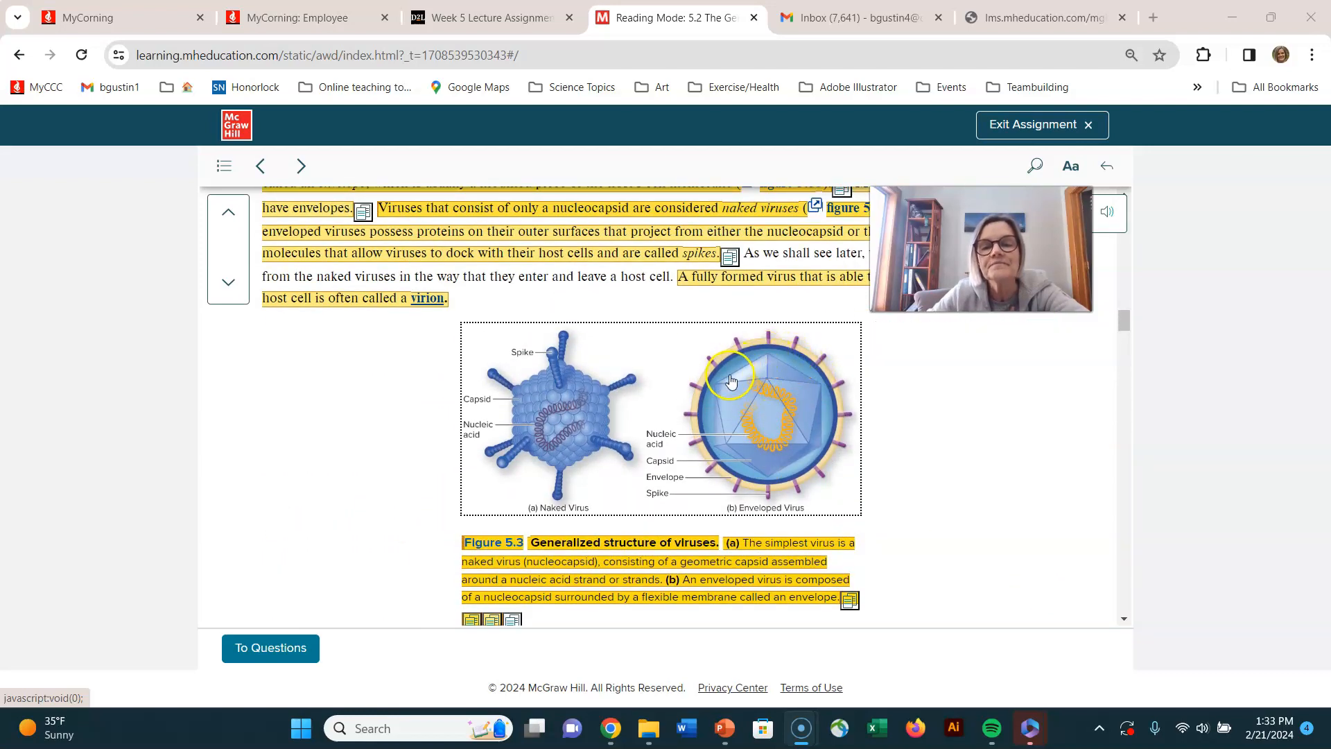
mouse_move(721, 431)
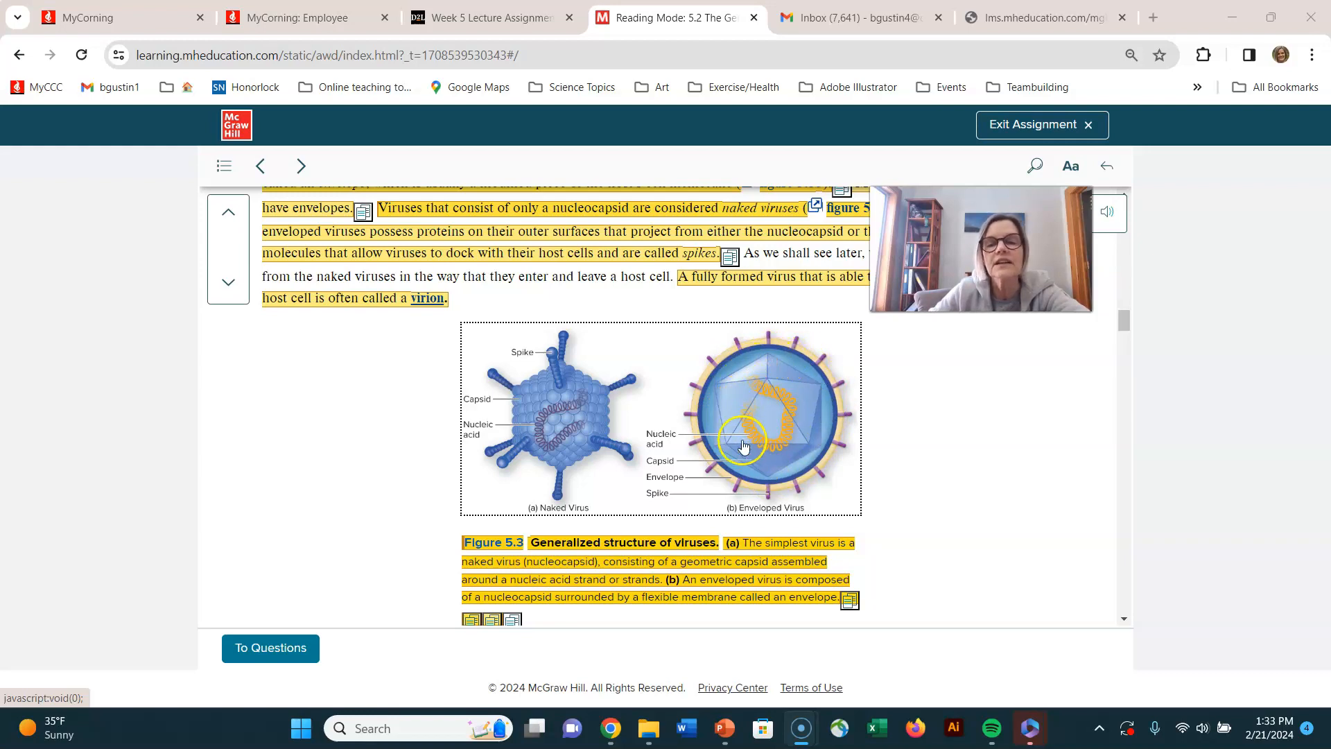
mouse_move(587, 421)
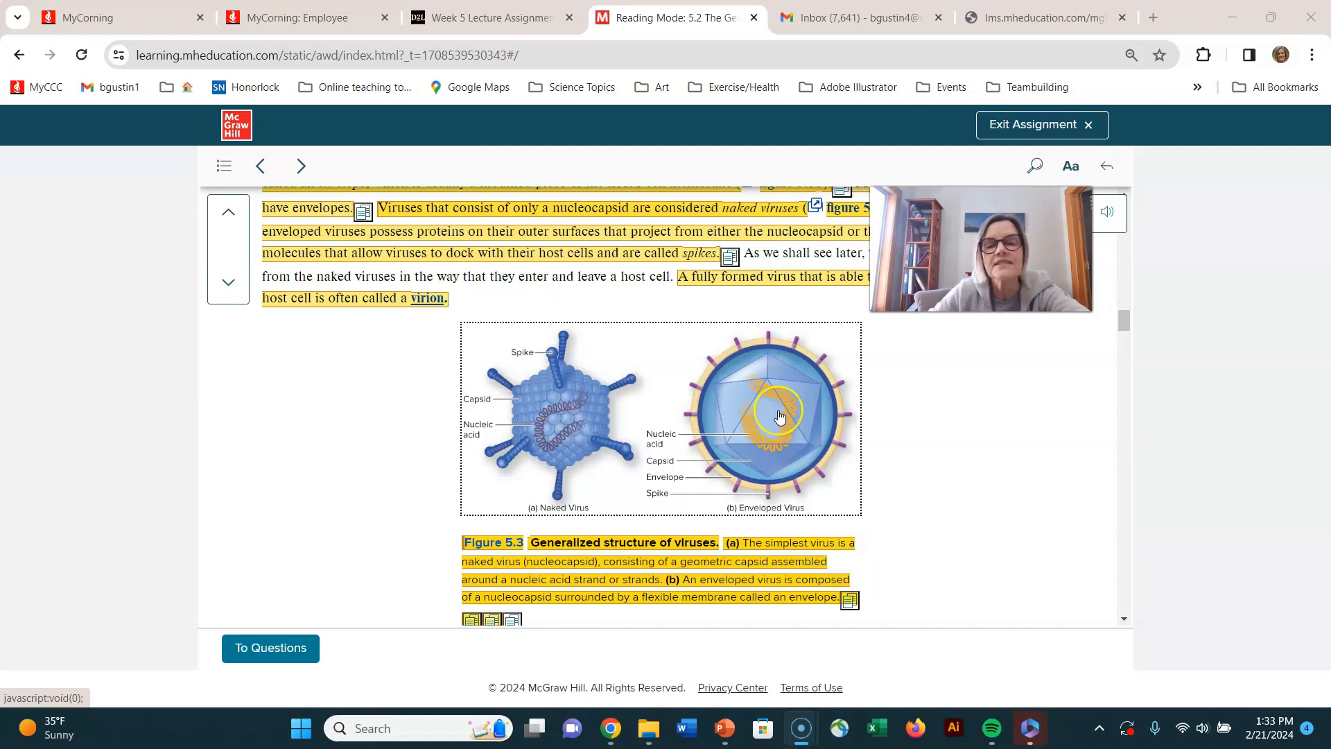
scroll(down, 3)
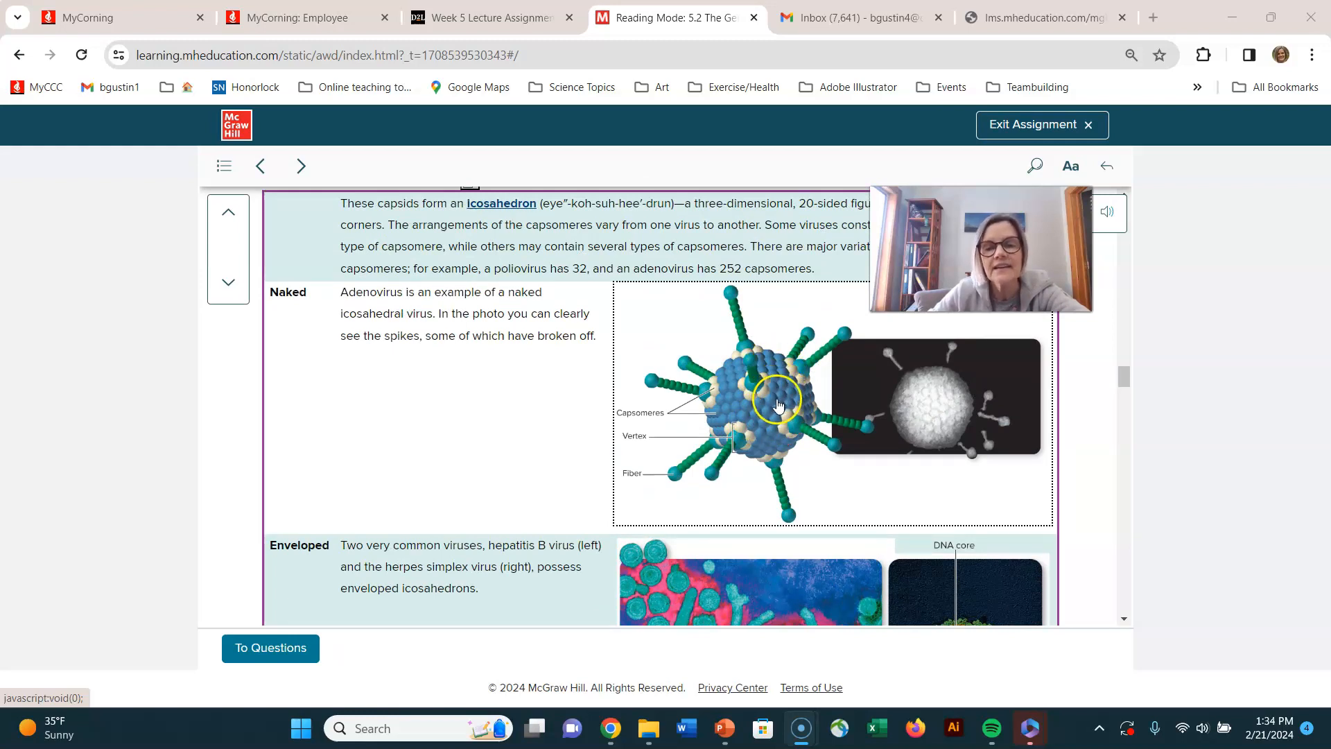
mouse_move(751, 357)
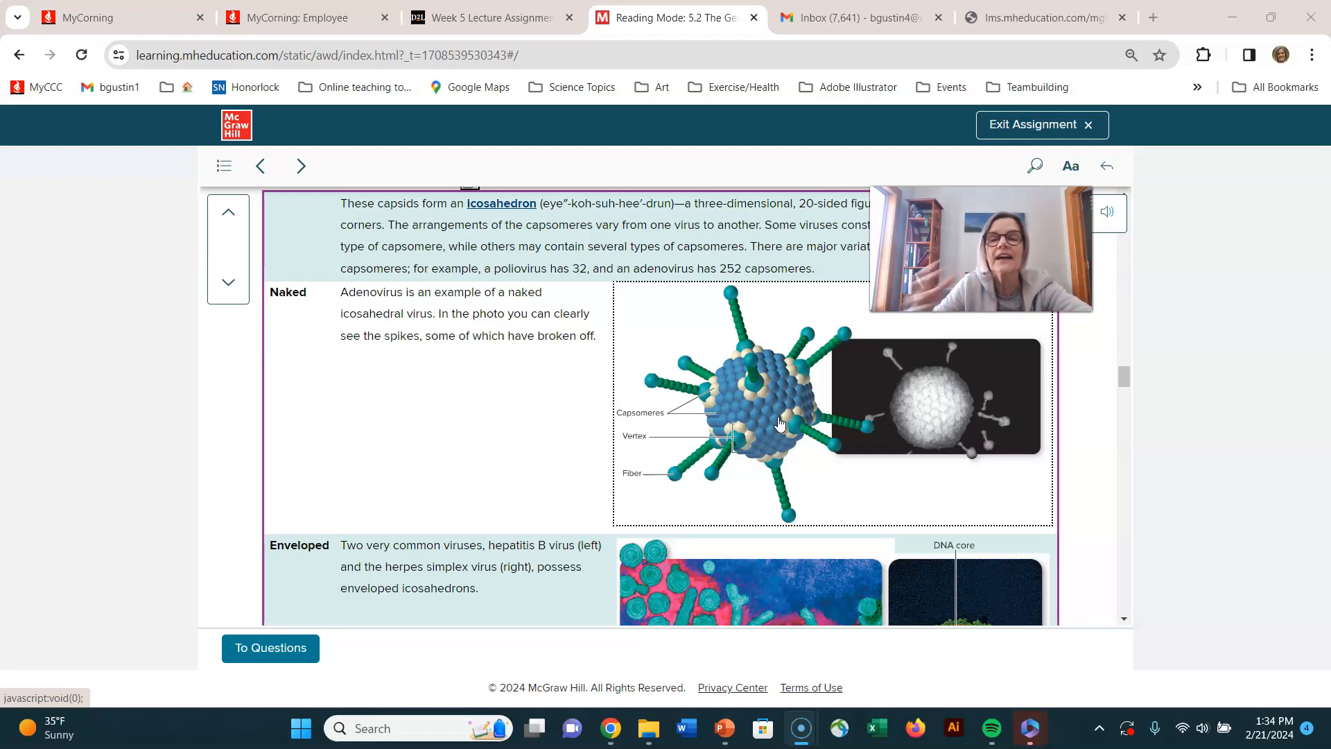
scroll(down, 3)
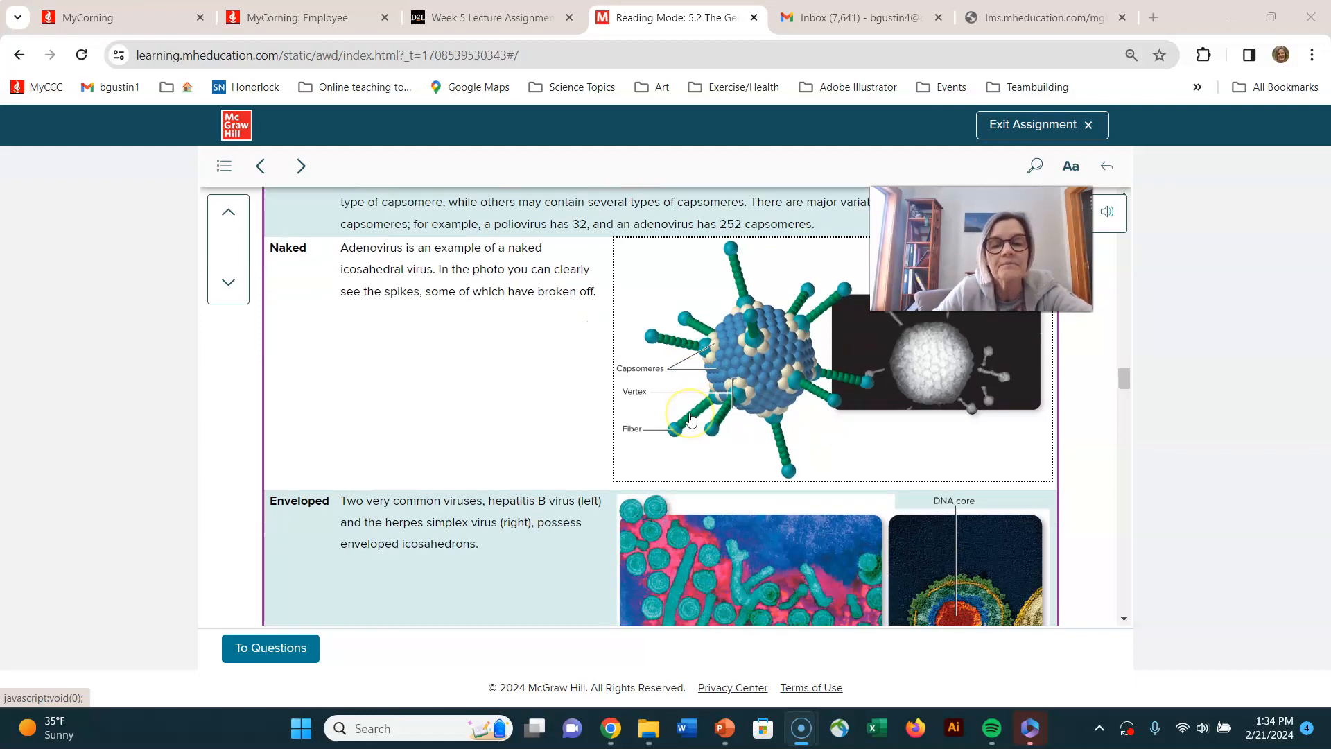
scroll(down, 3)
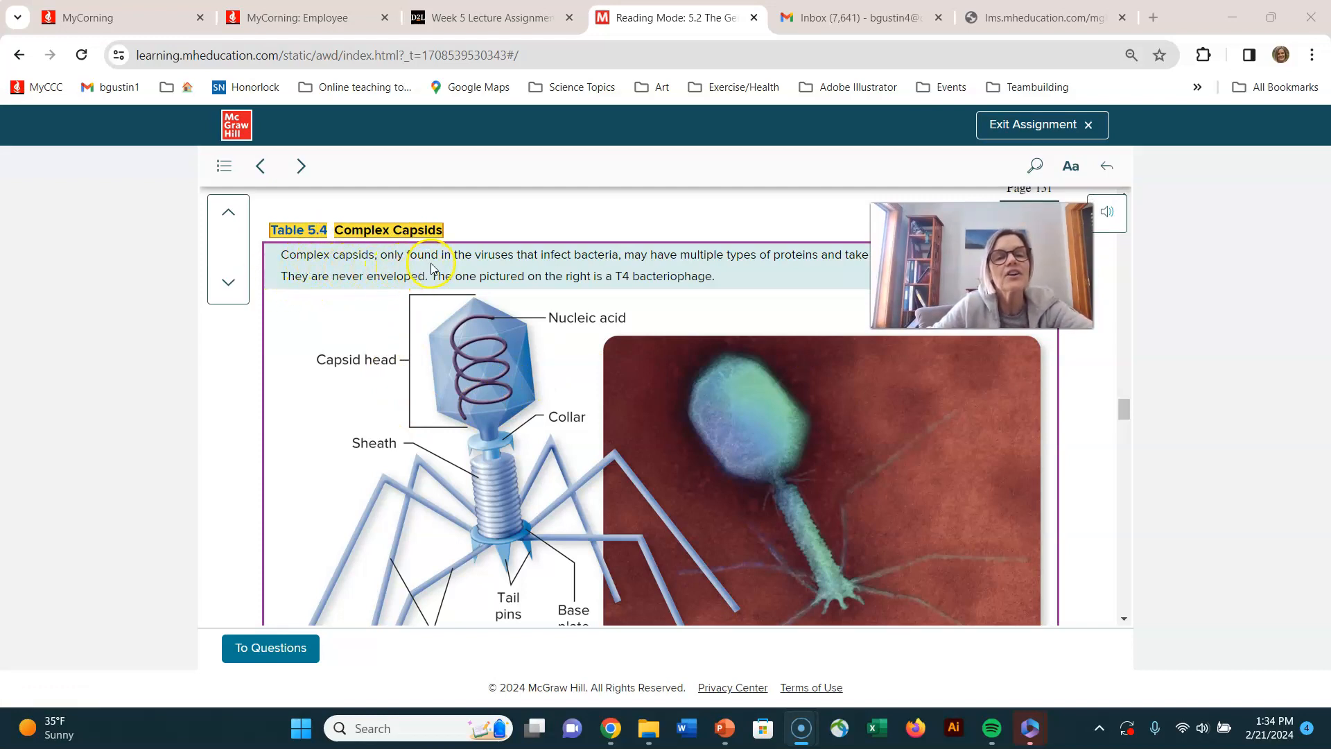
mouse_move(542, 253)
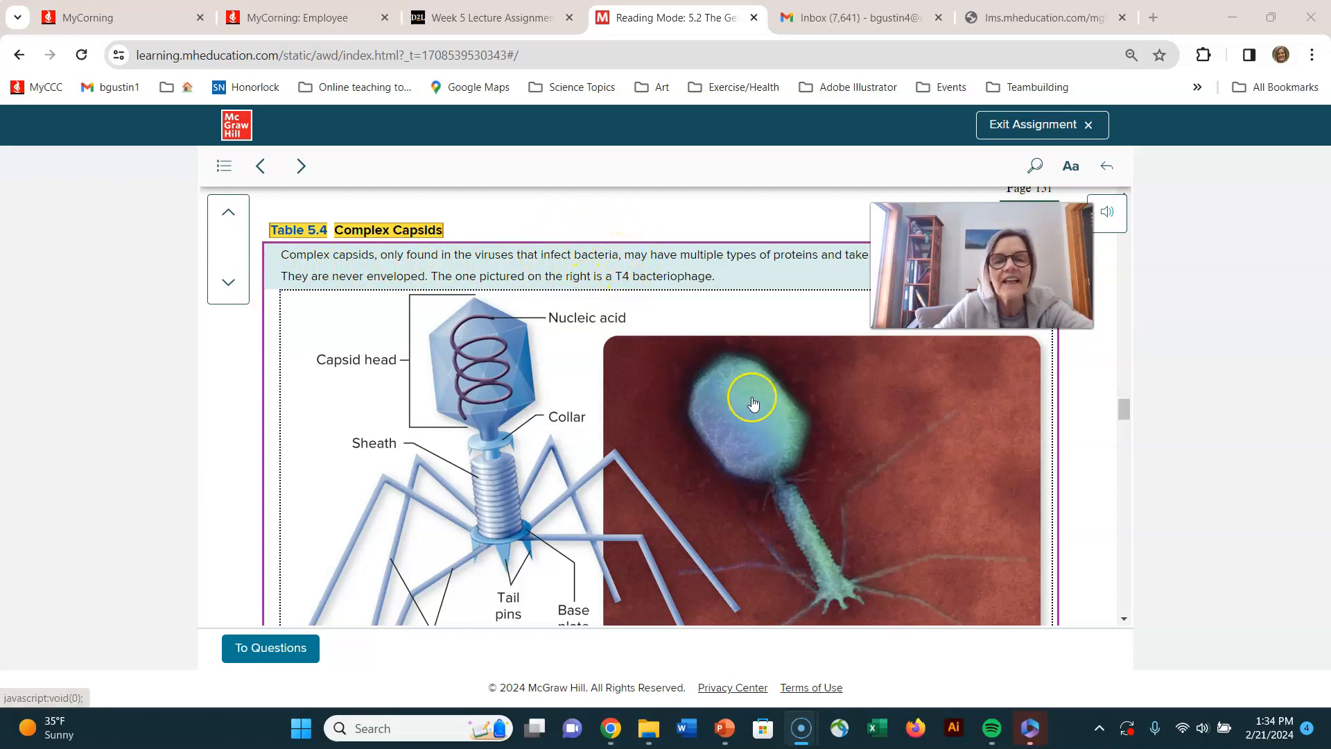
Step: Scroll past the bacteriophage figure to the highlighted enveloped viruses paragraph on page 132
scroll(down, 3)
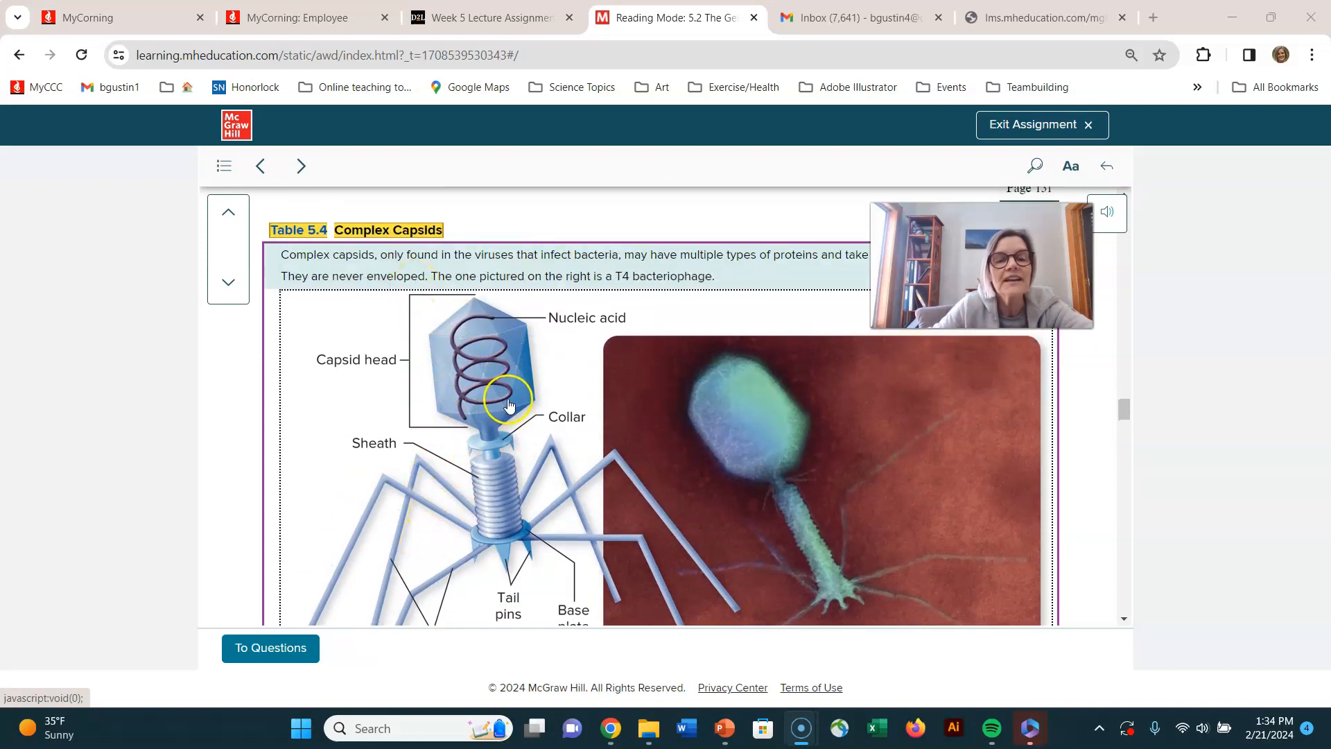
mouse_move(439, 418)
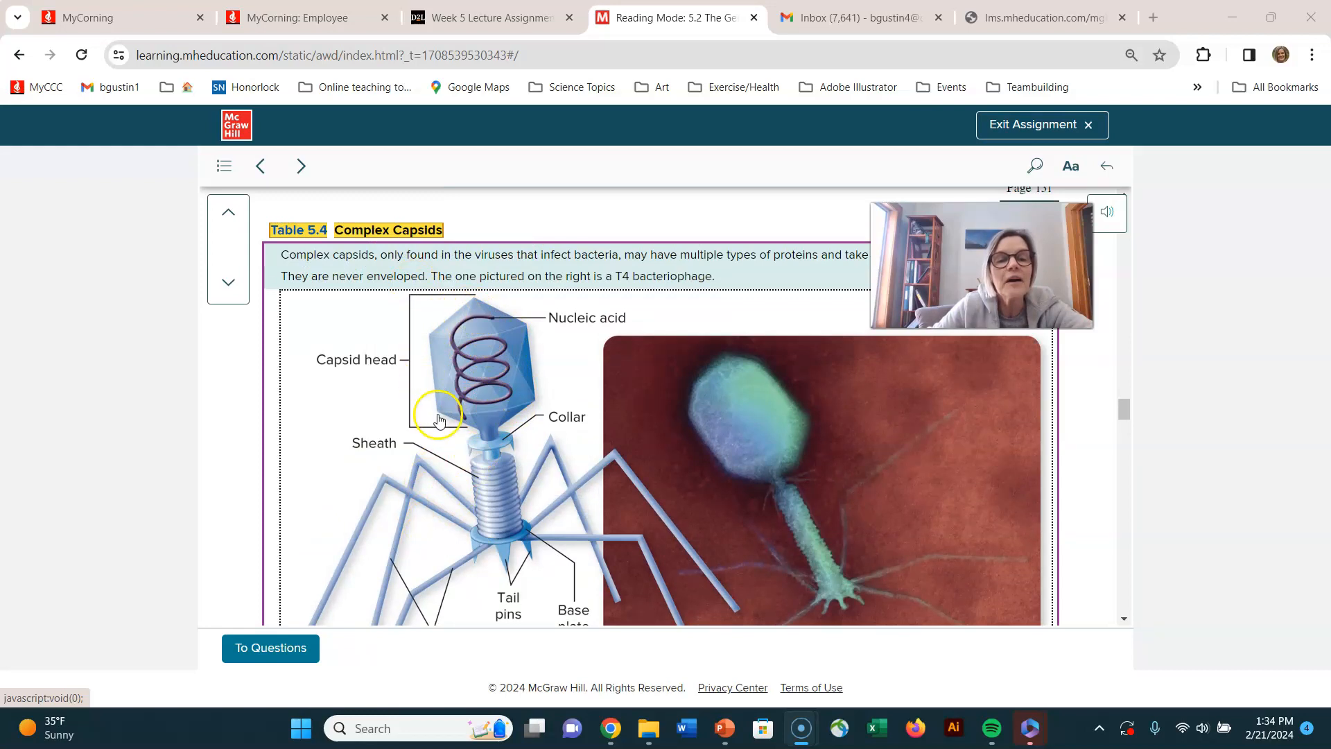
mouse_move(481, 417)
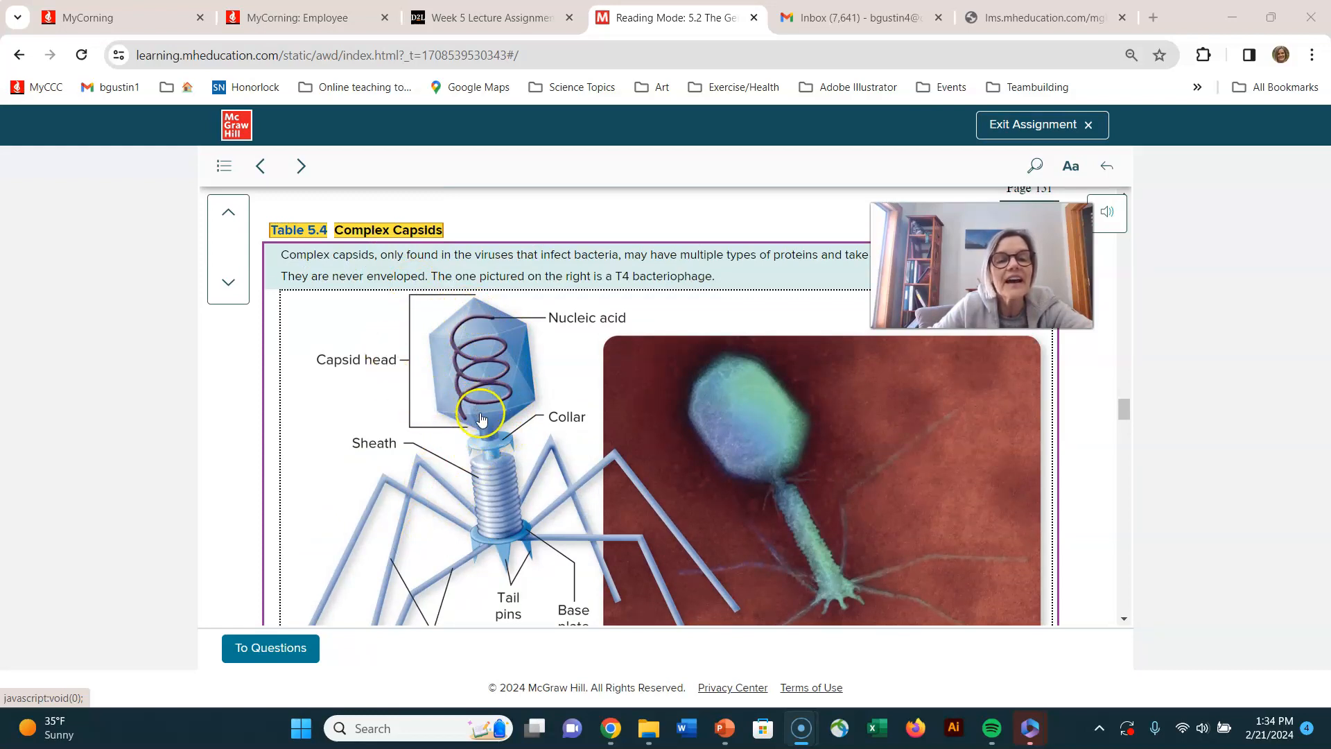
mouse_move(433, 338)
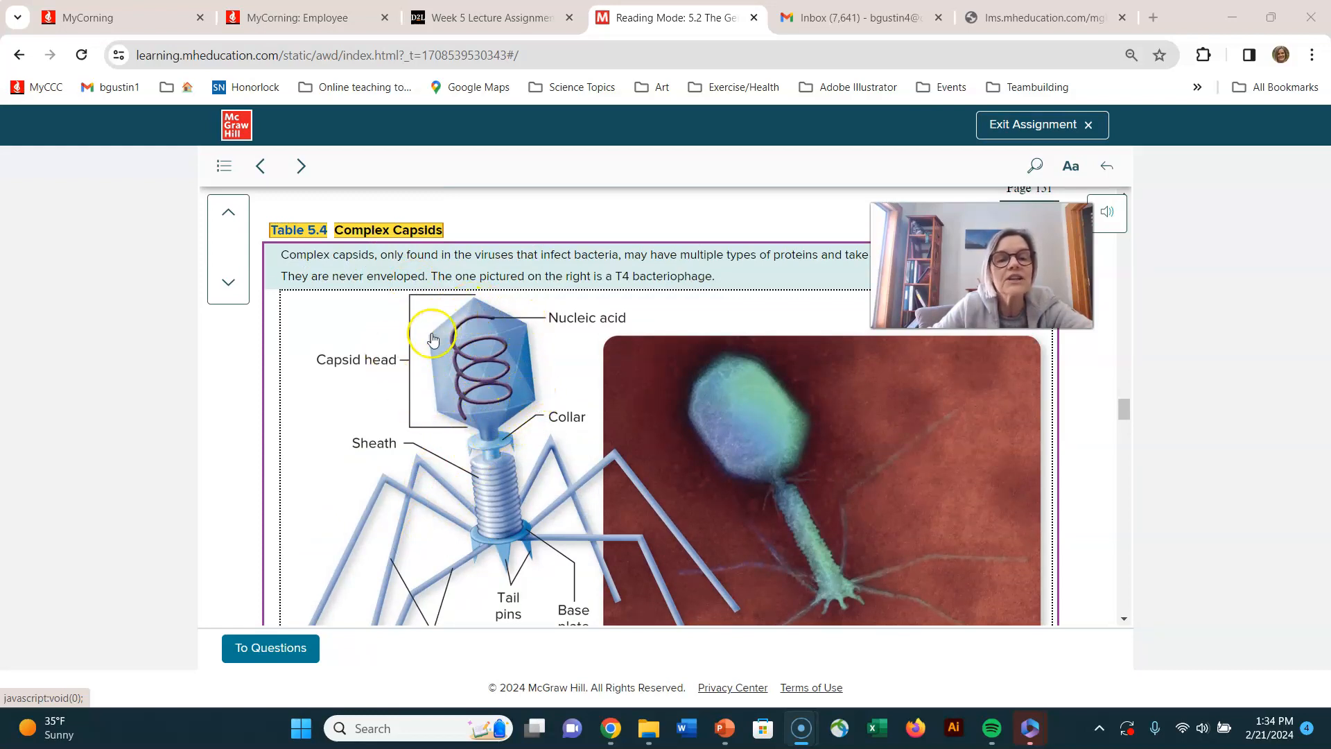
mouse_move(476, 332)
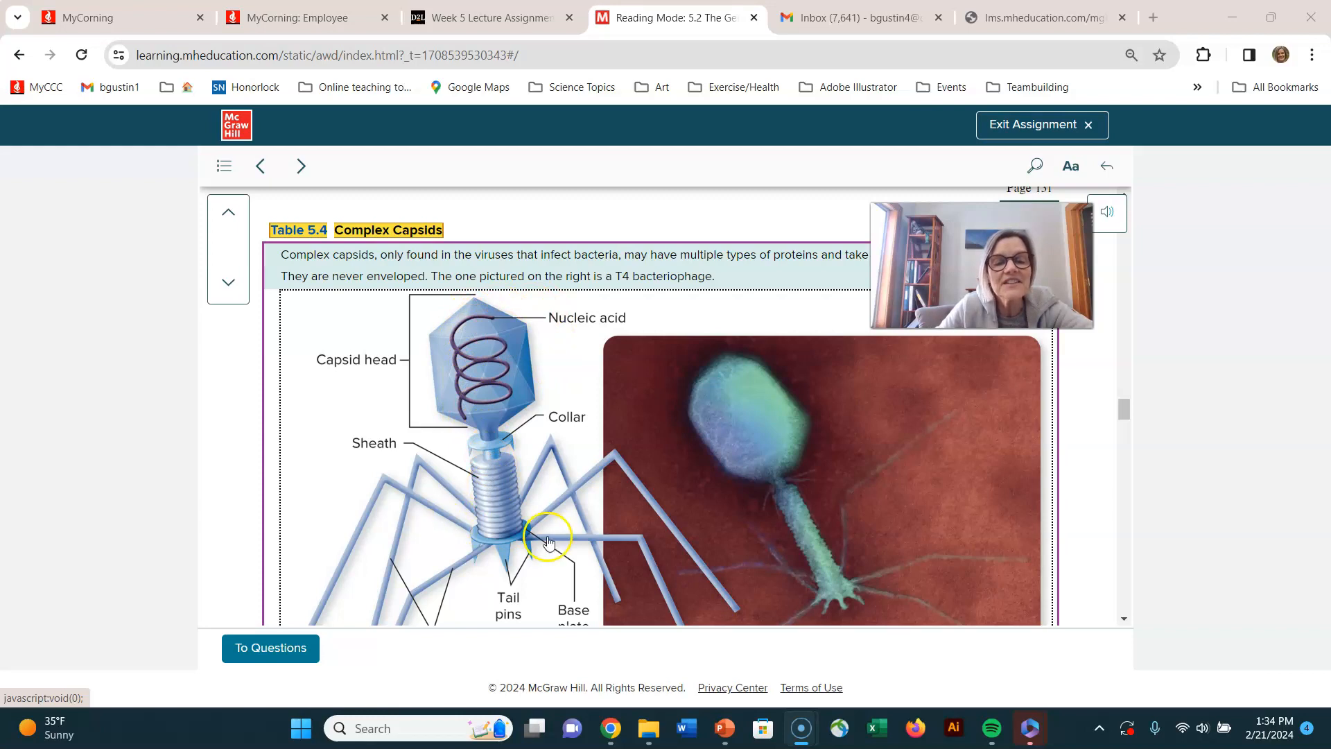
mouse_move(740, 546)
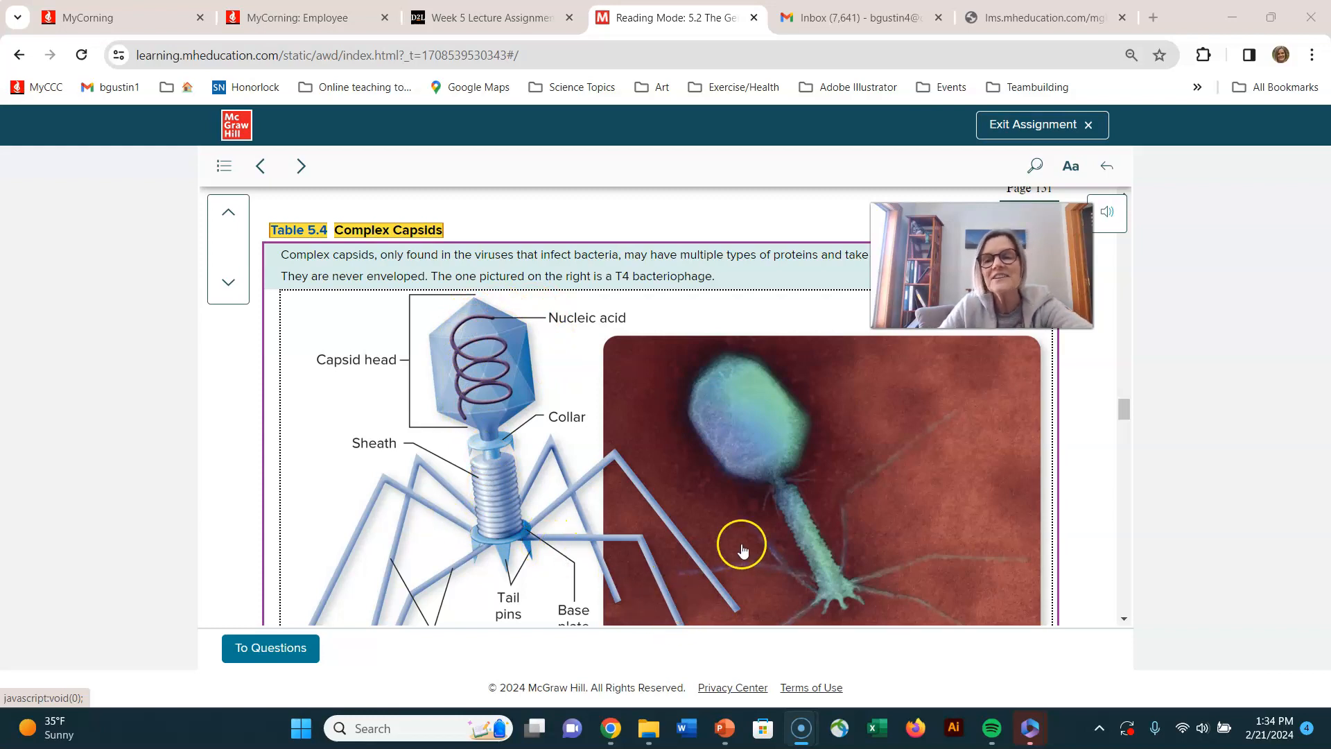
scroll(down, 3)
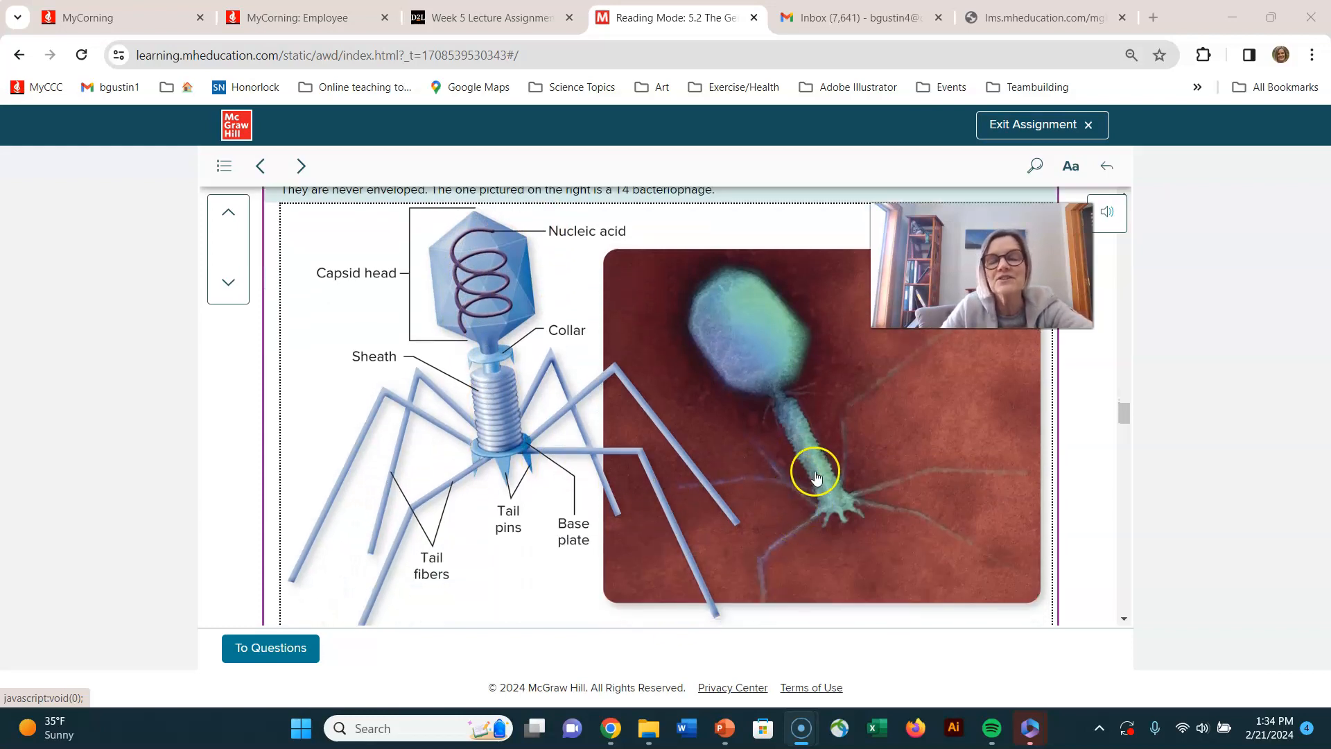
mouse_move(831, 482)
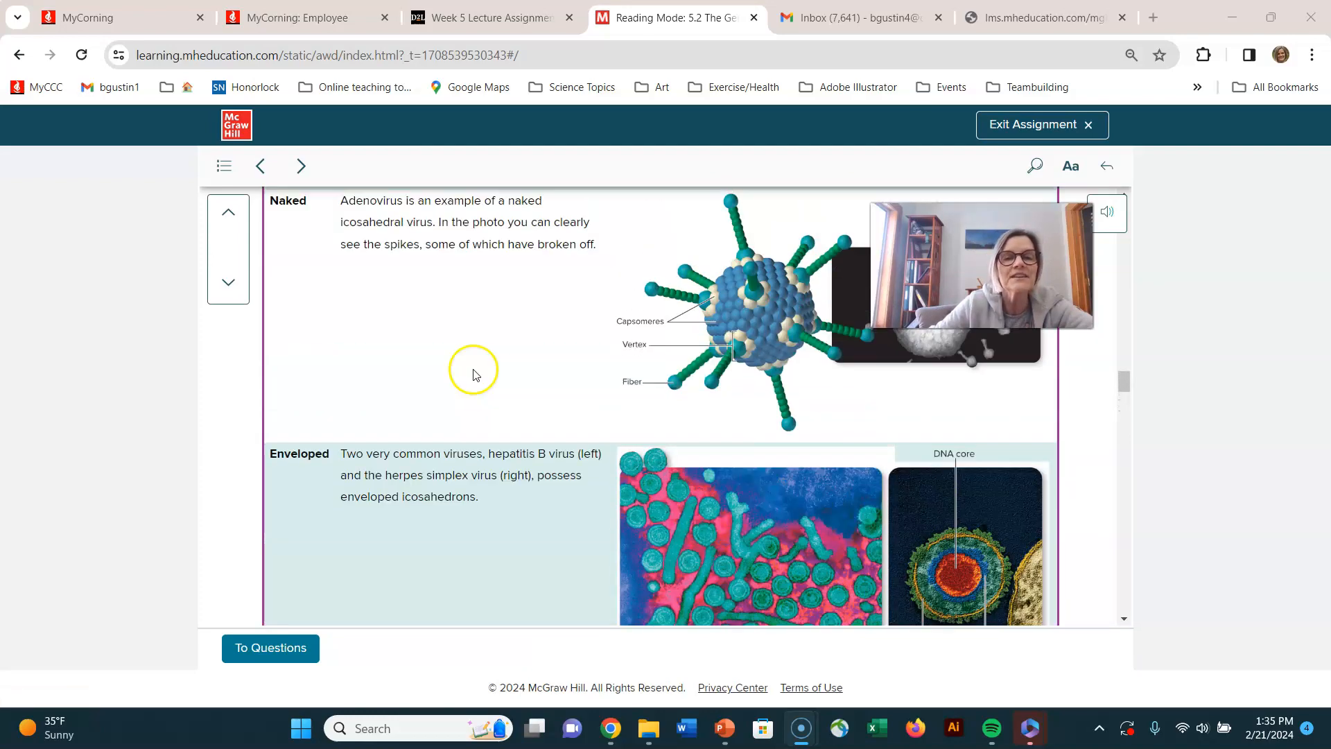
scroll(down, 3)
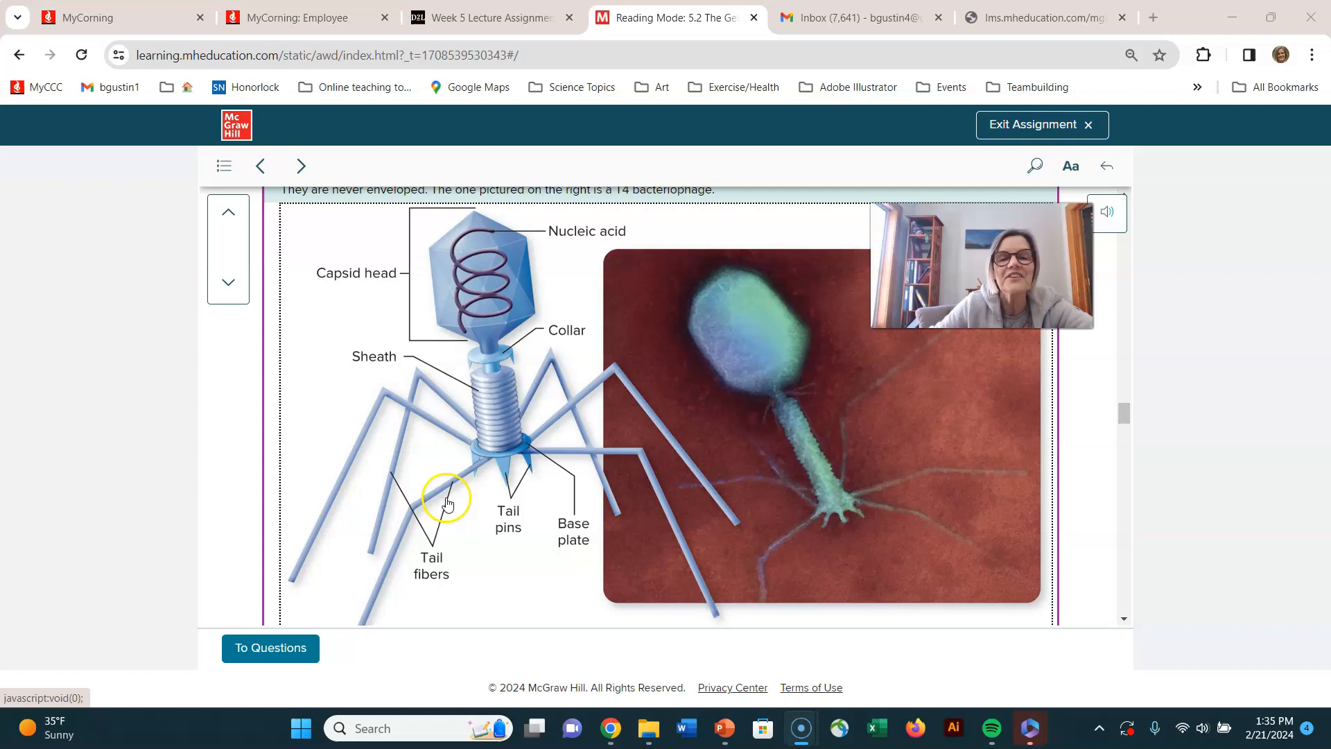
mouse_move(537, 448)
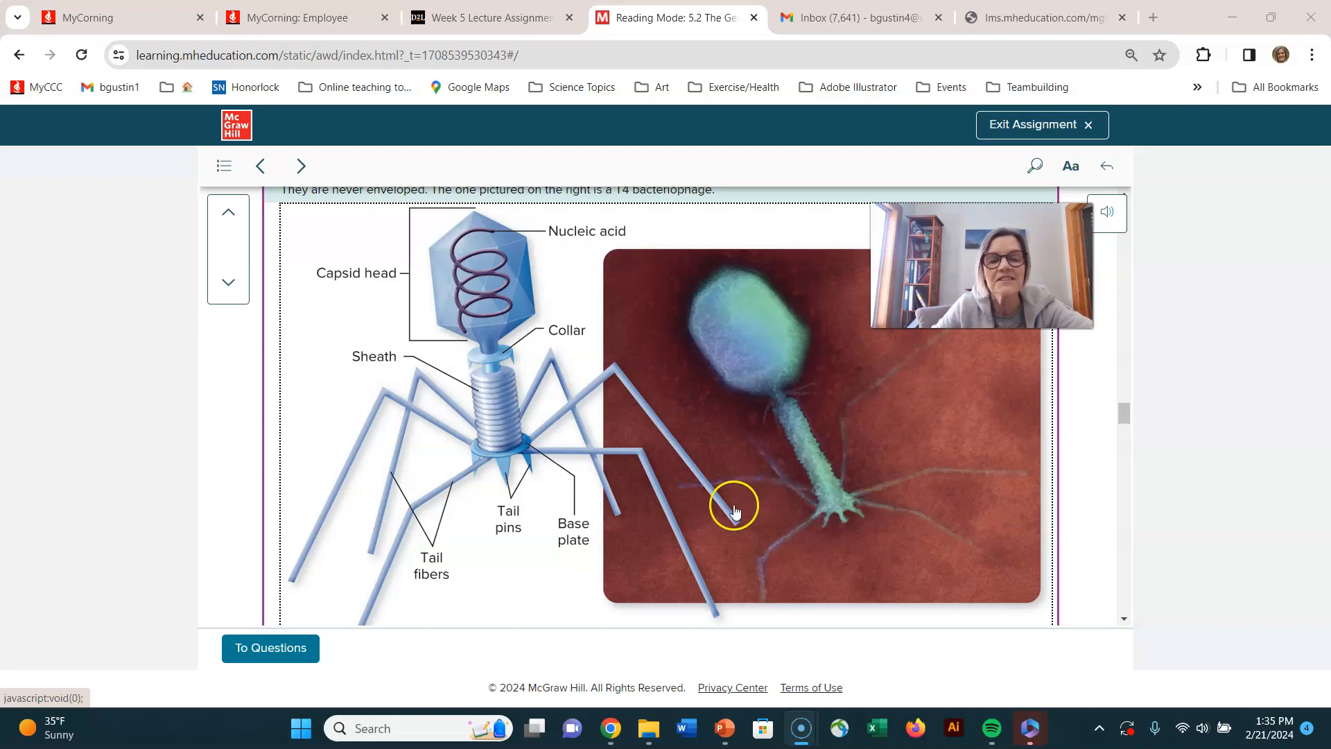
mouse_move(320, 528)
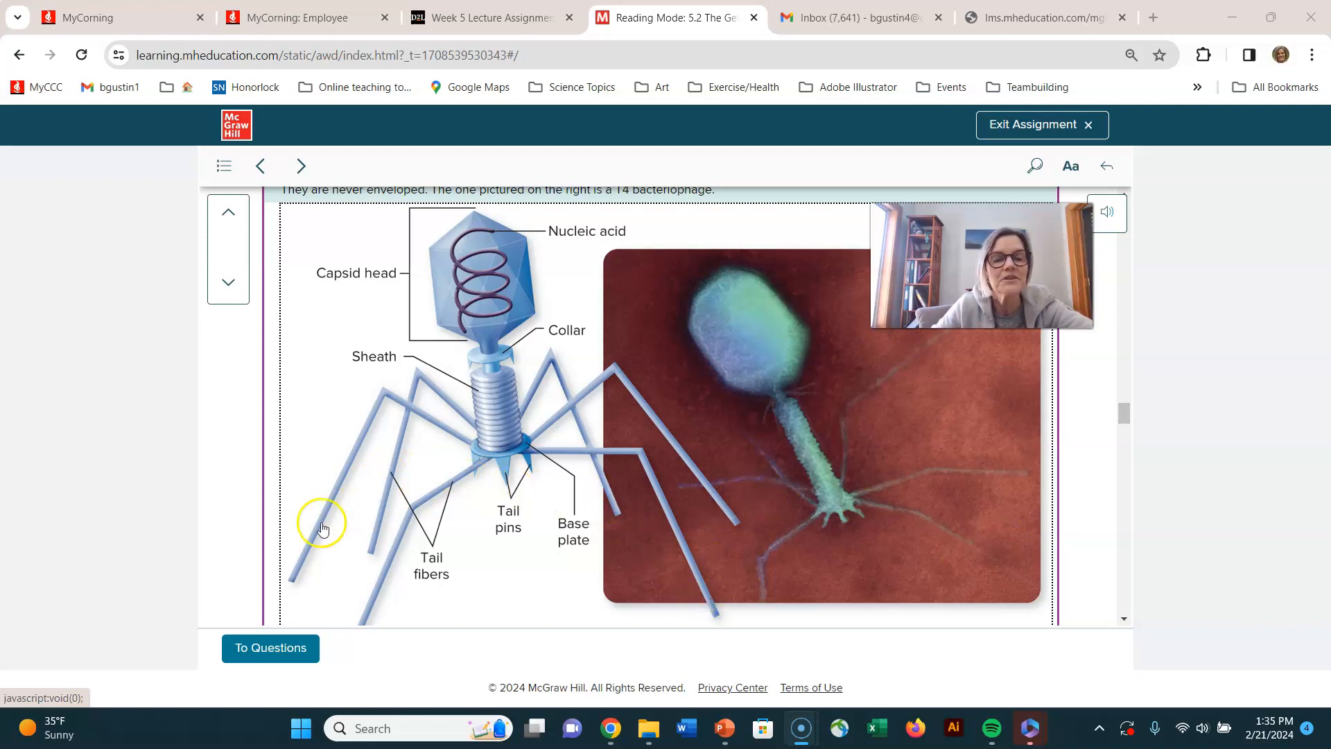
mouse_move(498, 553)
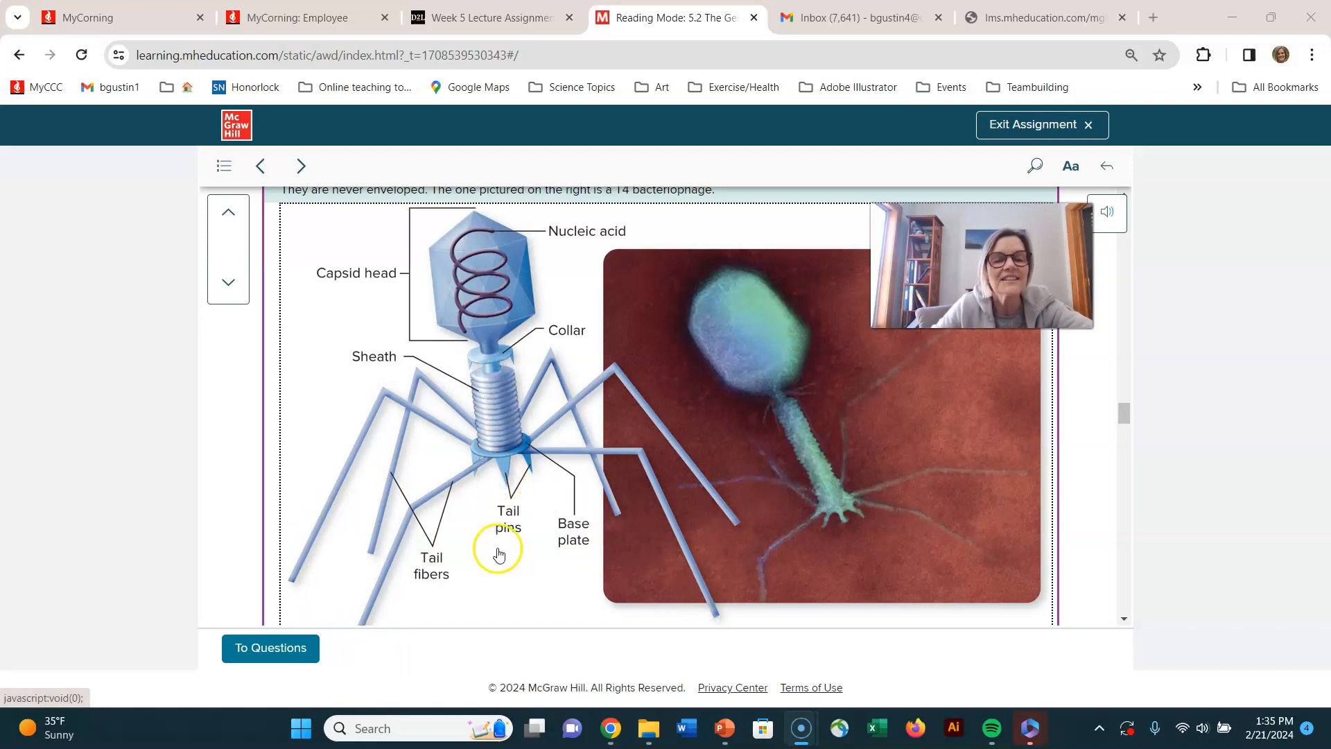
scroll(down, 3)
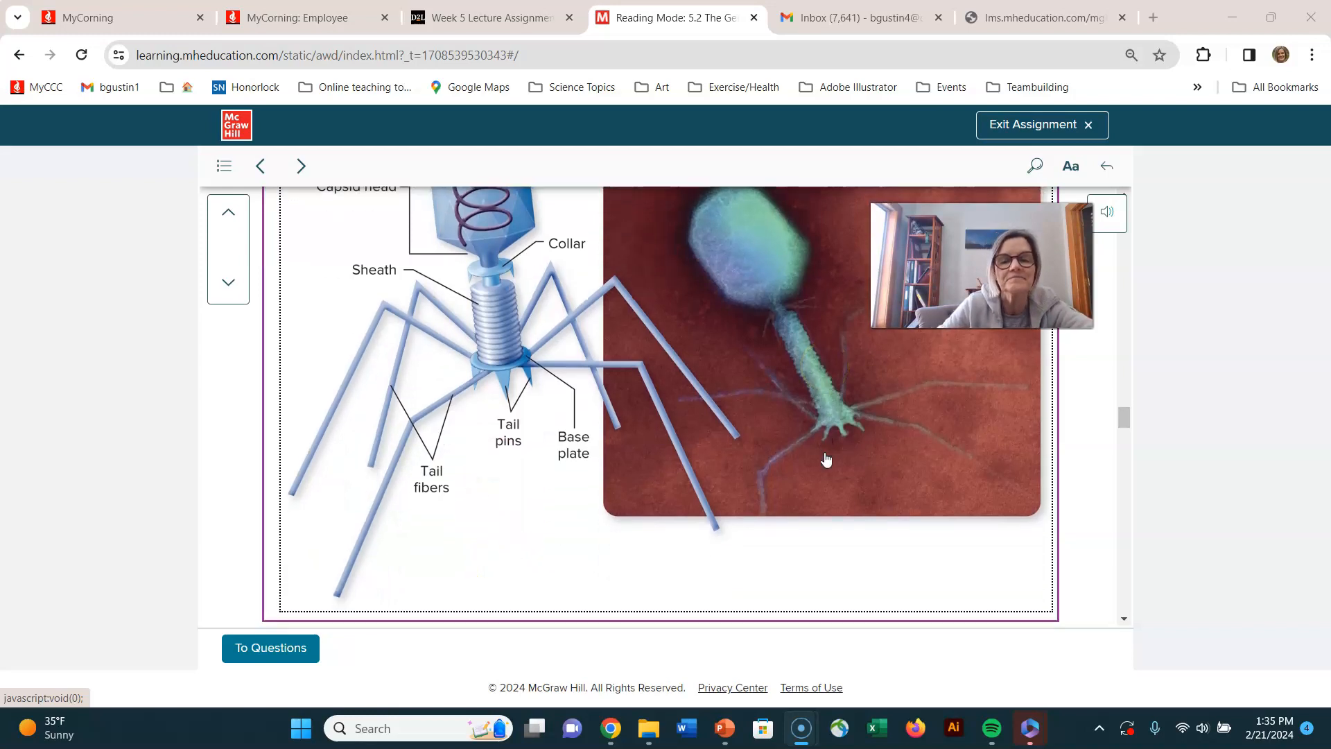
scroll(down, 3)
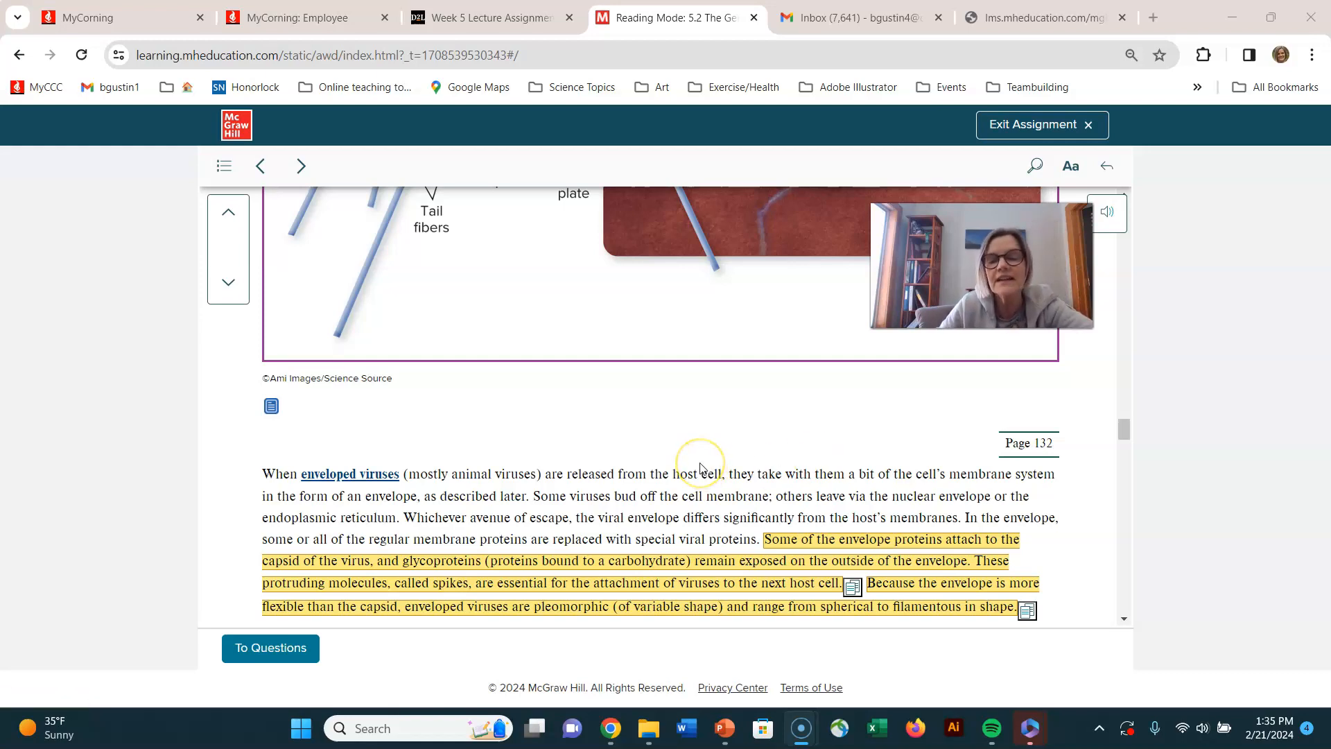
Step: Scroll through the Nucleic Acids section to Table 5.5 Viral Nucleic Acid listing DNA viruses
scroll(down, 3)
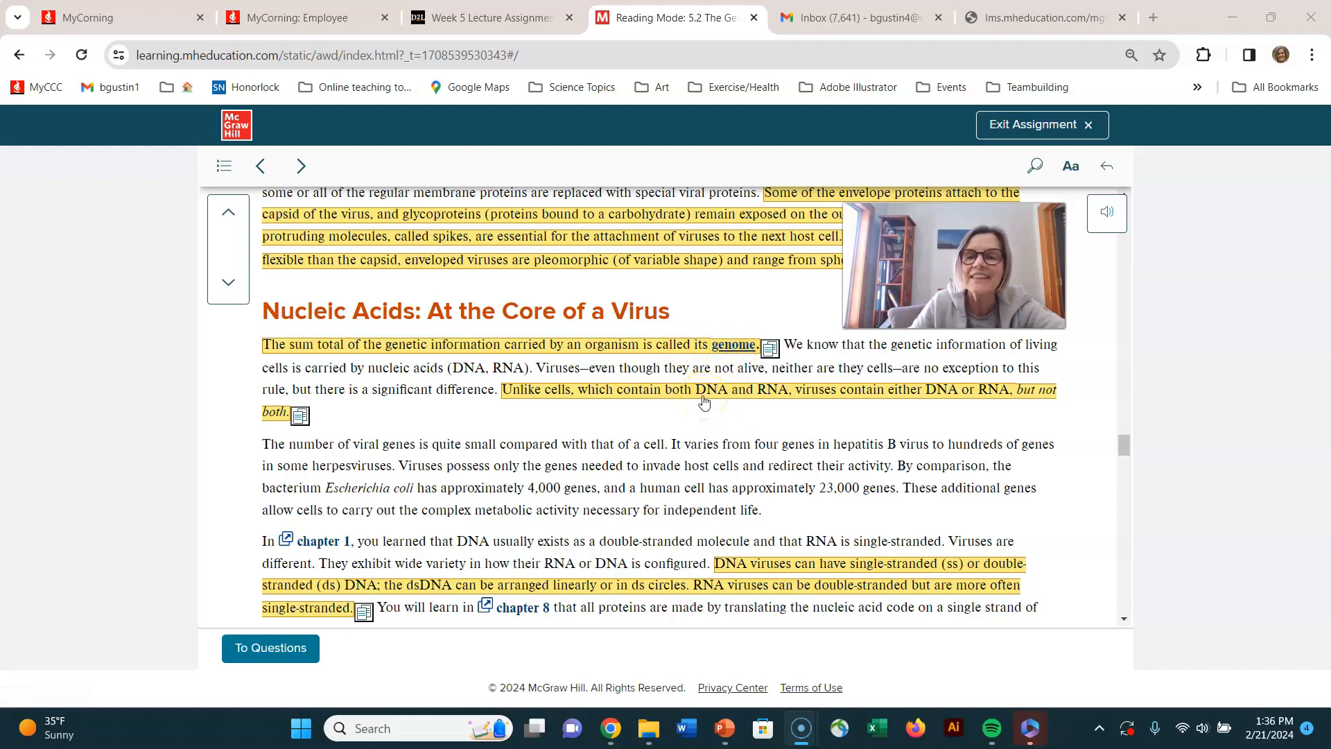
mouse_move(811, 409)
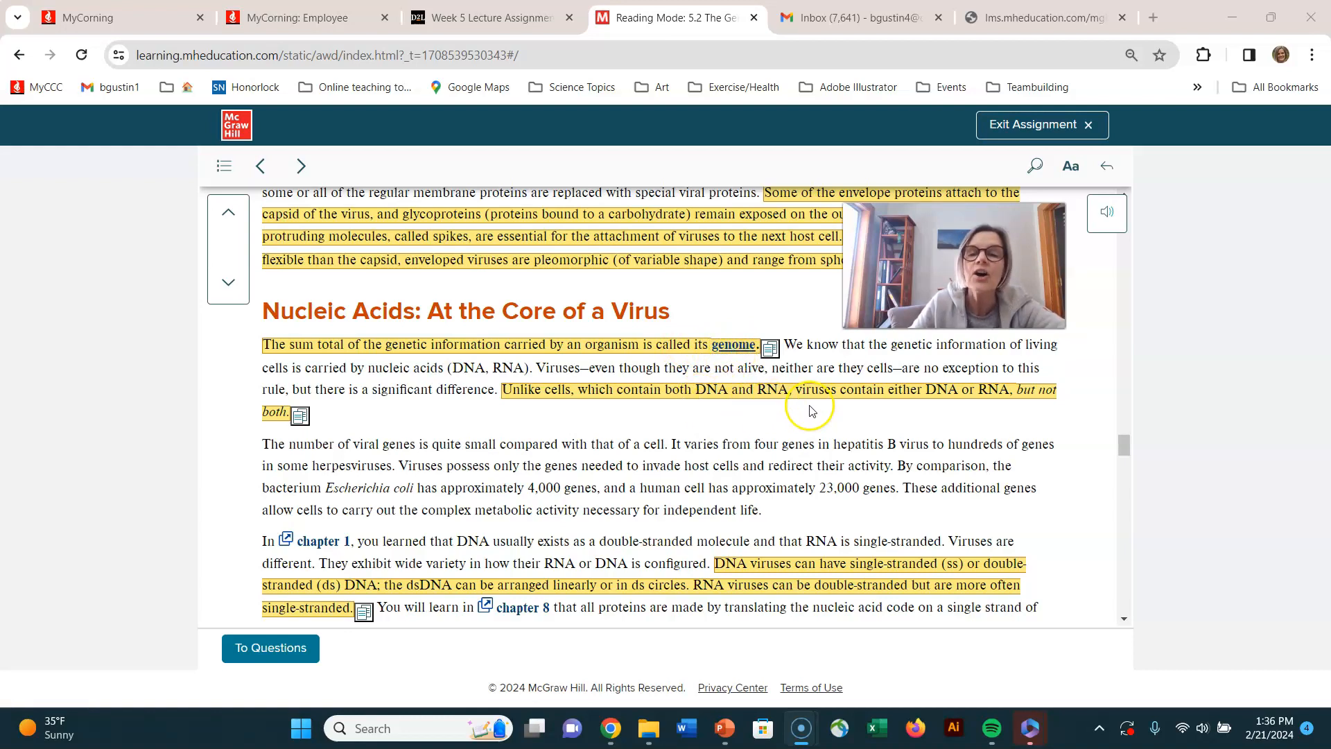
mouse_move(1006, 408)
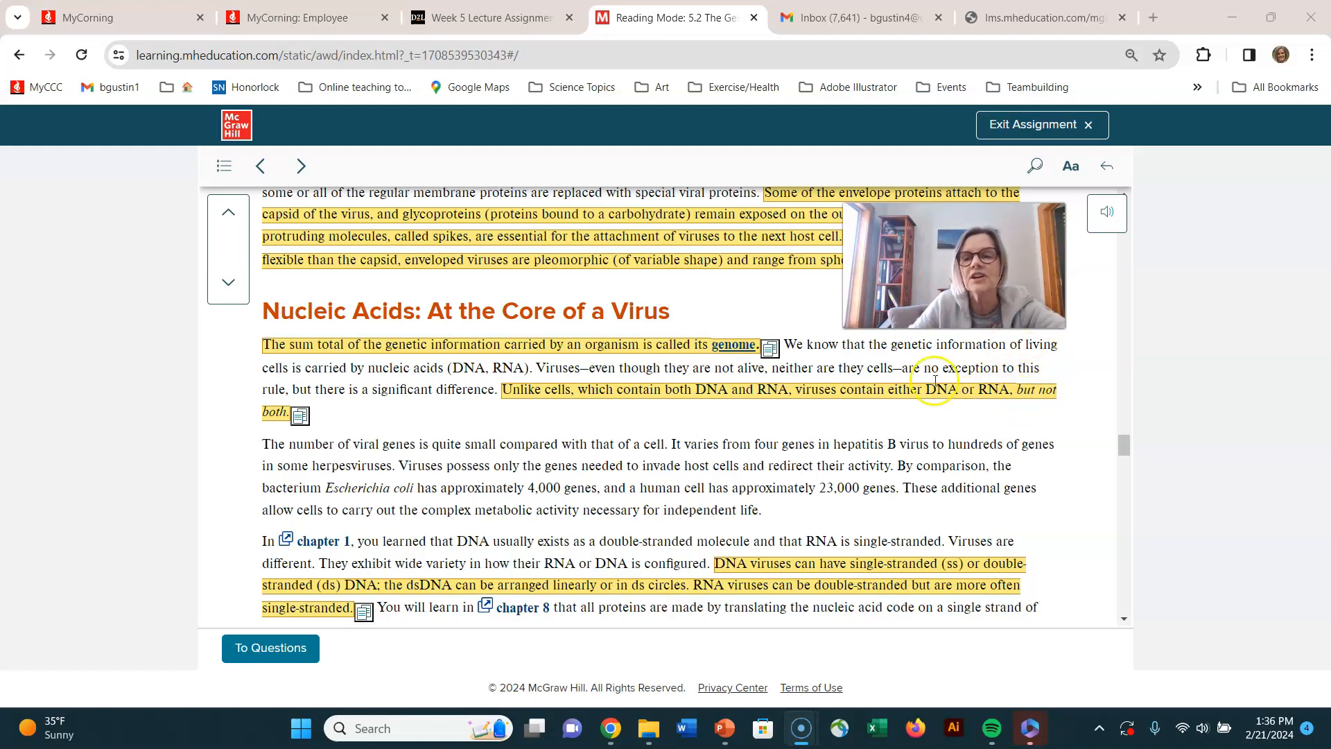
mouse_move(774, 433)
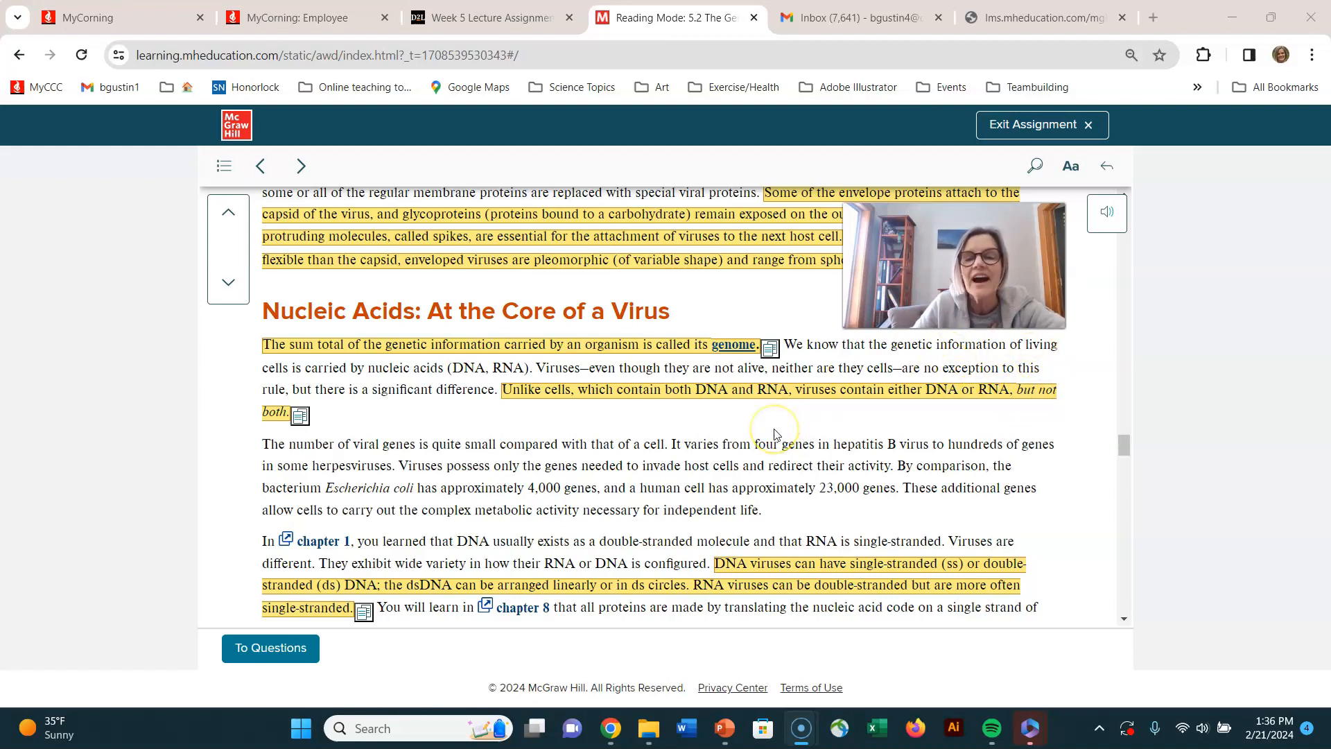
scroll(down, 3)
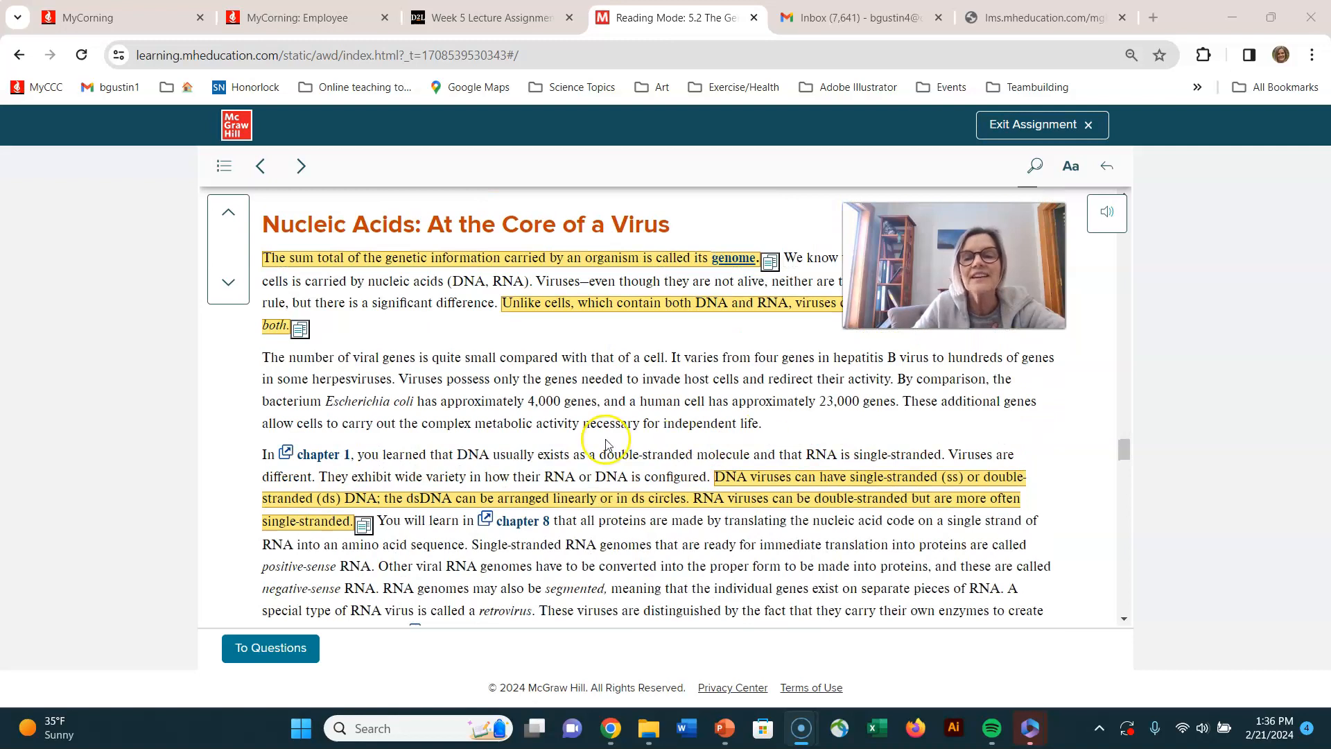
mouse_move(808, 486)
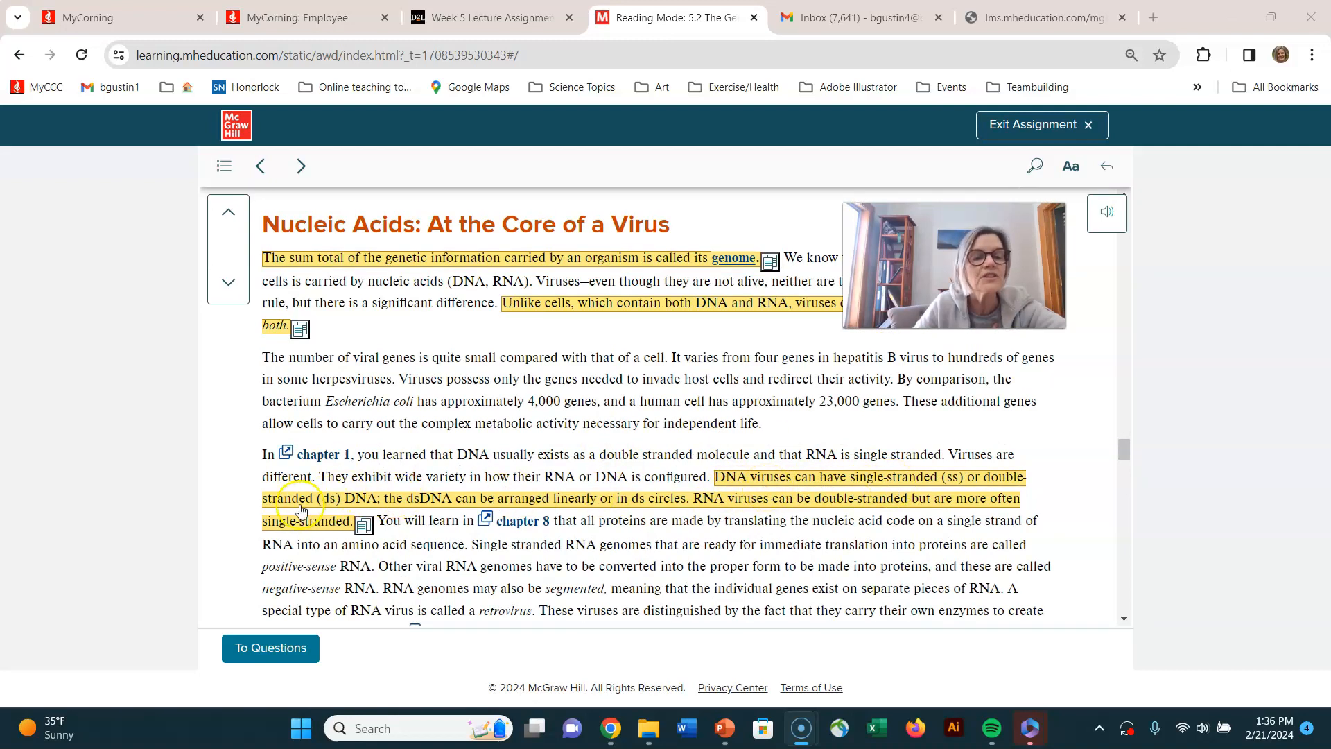
mouse_move(641, 516)
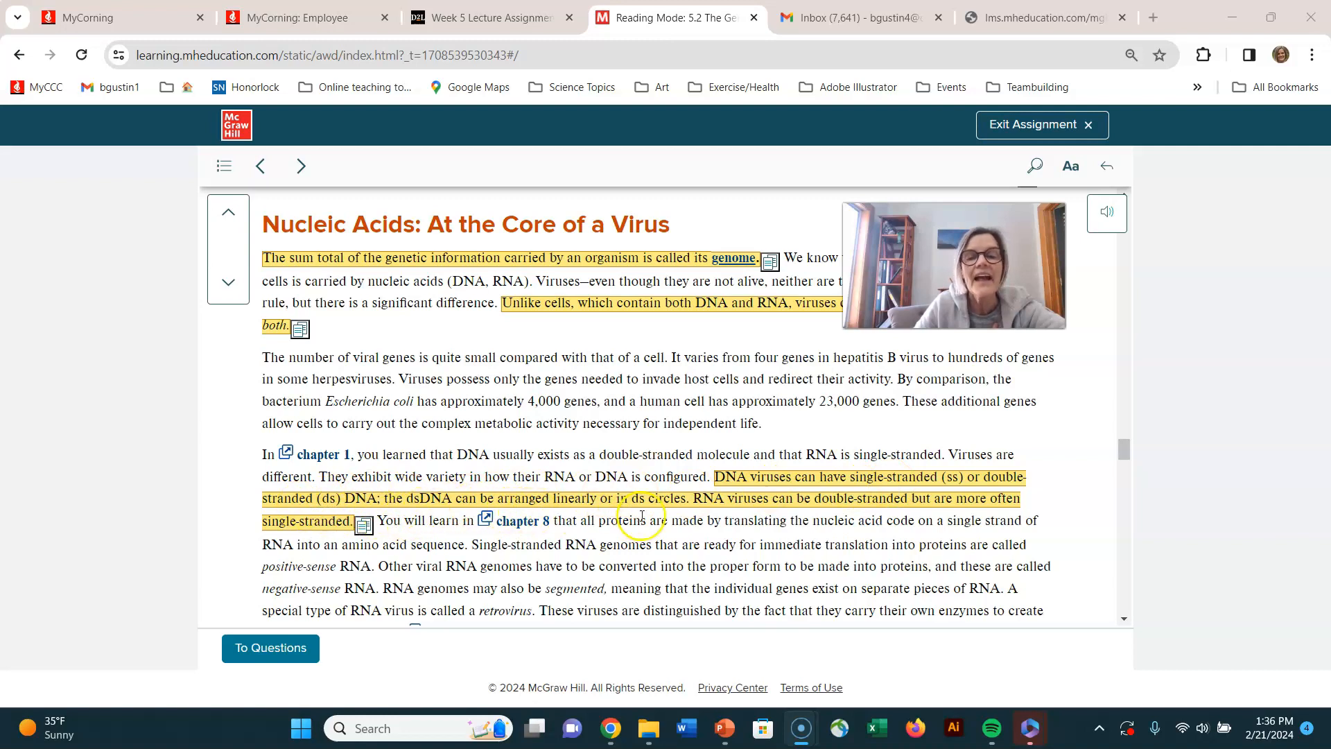
mouse_move(843, 503)
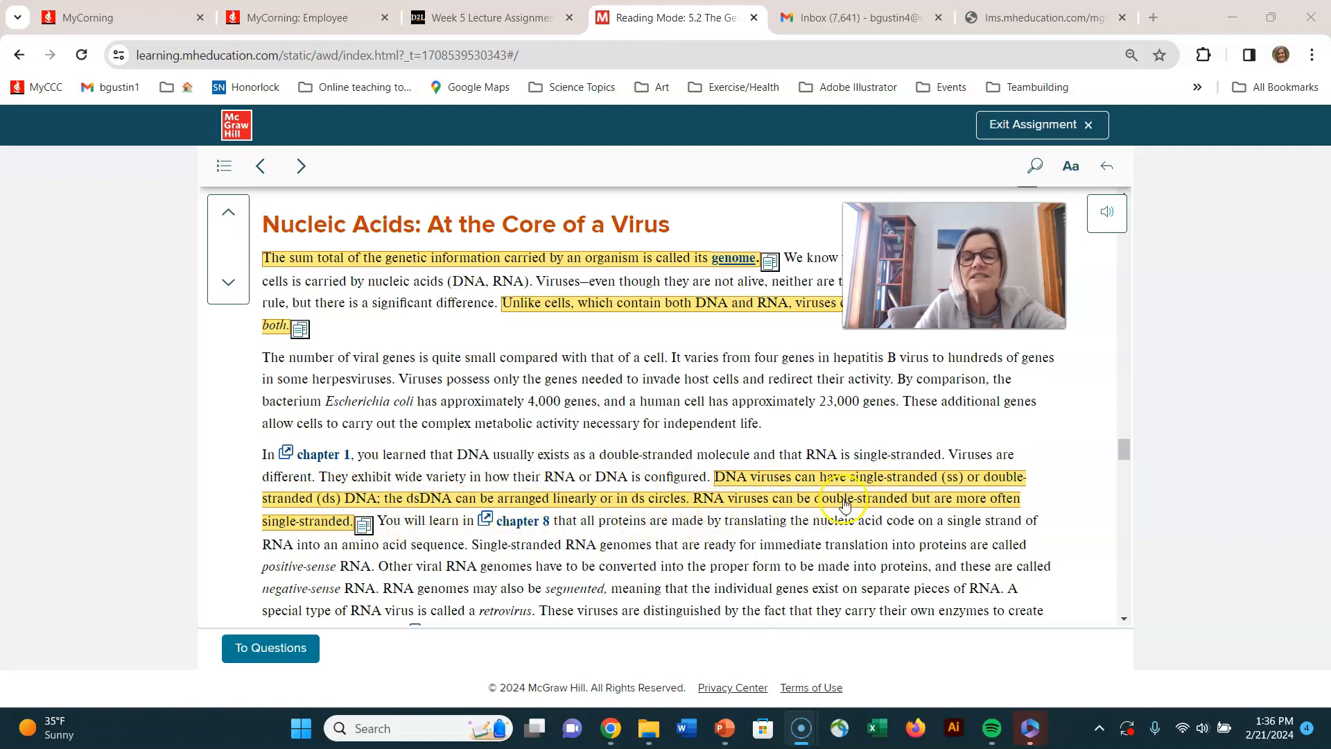
mouse_move(315, 531)
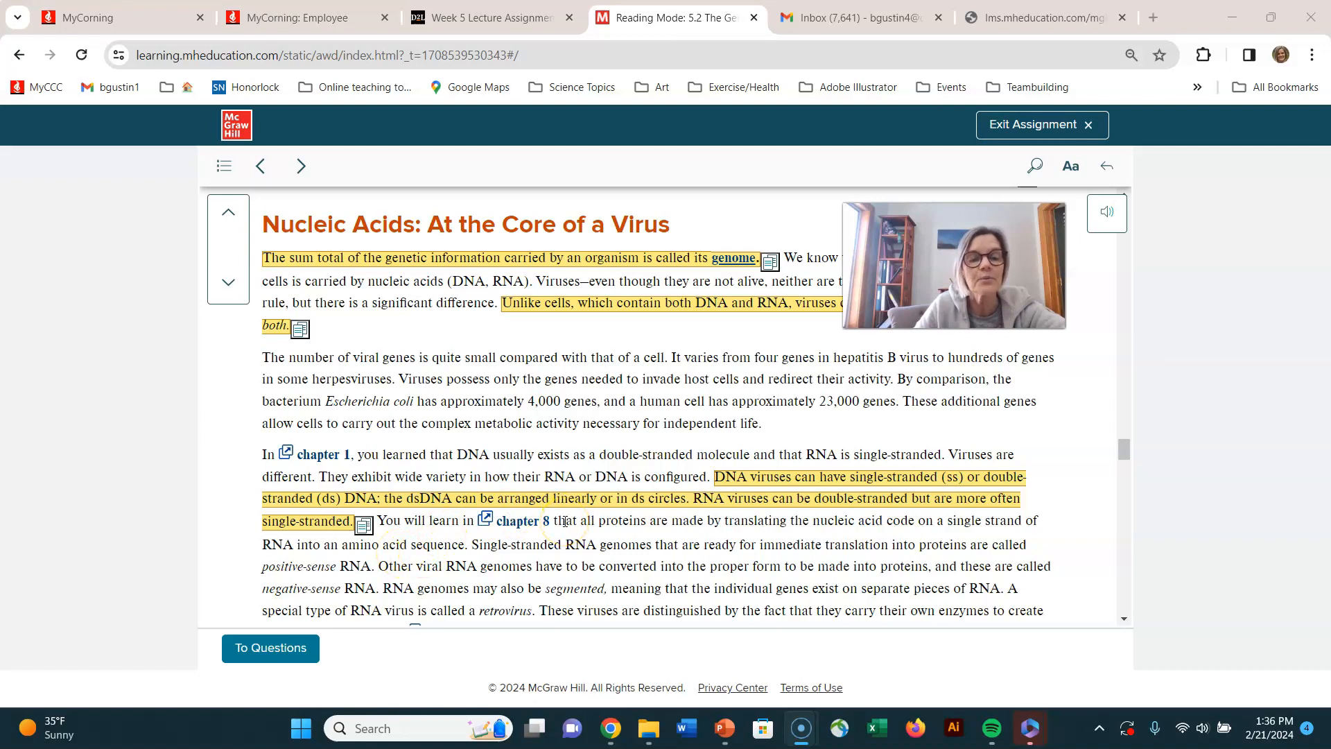
scroll(down, 3)
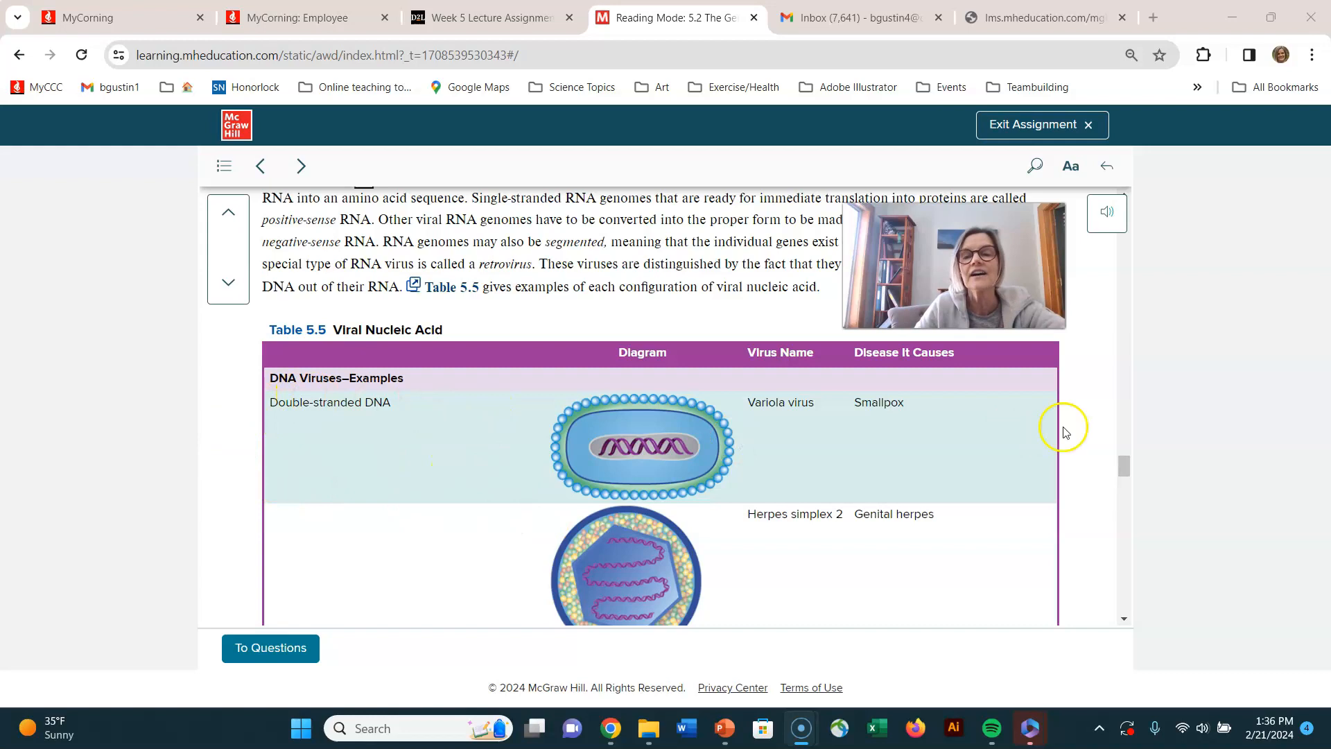
mouse_move(774, 424)
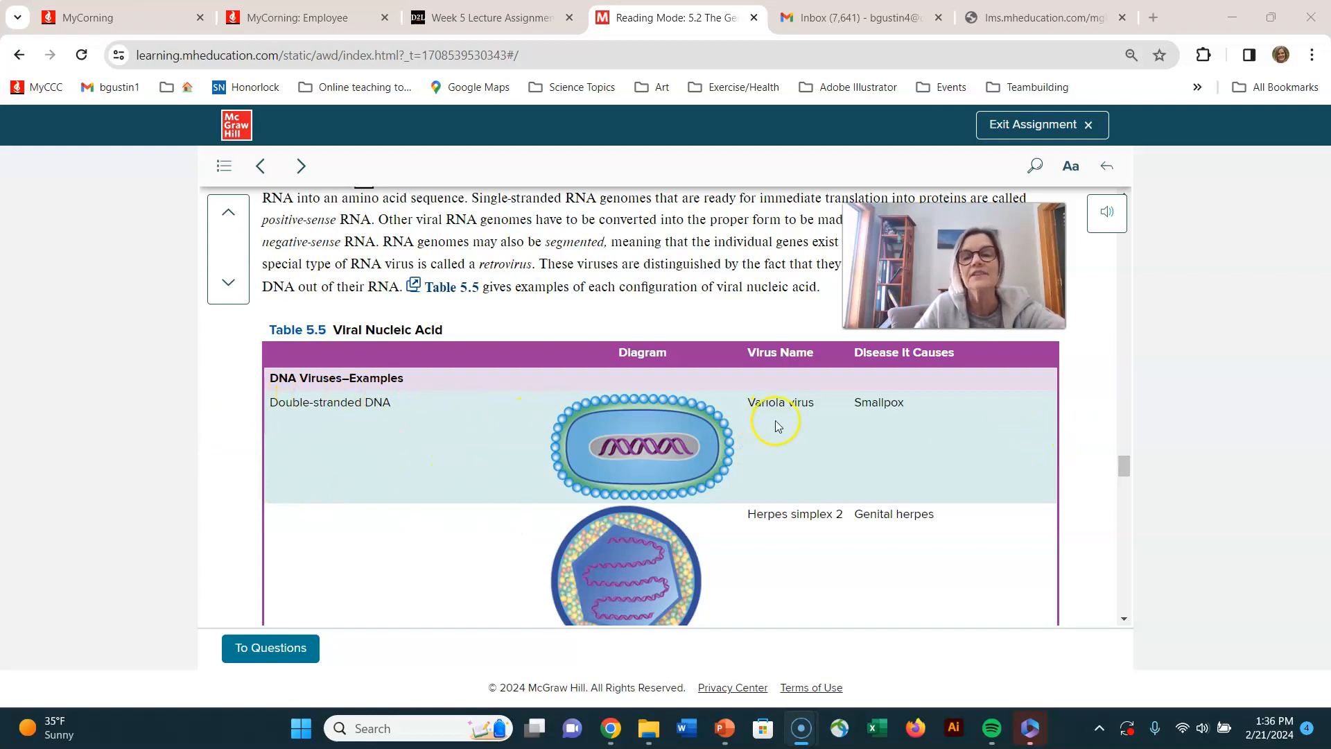
Step: Scroll through Table 5.5's RNA virus rows to the Medical Moment on why antibiotics fail against viruses
scroll(down, 3)
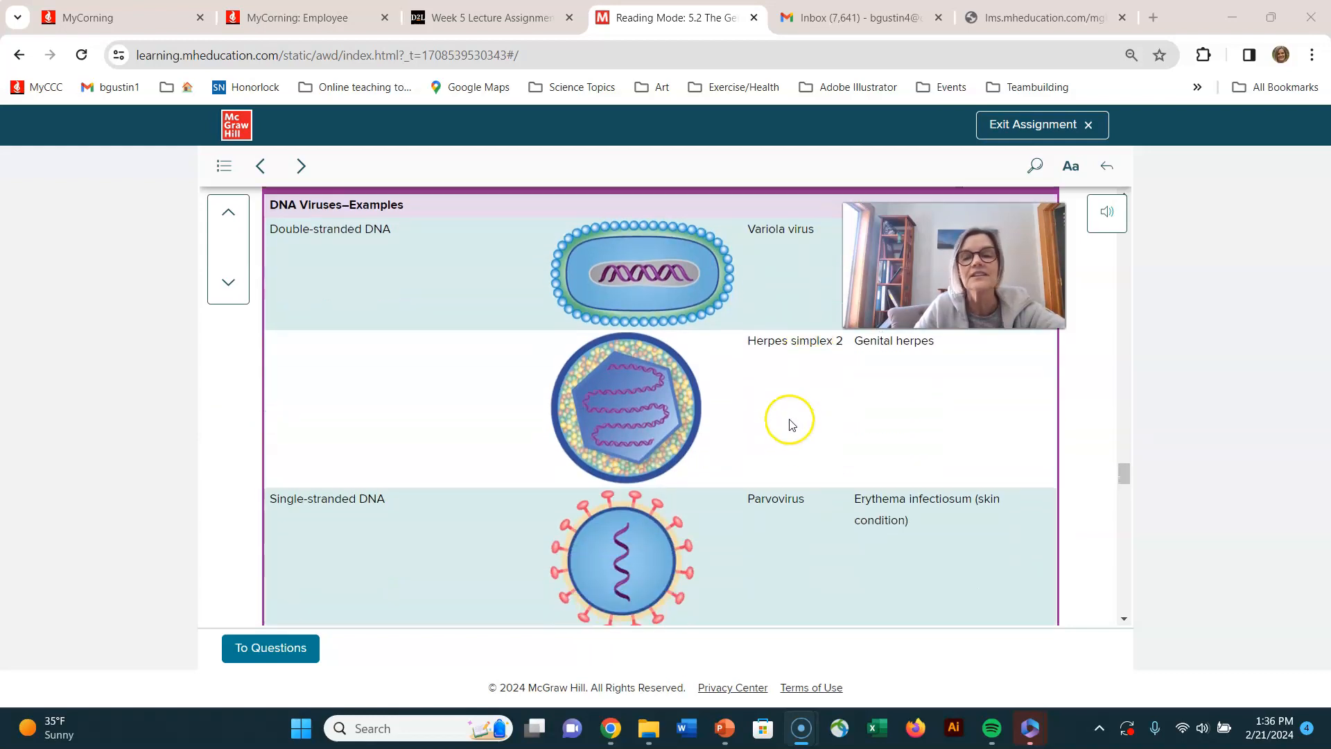
scroll(down, 3)
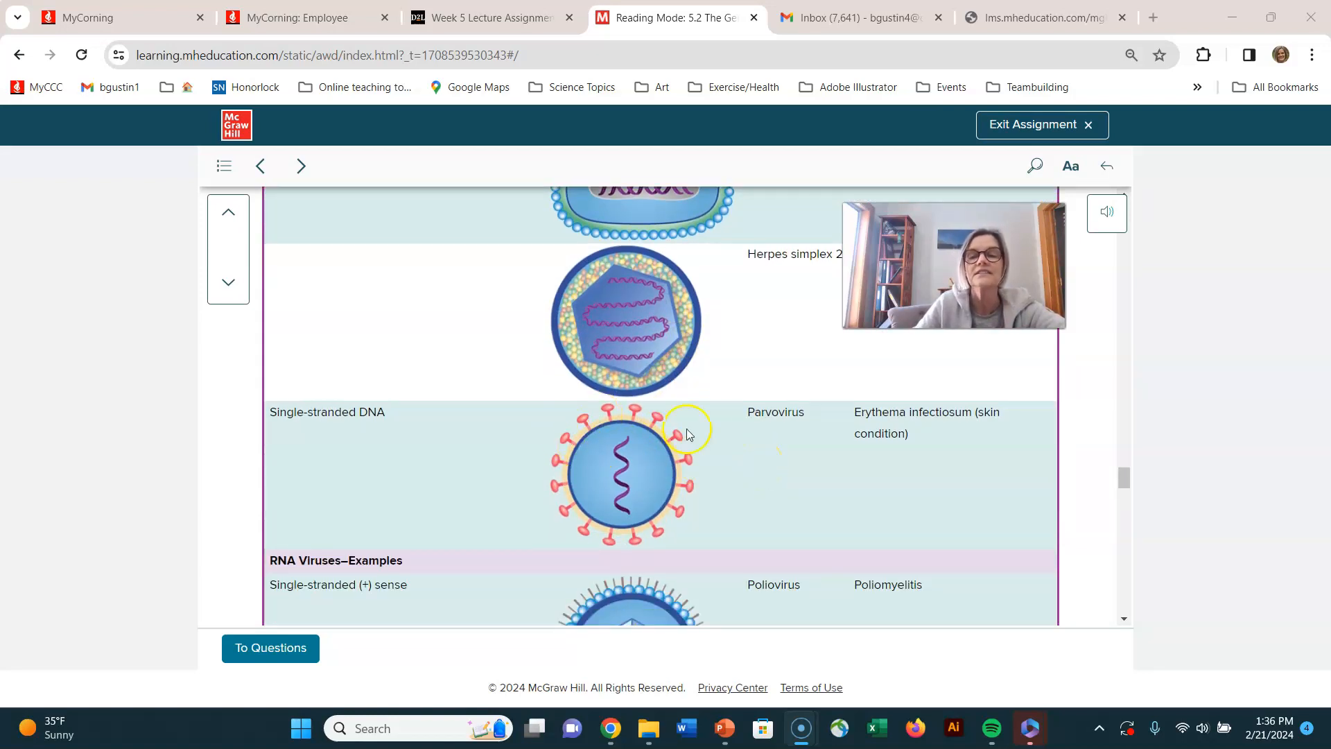
mouse_move(845, 428)
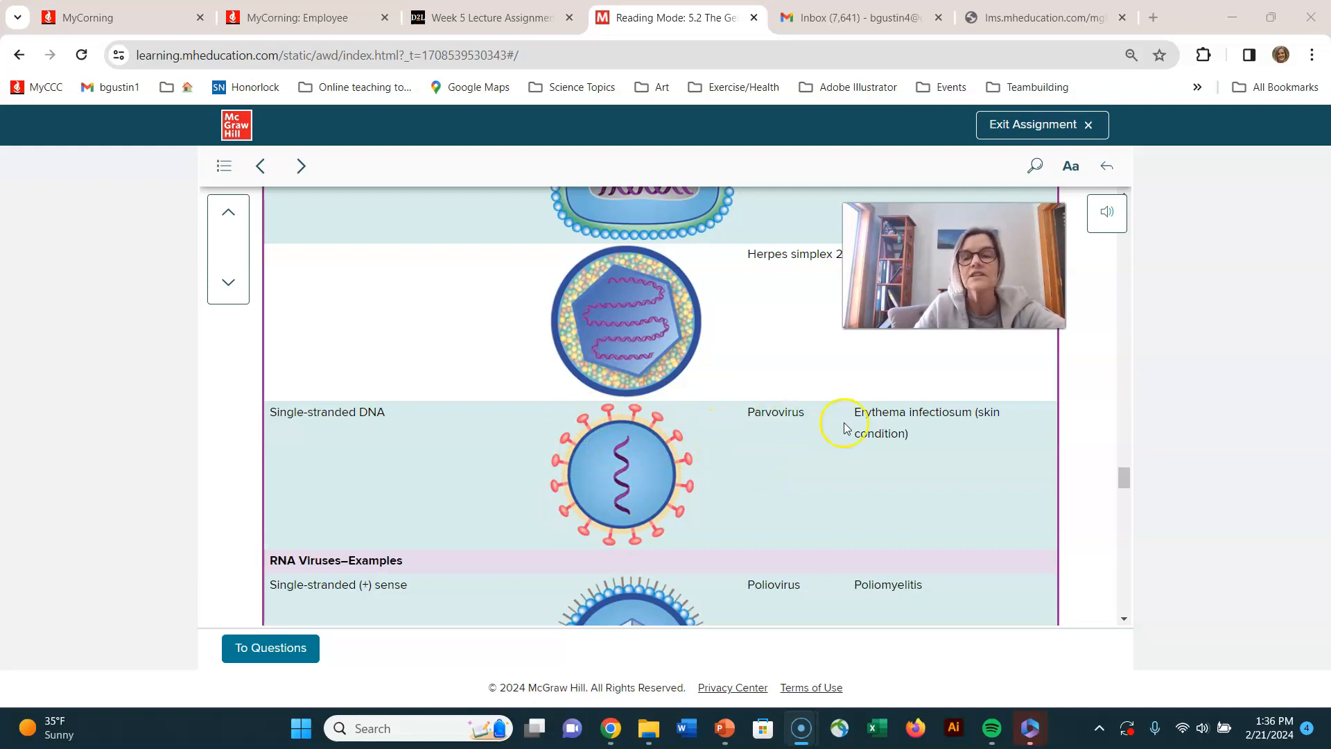
scroll(down, 3)
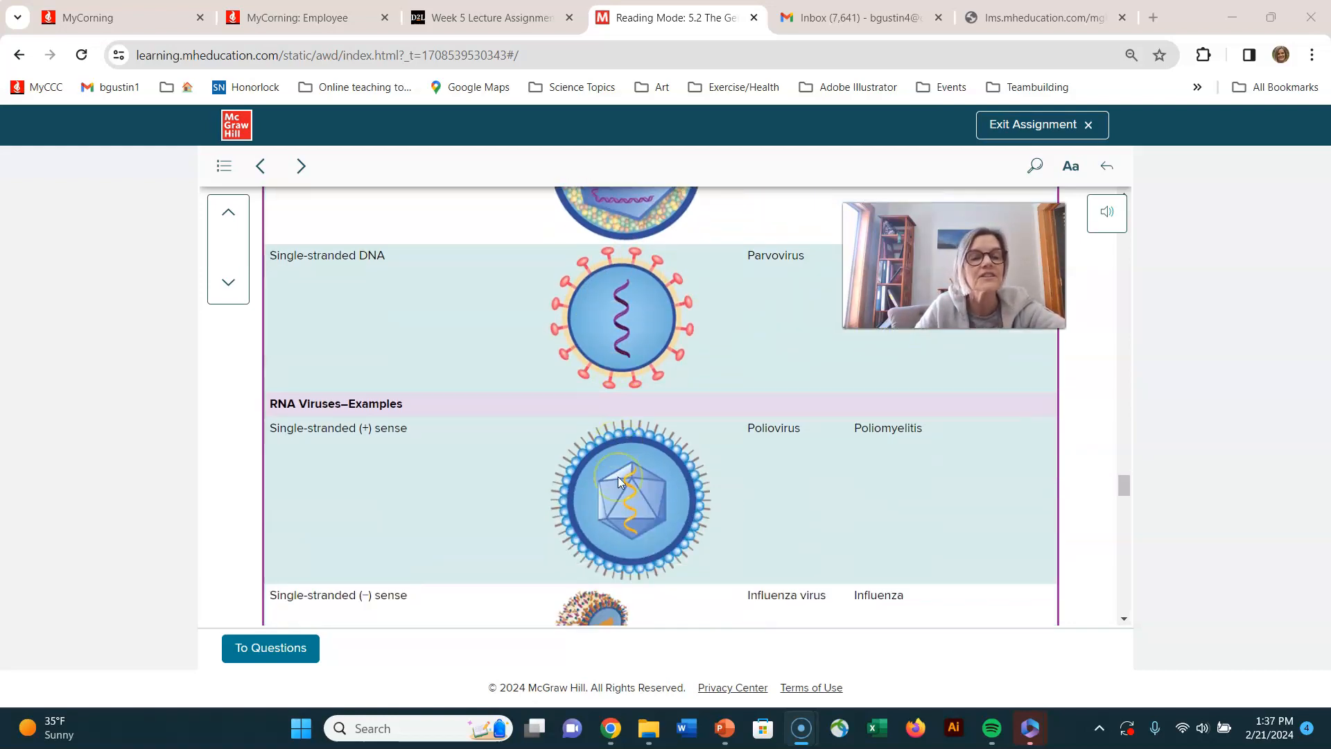
scroll(down, 3)
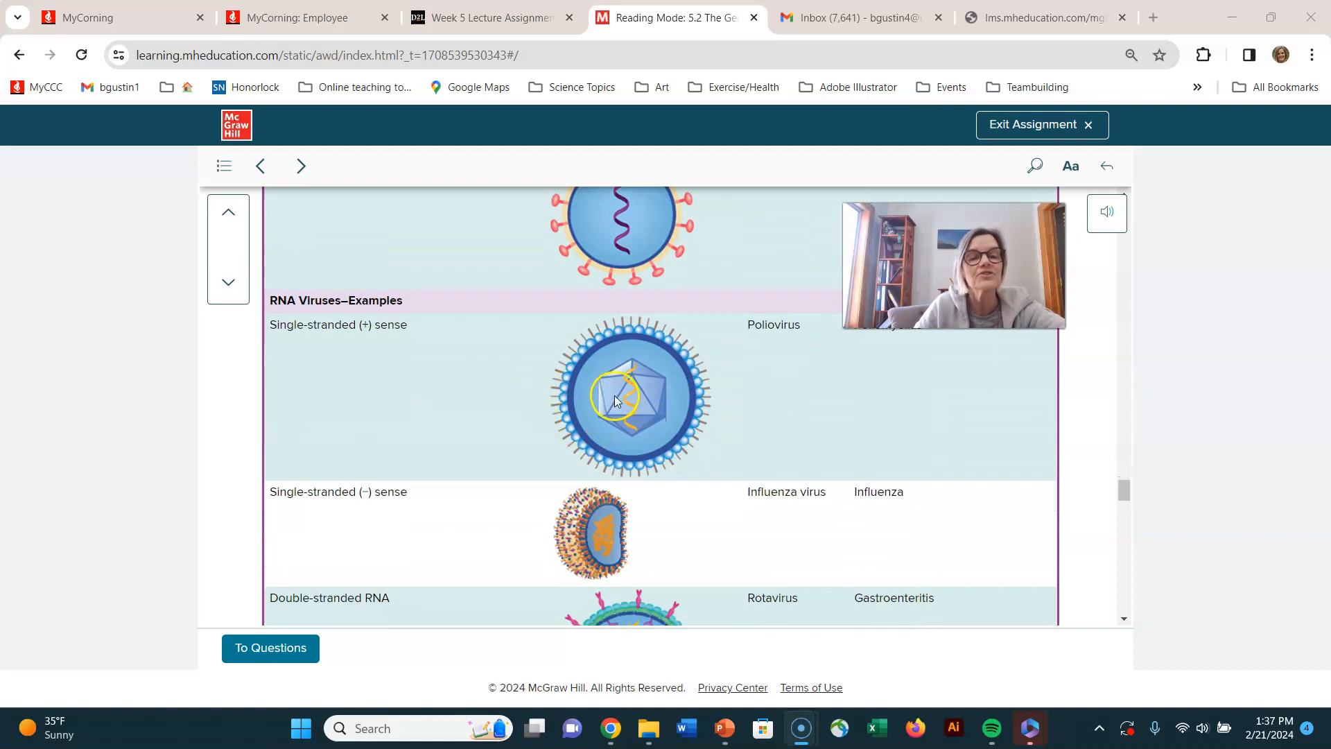
scroll(down, 3)
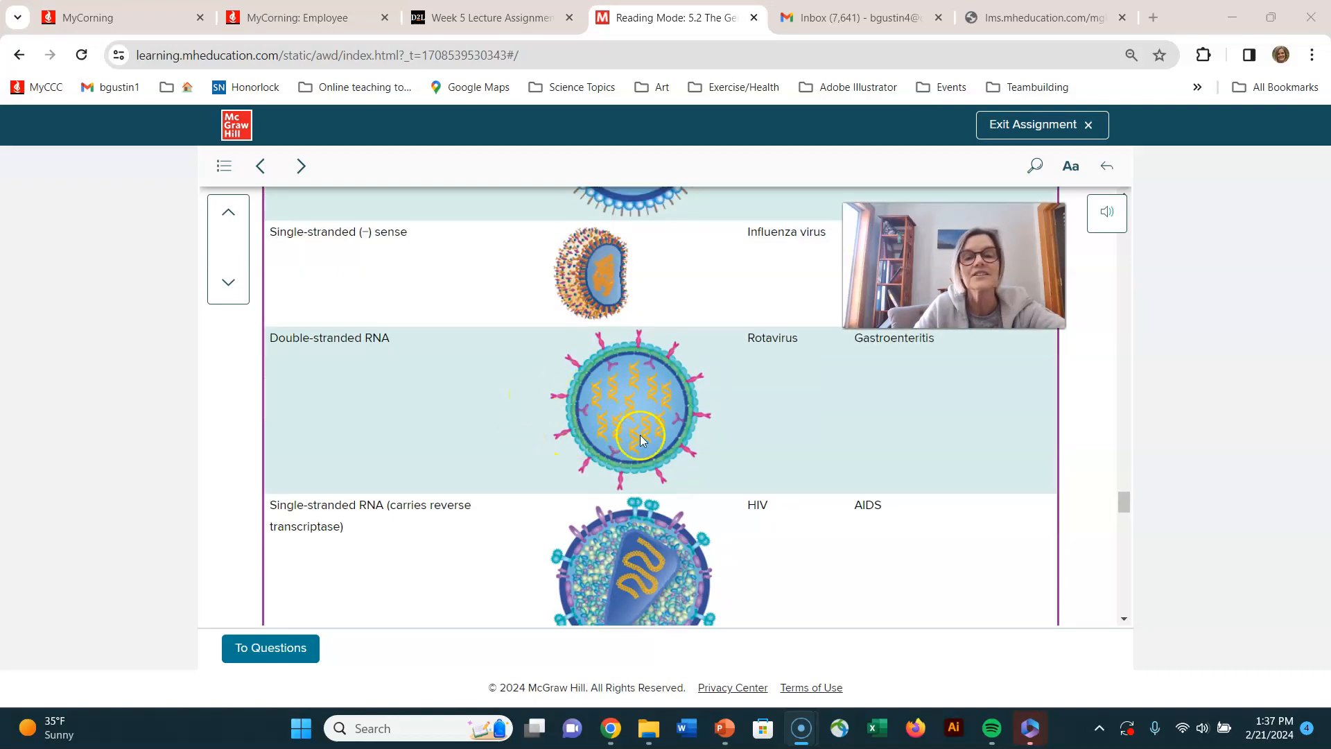
scroll(down, 3)
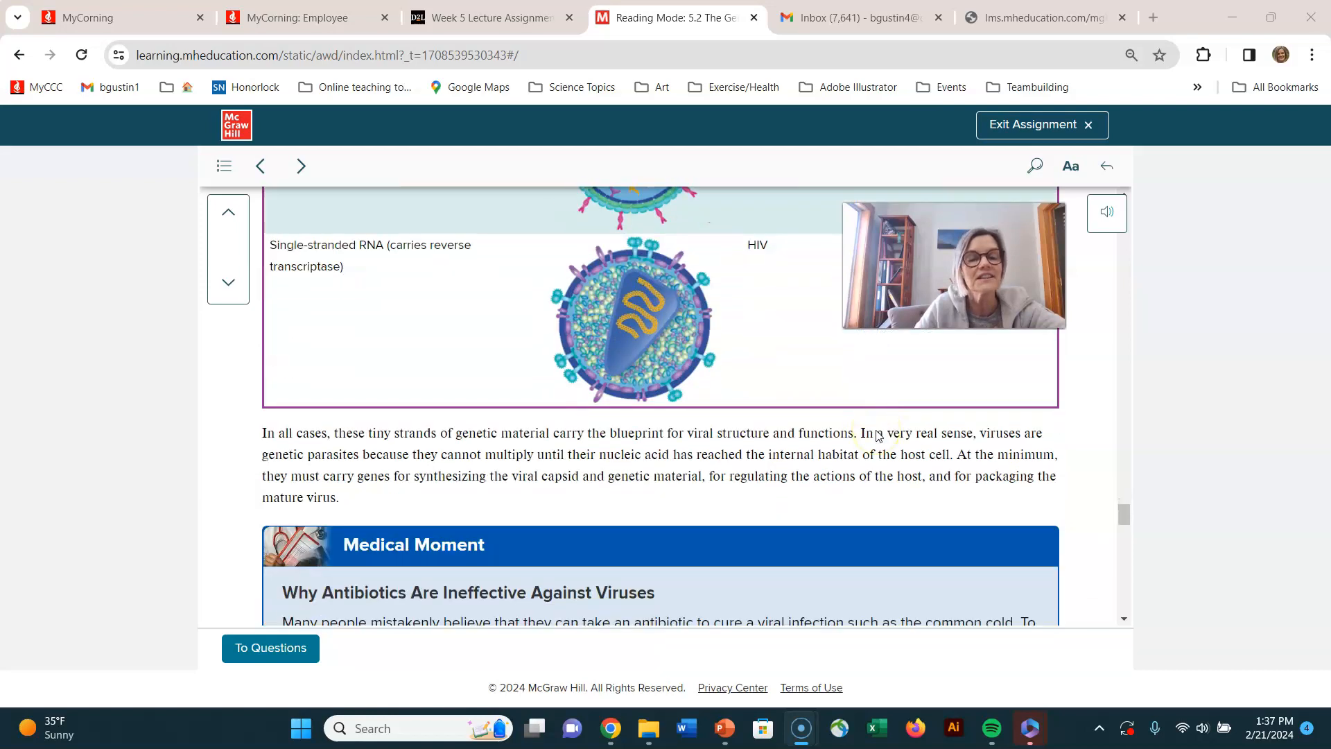
scroll(down, 3)
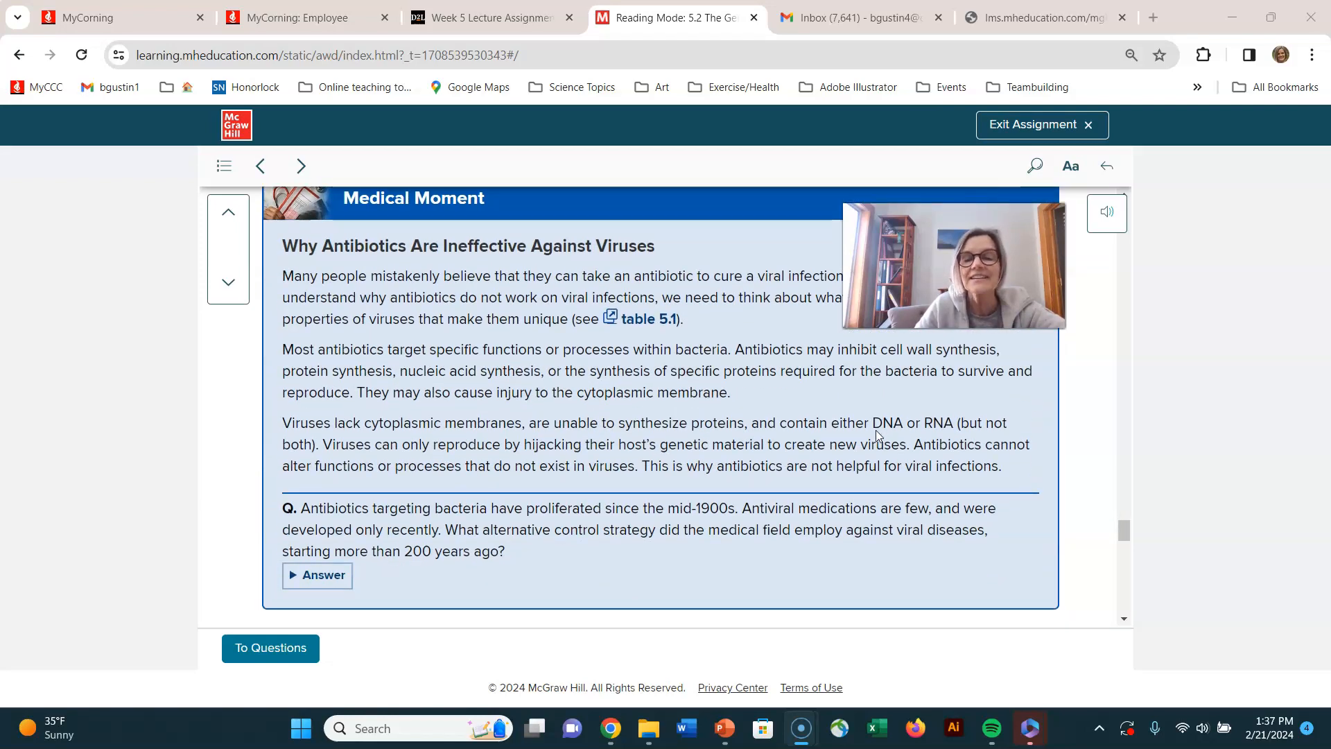
Step: Scroll past the Medical Moment box to the human herpesvirus micrograph and caption near page 133
scroll(down, 3)
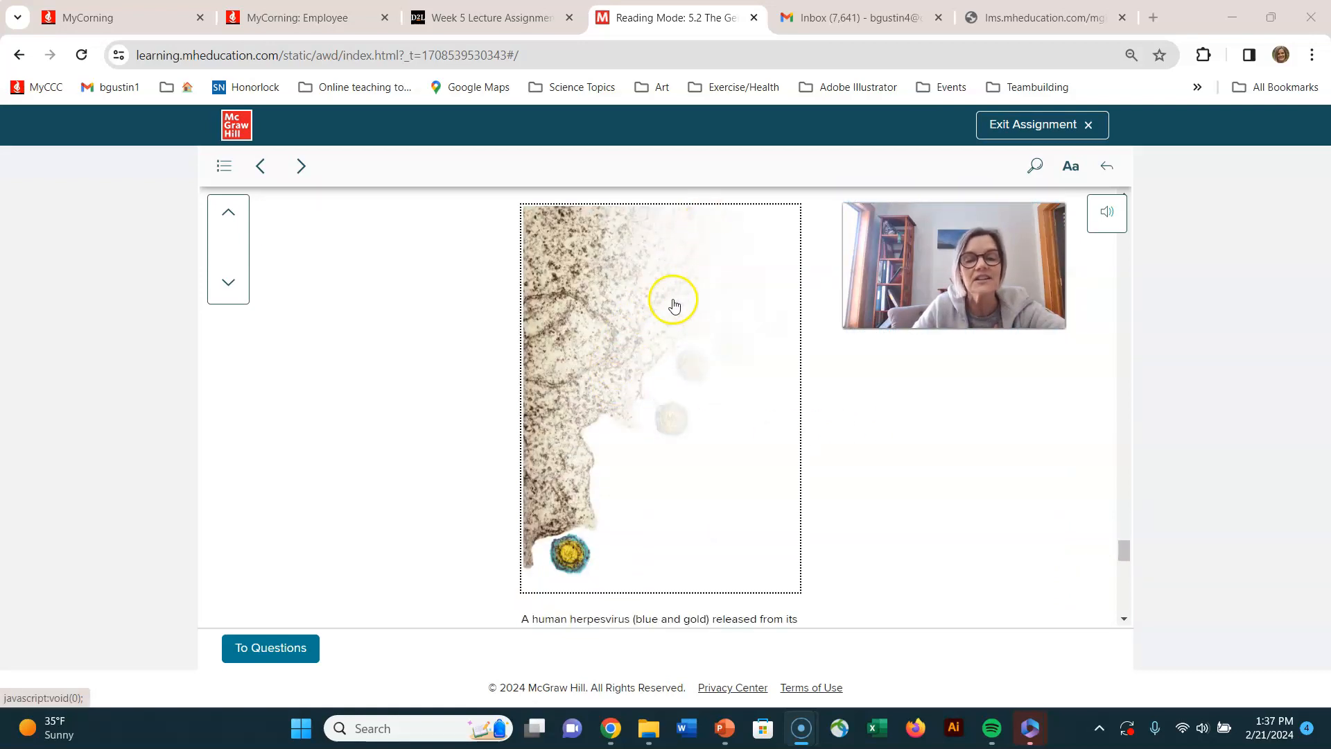
mouse_move(733, 226)
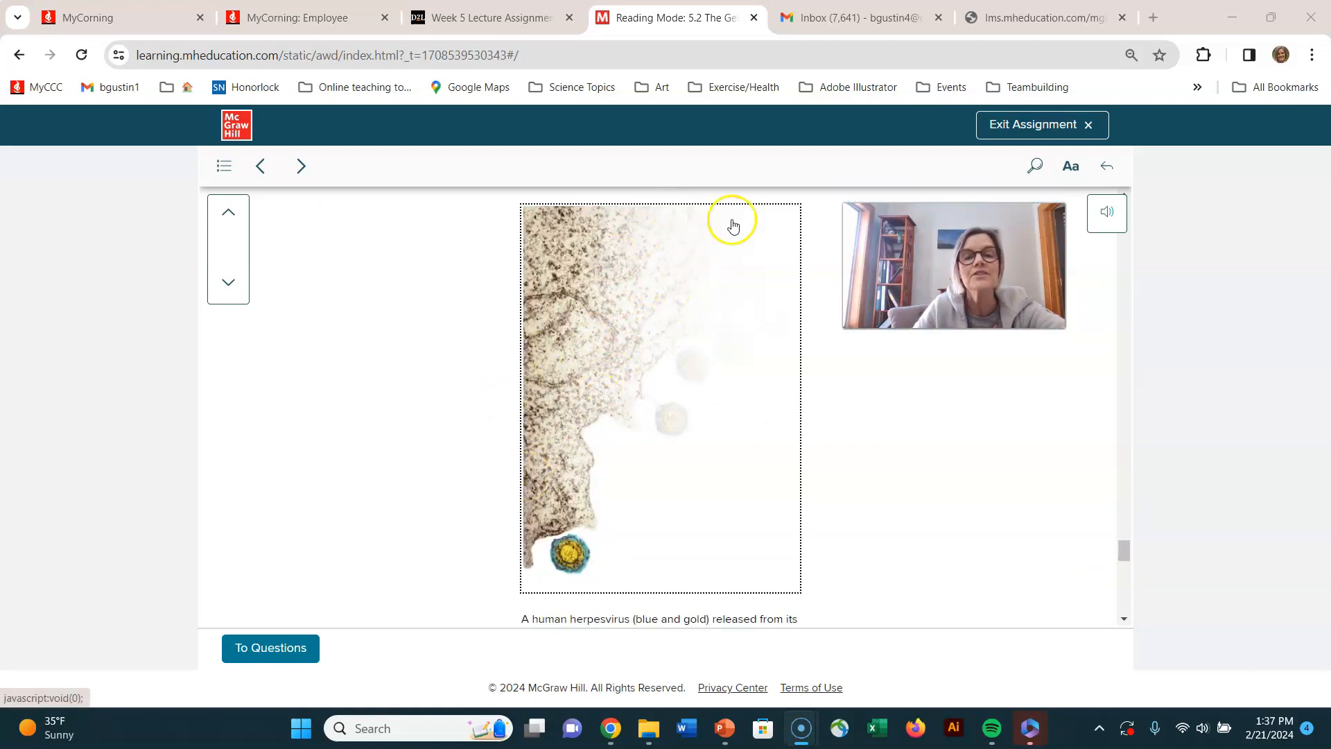
mouse_move(627, 380)
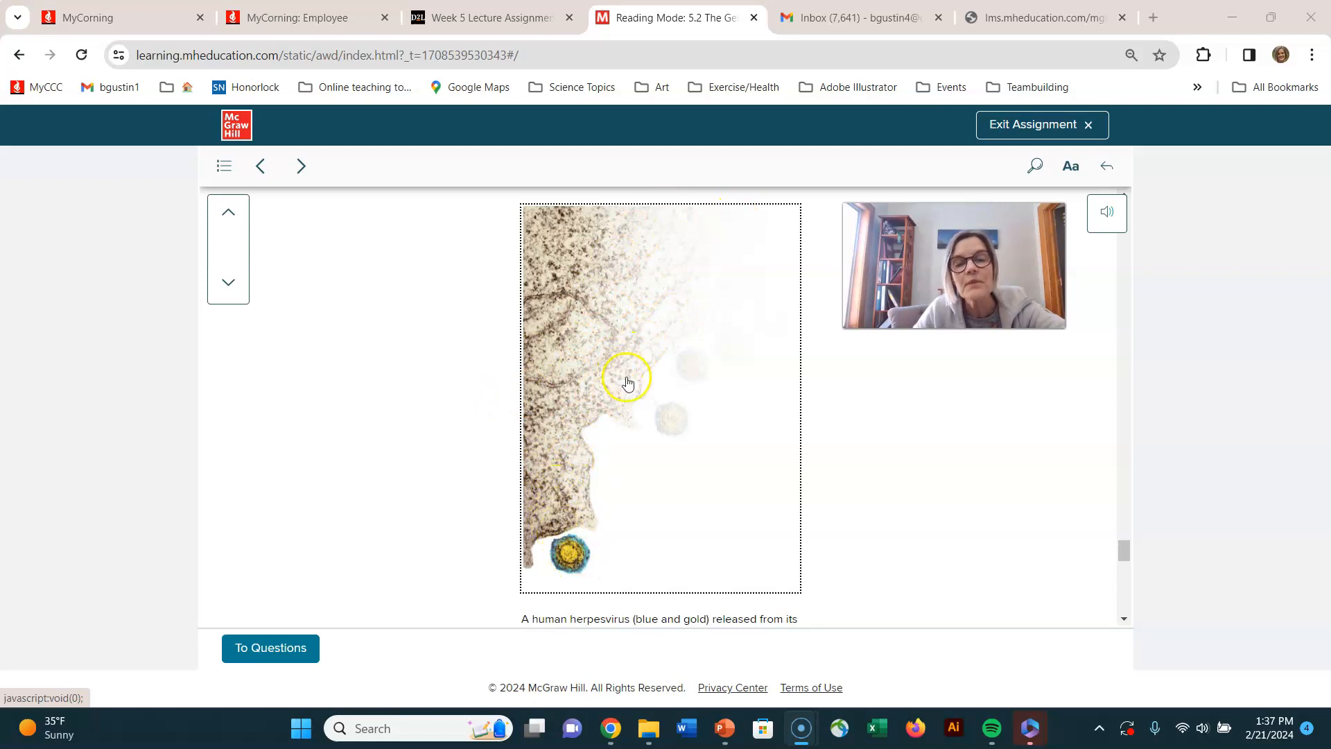
mouse_move(540, 517)
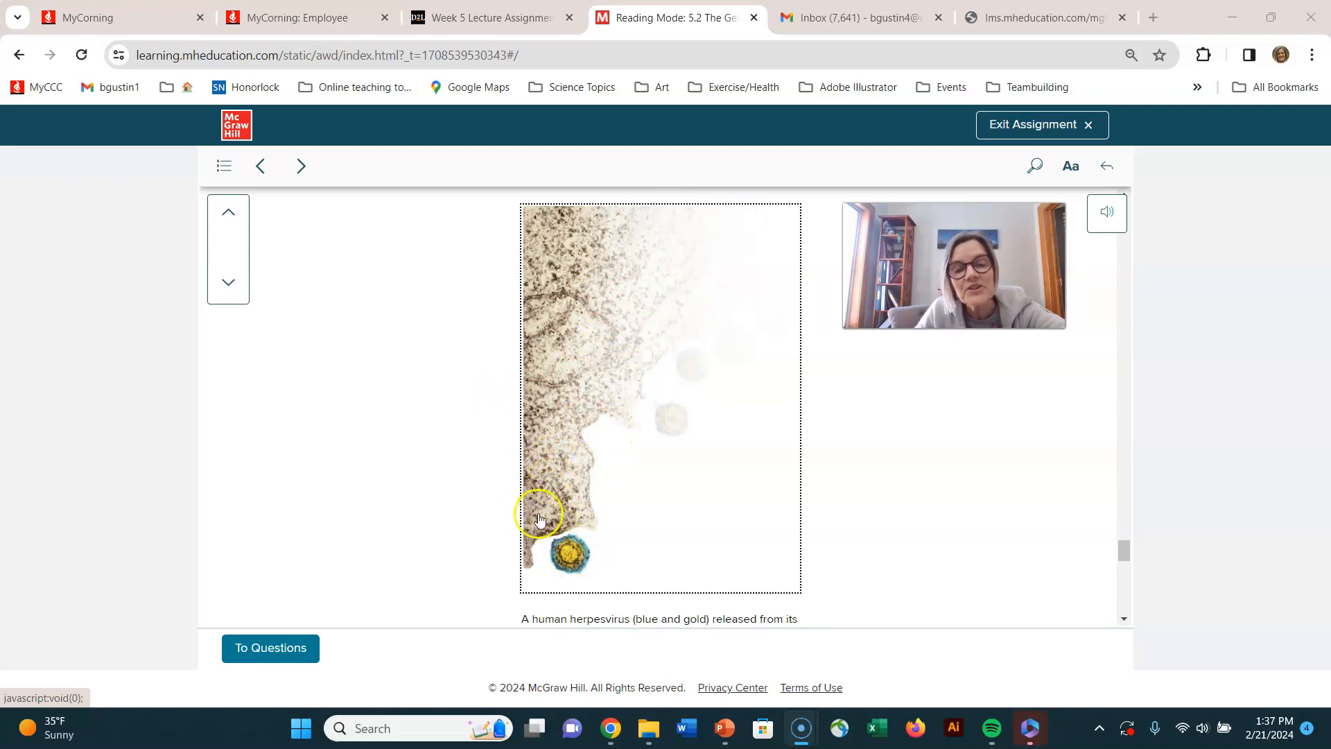
mouse_move(551, 466)
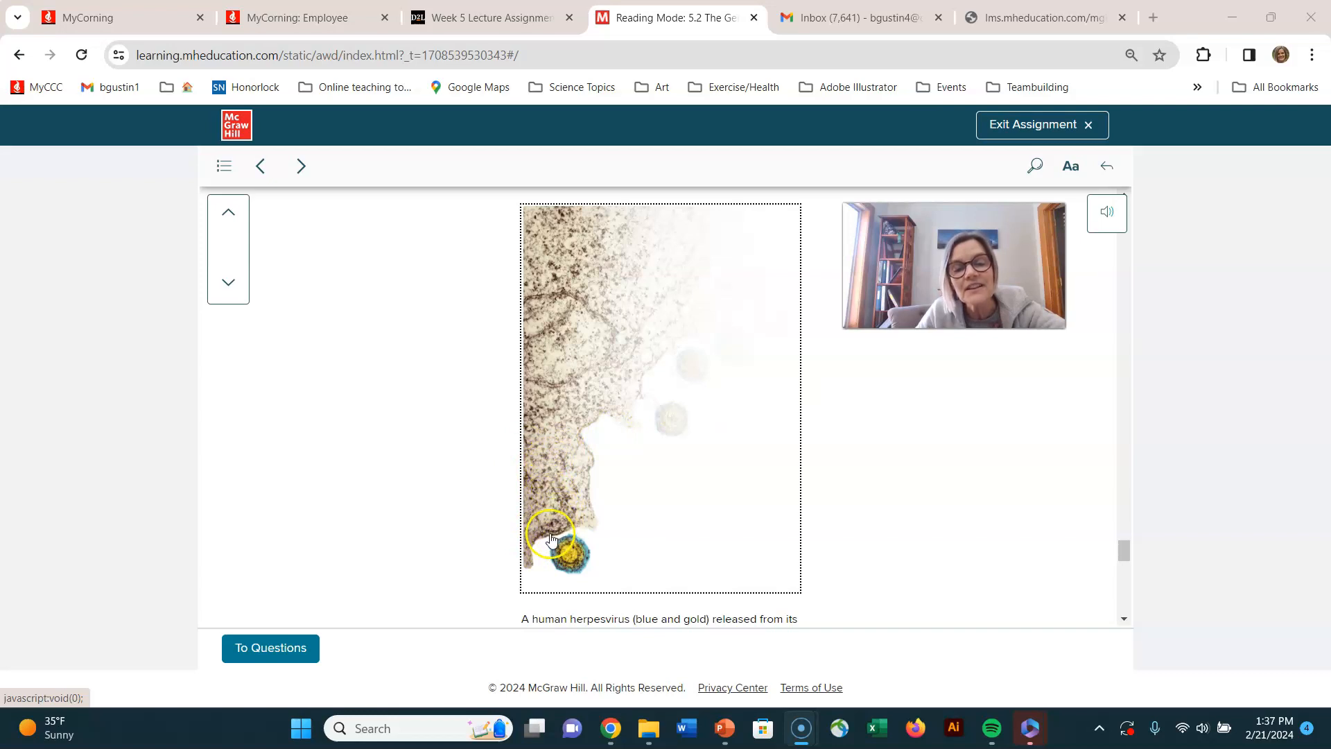
mouse_move(556, 507)
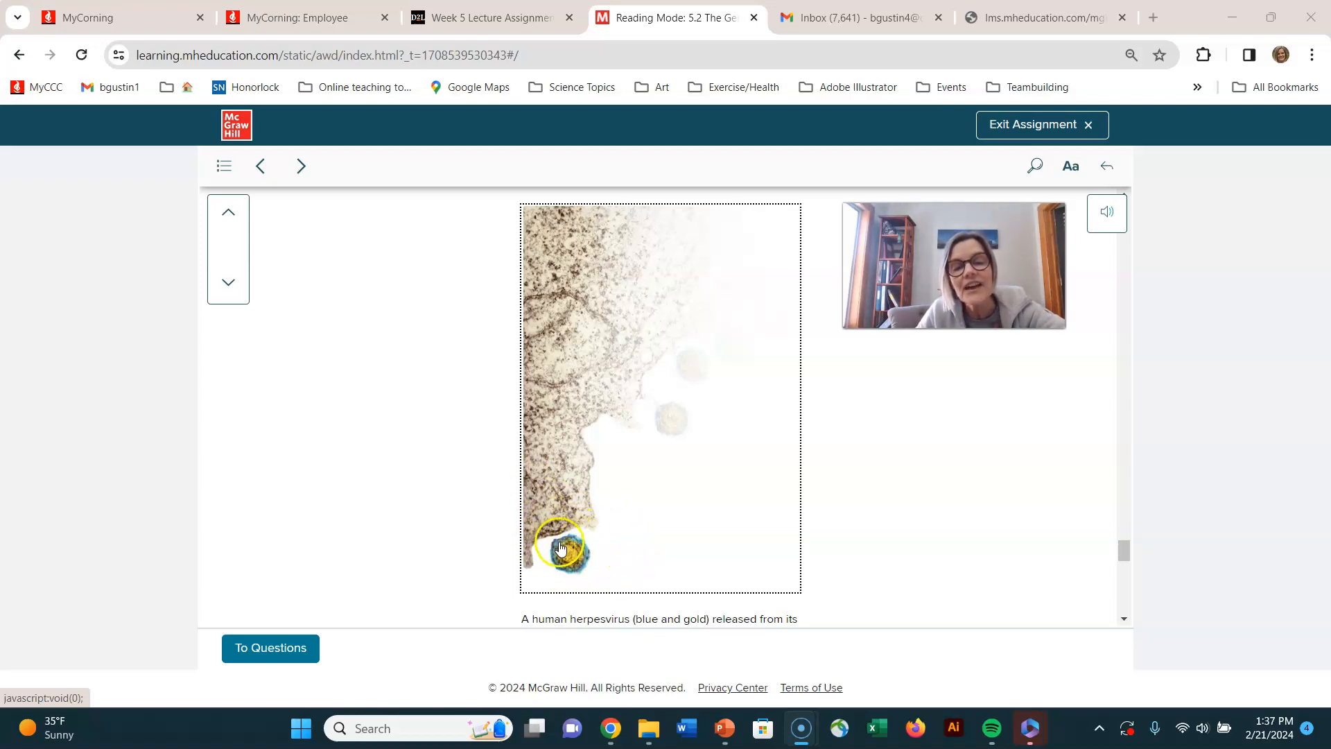
scroll(down, 3)
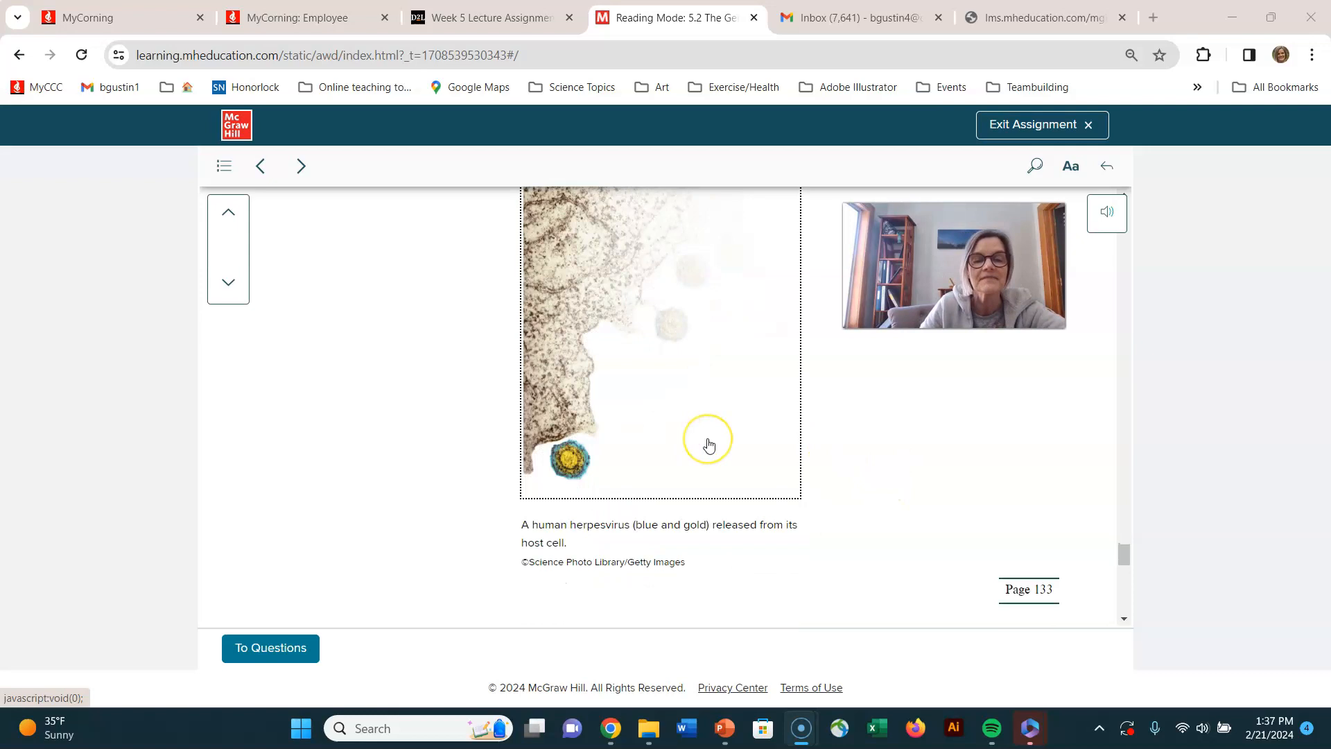